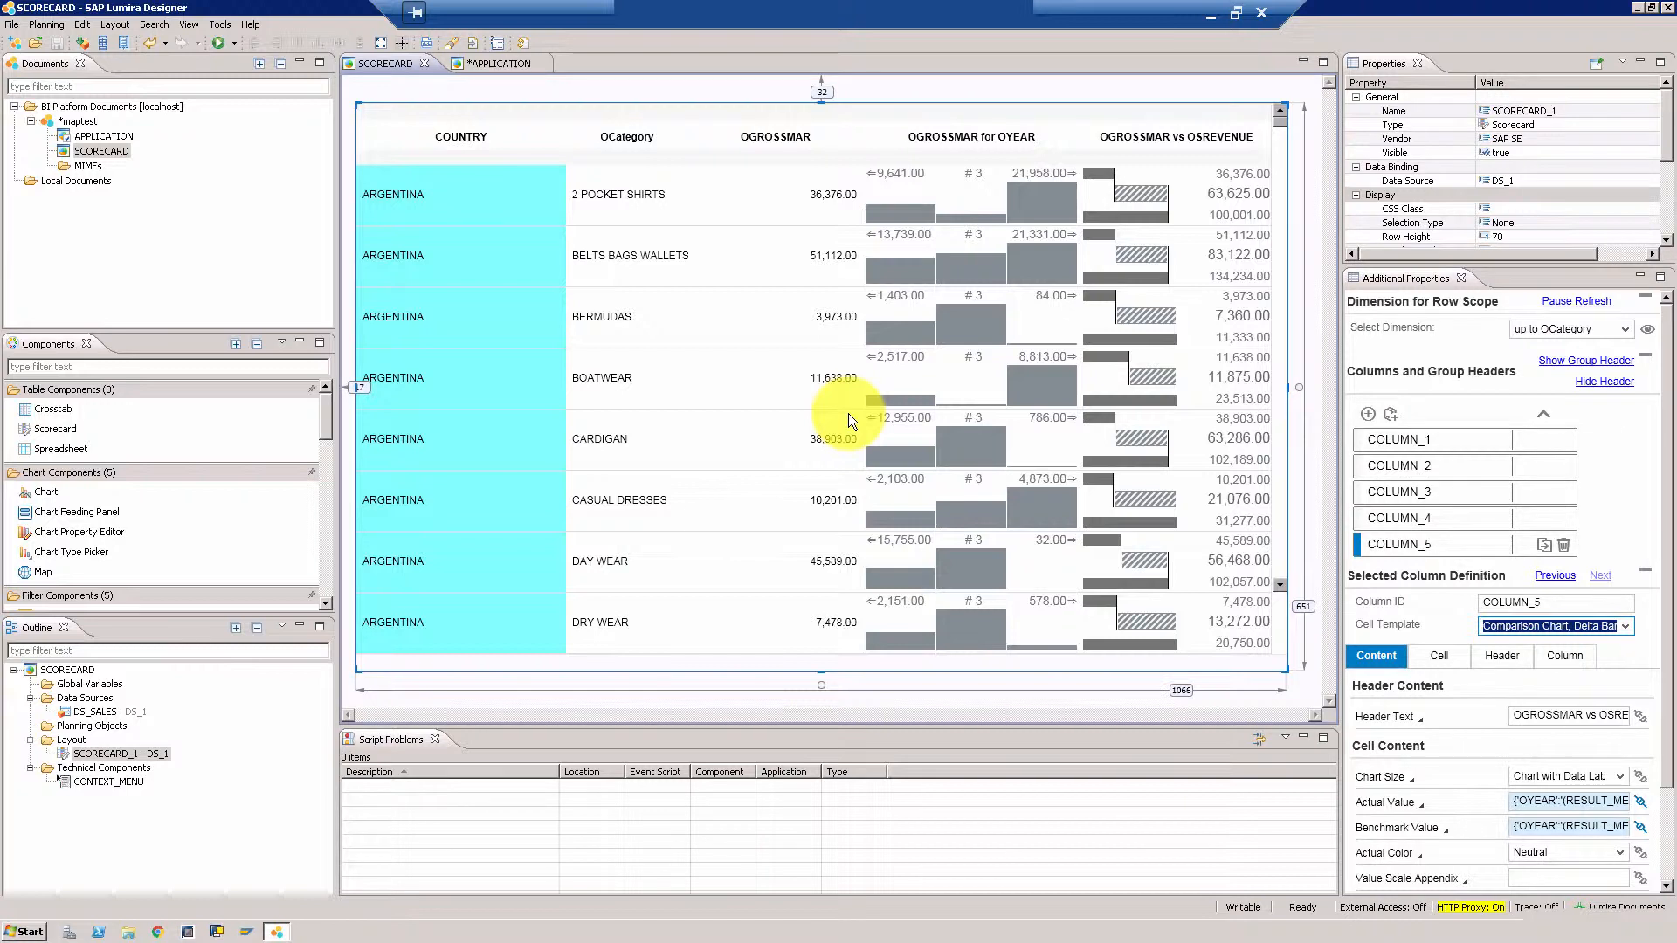
mouse_move(901, 326)
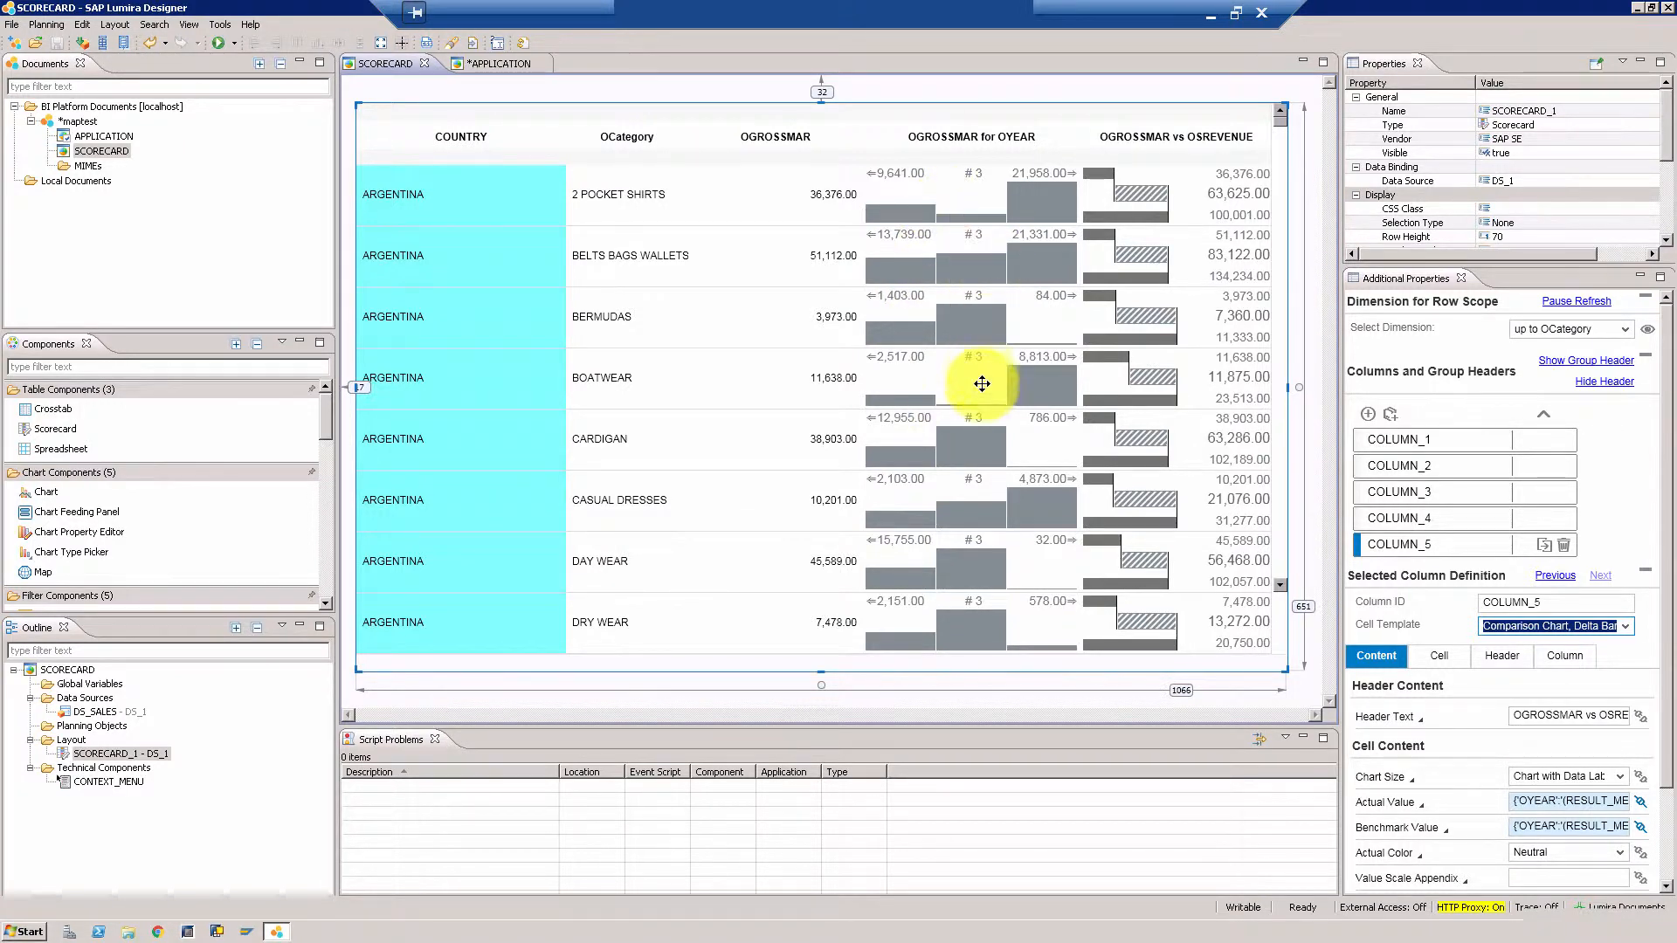
mouse_move(997, 264)
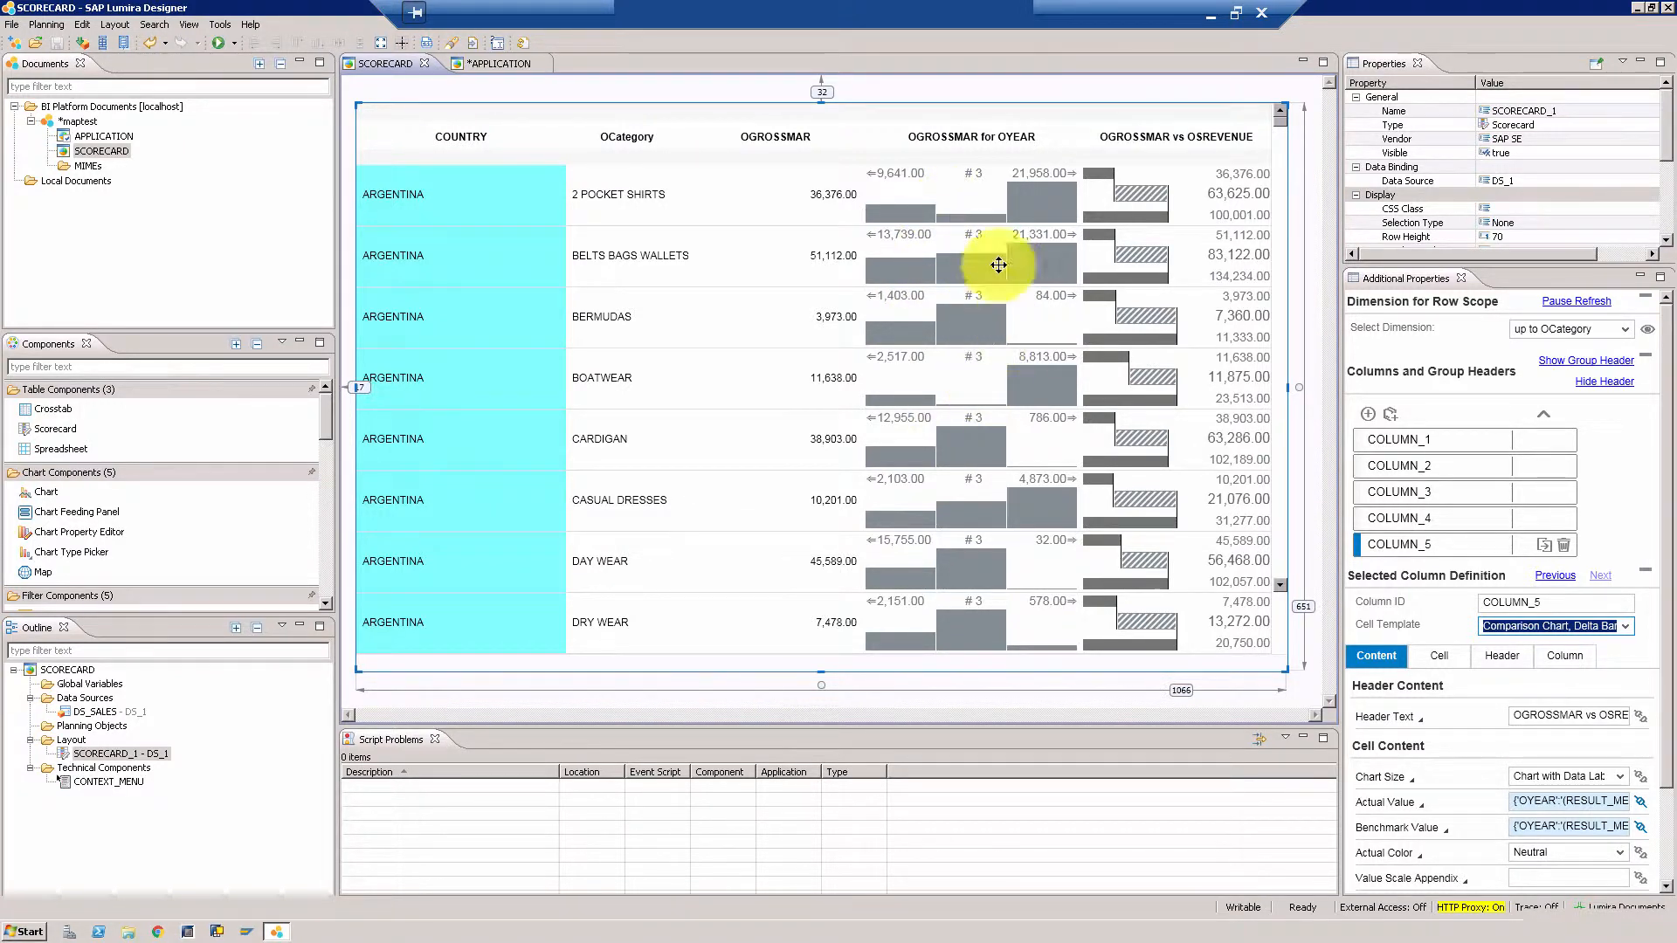
mouse_move(997, 159)
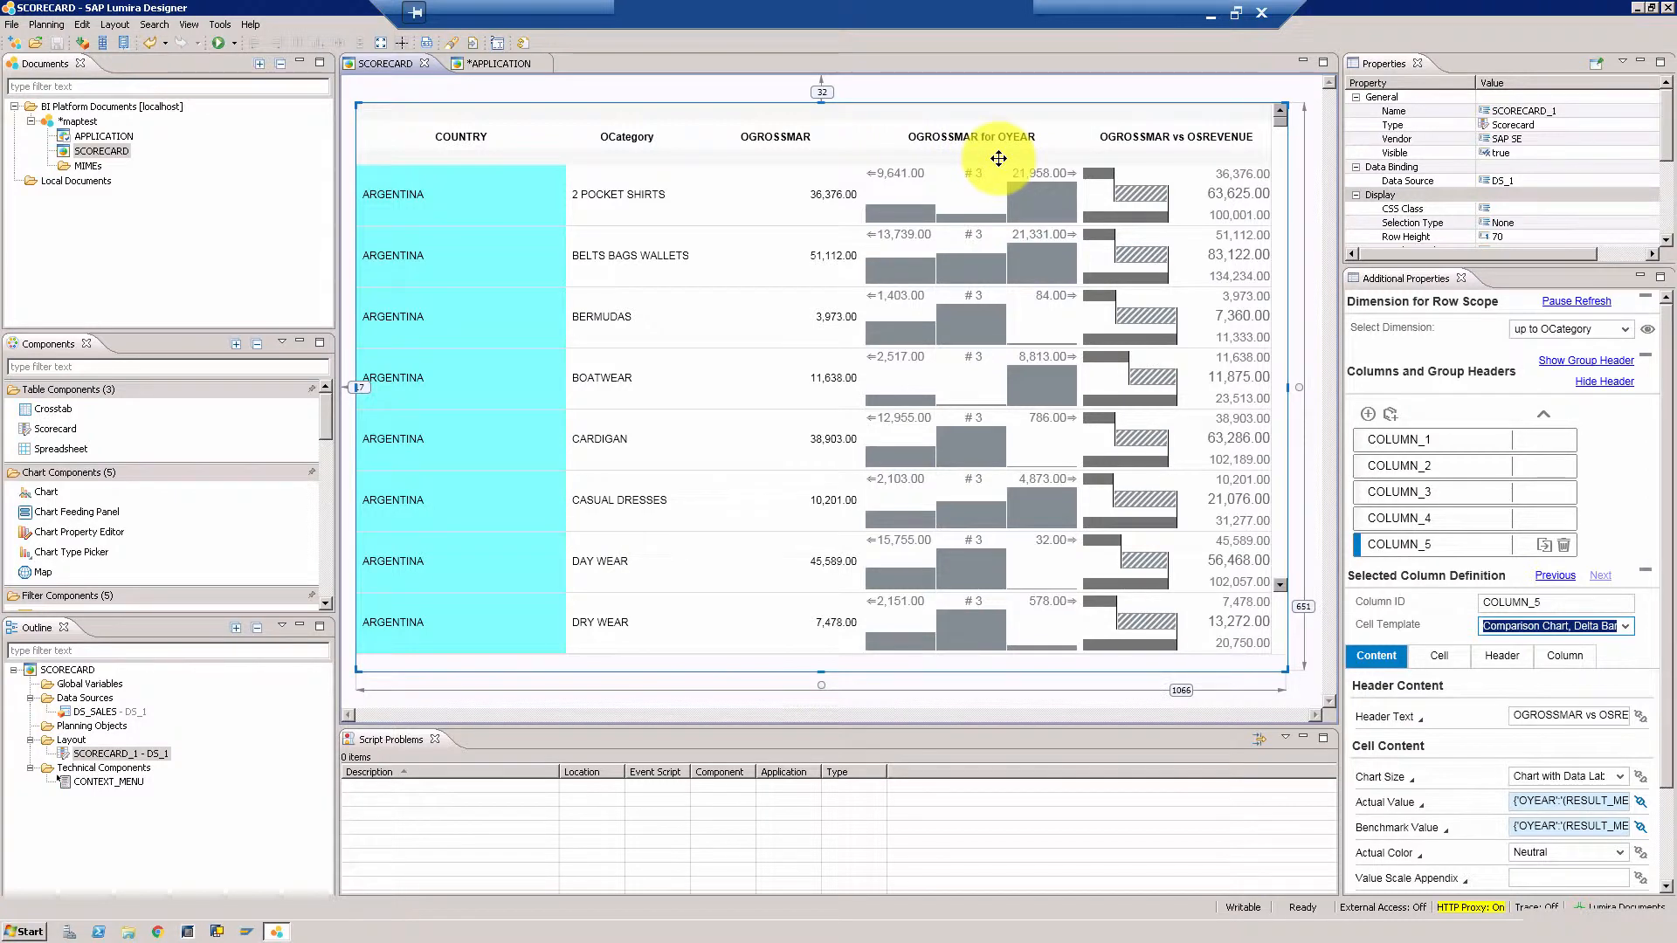
mouse_move(1025, 255)
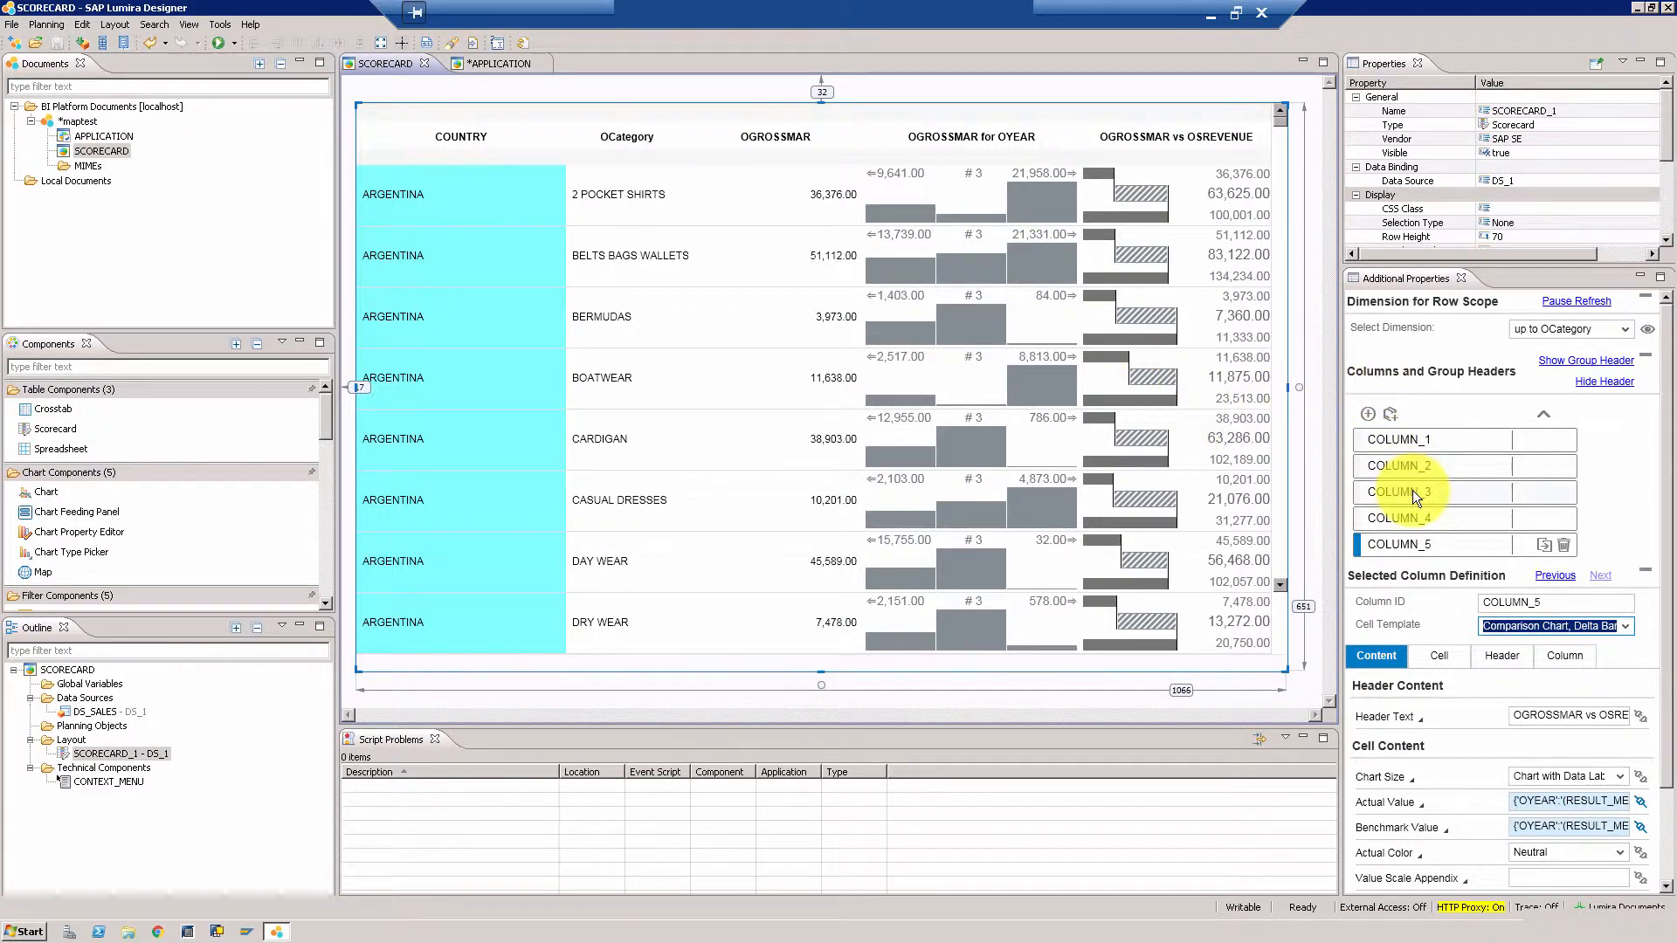
Step: Show the column definition of COLUMN_4, the OGROSSMAR for OYEAR trend chart
click(1399, 517)
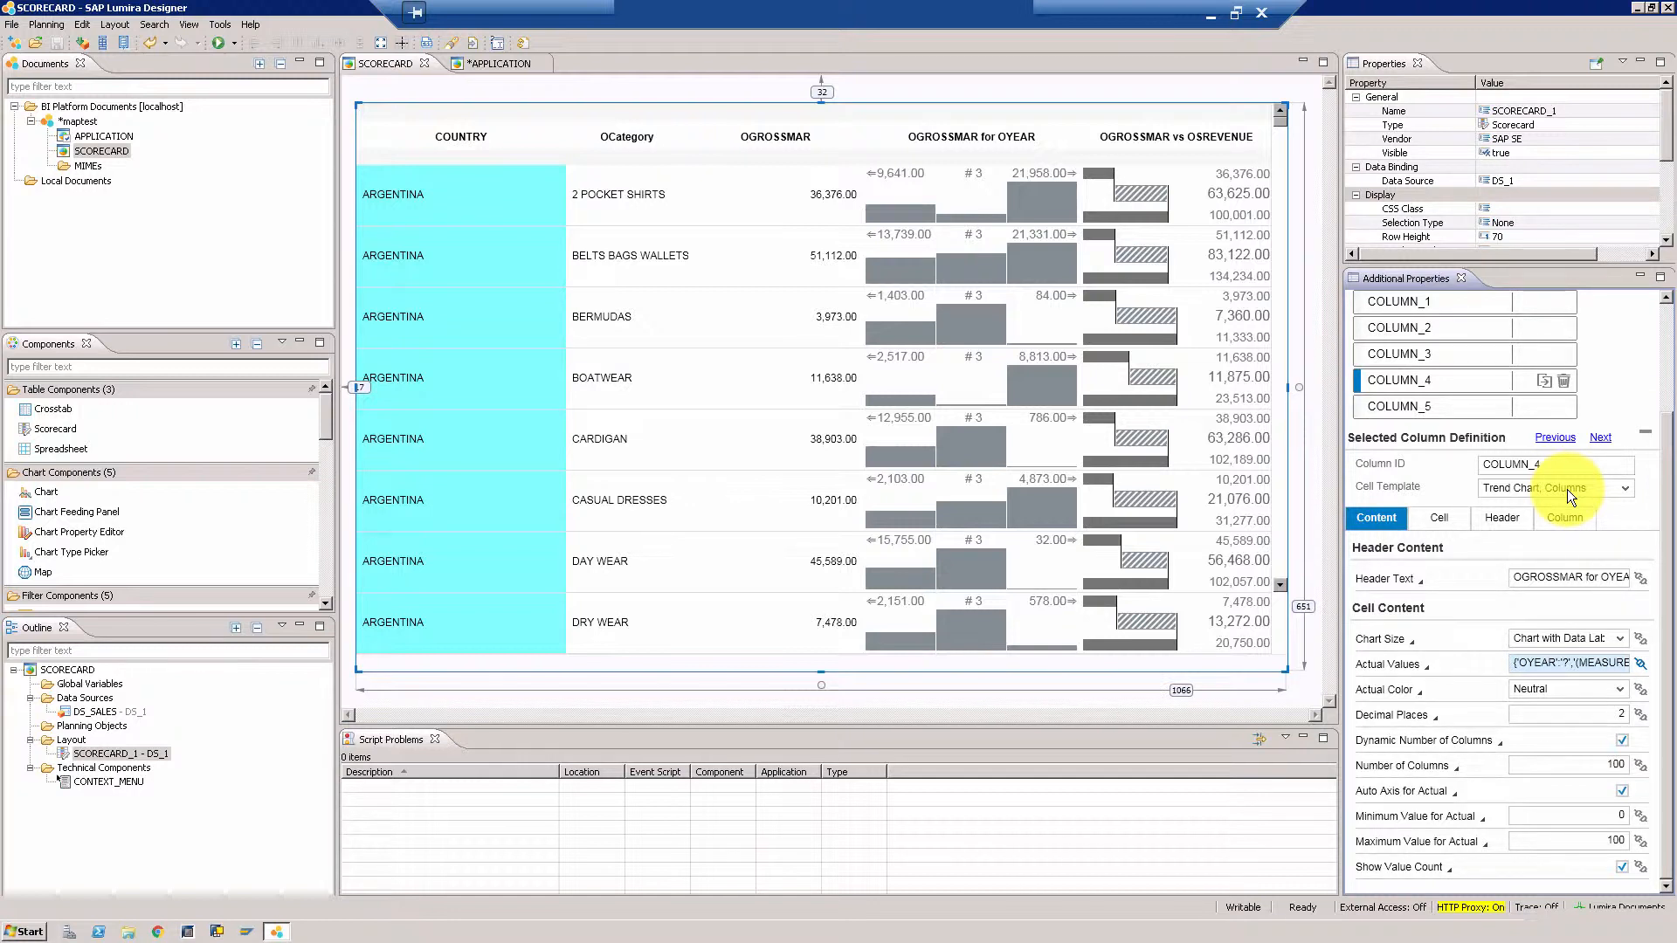
Step: Switch COLUMN_4 to the Trend Chart, Line template and expand its Actual Values binding
click(1625, 487)
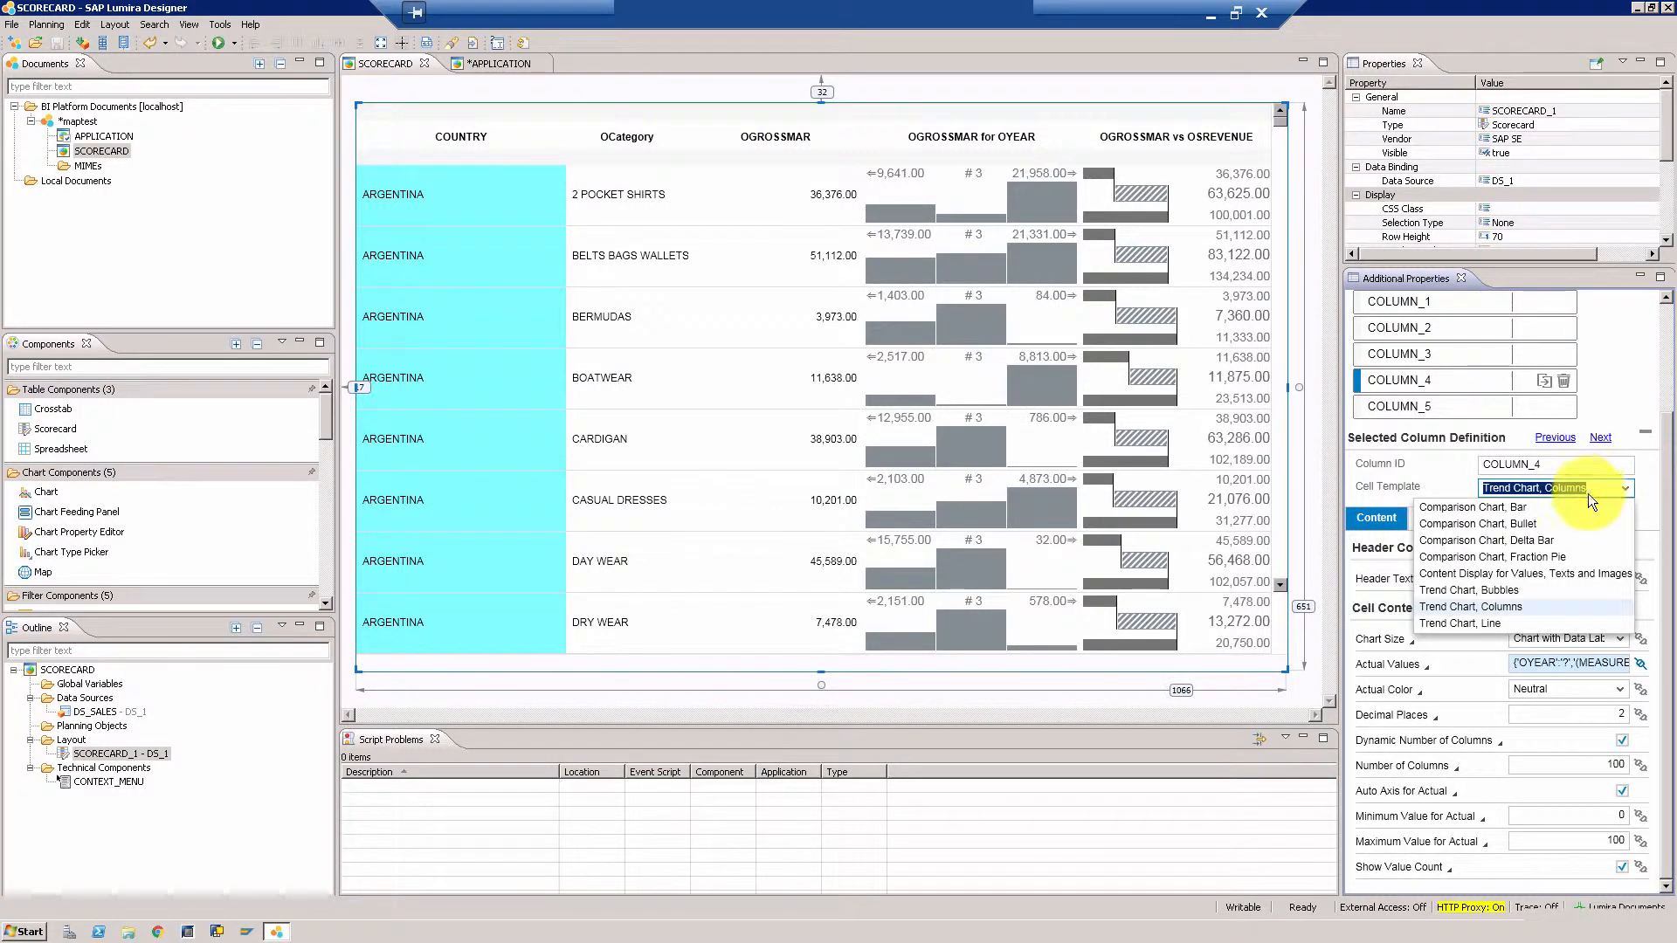
mouse_move(1497, 623)
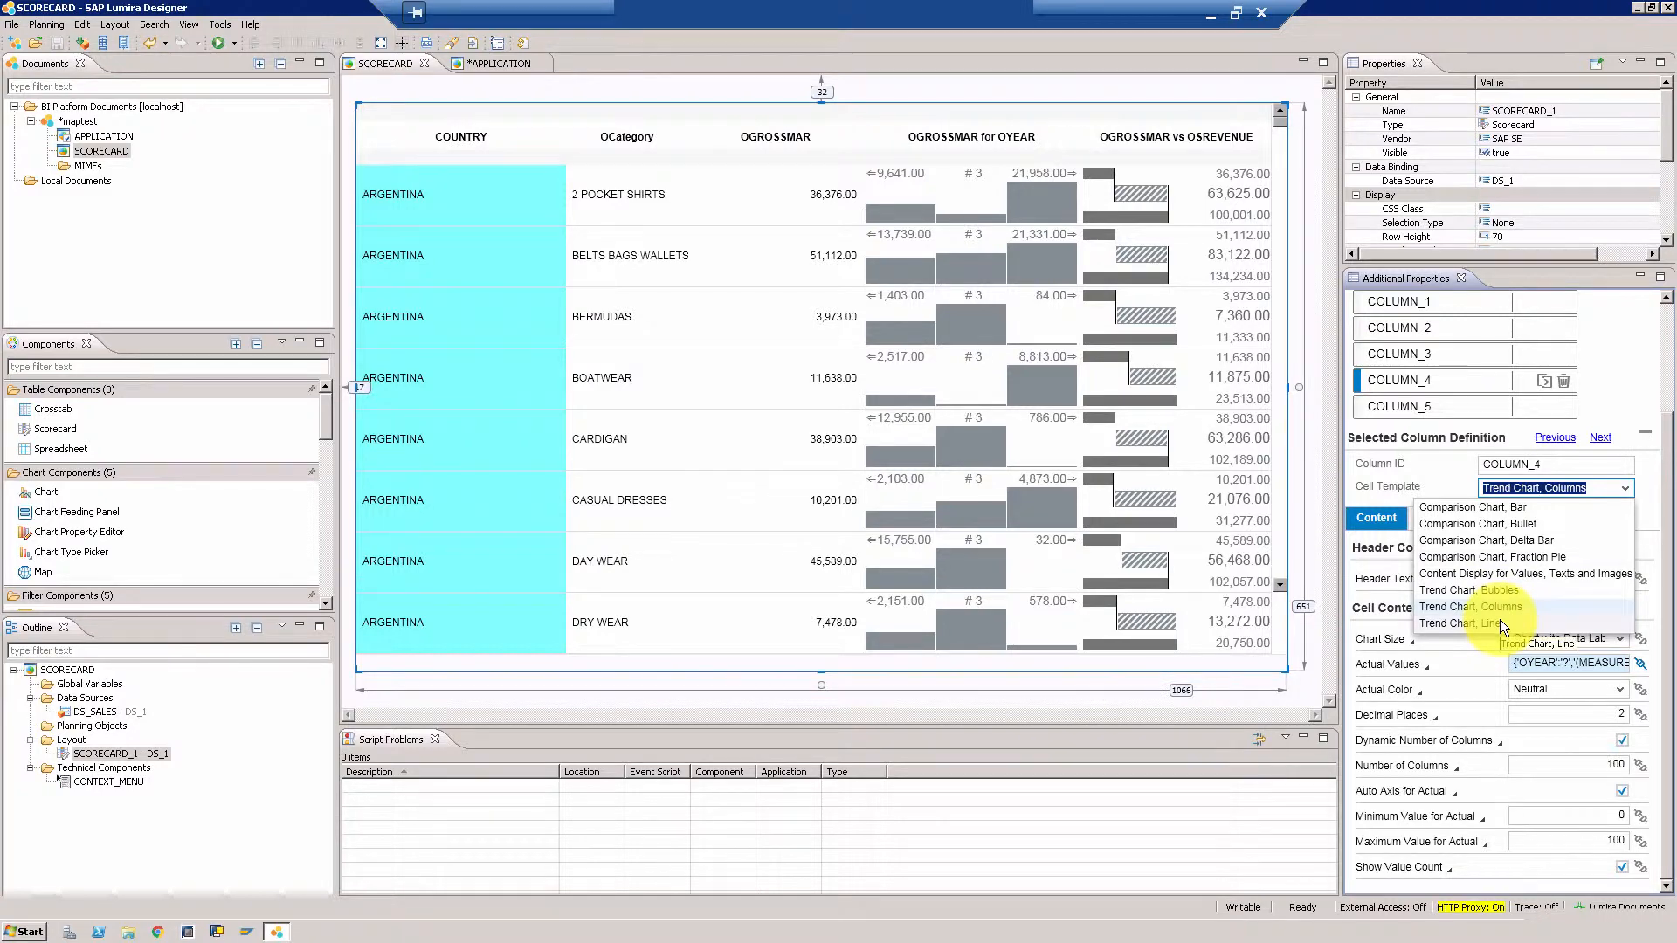
click(1457, 623)
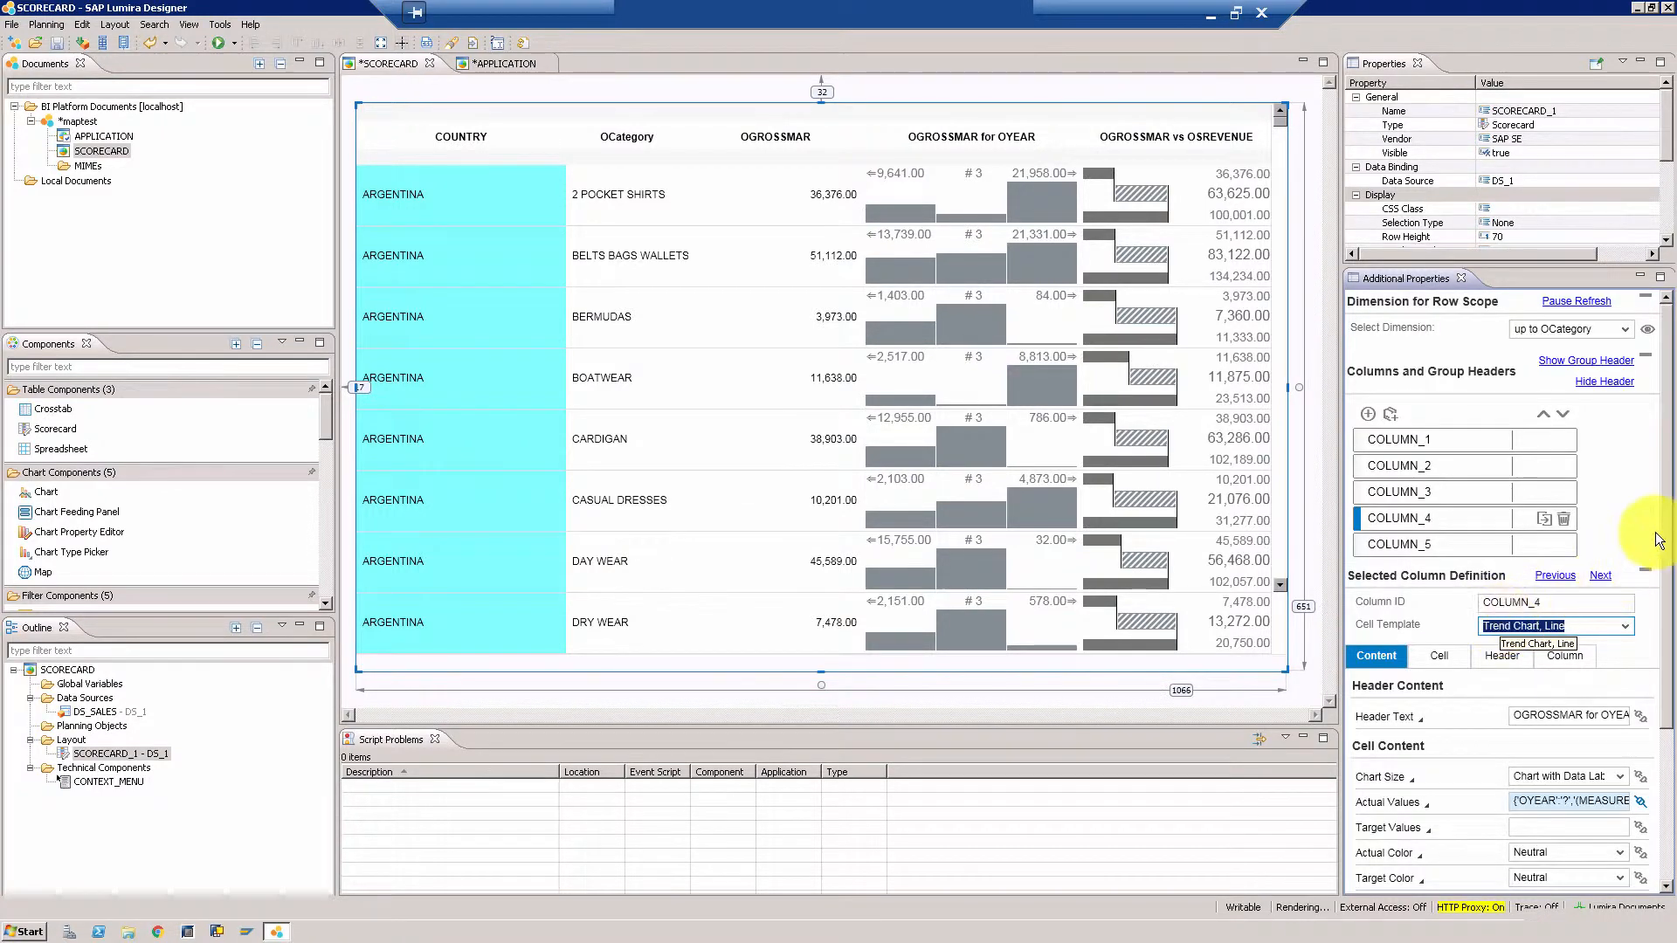
scroll(down, 3)
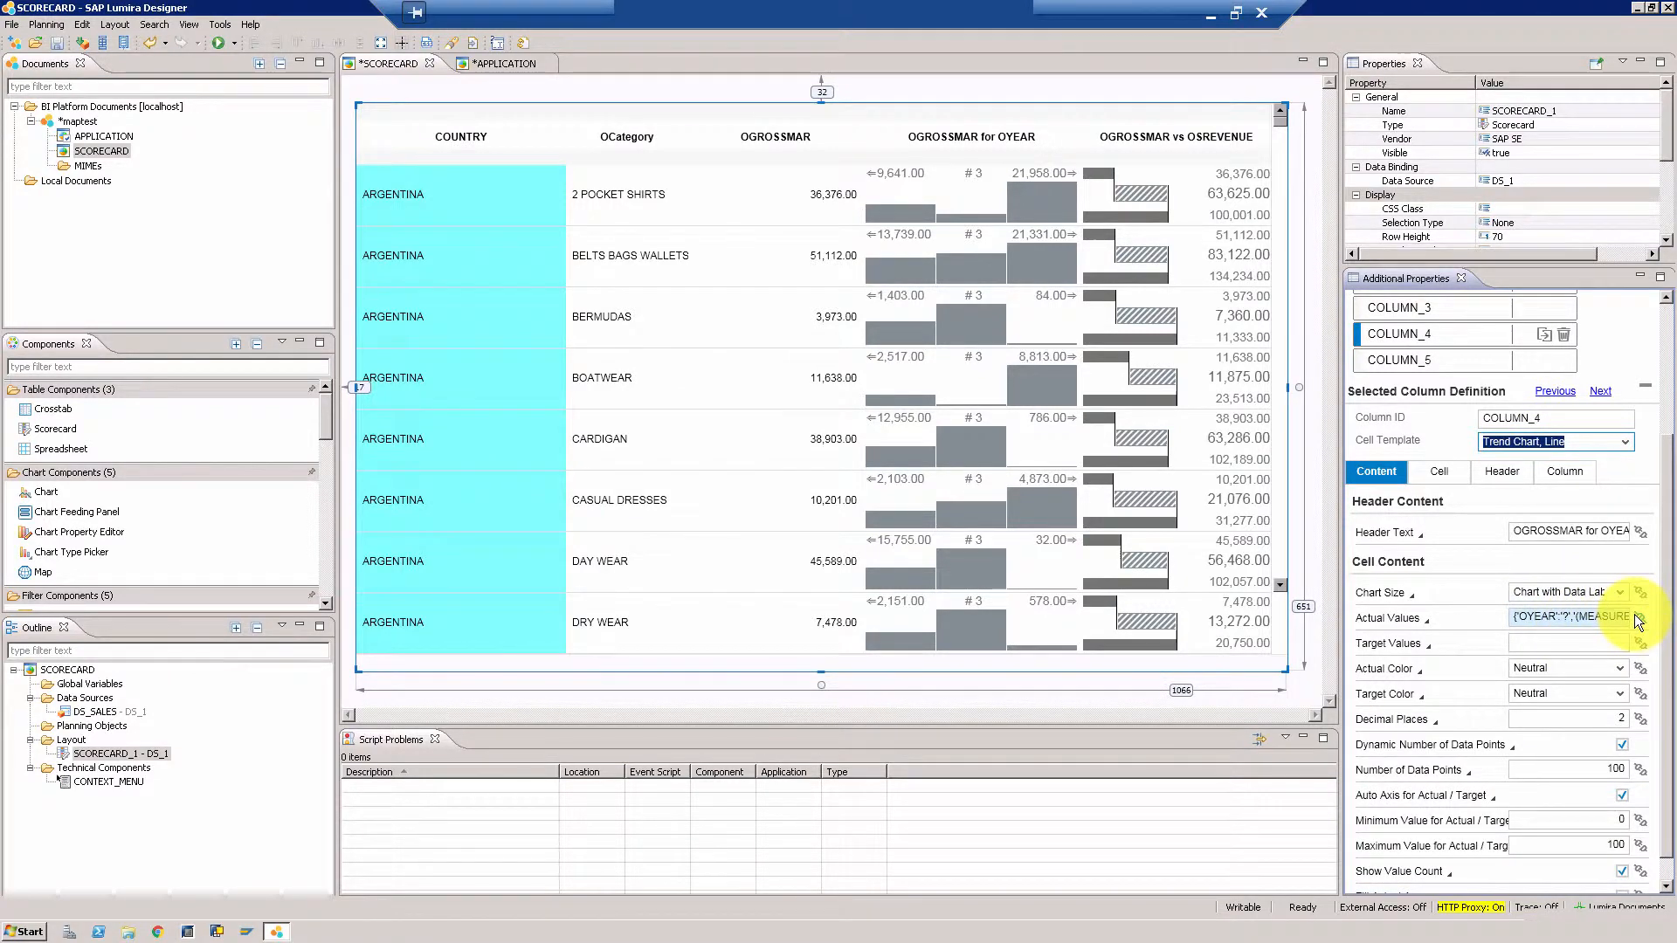
click(1640, 616)
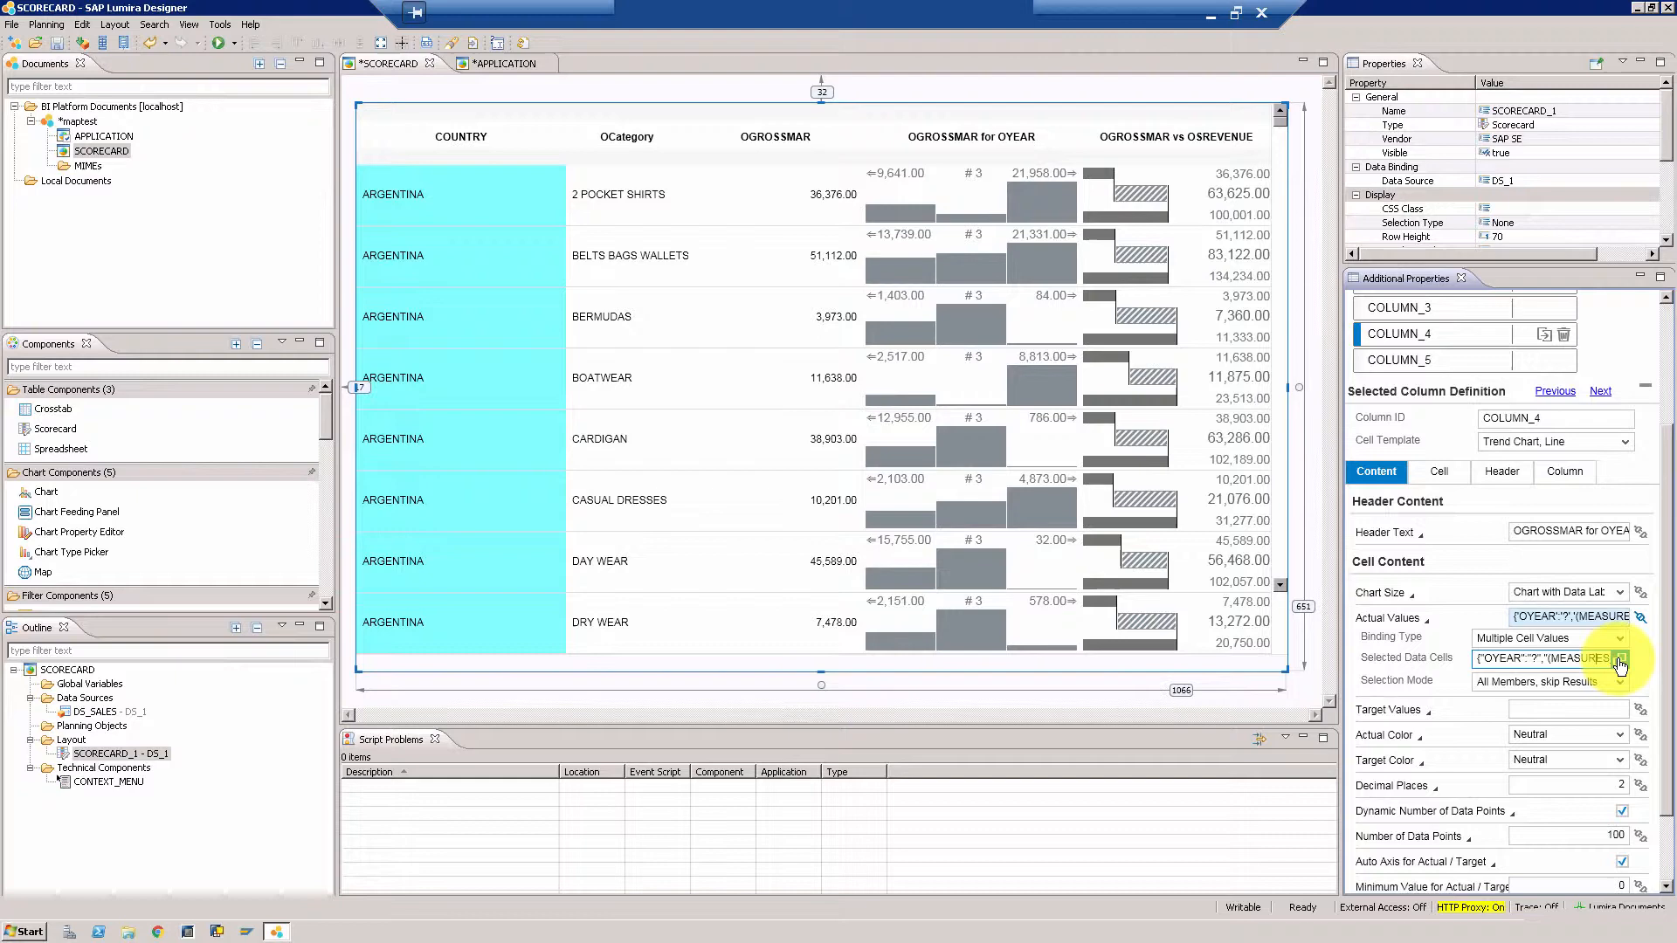
click(1621, 660)
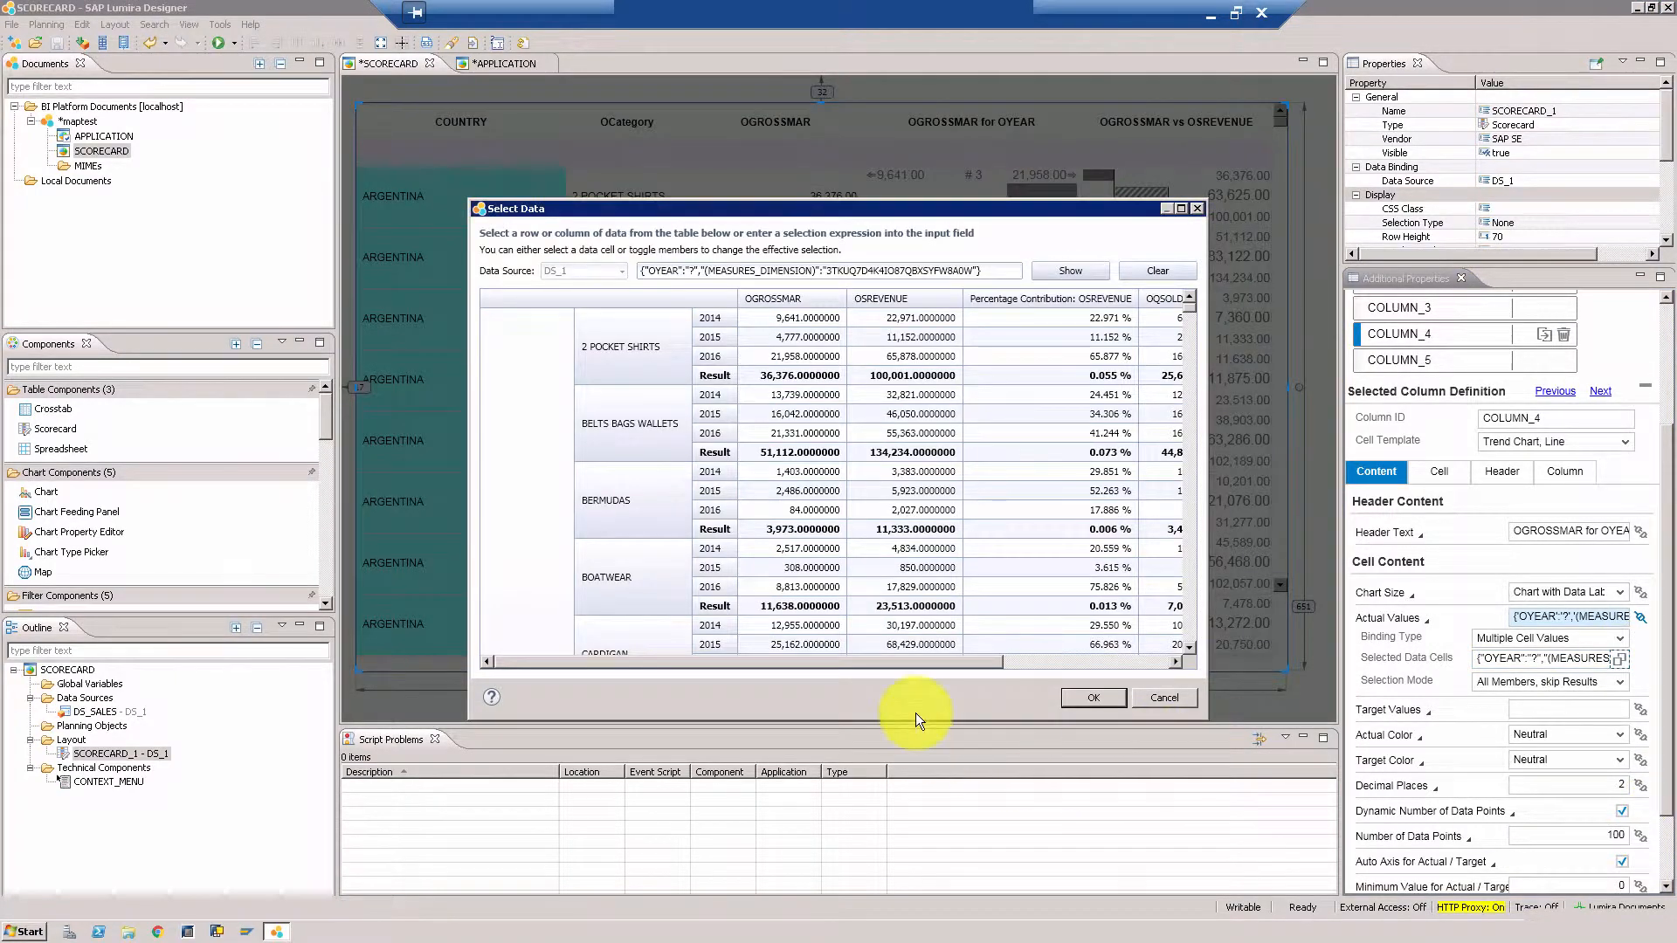
mouse_move(1022, 671)
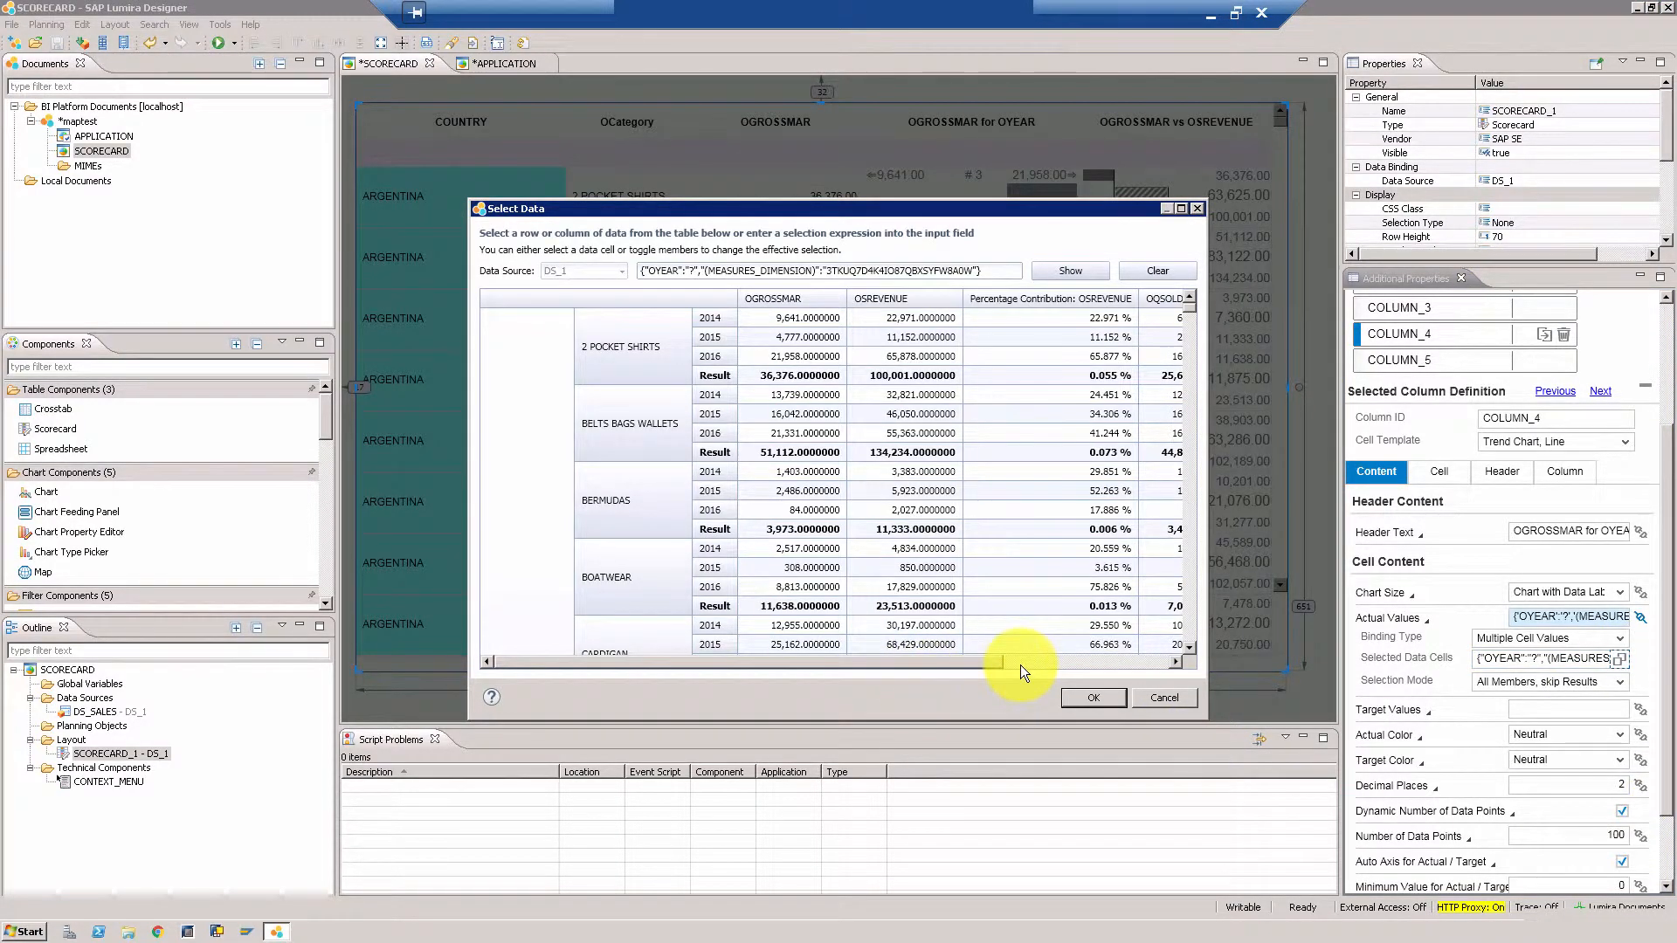
scroll(right, 3)
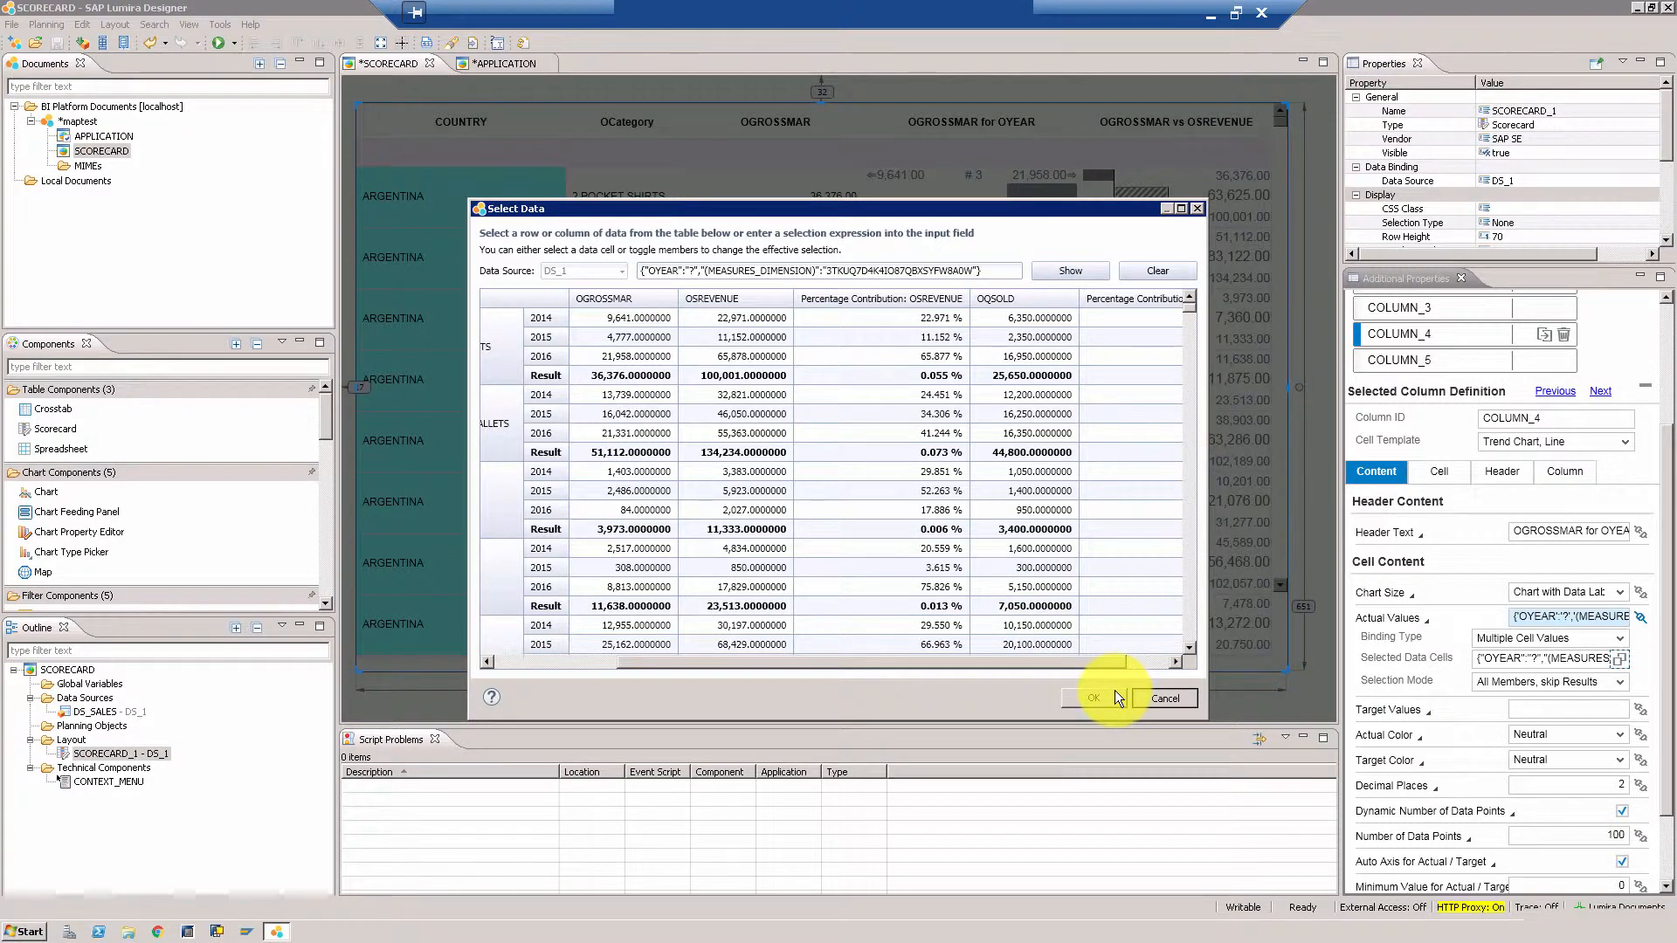
click(1091, 699)
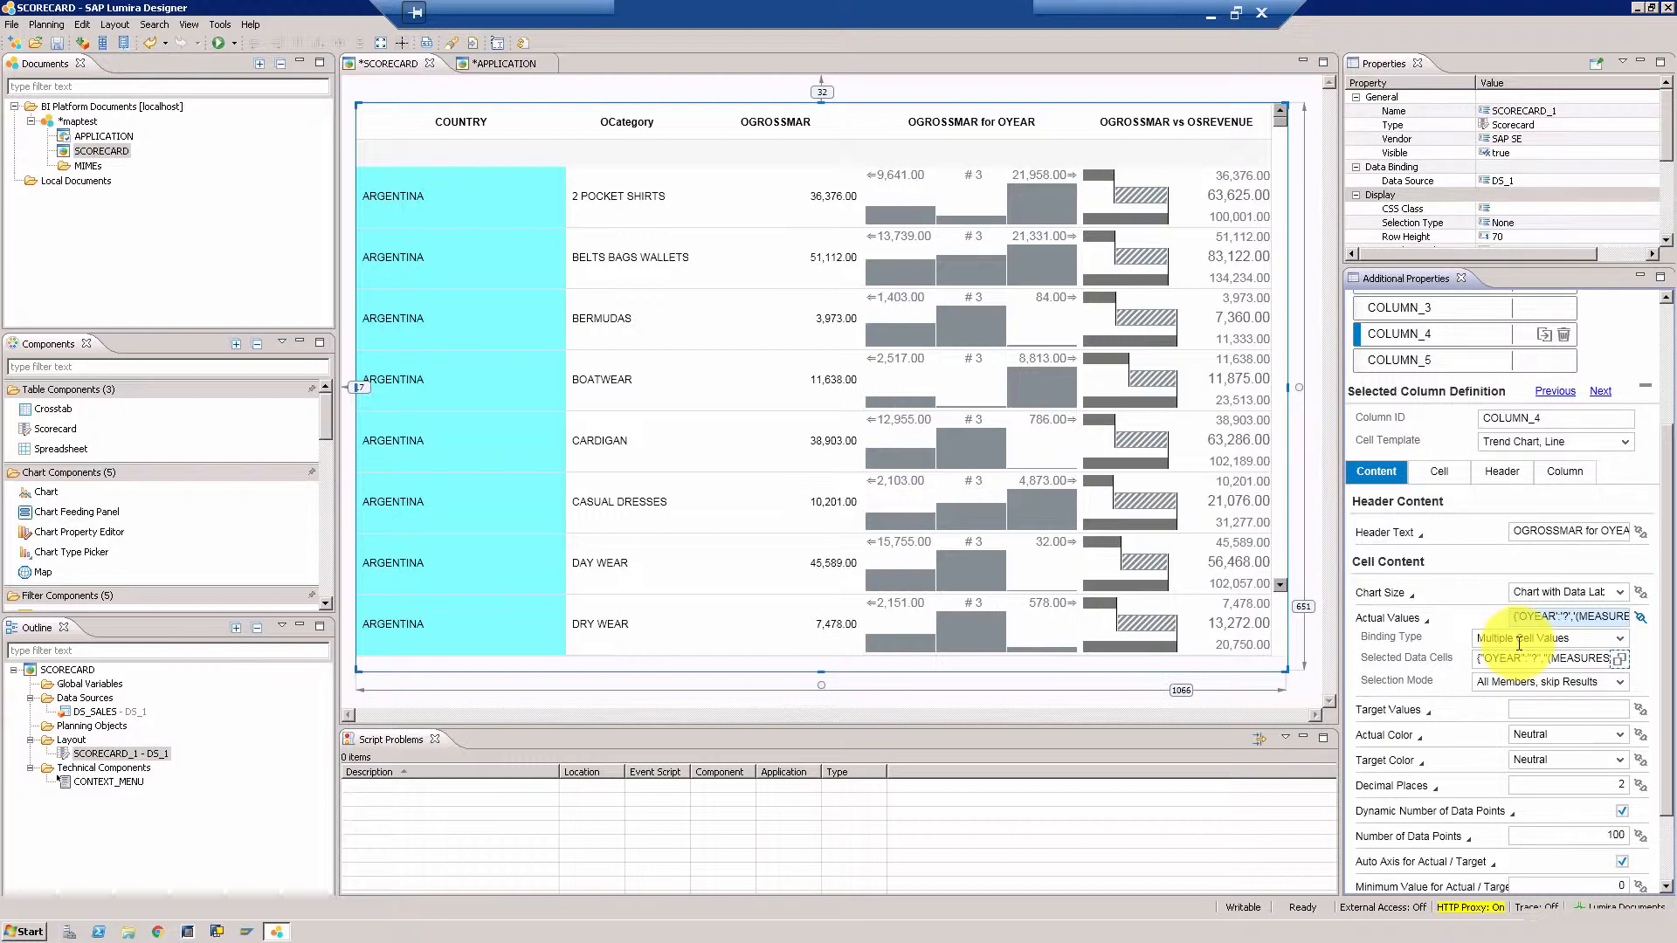
Step: Scroll the rendered scorecard in Chrome to review the pie, line-trend and bar columns
scroll(down, 3)
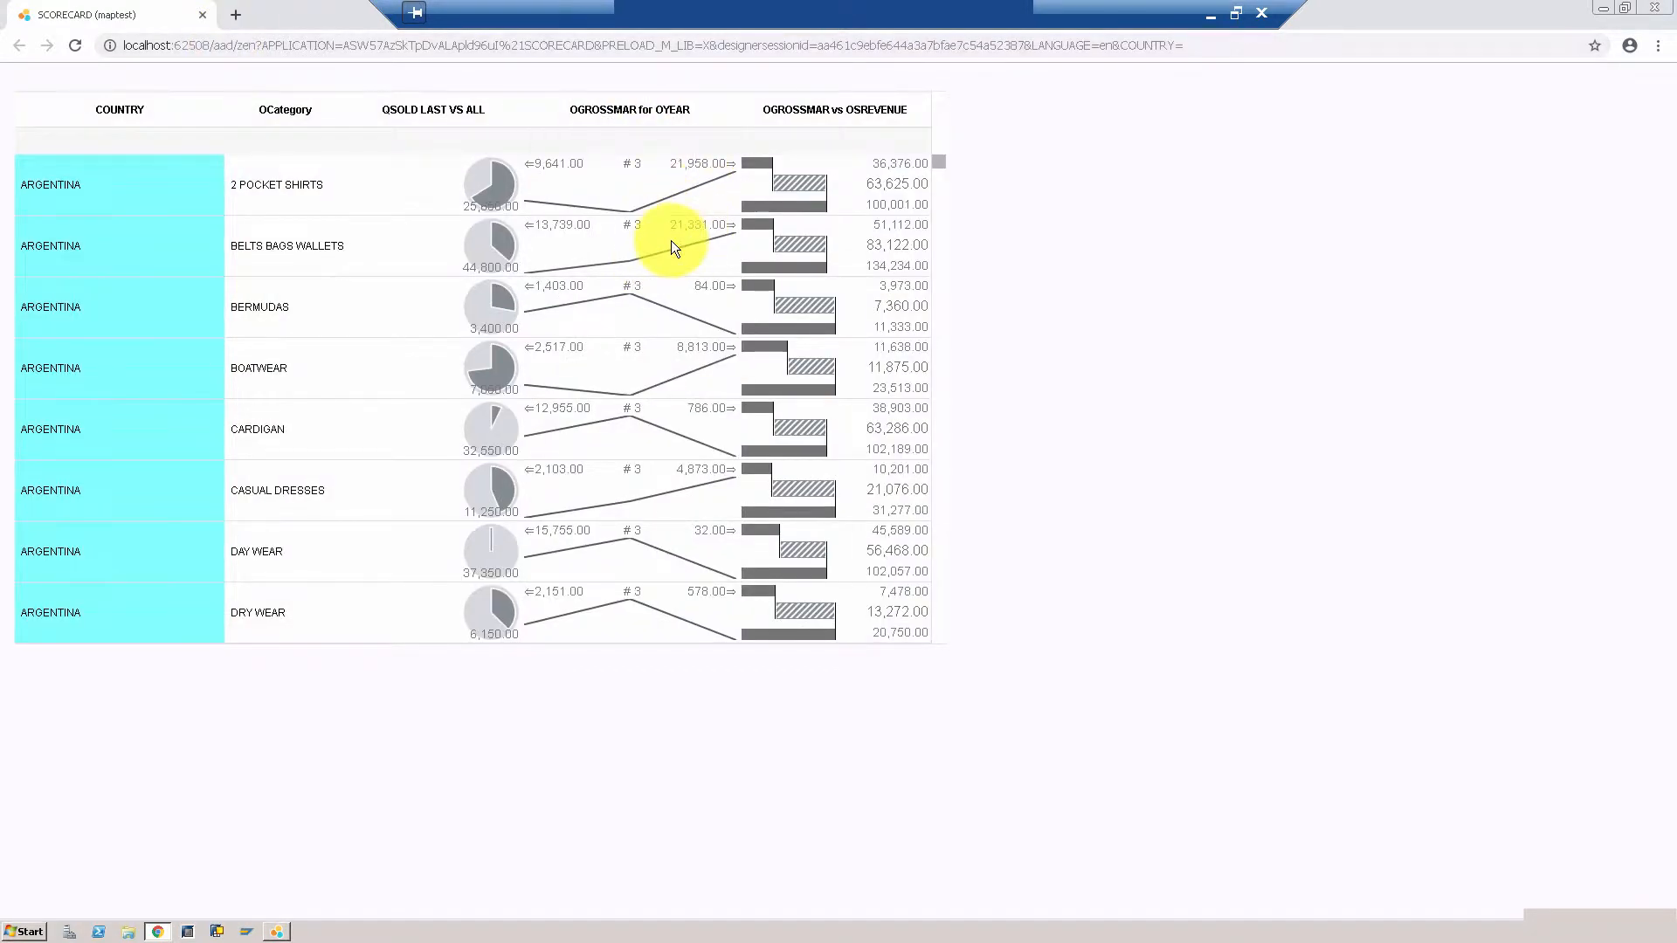
mouse_move(659, 295)
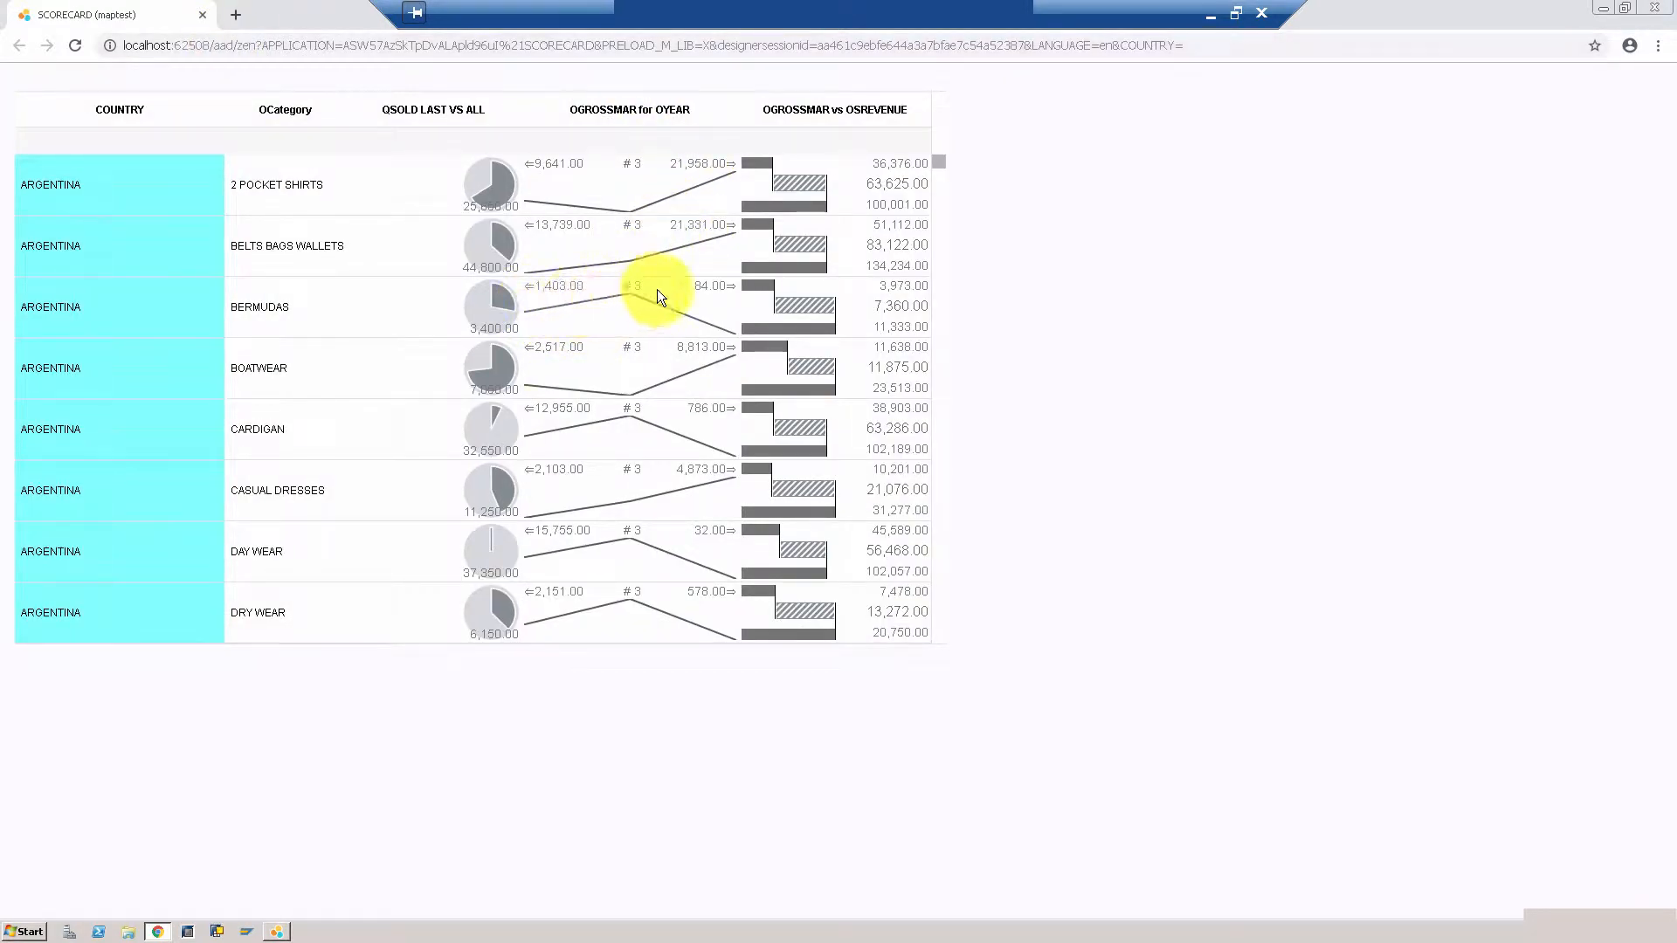
mouse_move(534, 199)
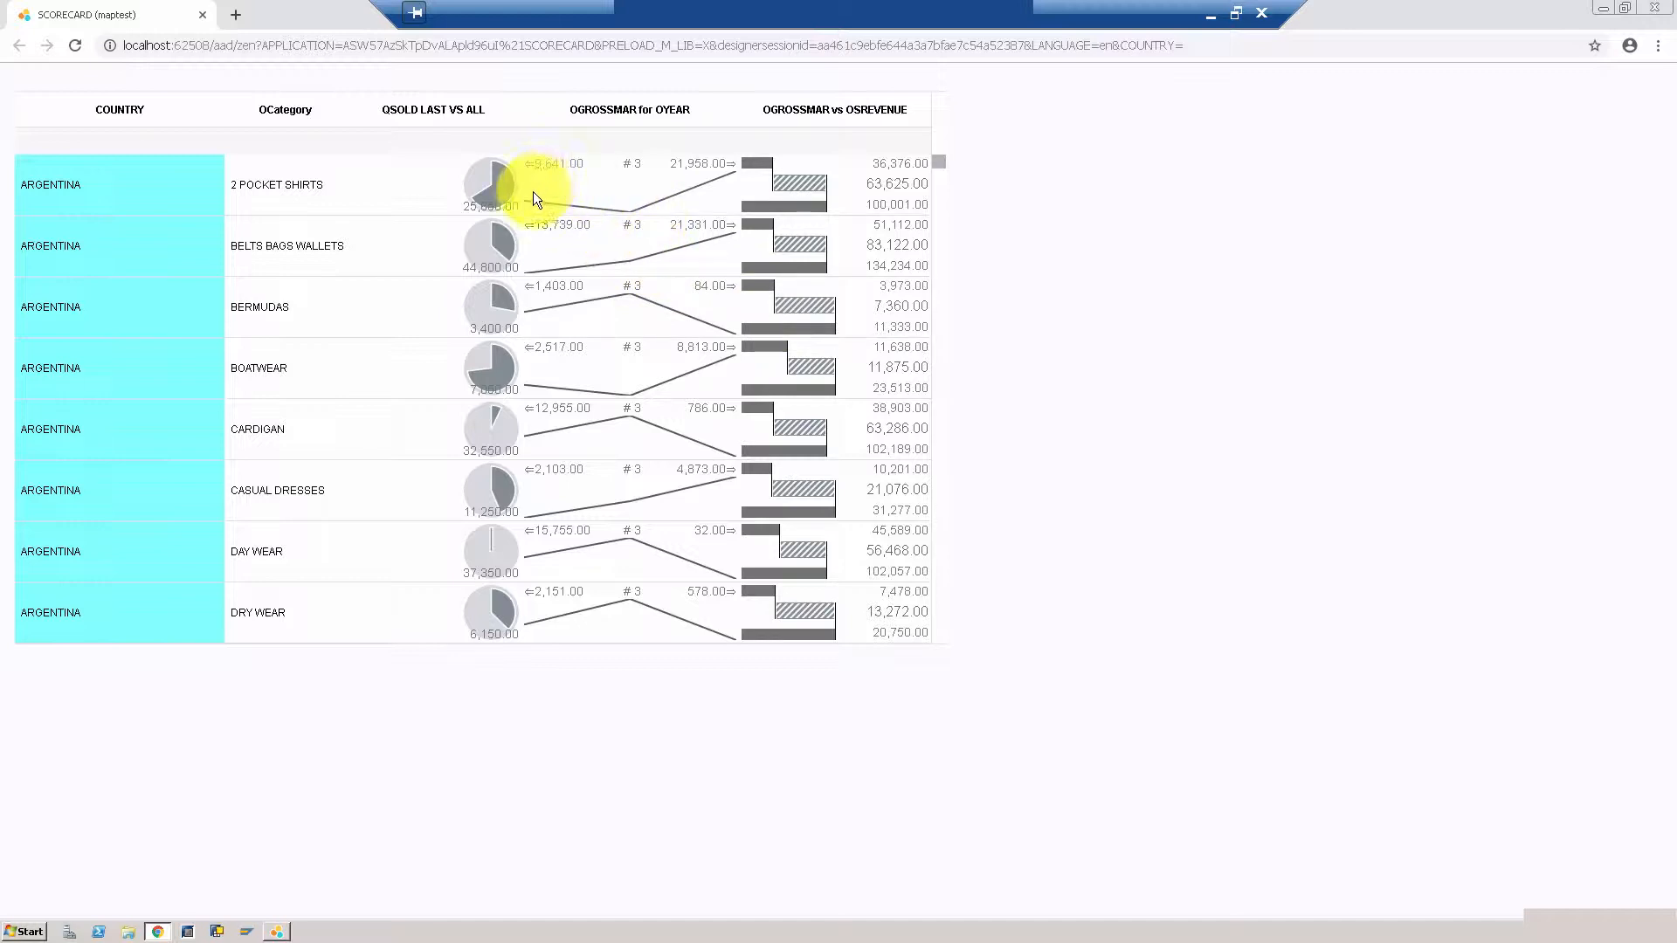
mouse_move(564, 187)
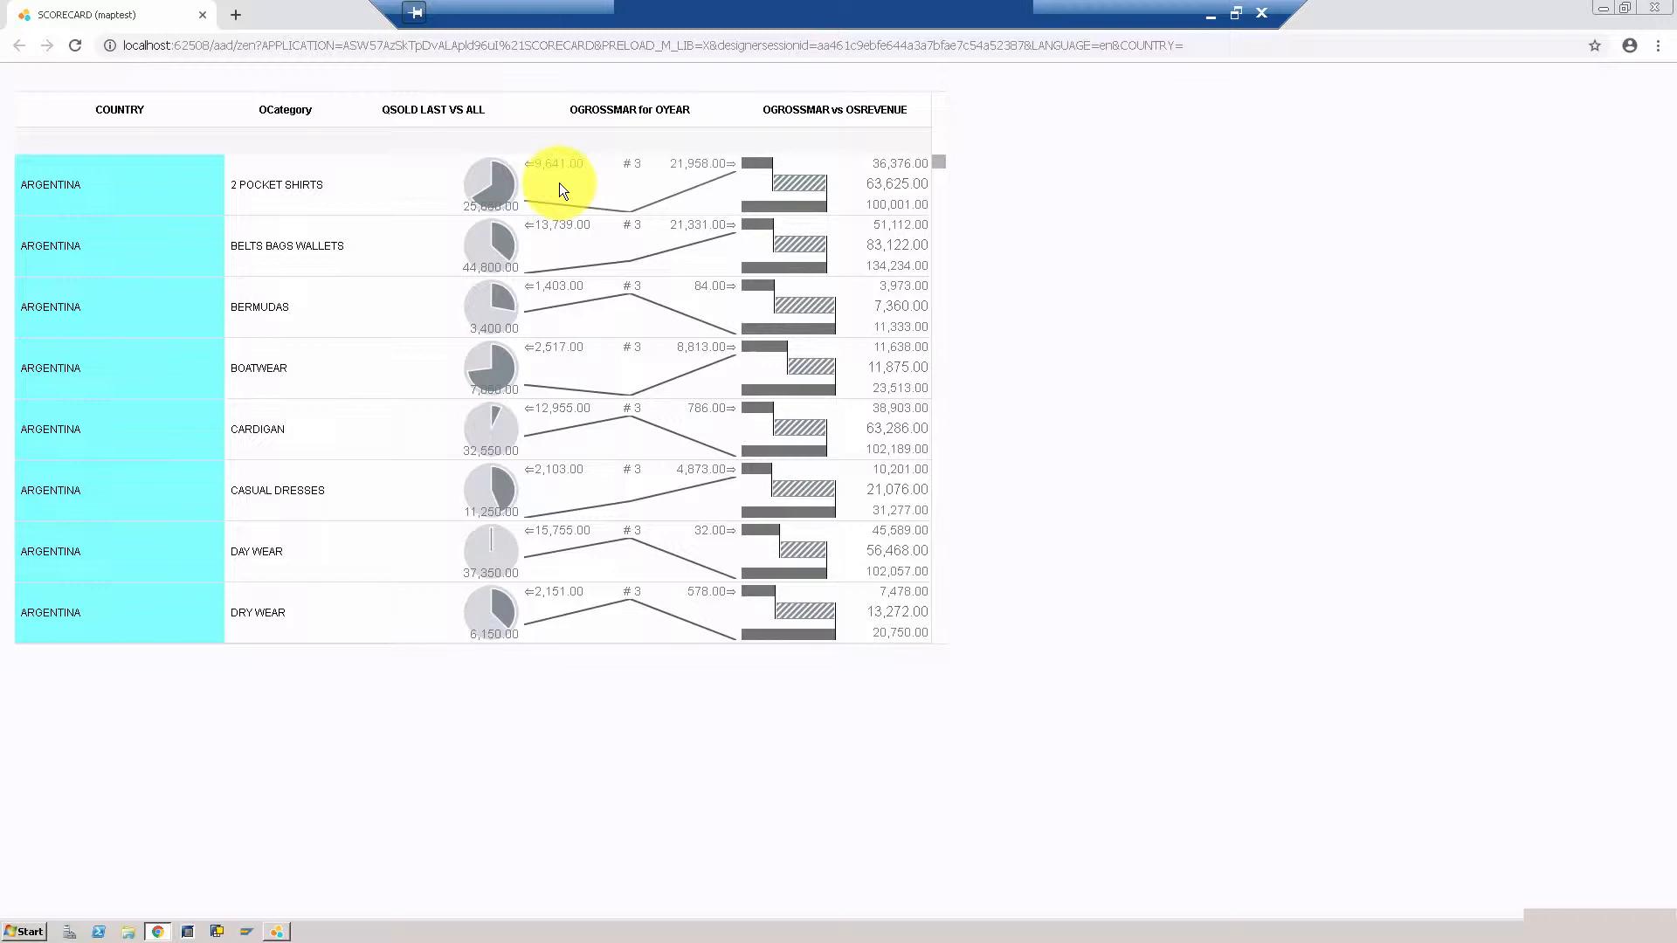
mouse_move(626, 217)
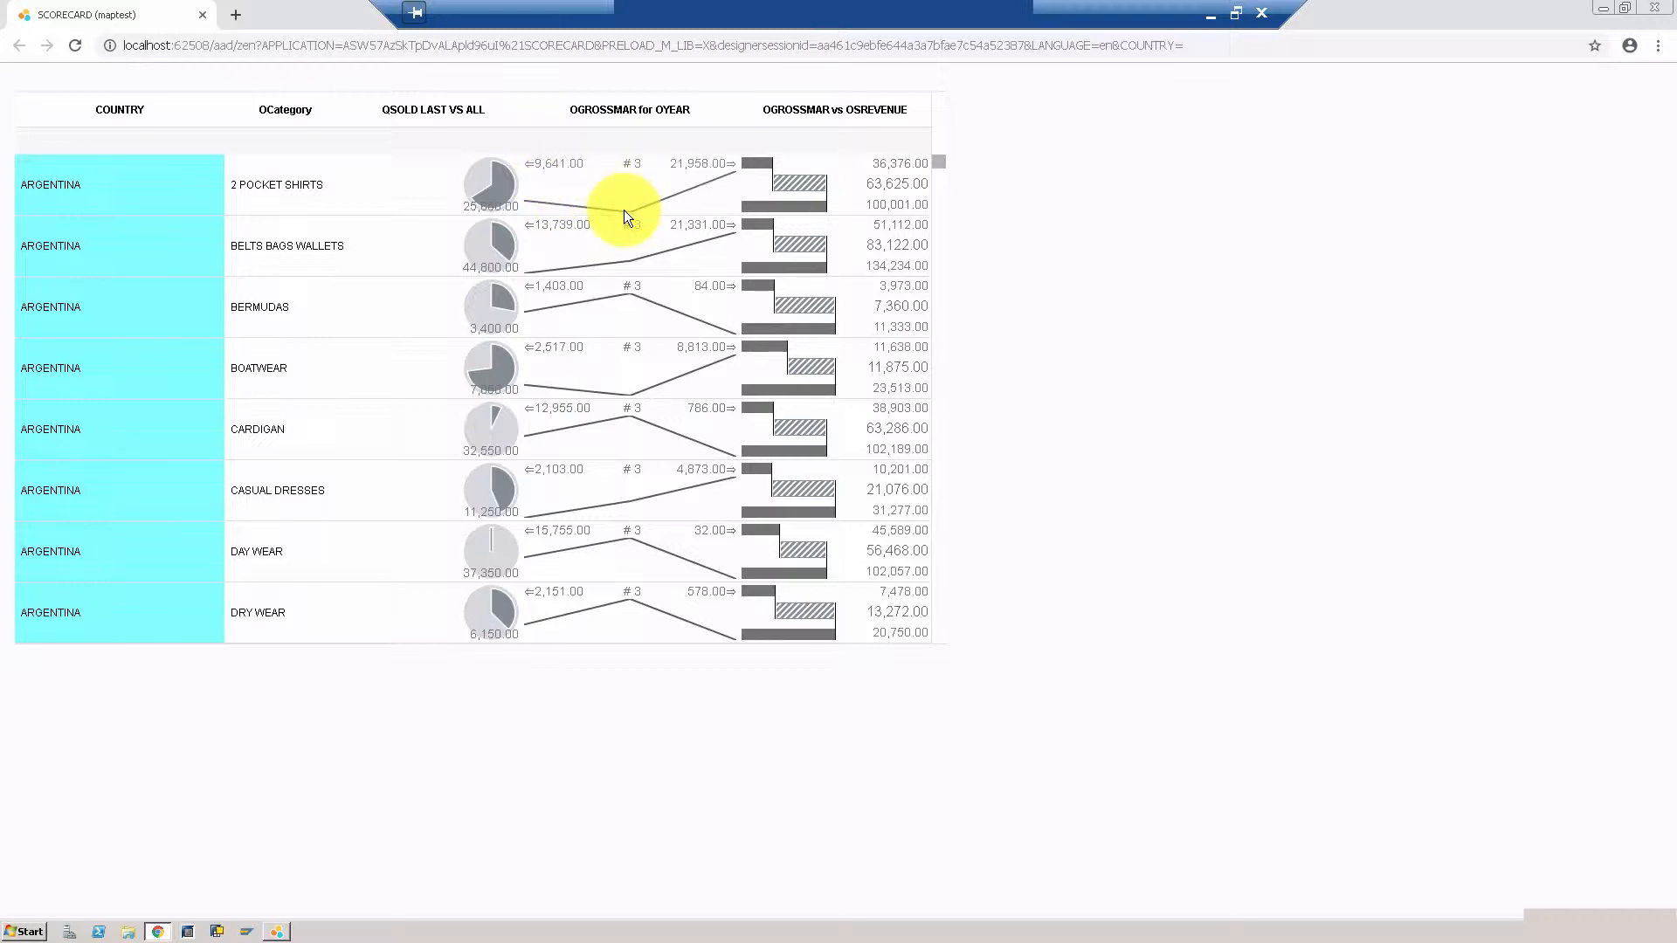
mouse_move(706, 198)
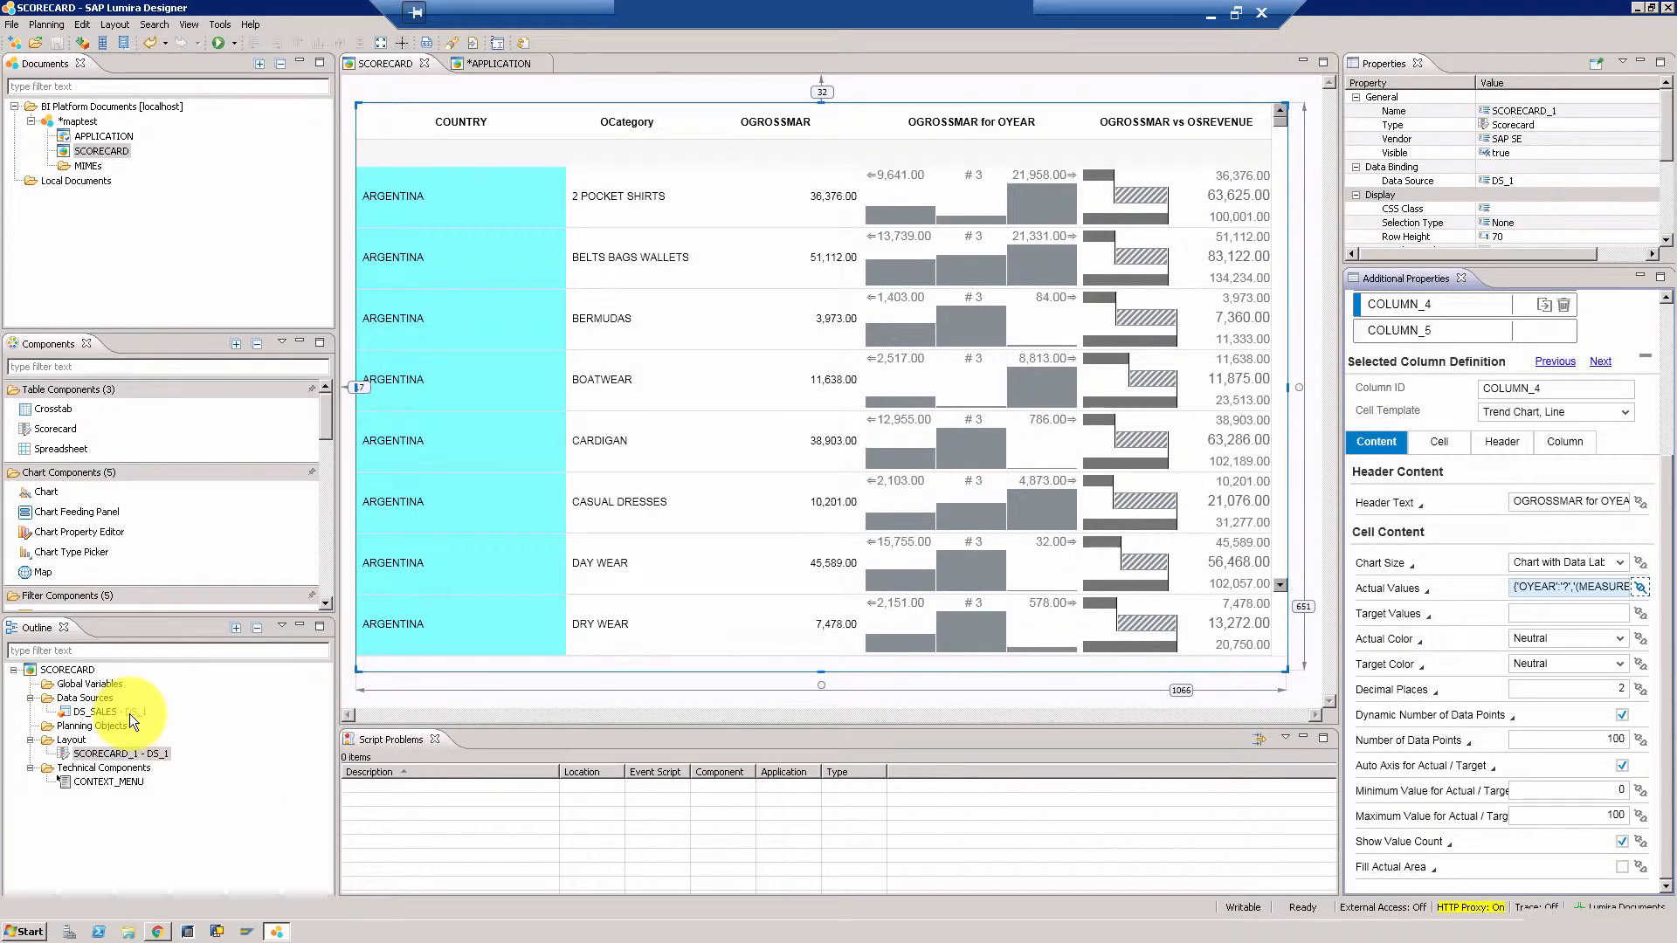
right_click(94, 711)
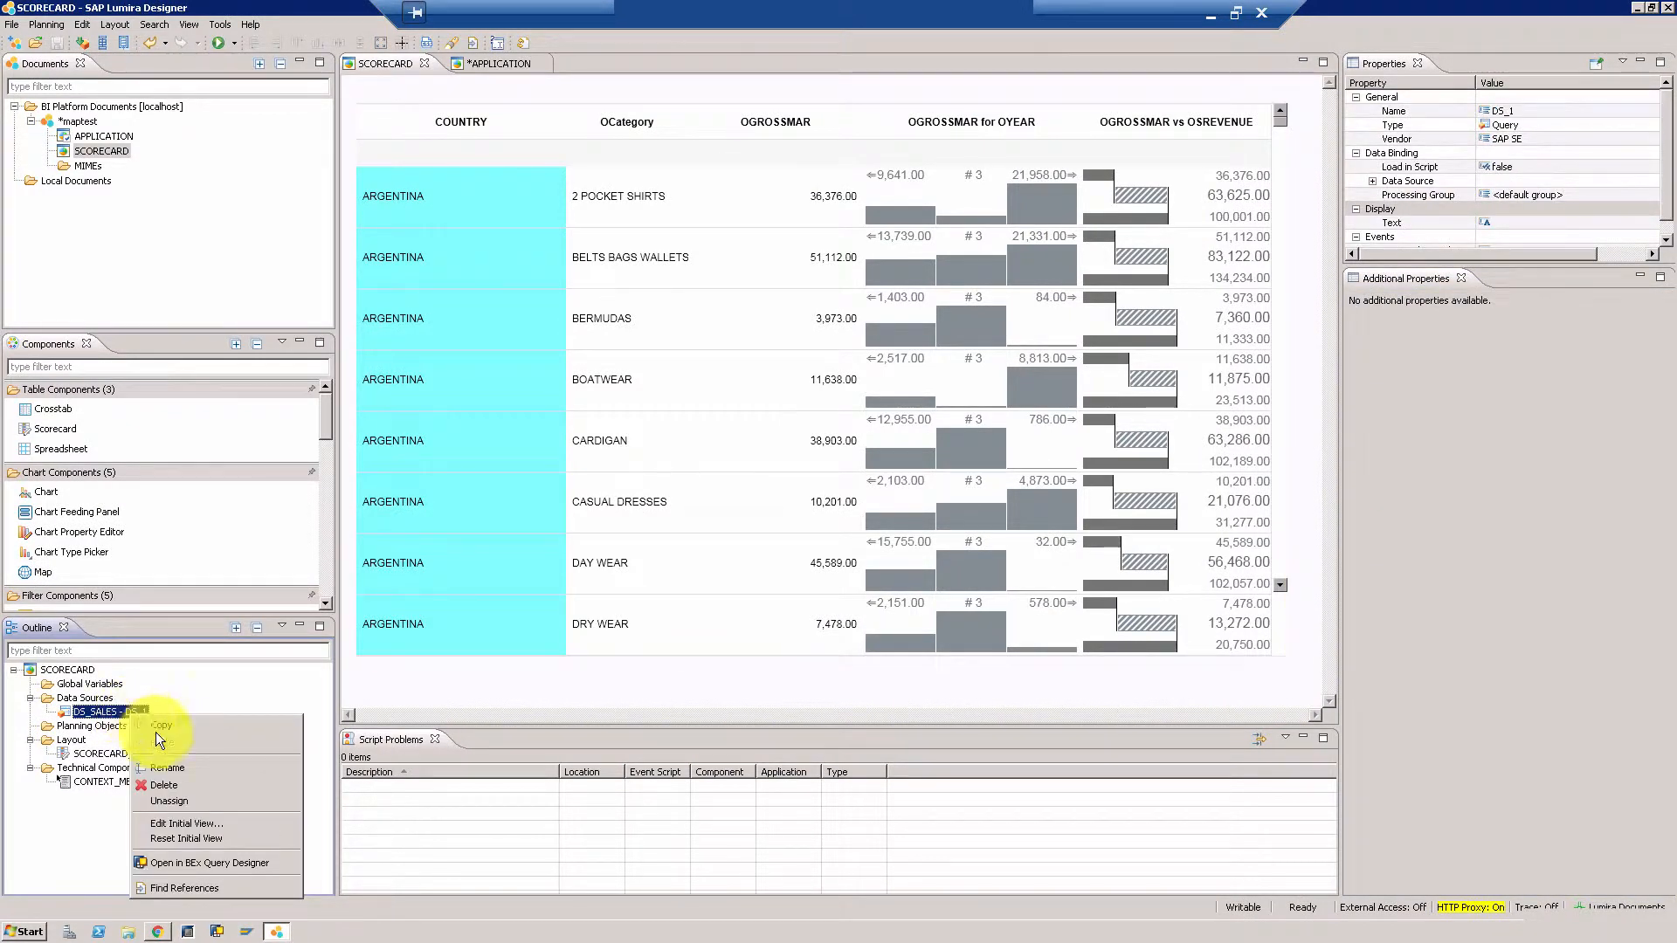
click(187, 823)
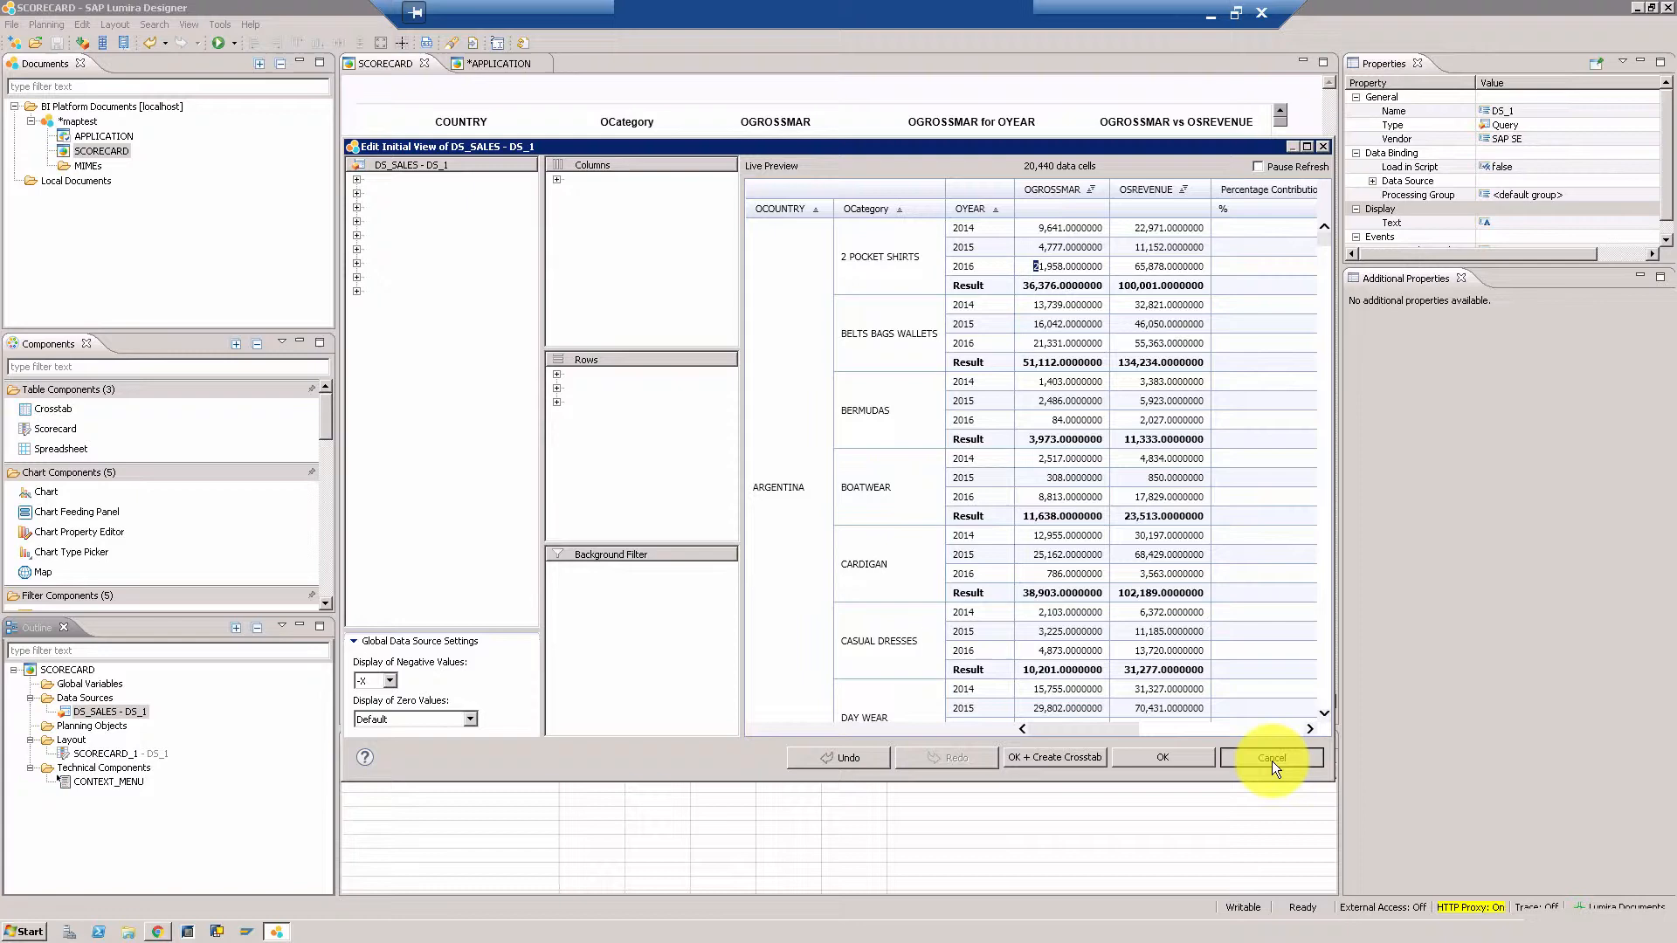
click(1270, 757)
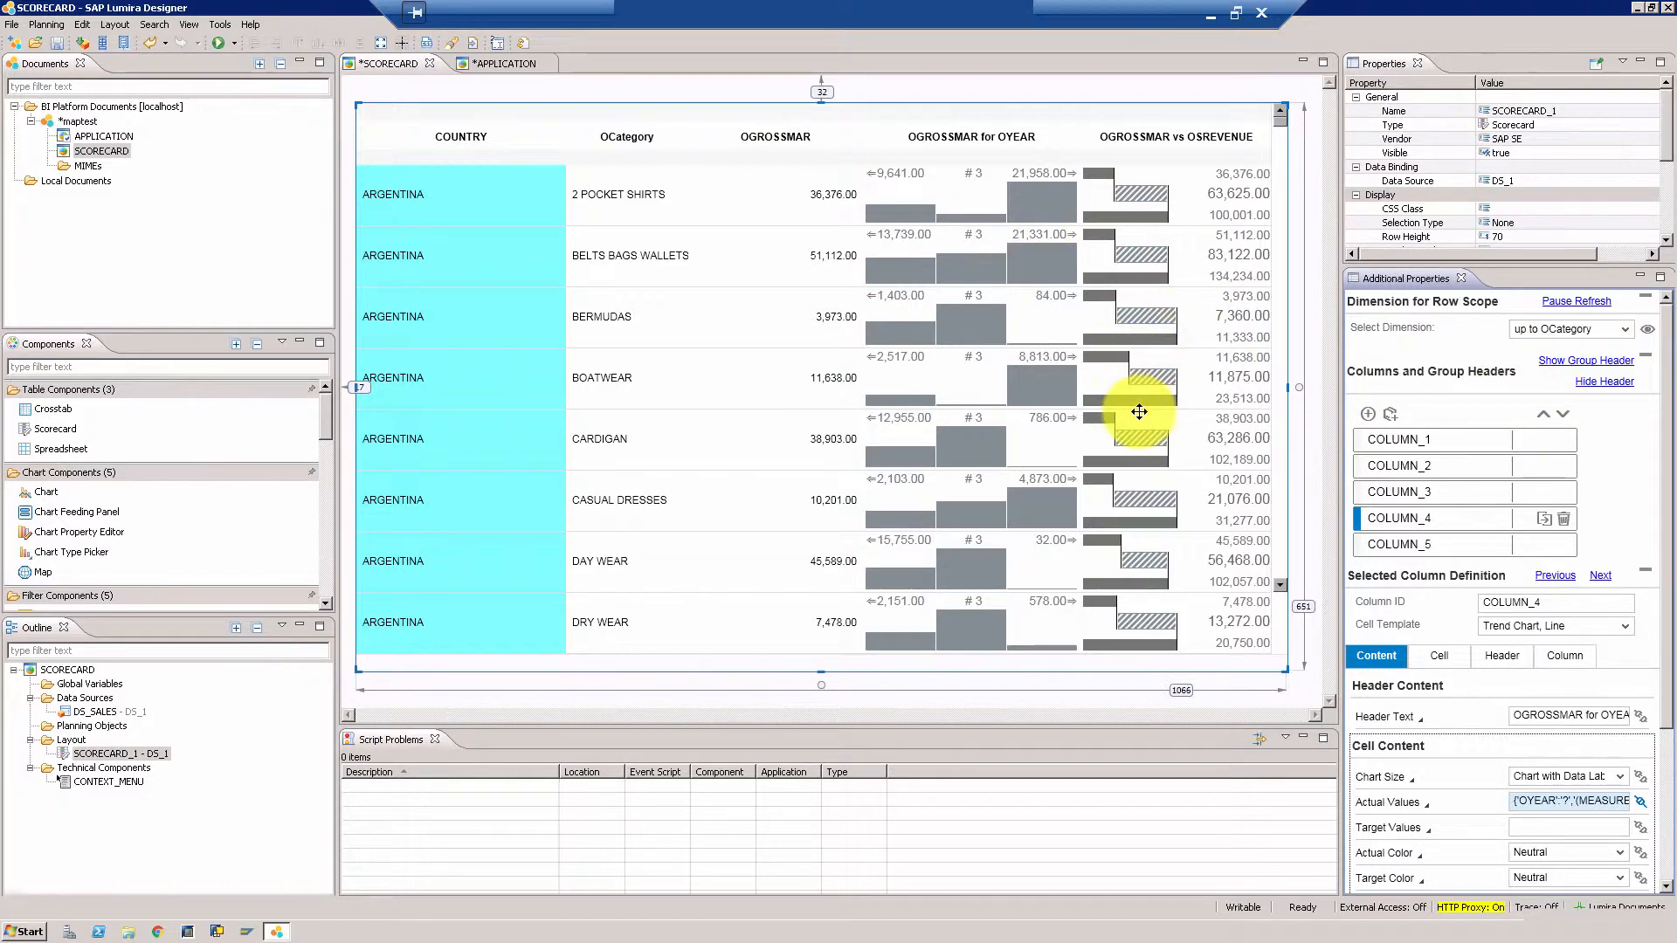
mouse_move(1441, 550)
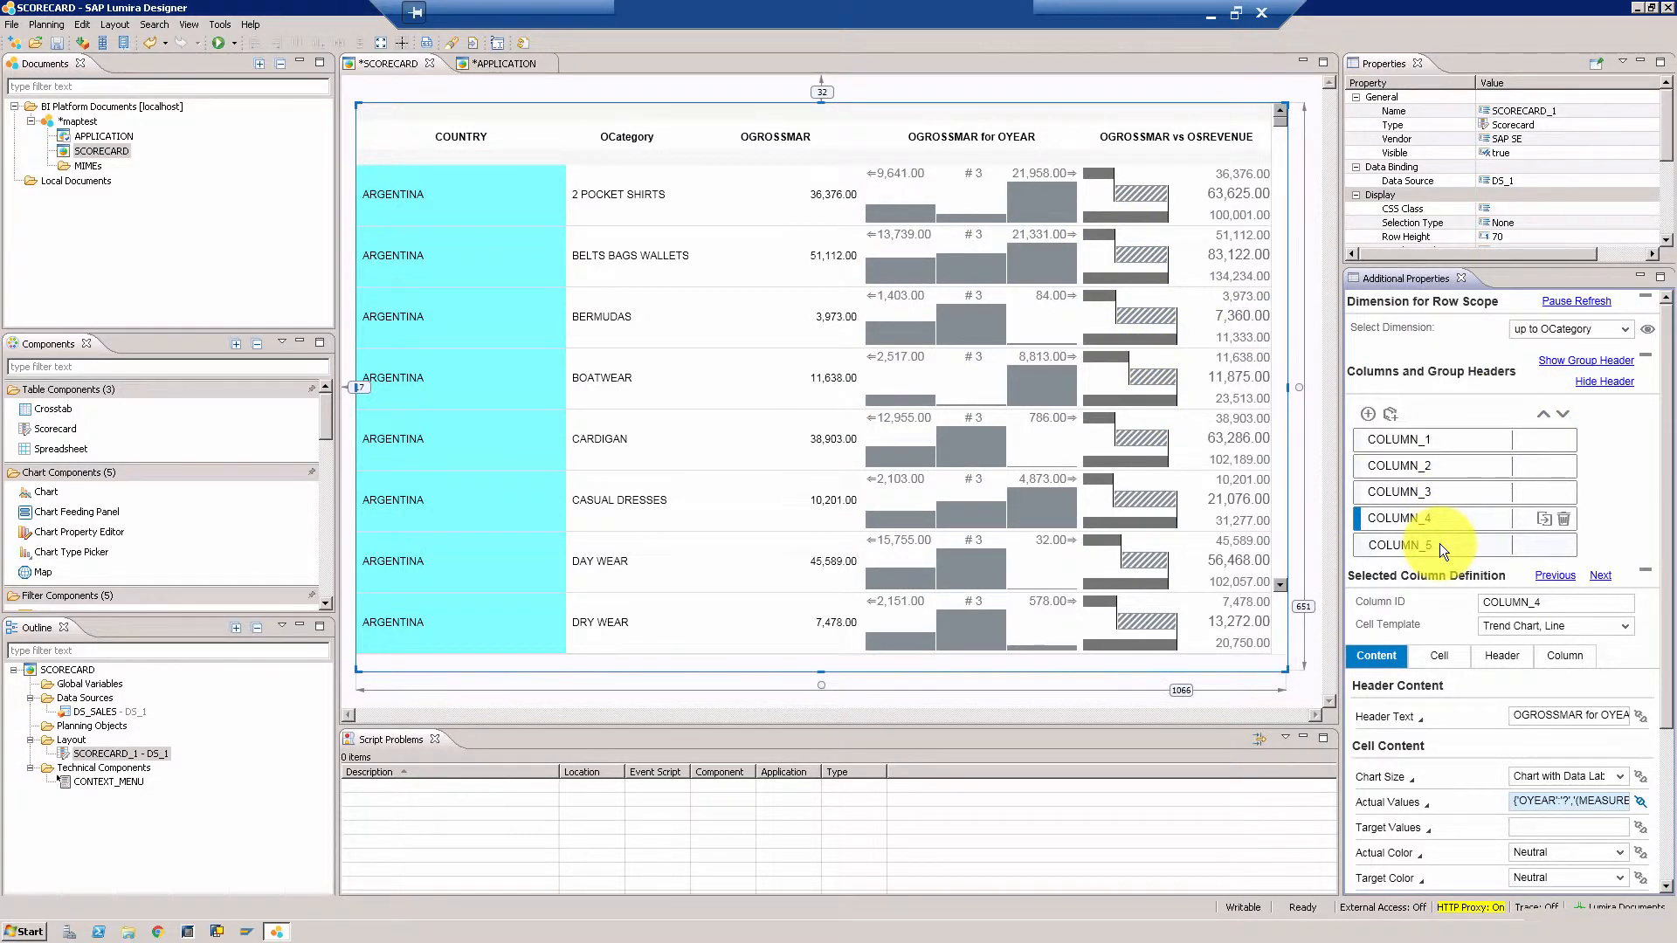
Step: Show COLUMN_5's settings and bring up the actual-value cell picker with OGROSSMAR Result cells
click(1399, 545)
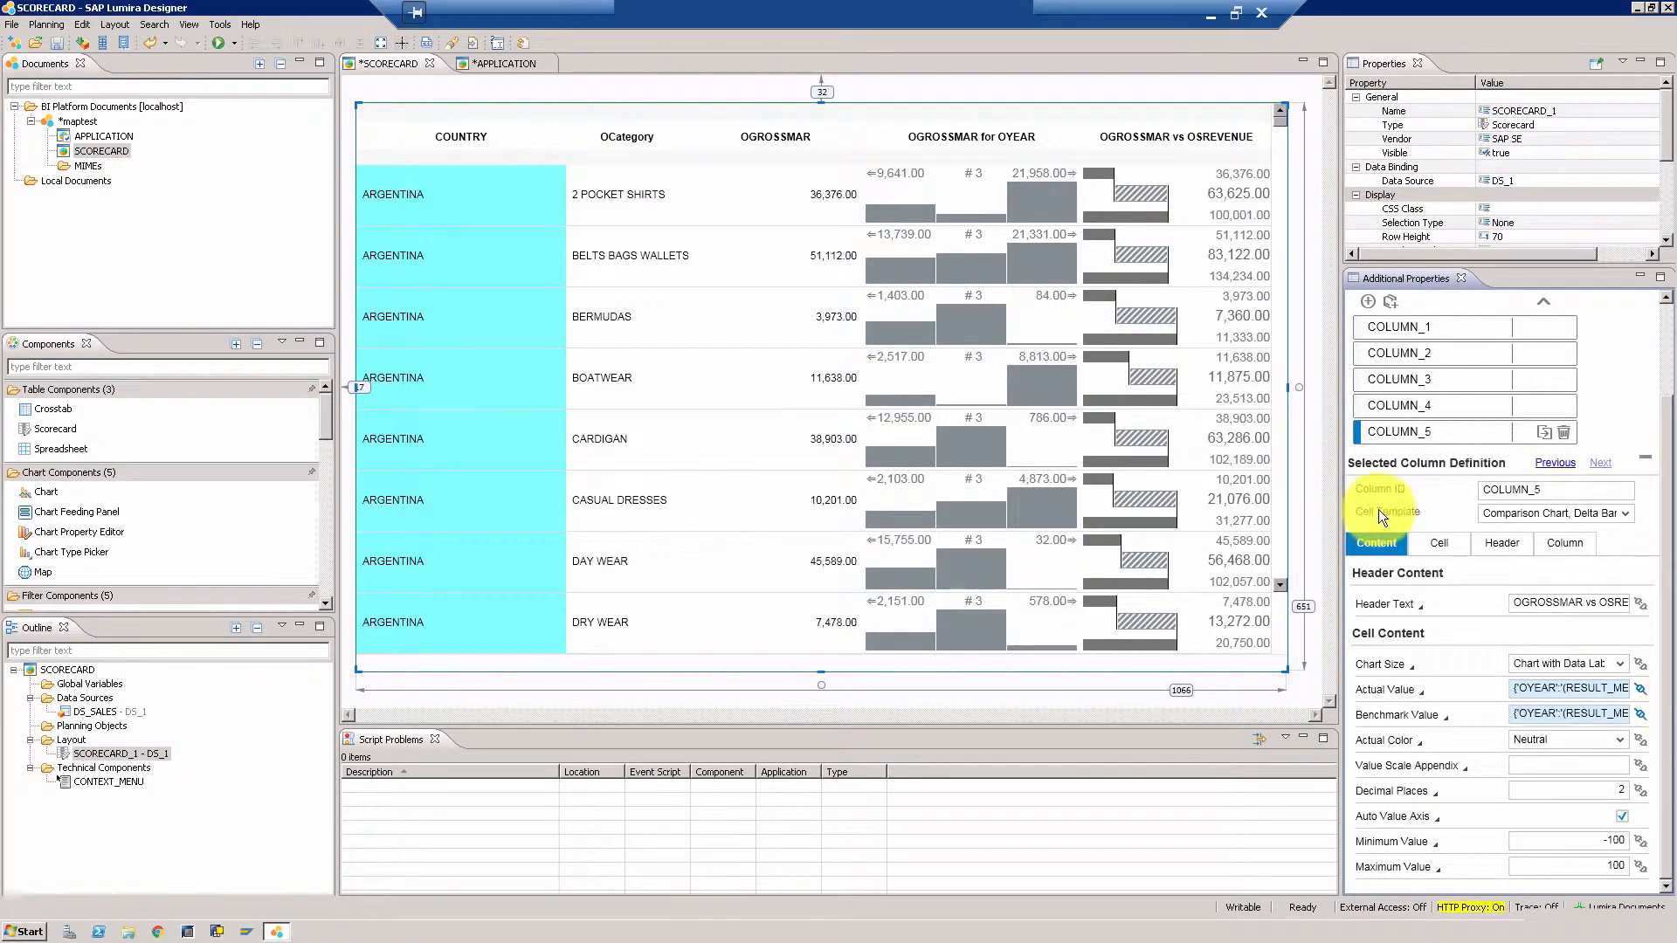
mouse_move(1195, 203)
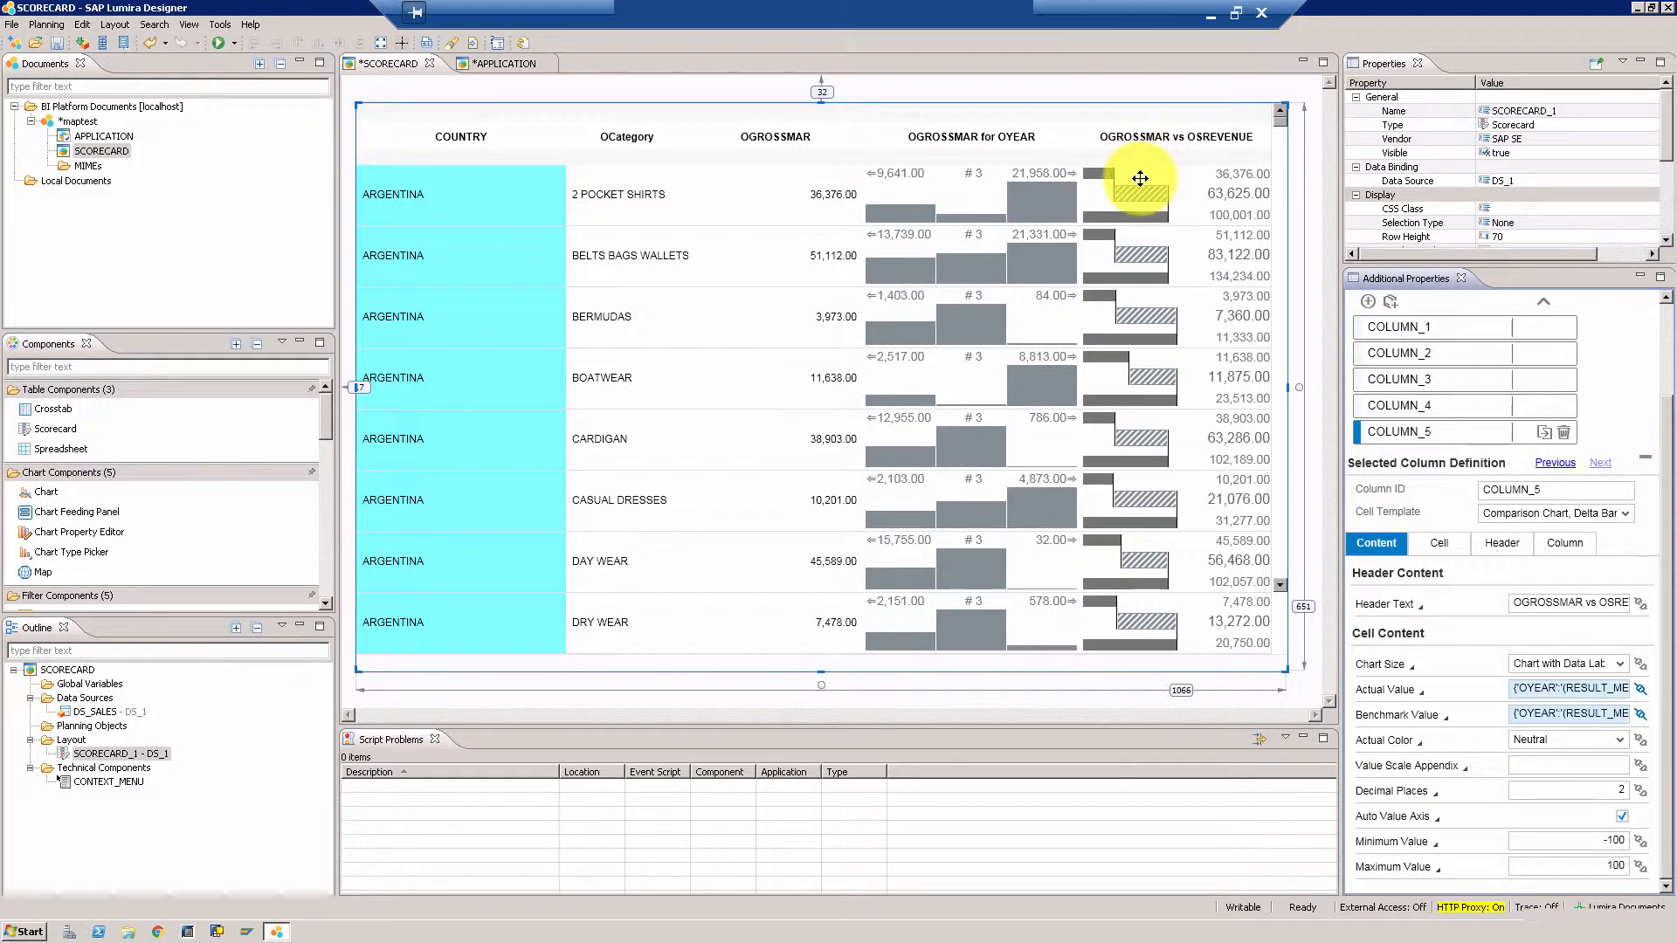
mouse_move(1186, 444)
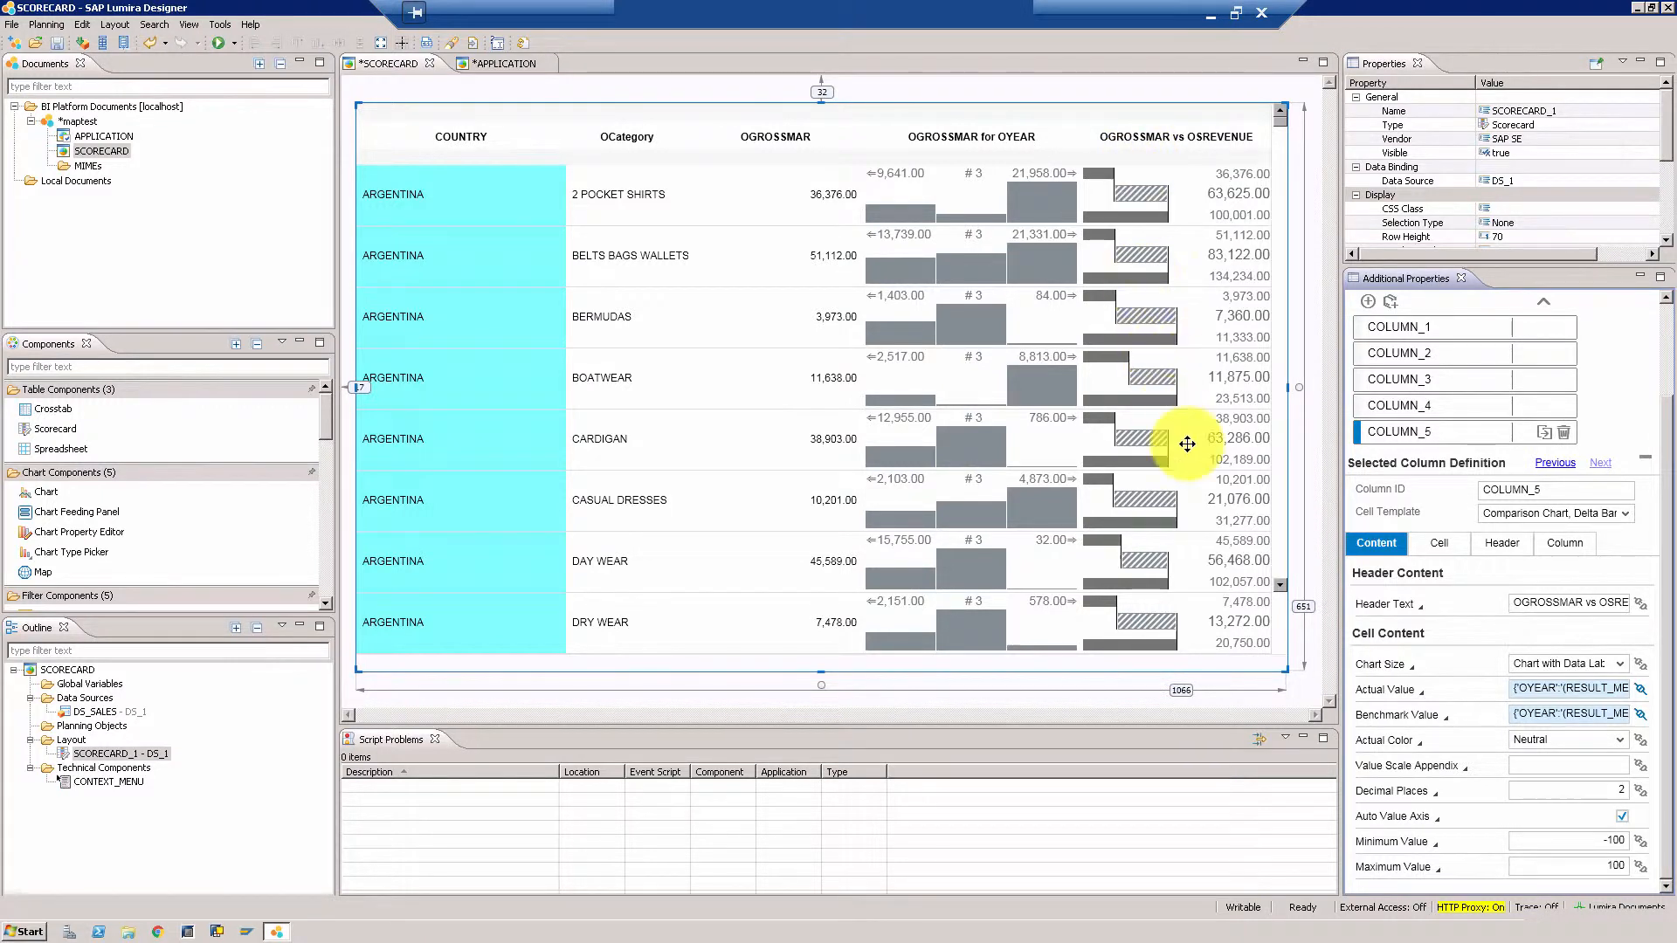
mouse_move(1642, 695)
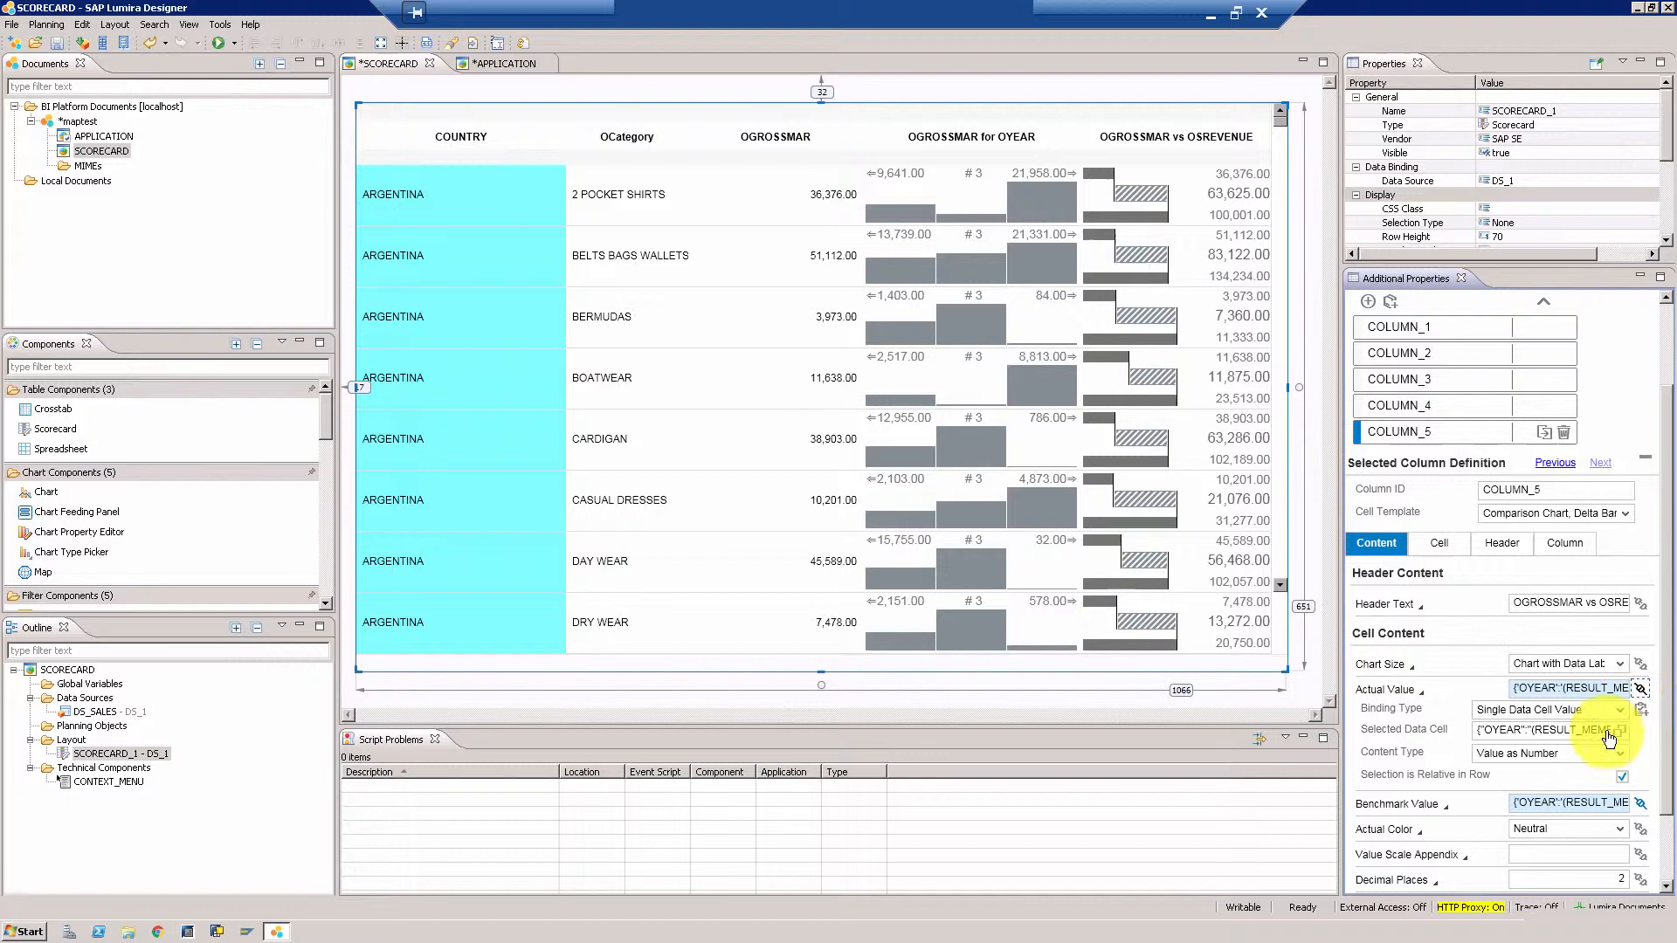
mouse_move(1621, 730)
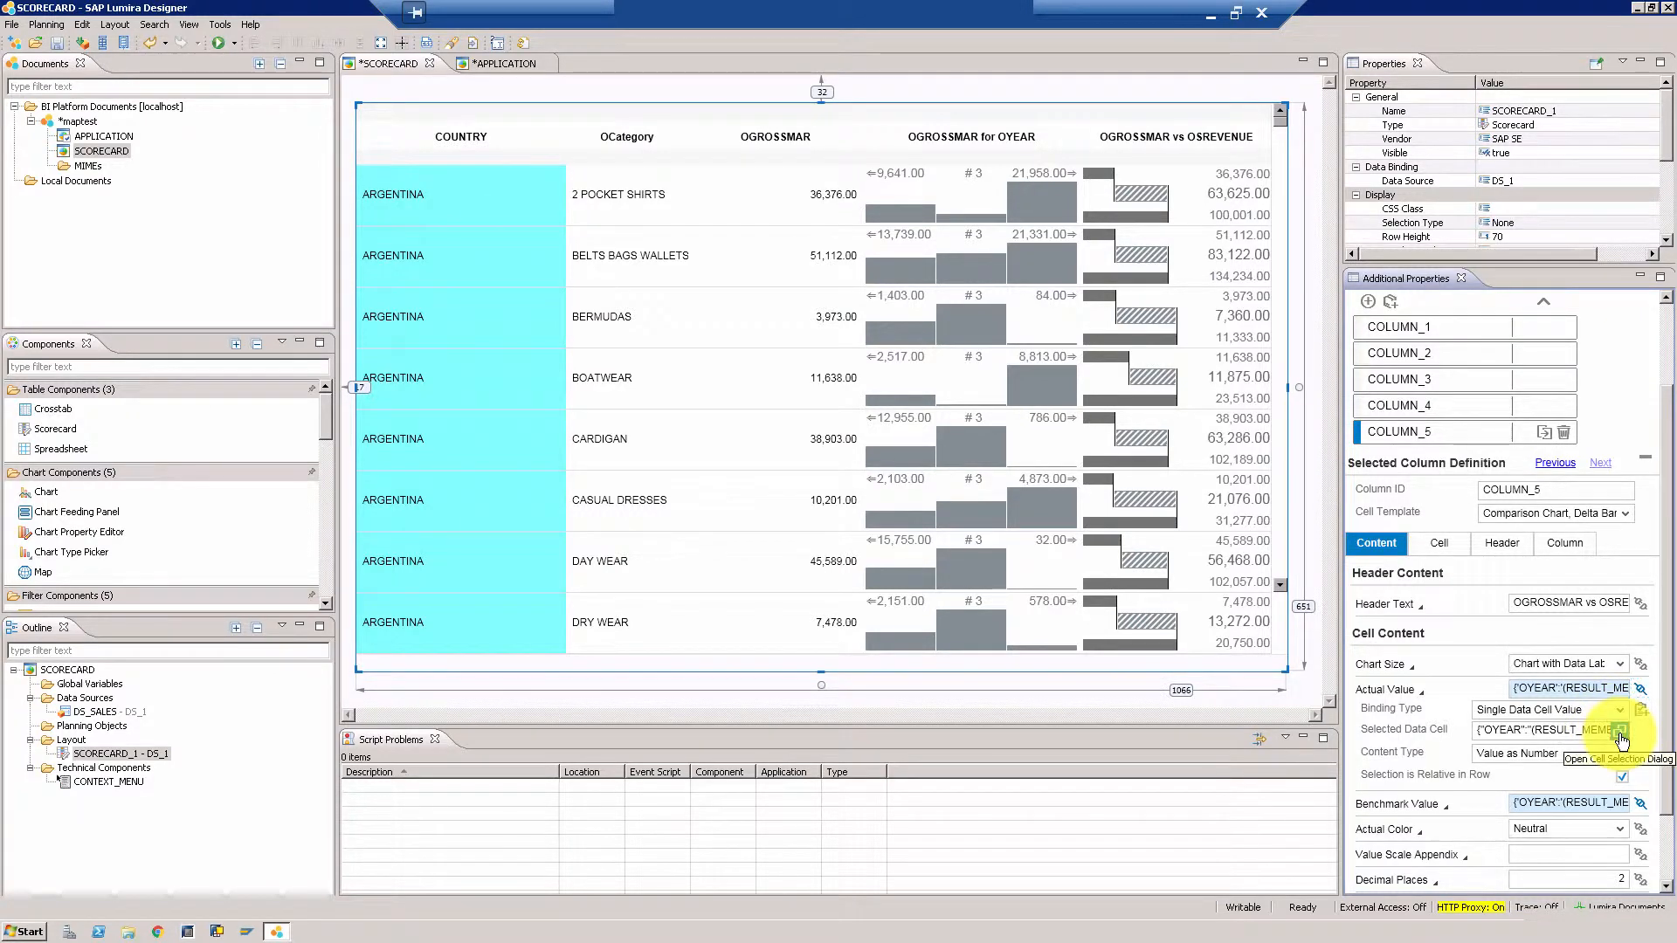
click(1622, 730)
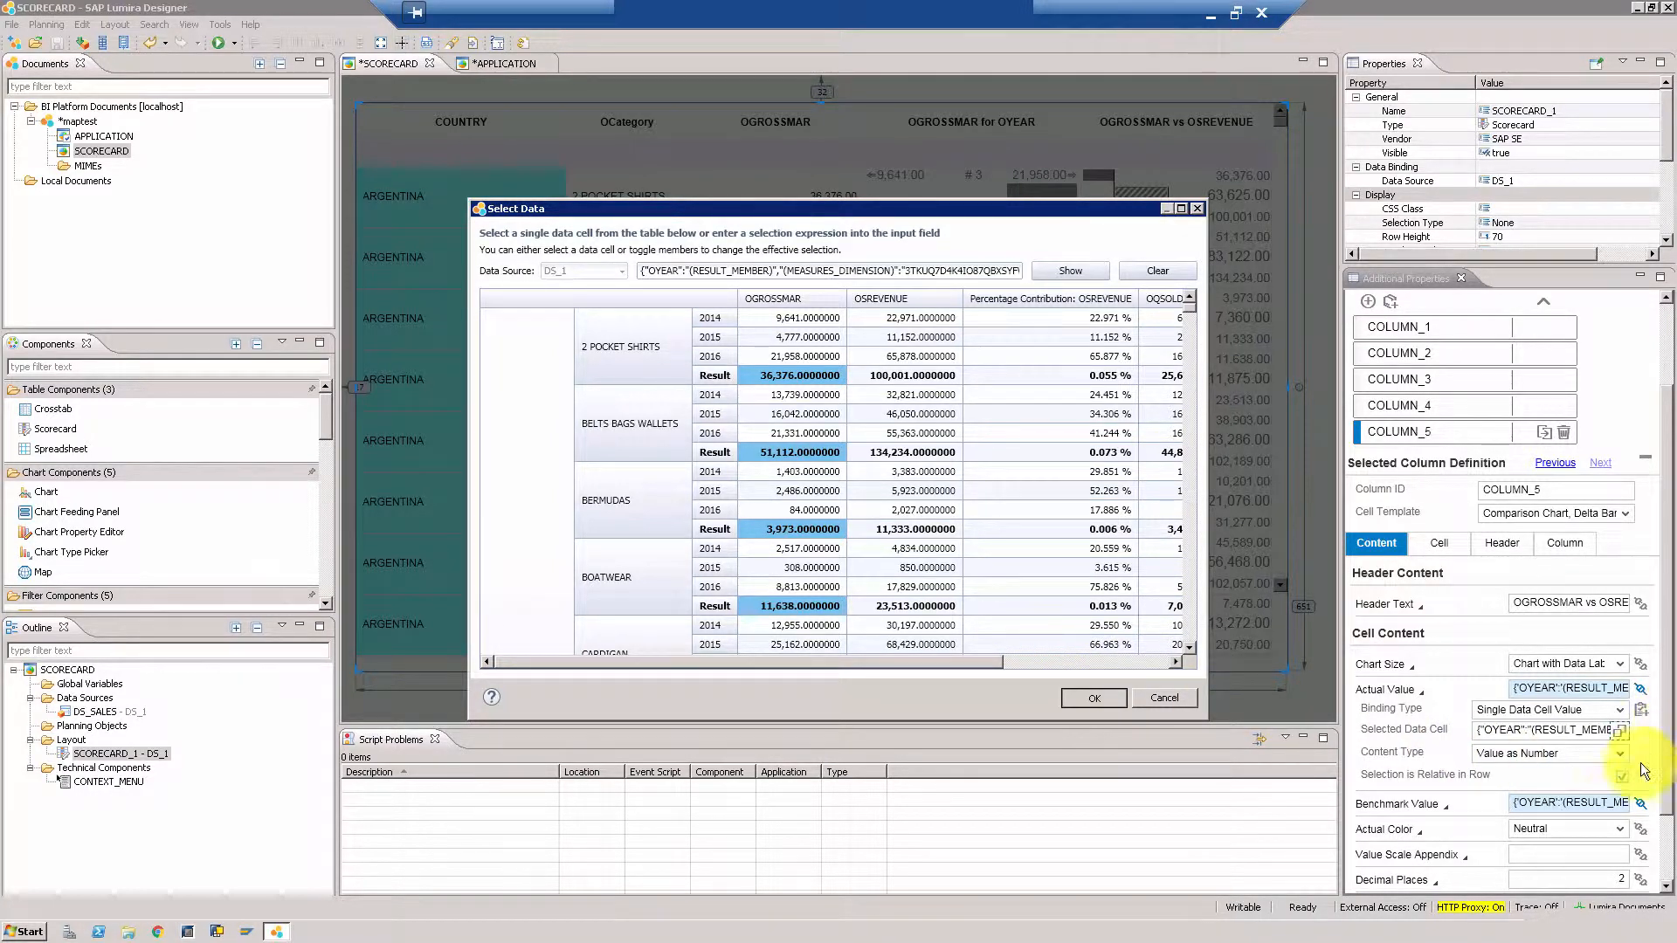
Step: Bind COLUMN_5's benchmark value to the OSREVENUE Result cell of each category
click(1092, 697)
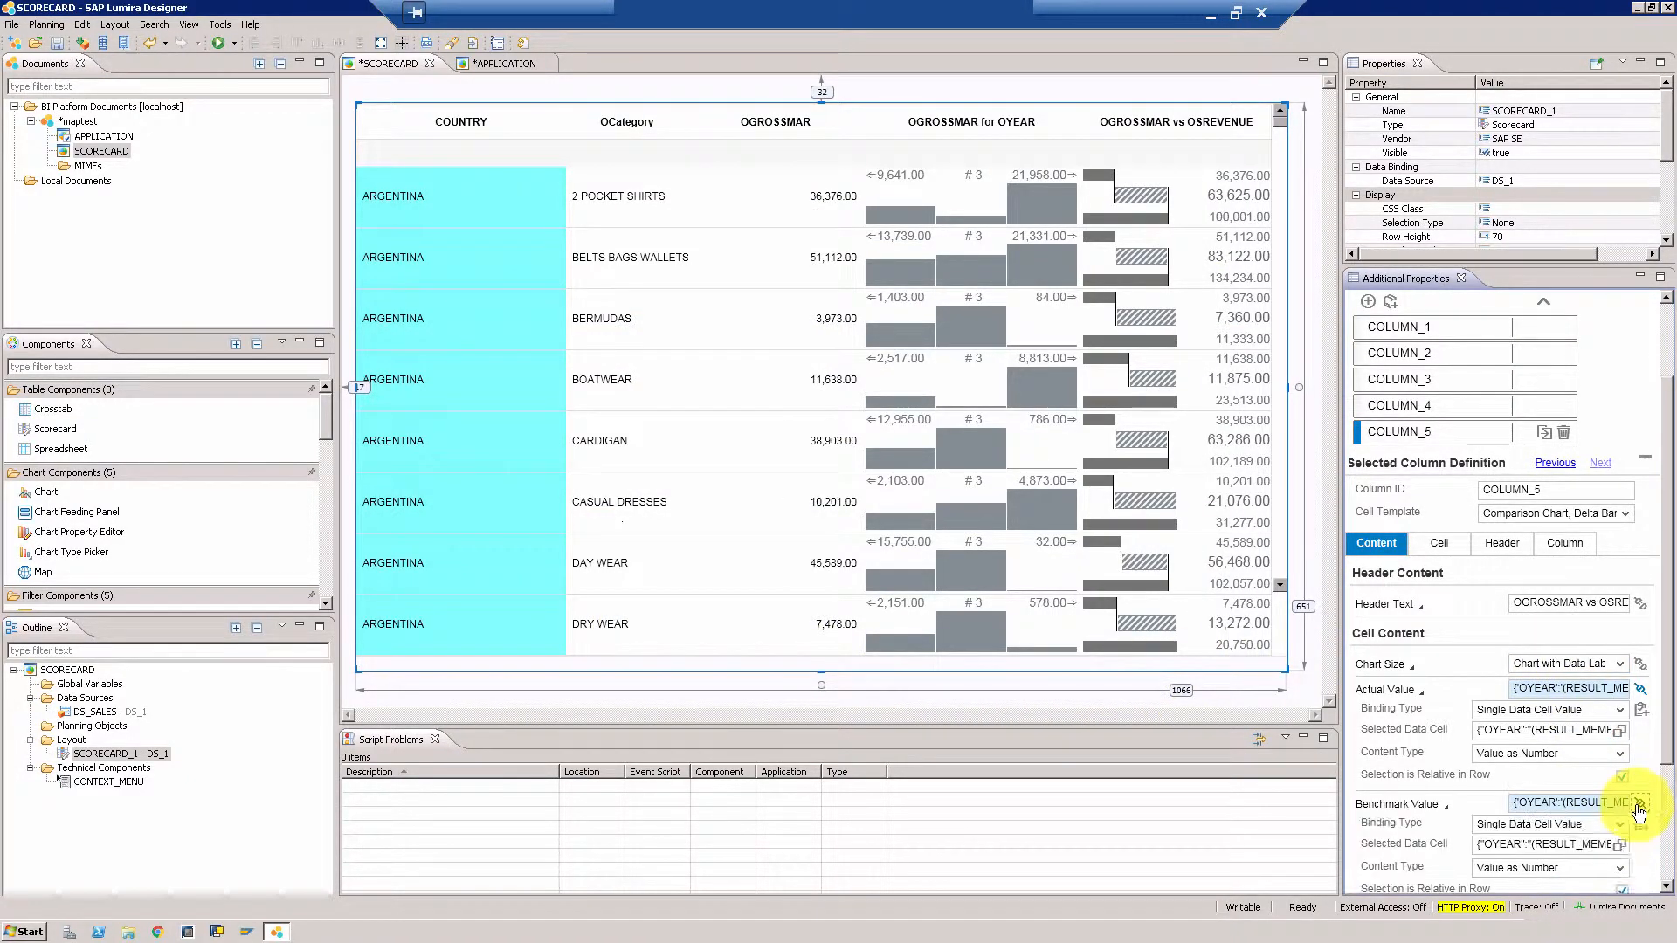
click(1641, 803)
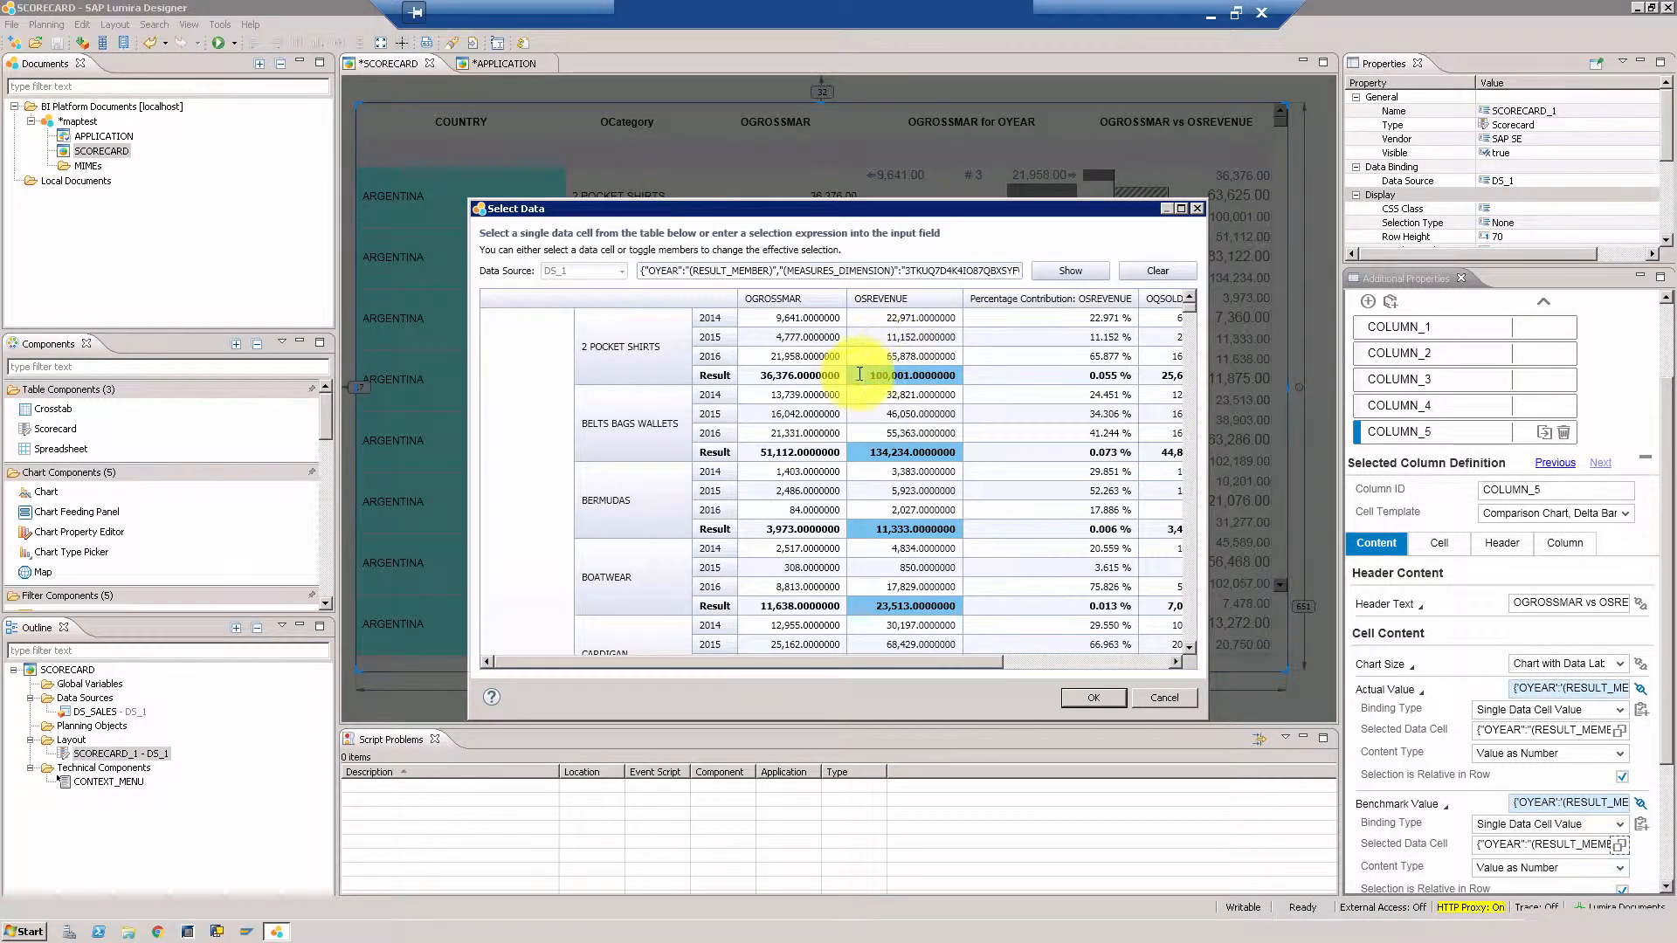
click(789, 374)
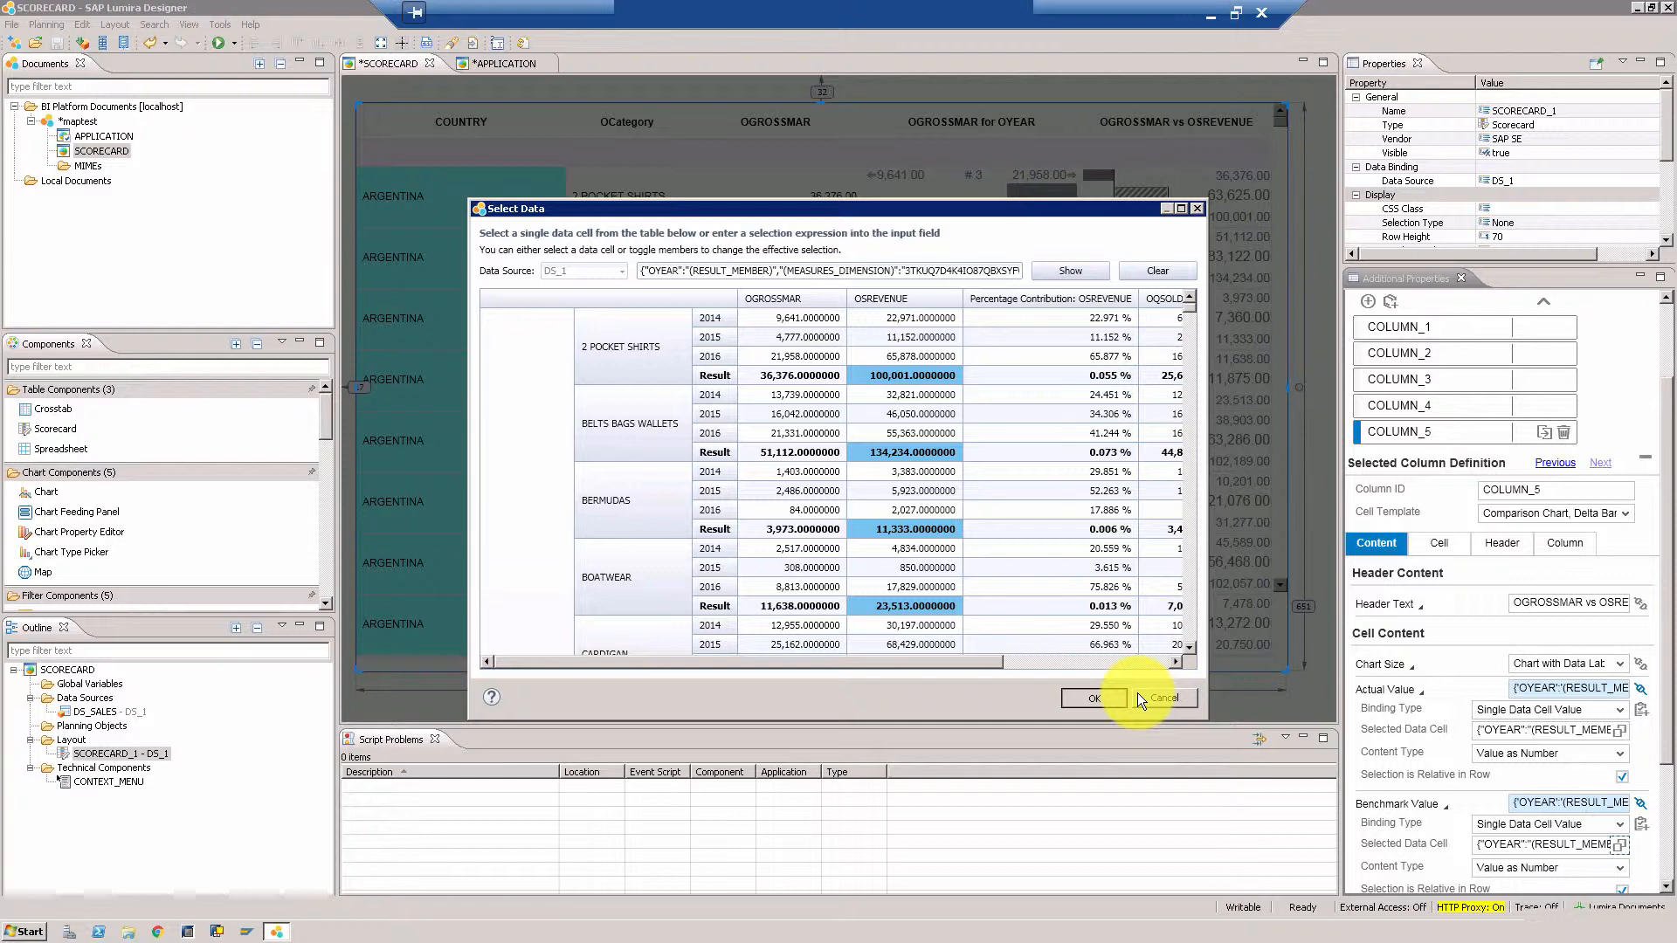
click(1092, 698)
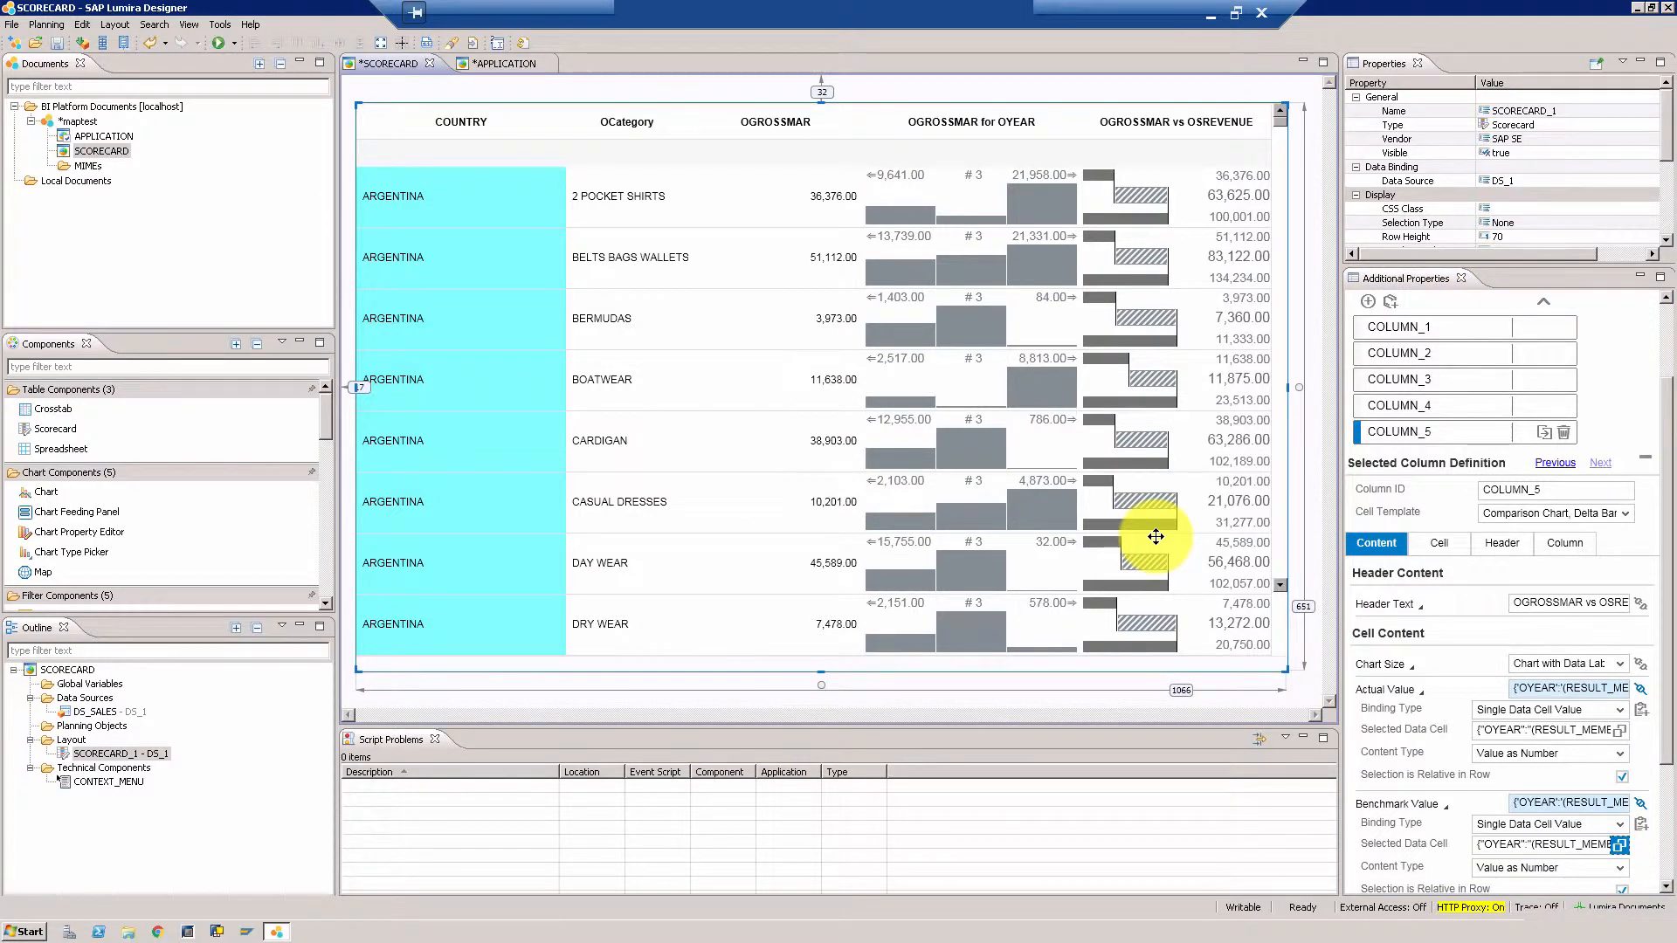
mouse_move(1139, 193)
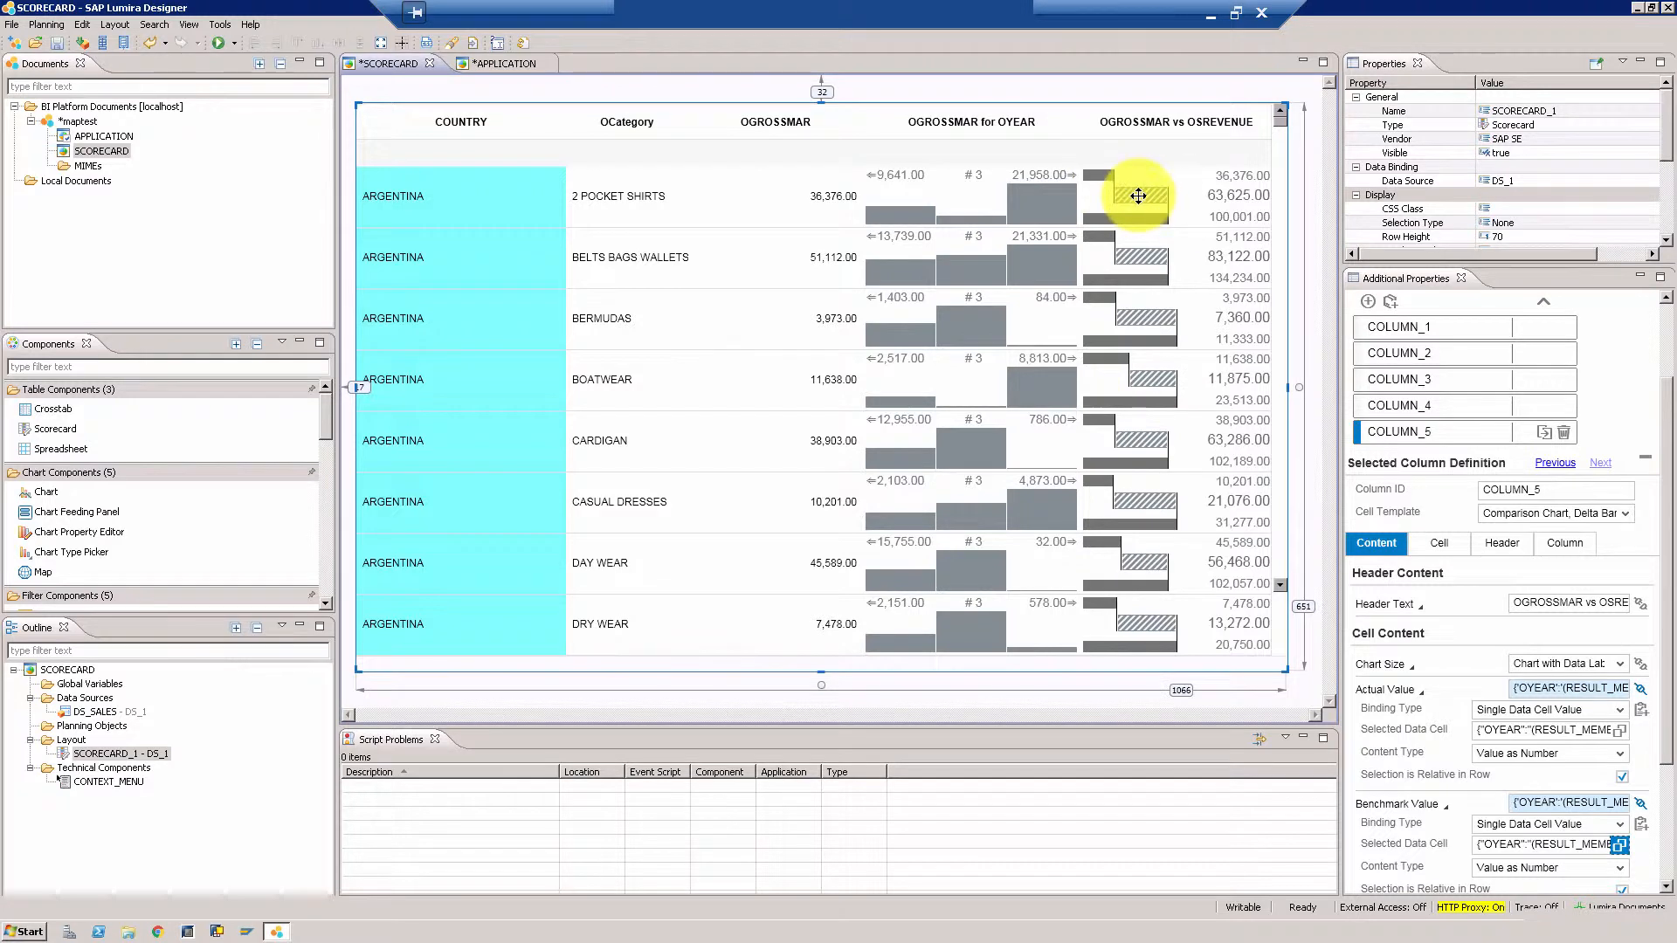
mouse_move(1099, 172)
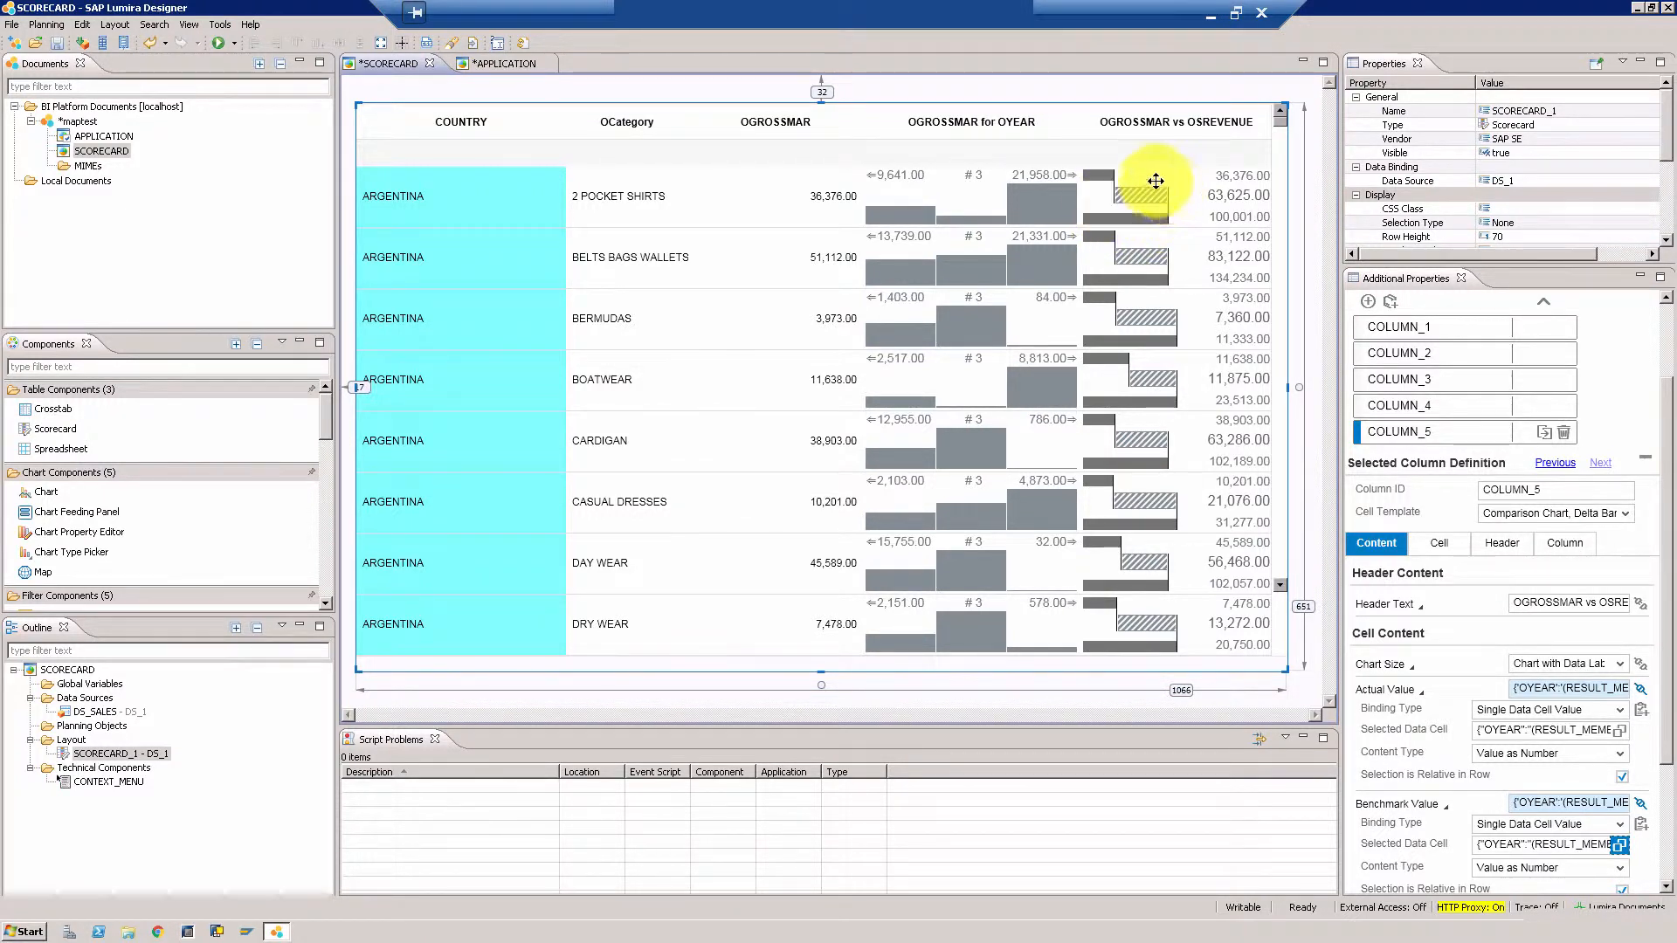
mouse_move(243, 50)
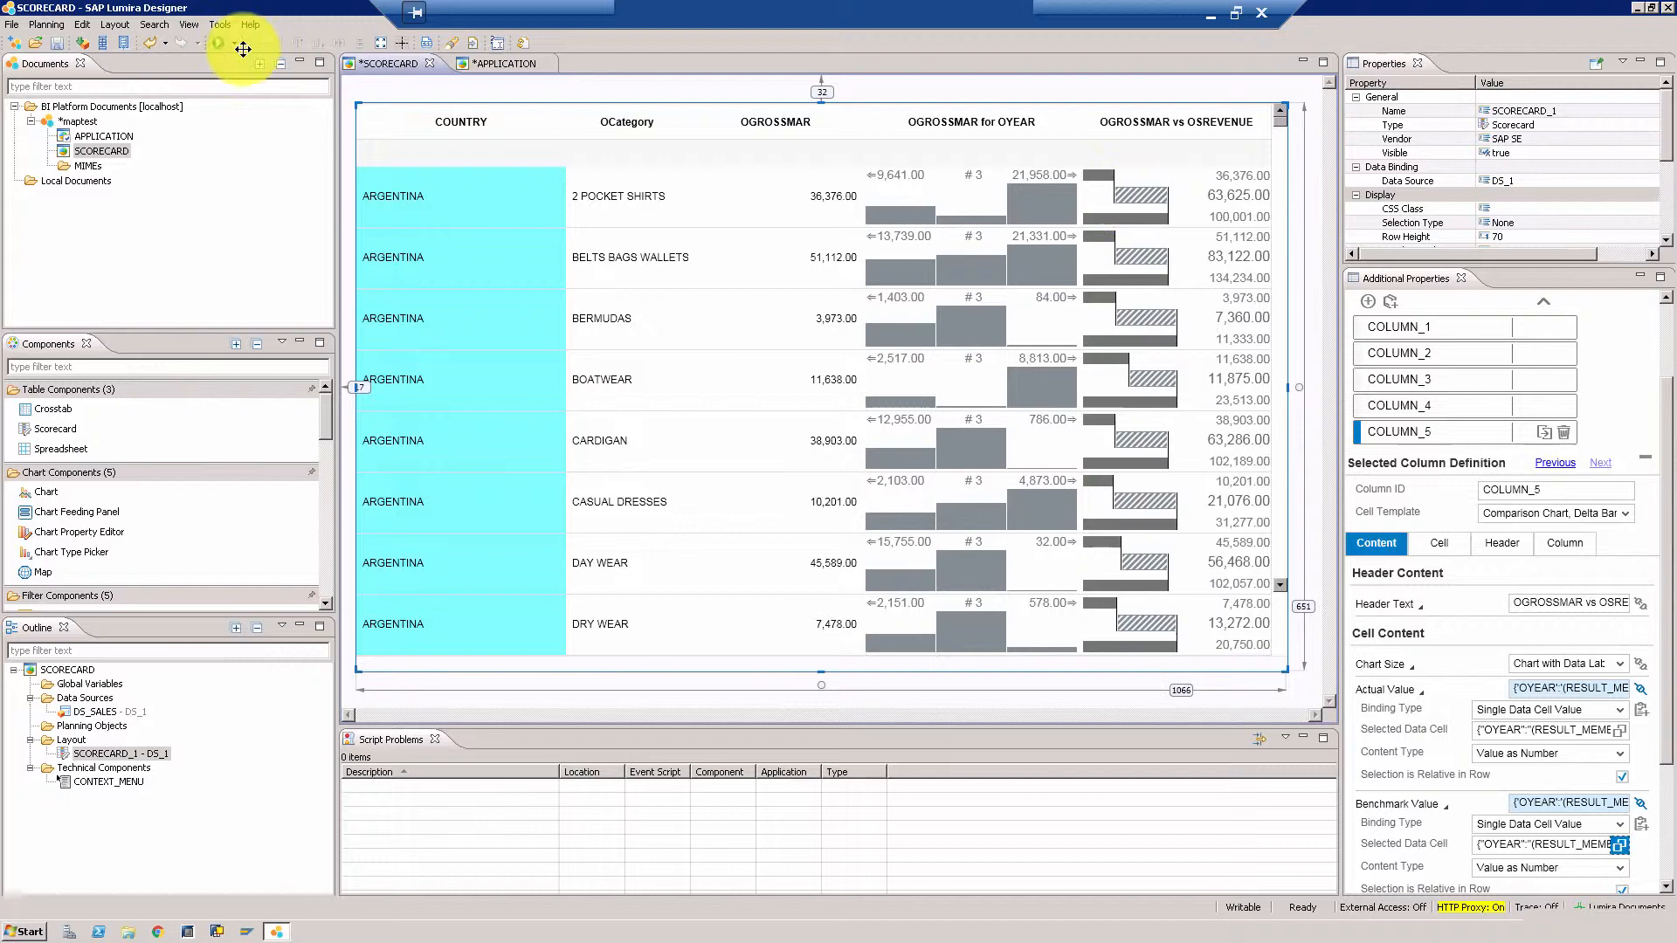
mouse_move(213, 55)
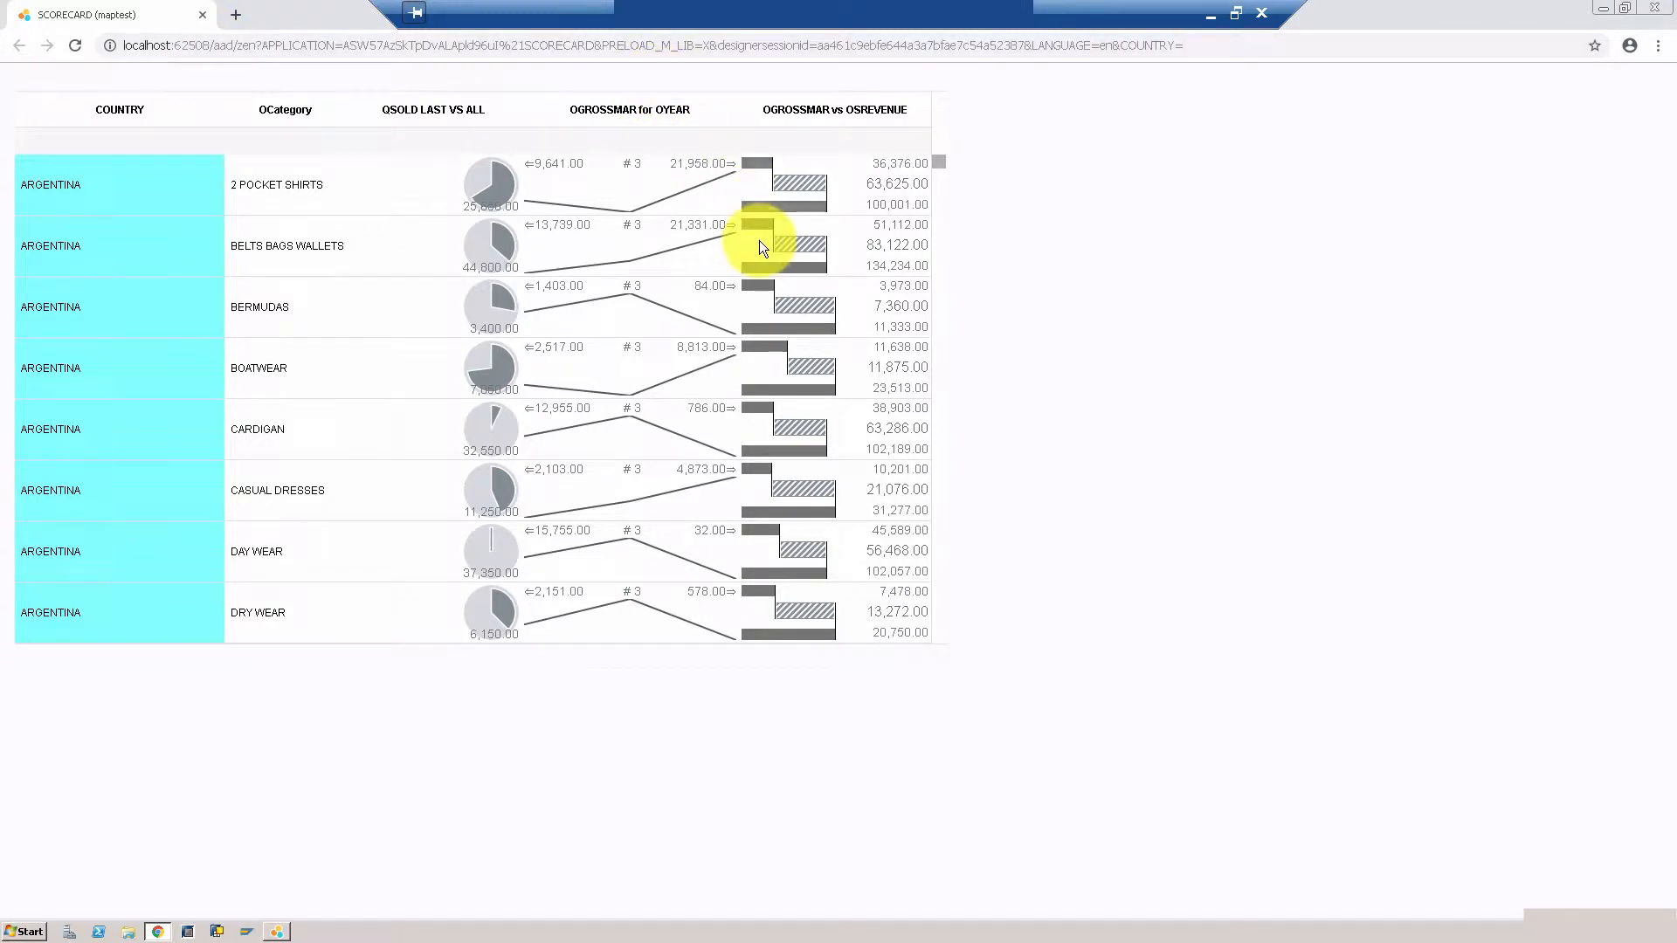
mouse_move(945, 171)
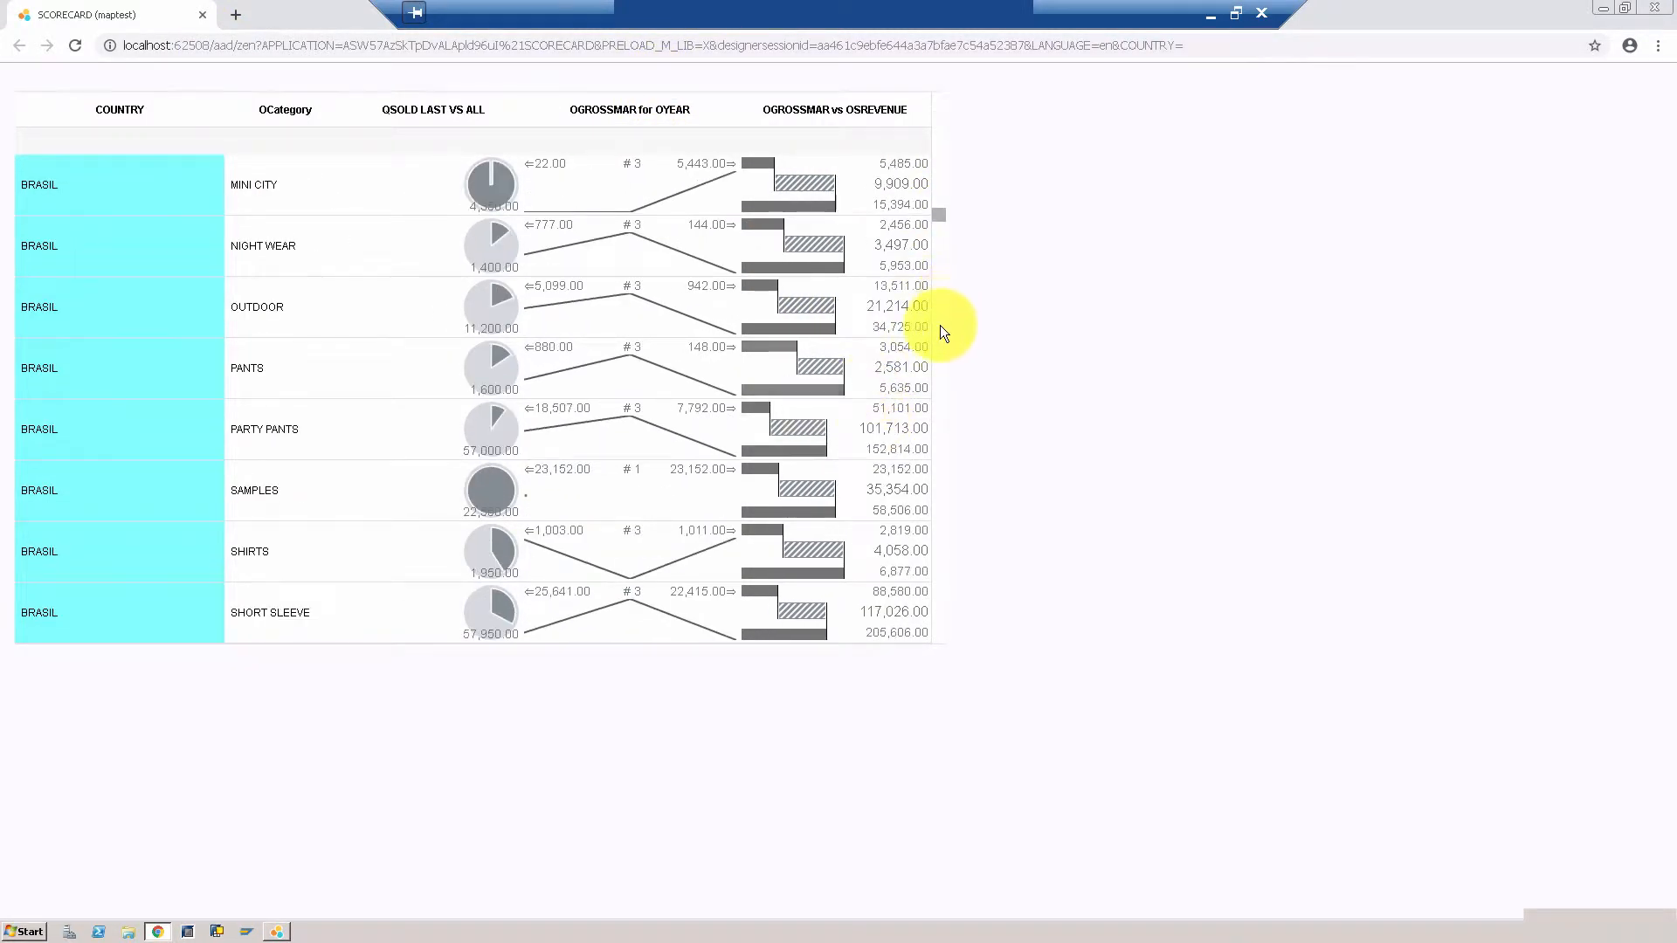
mouse_move(447, 390)
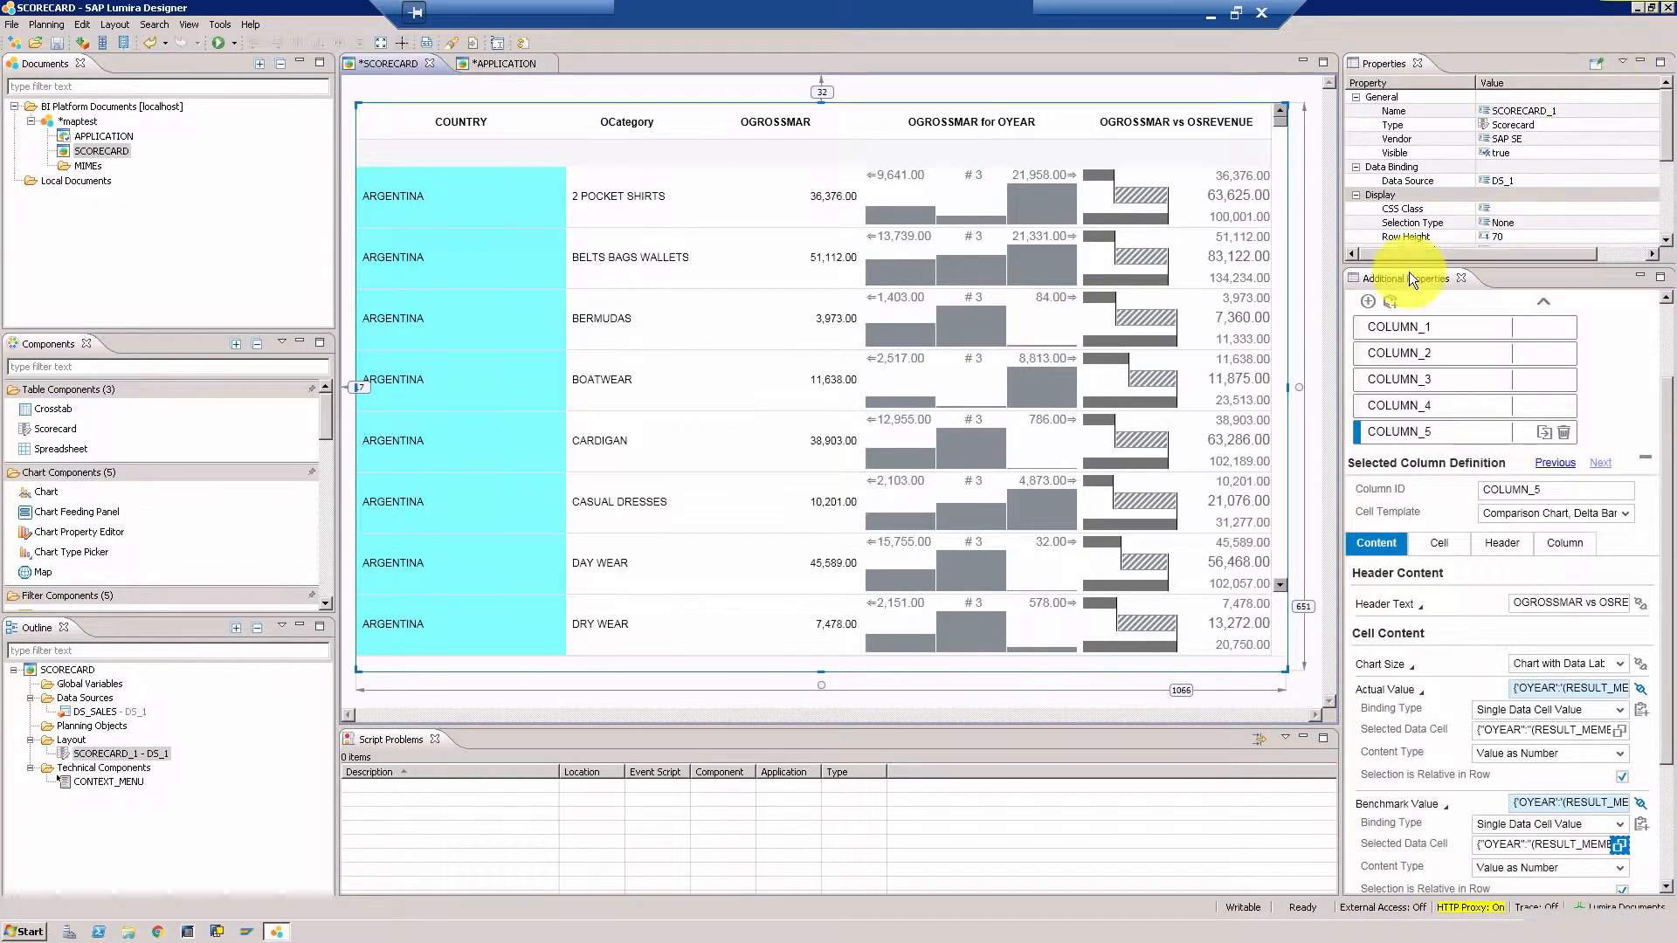
mouse_move(1169, 378)
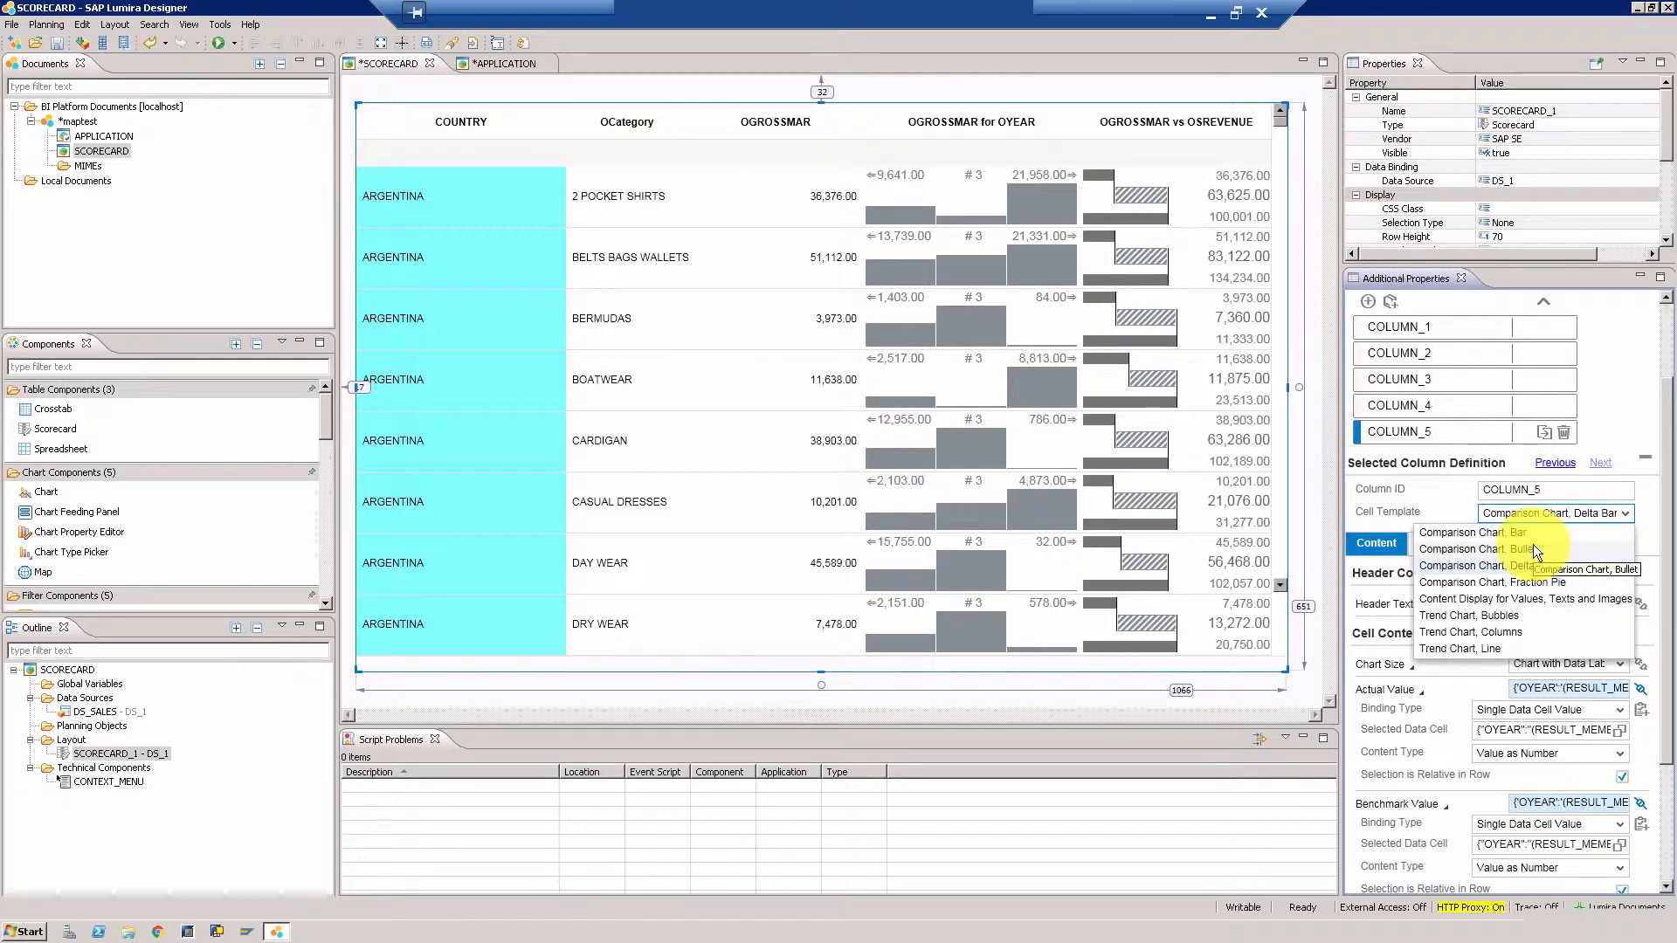
Step: Switch COLUMN_5 from the delta bar to the Comparison Chart, Bullet template
click(1479, 548)
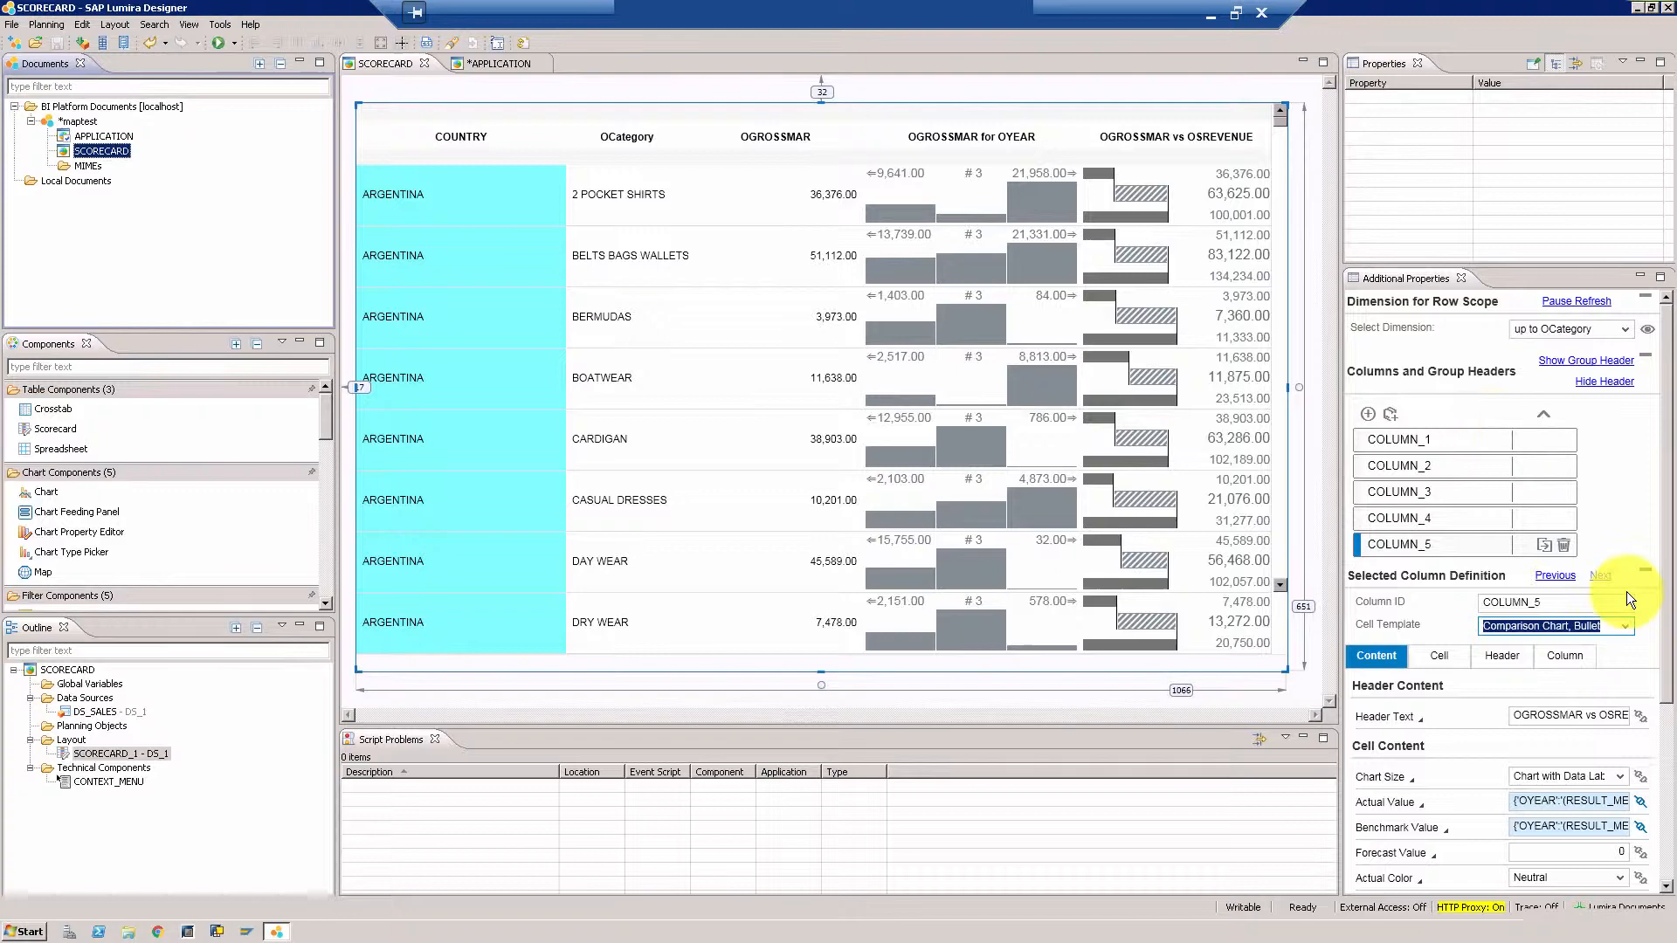
scroll(down, 3)
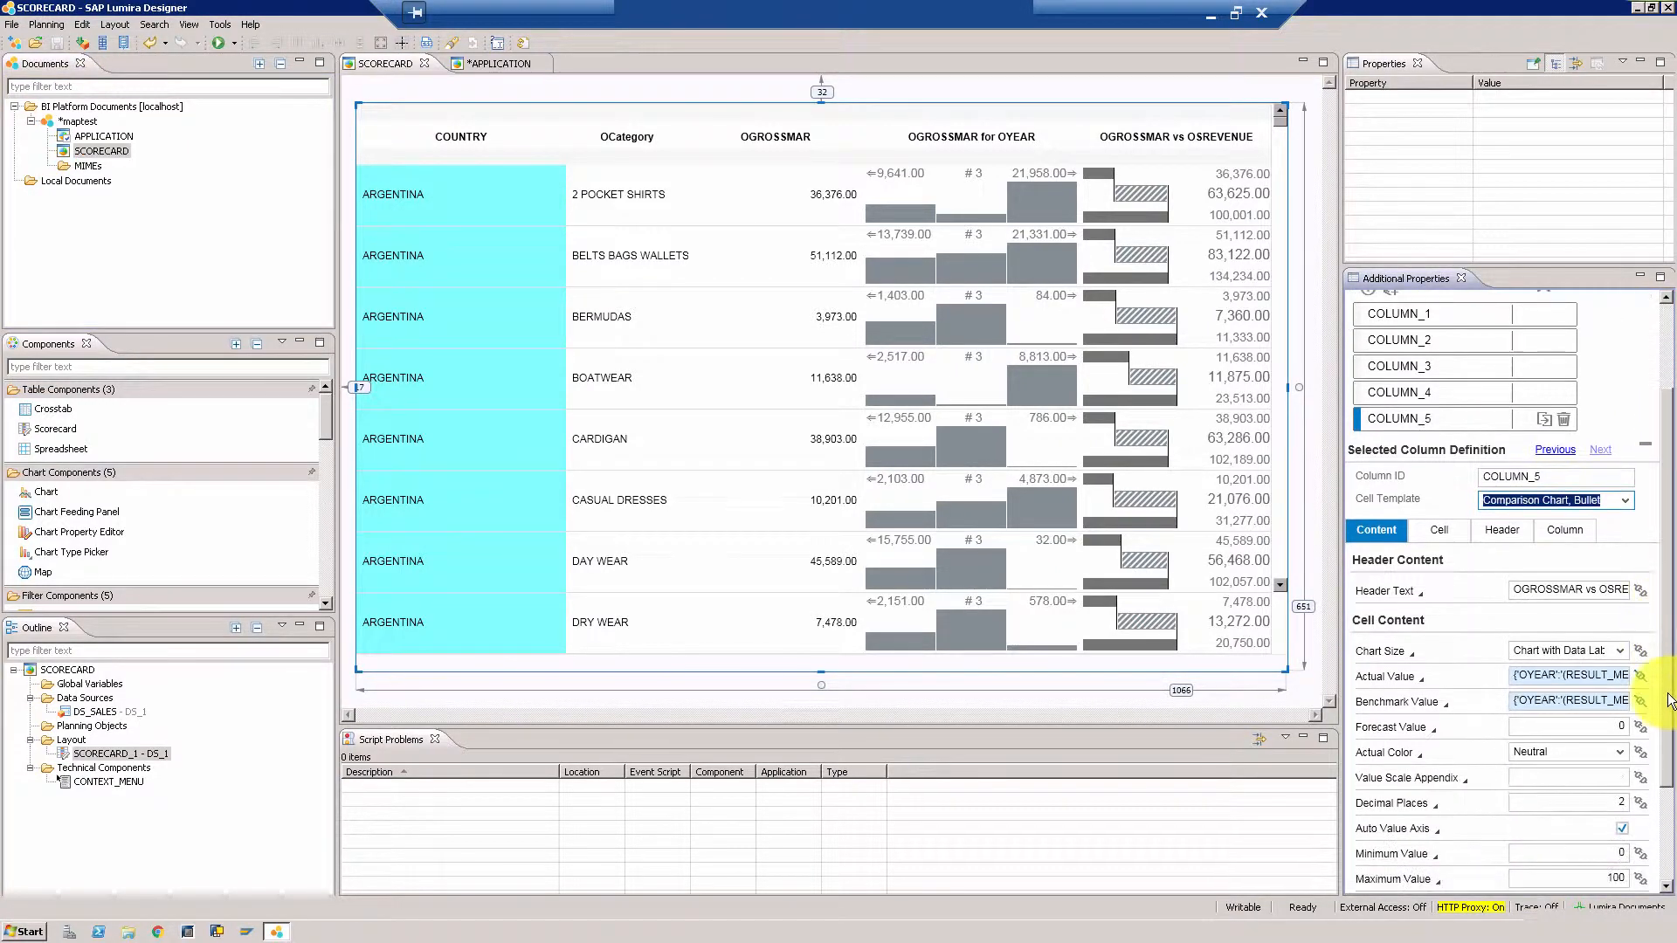
scroll(down, 3)
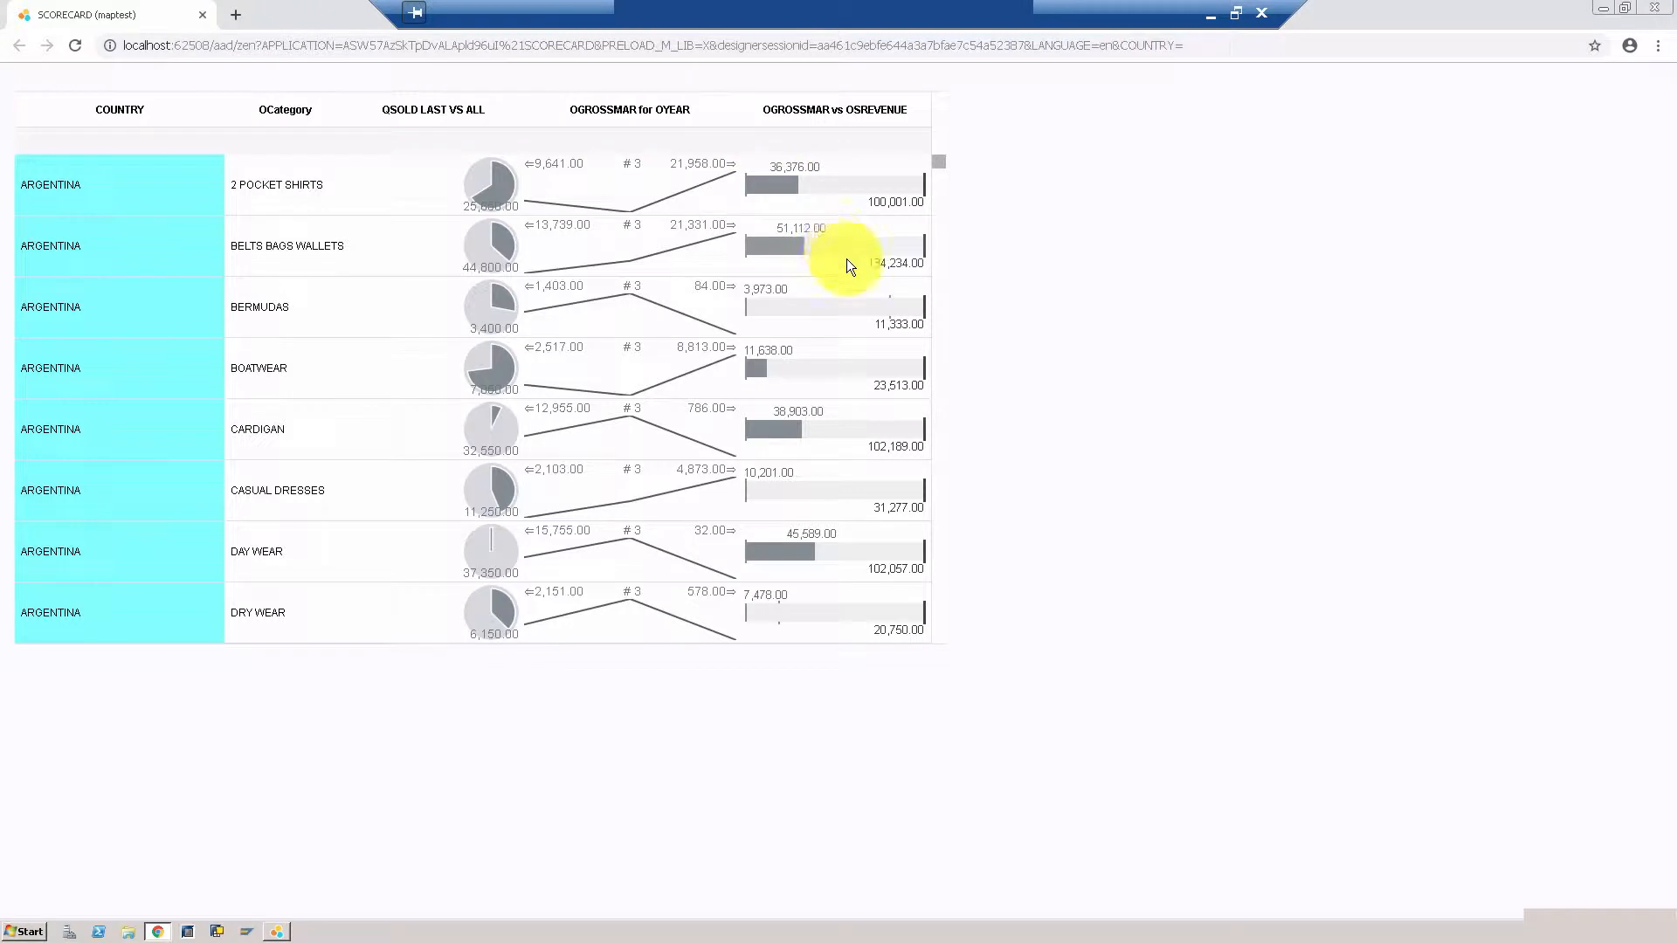
mouse_move(896, 311)
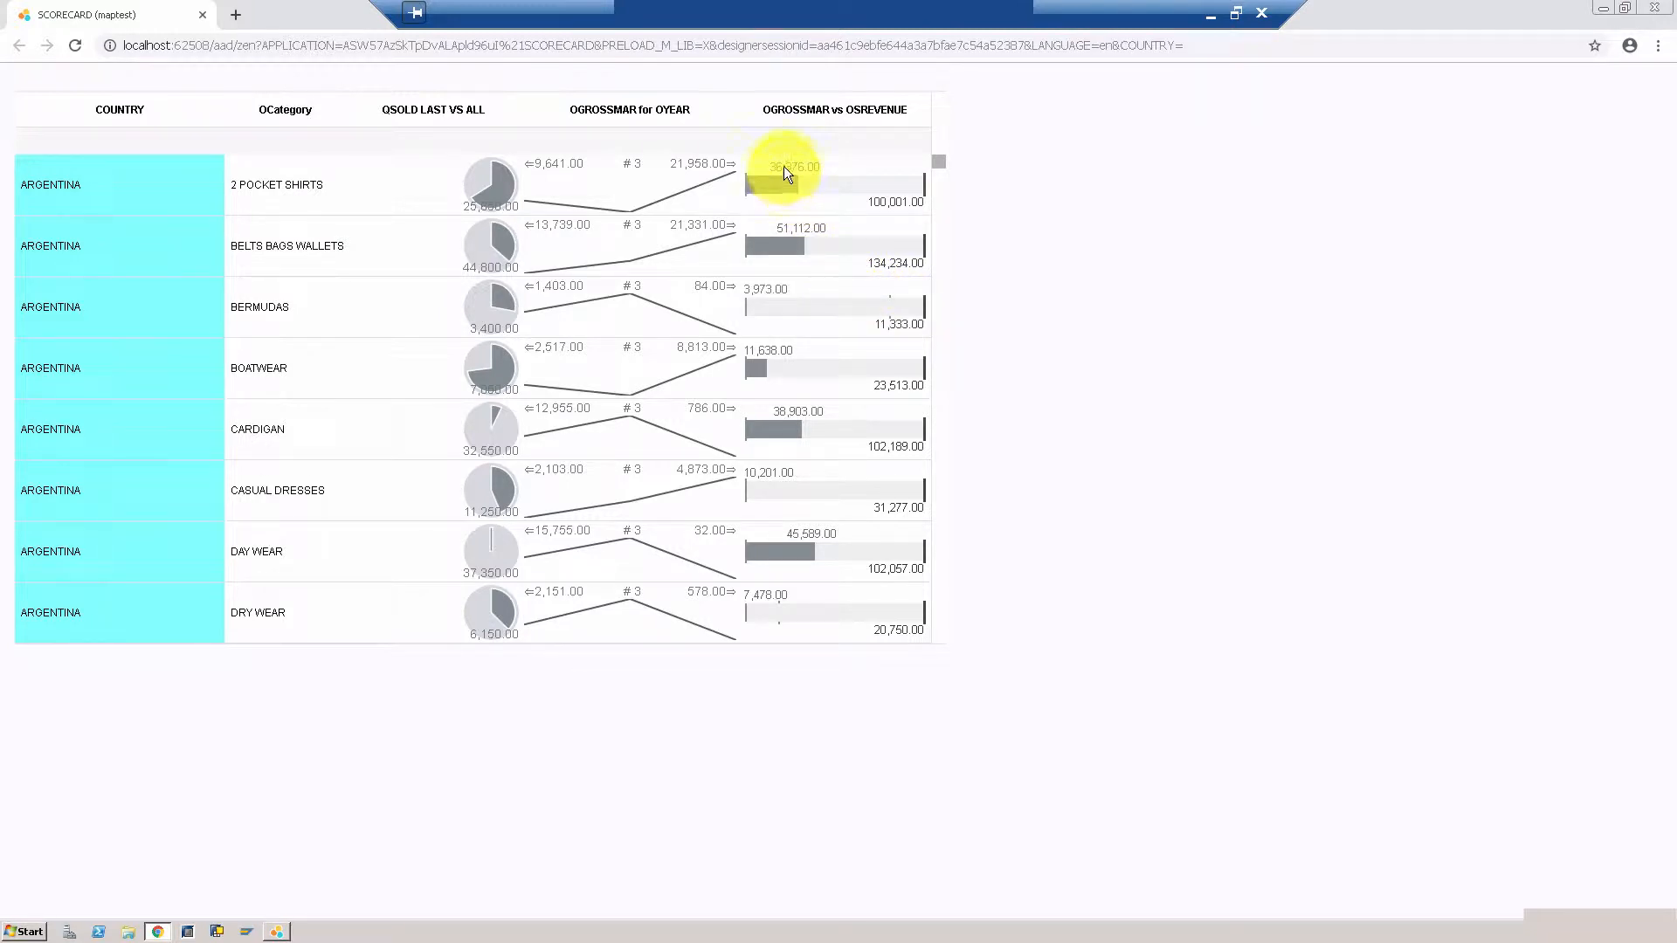
mouse_move(800, 265)
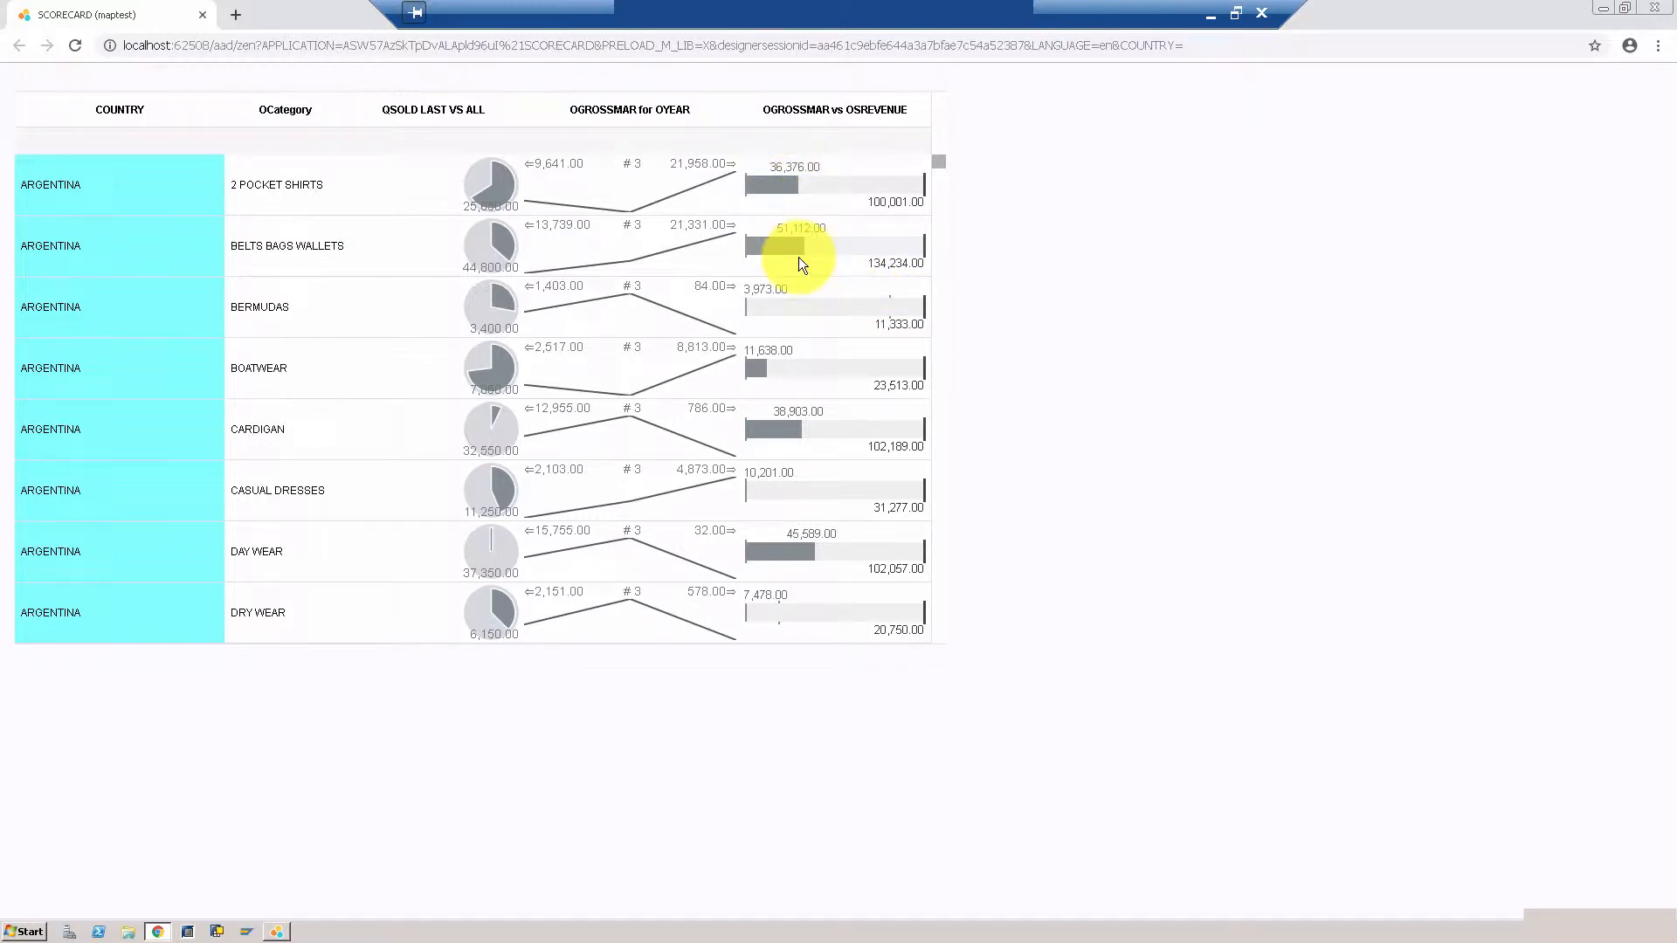
mouse_move(809, 451)
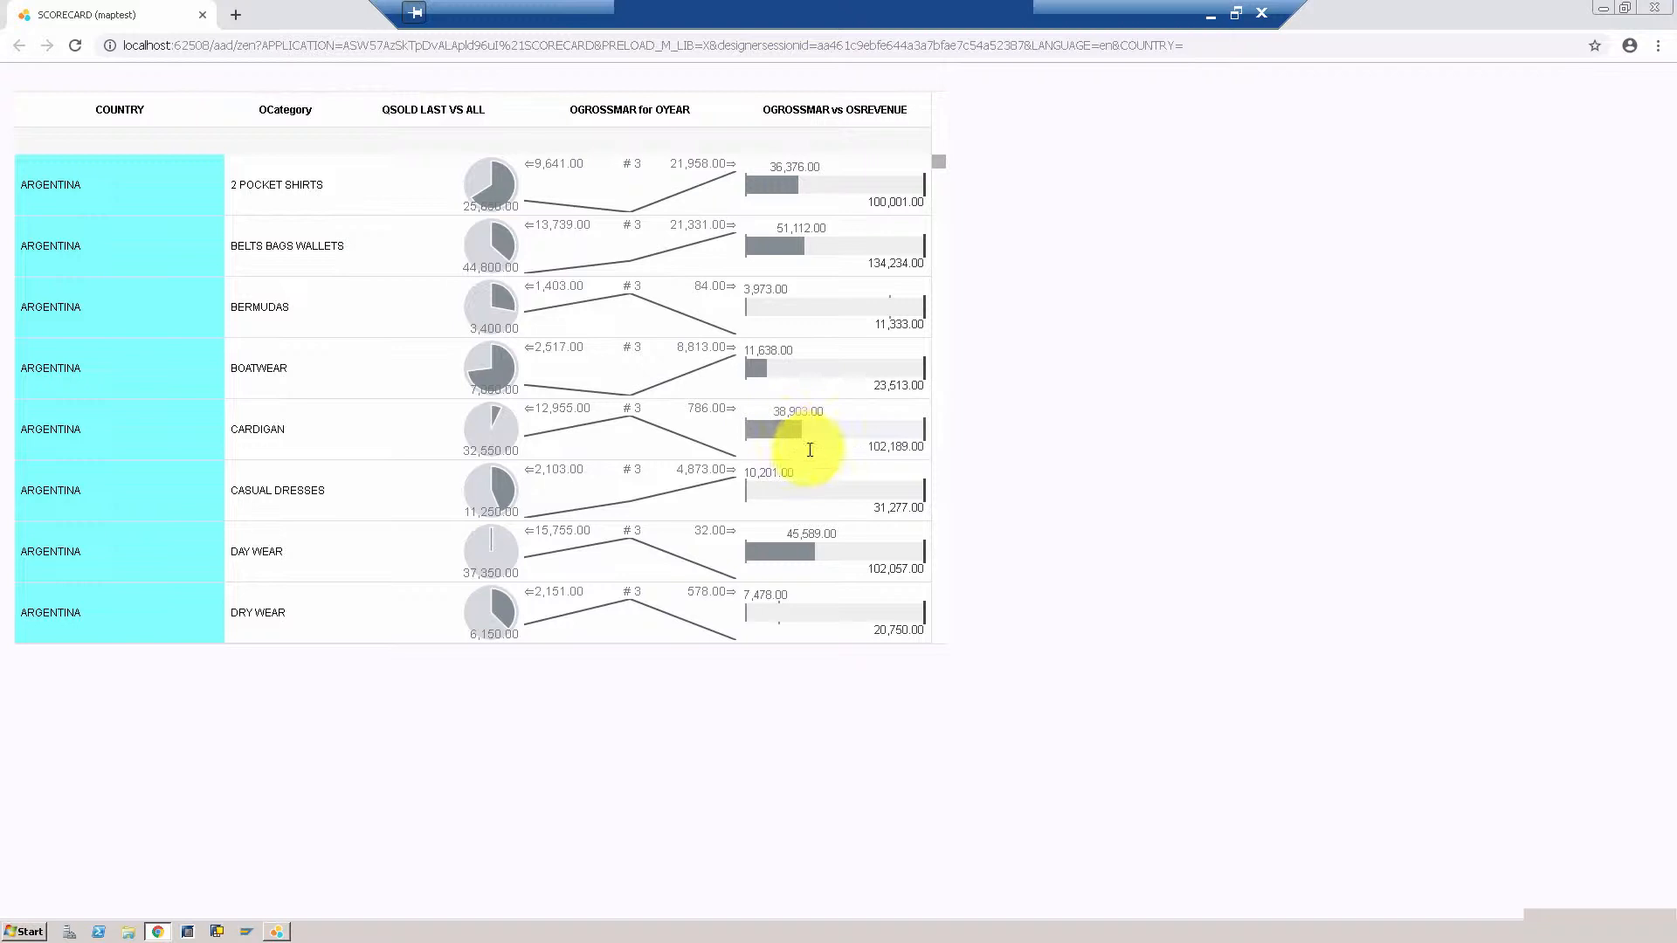
mouse_move(772, 433)
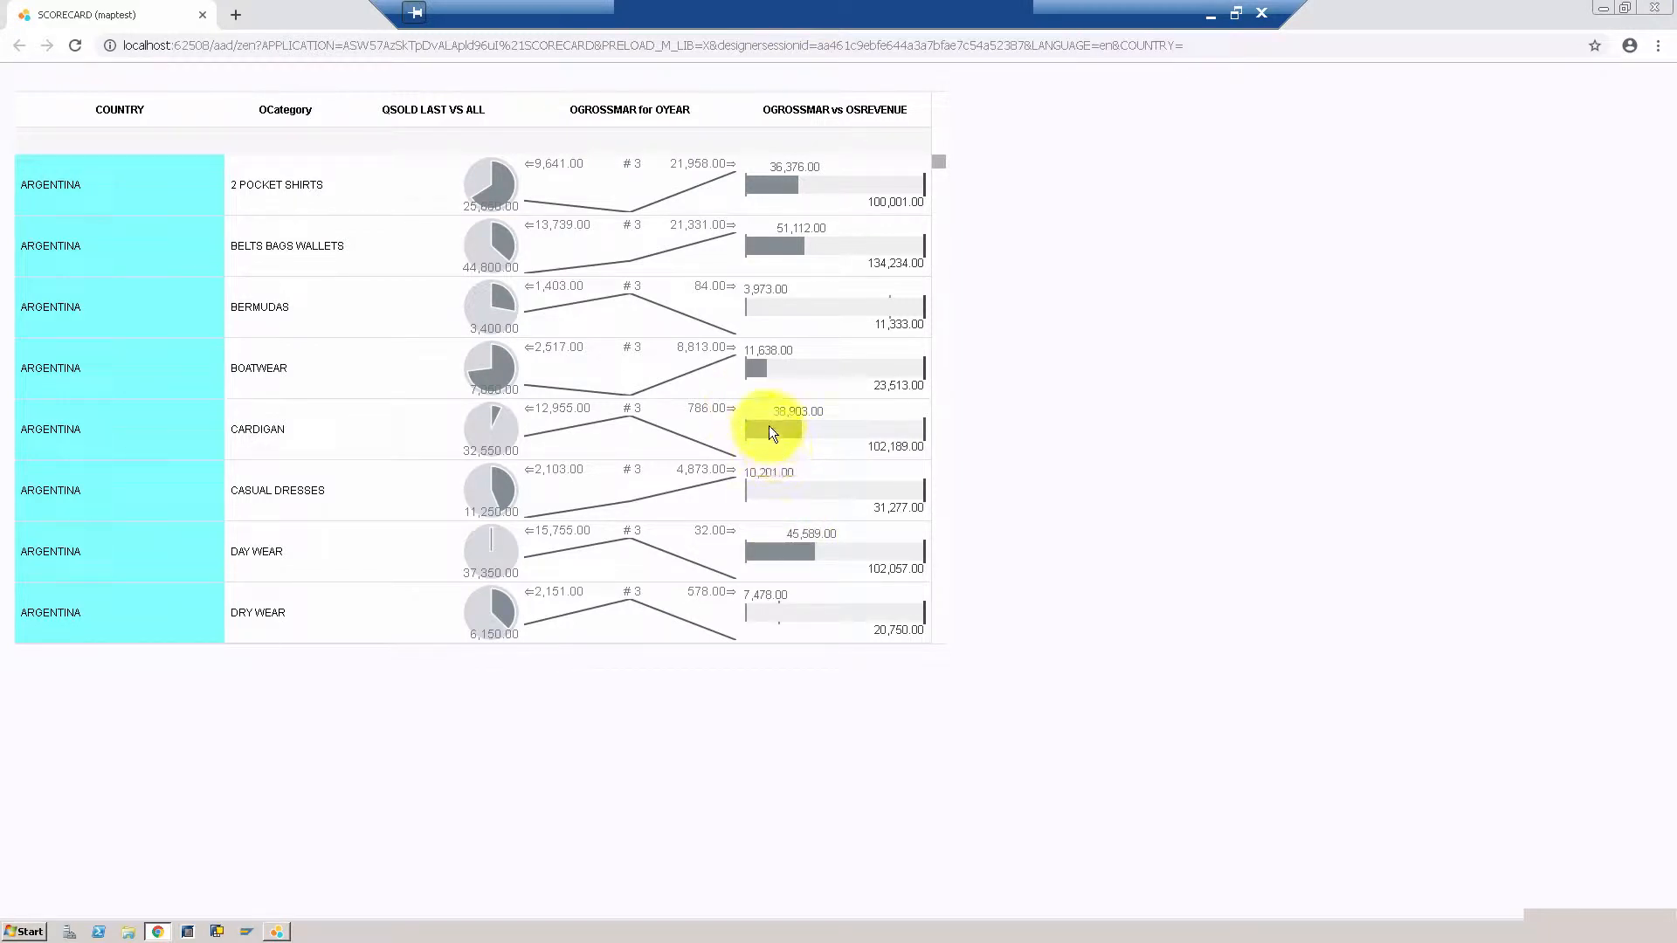
mouse_move(803, 551)
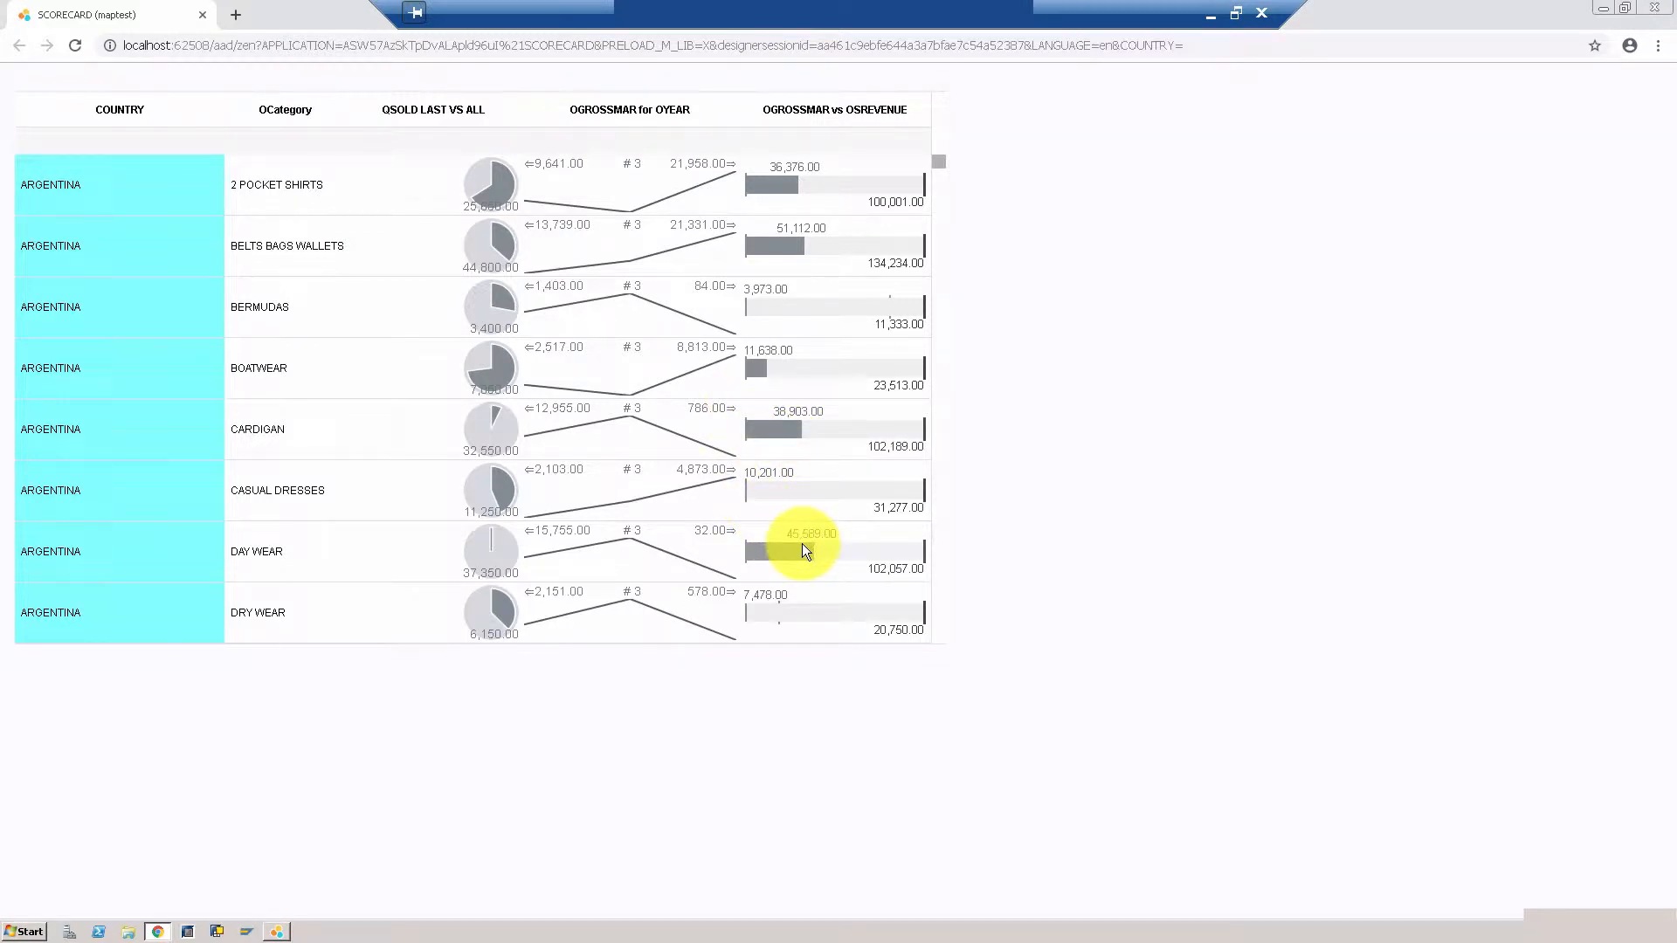
mouse_move(957, 175)
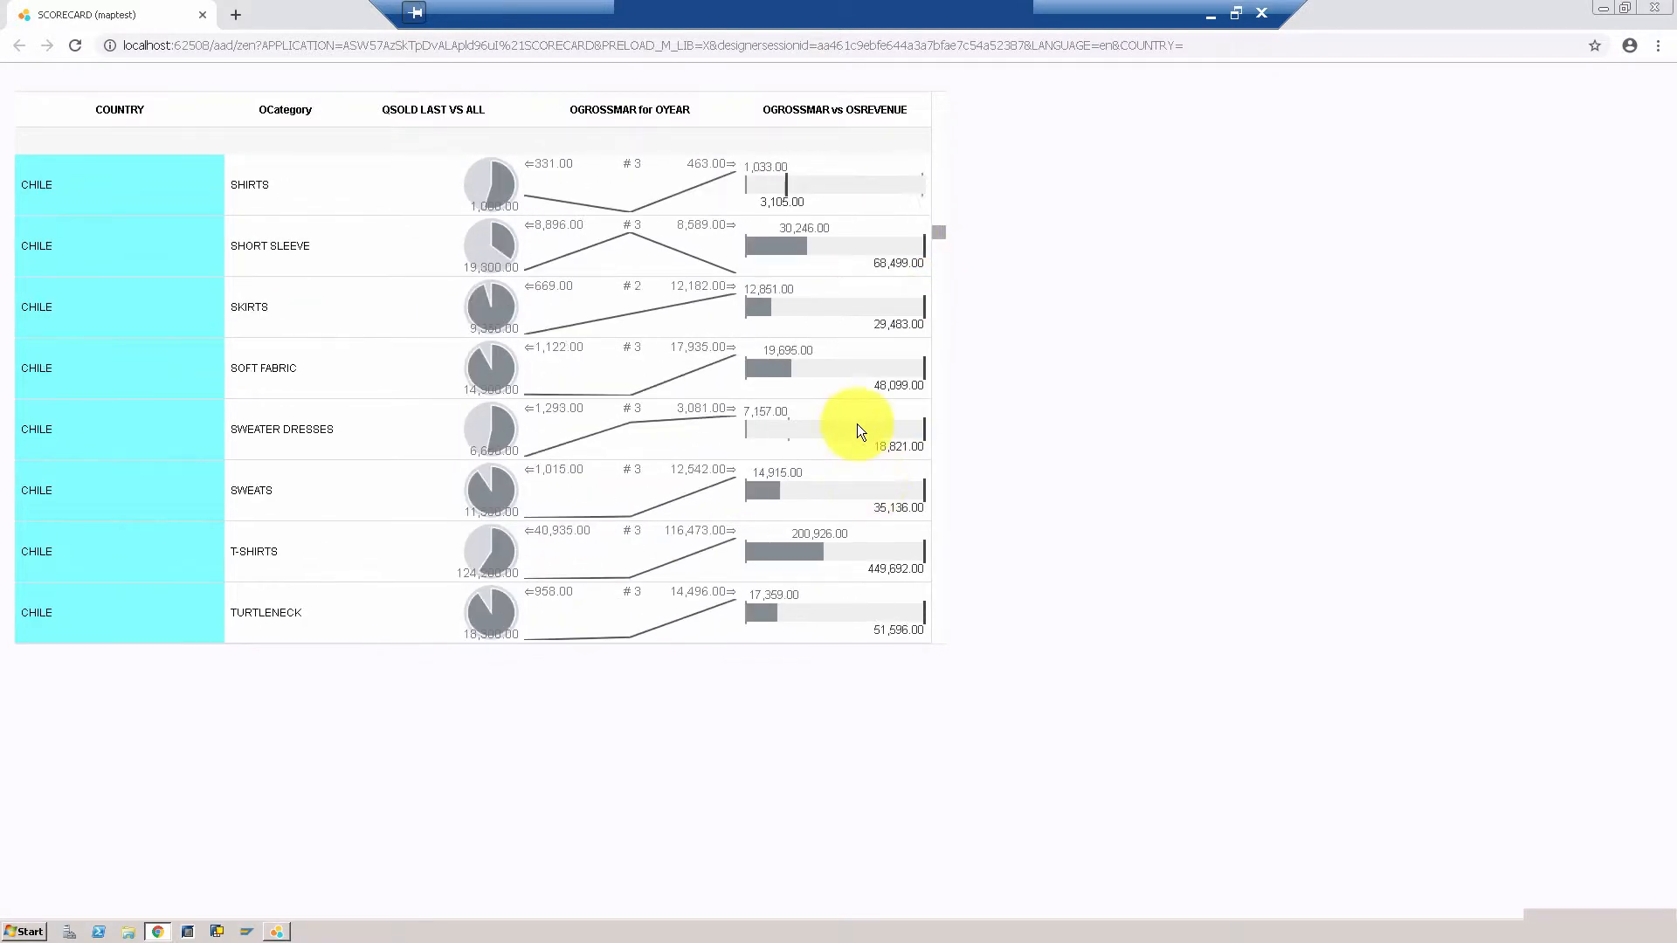
scroll(up, 3)
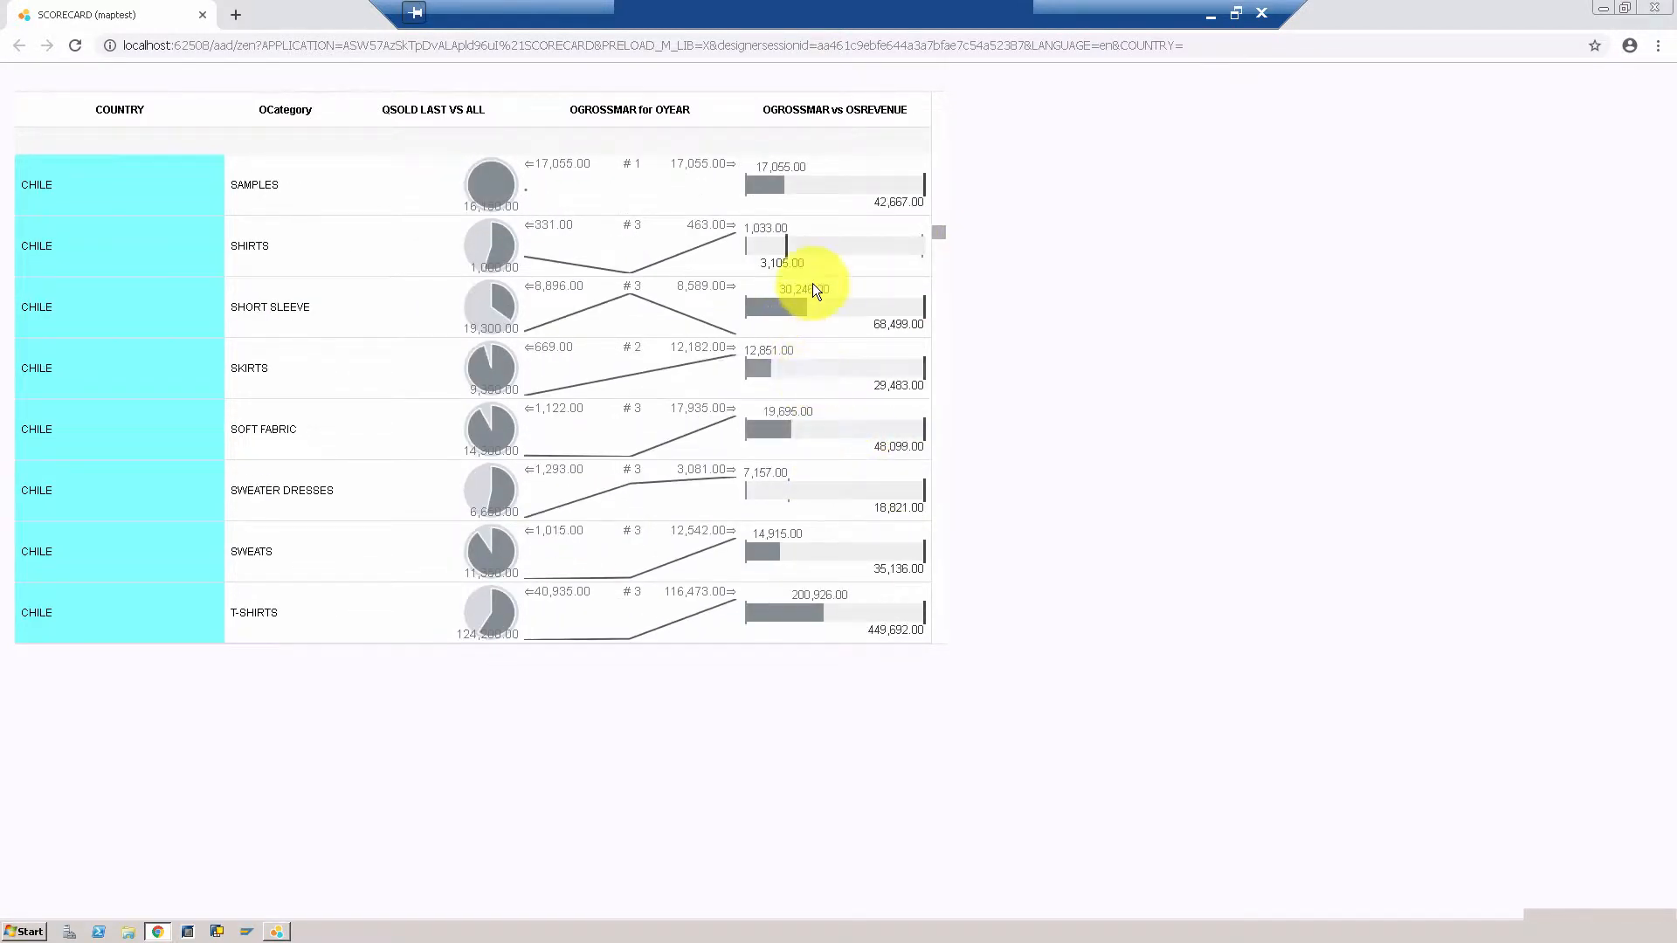
scroll(up, 3)
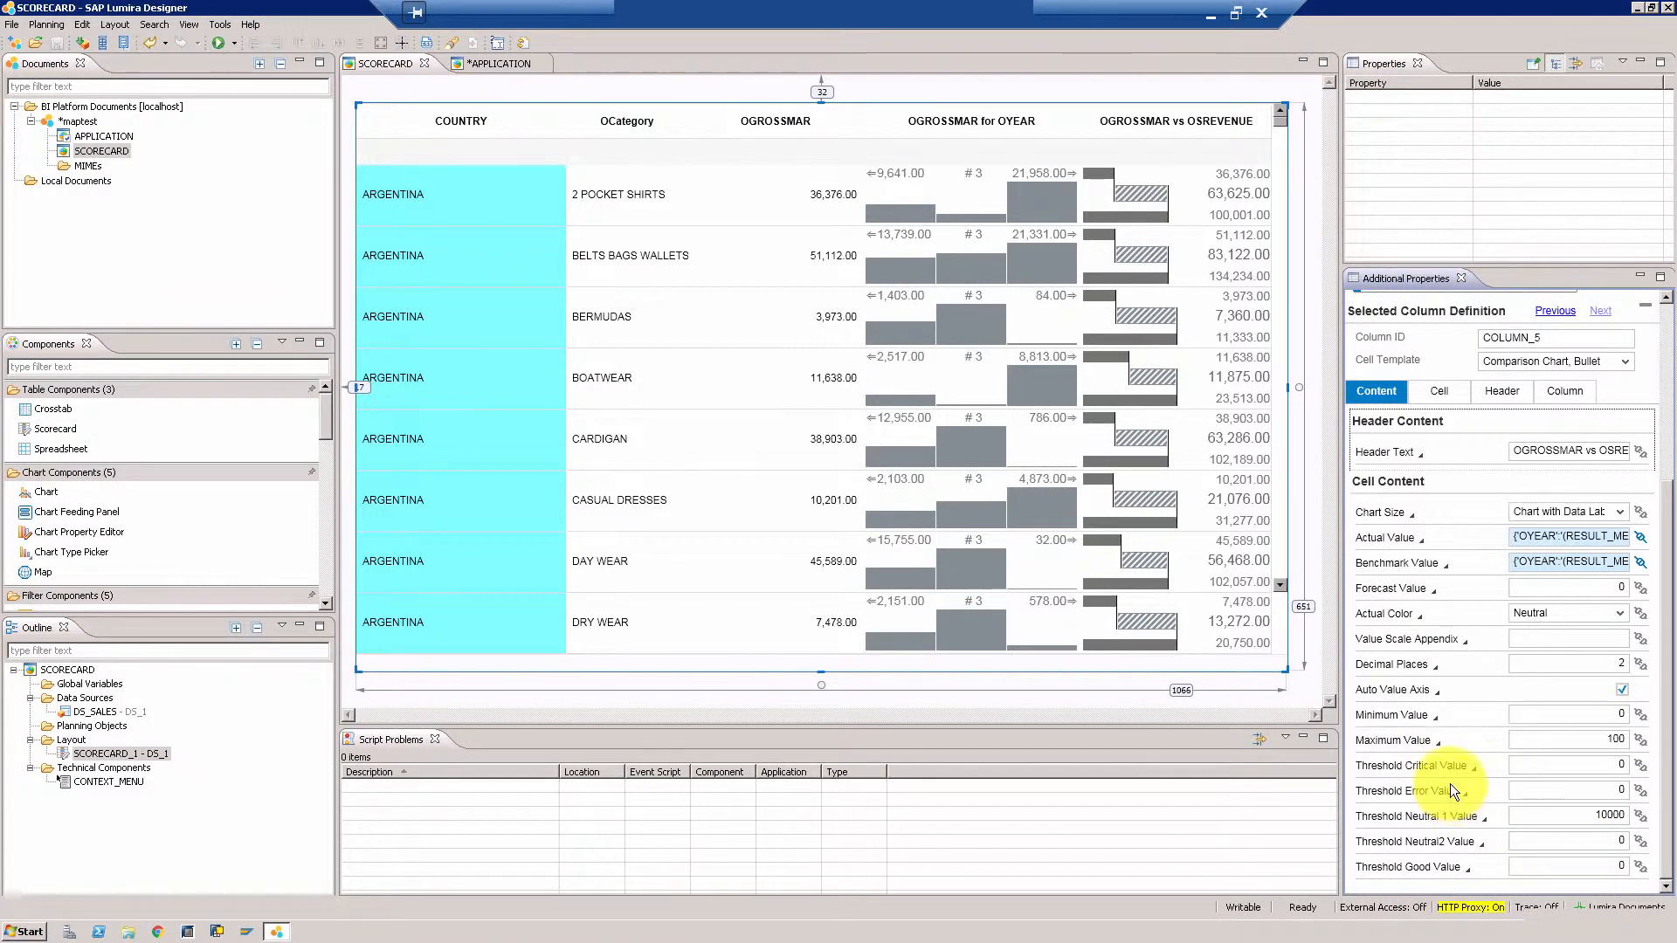
mouse_move(1446, 808)
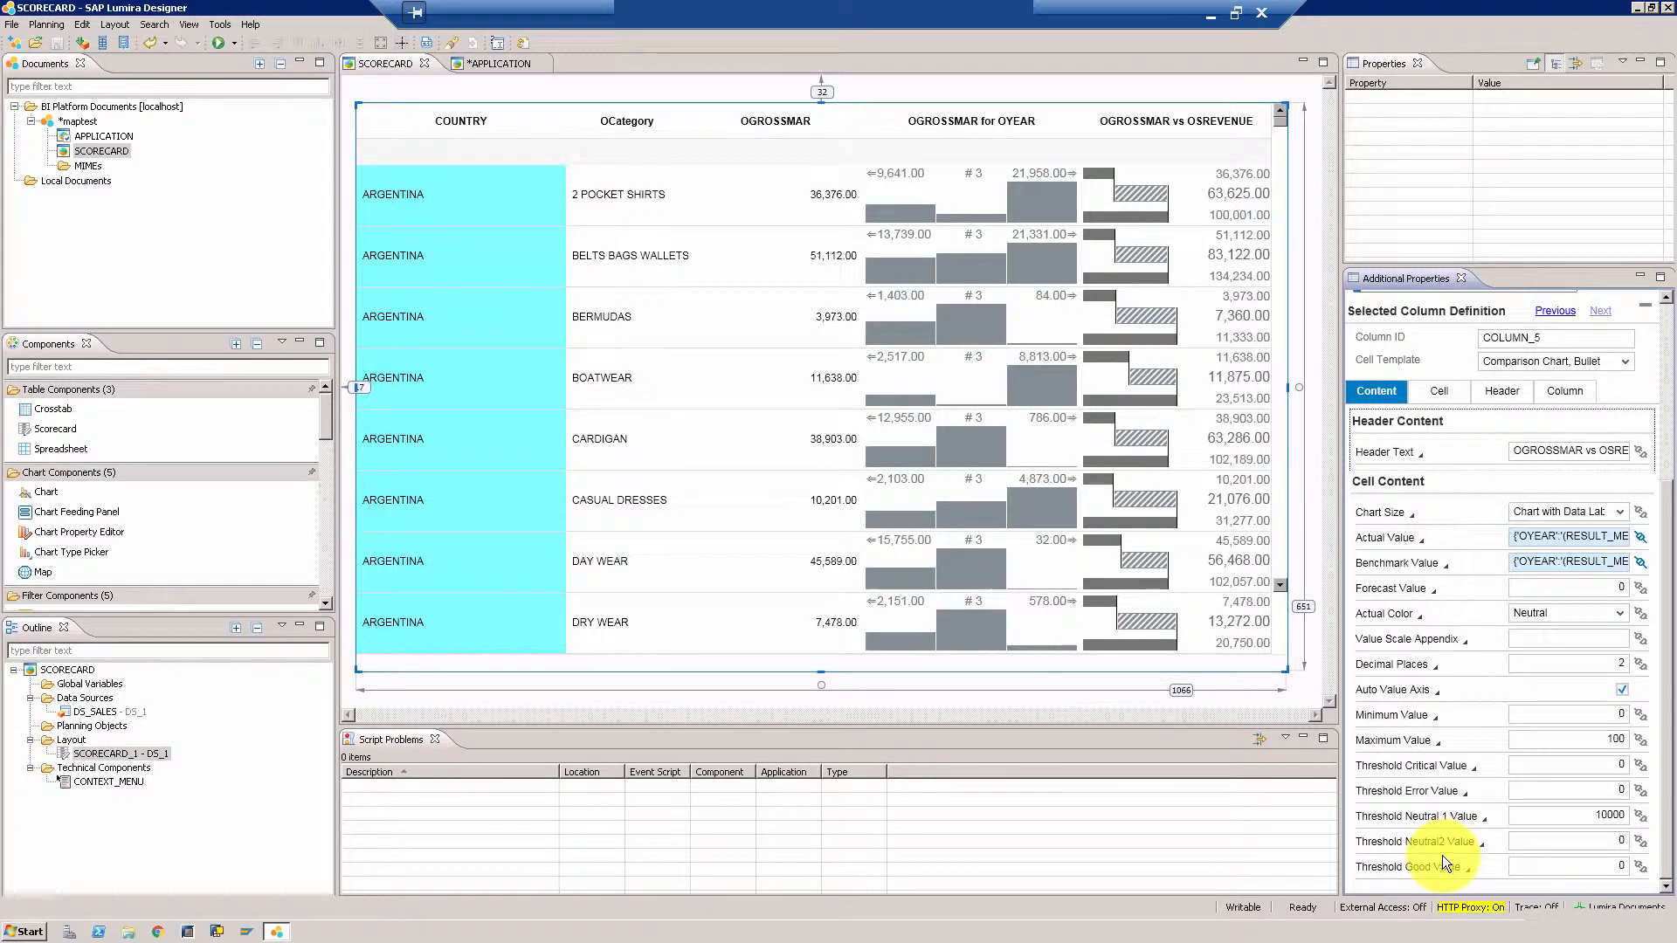
mouse_move(493, 383)
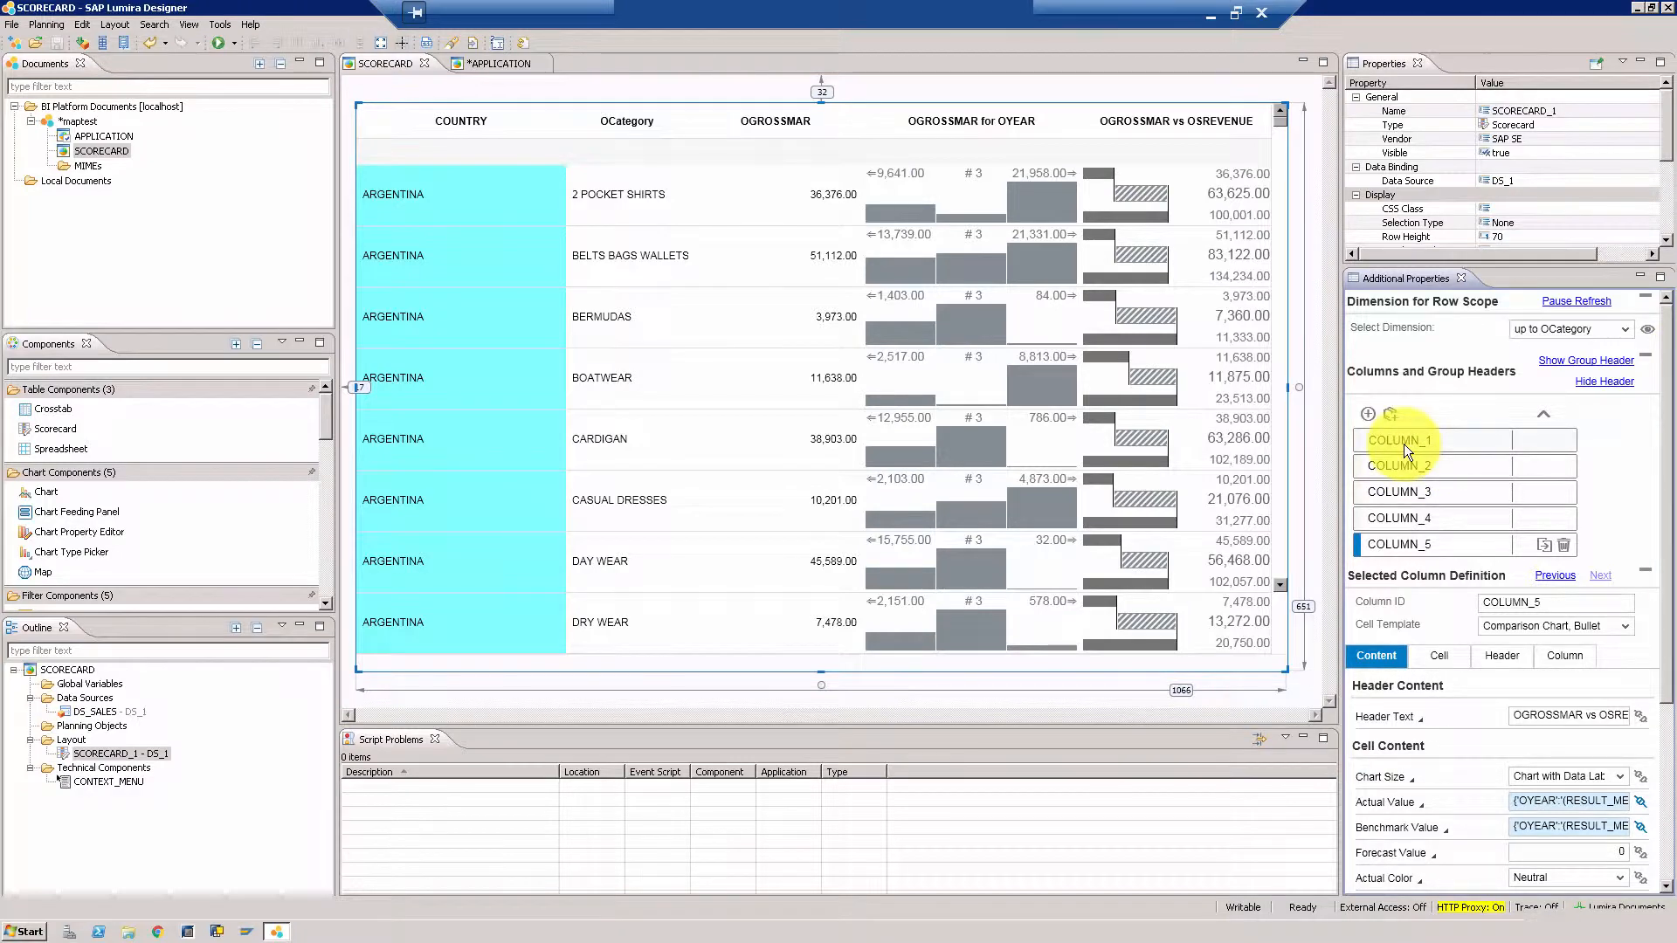
Step: Give COLUMN_1 a #C0C0C0 gray cell background
click(1562, 655)
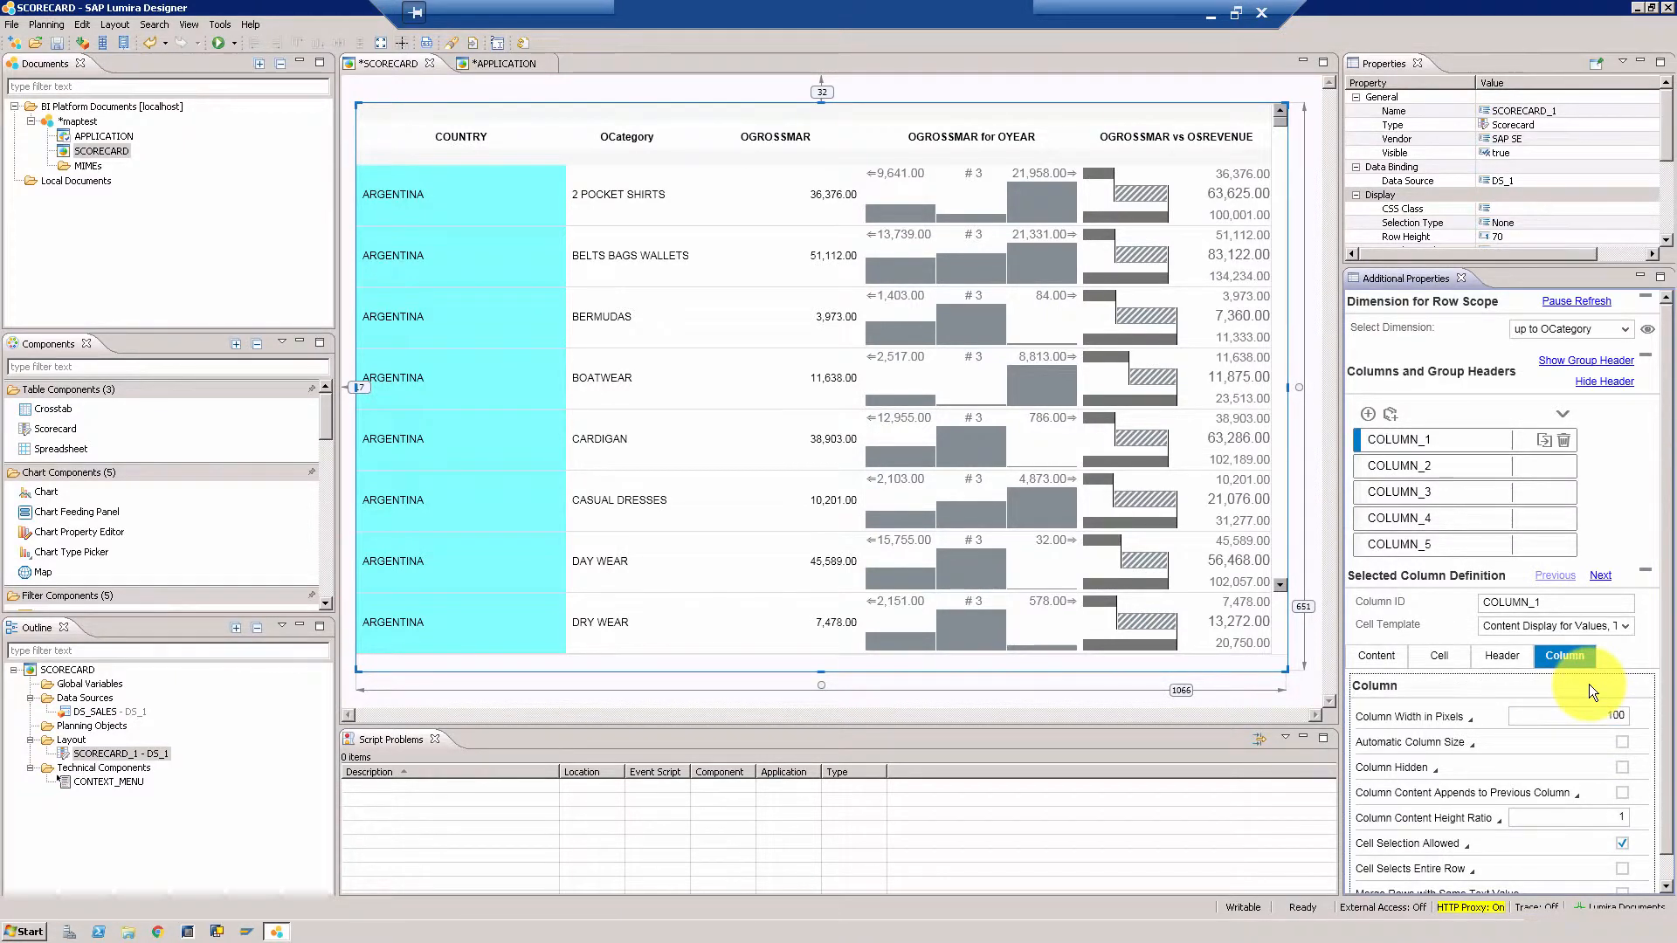
mouse_move(737, 561)
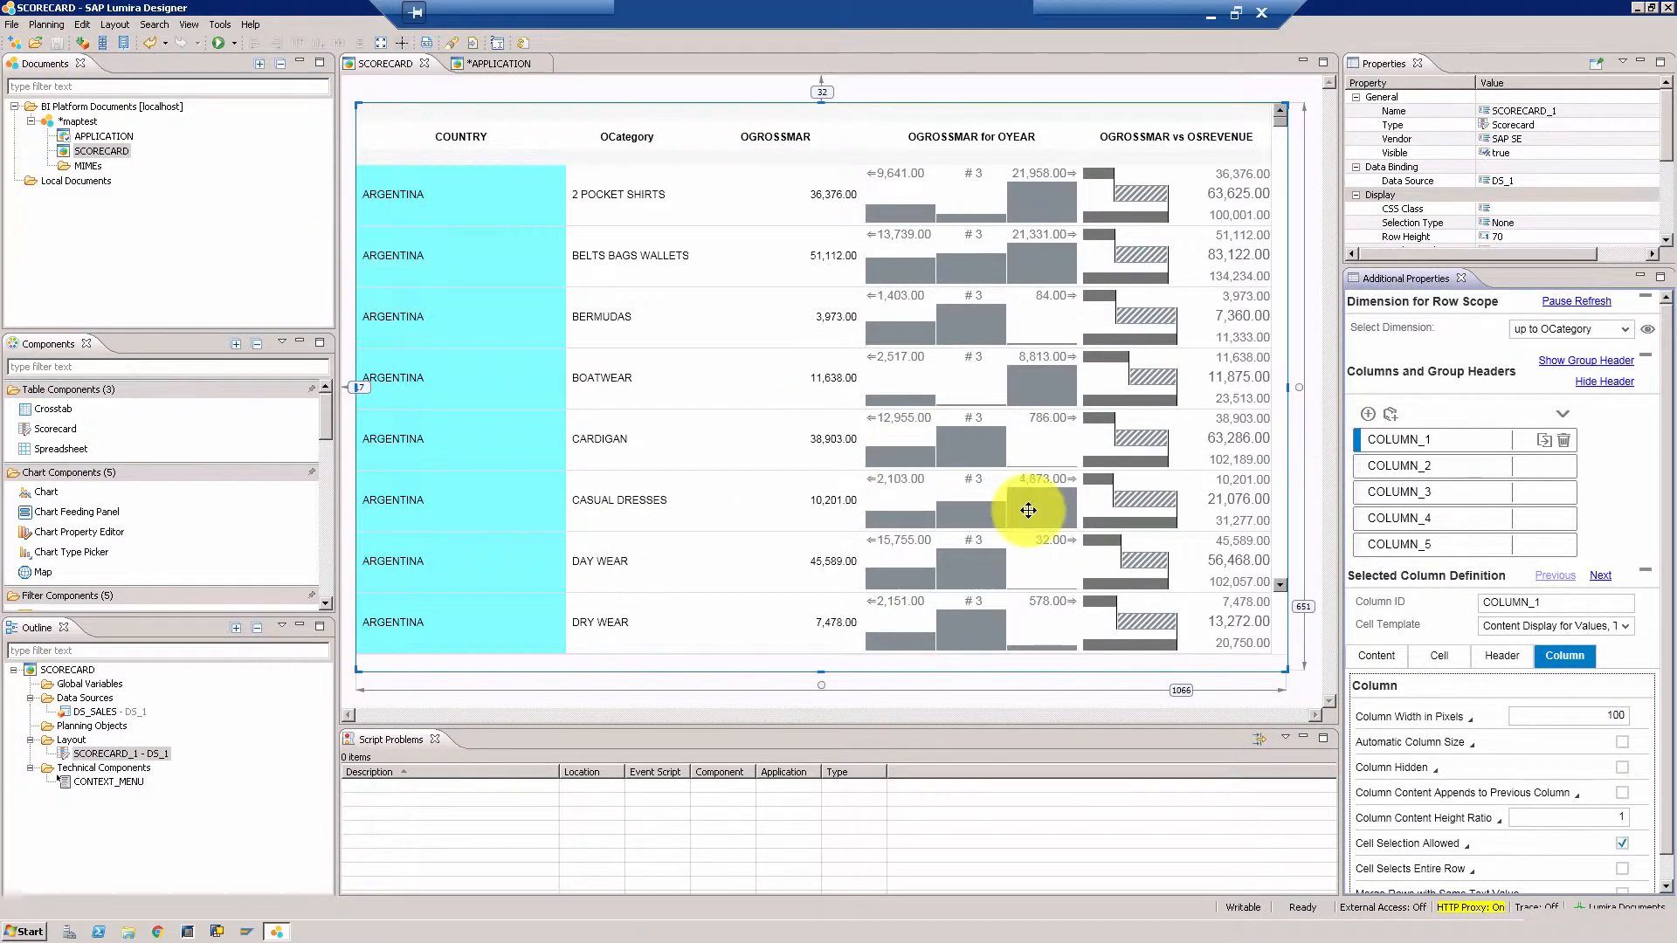
click(1438, 655)
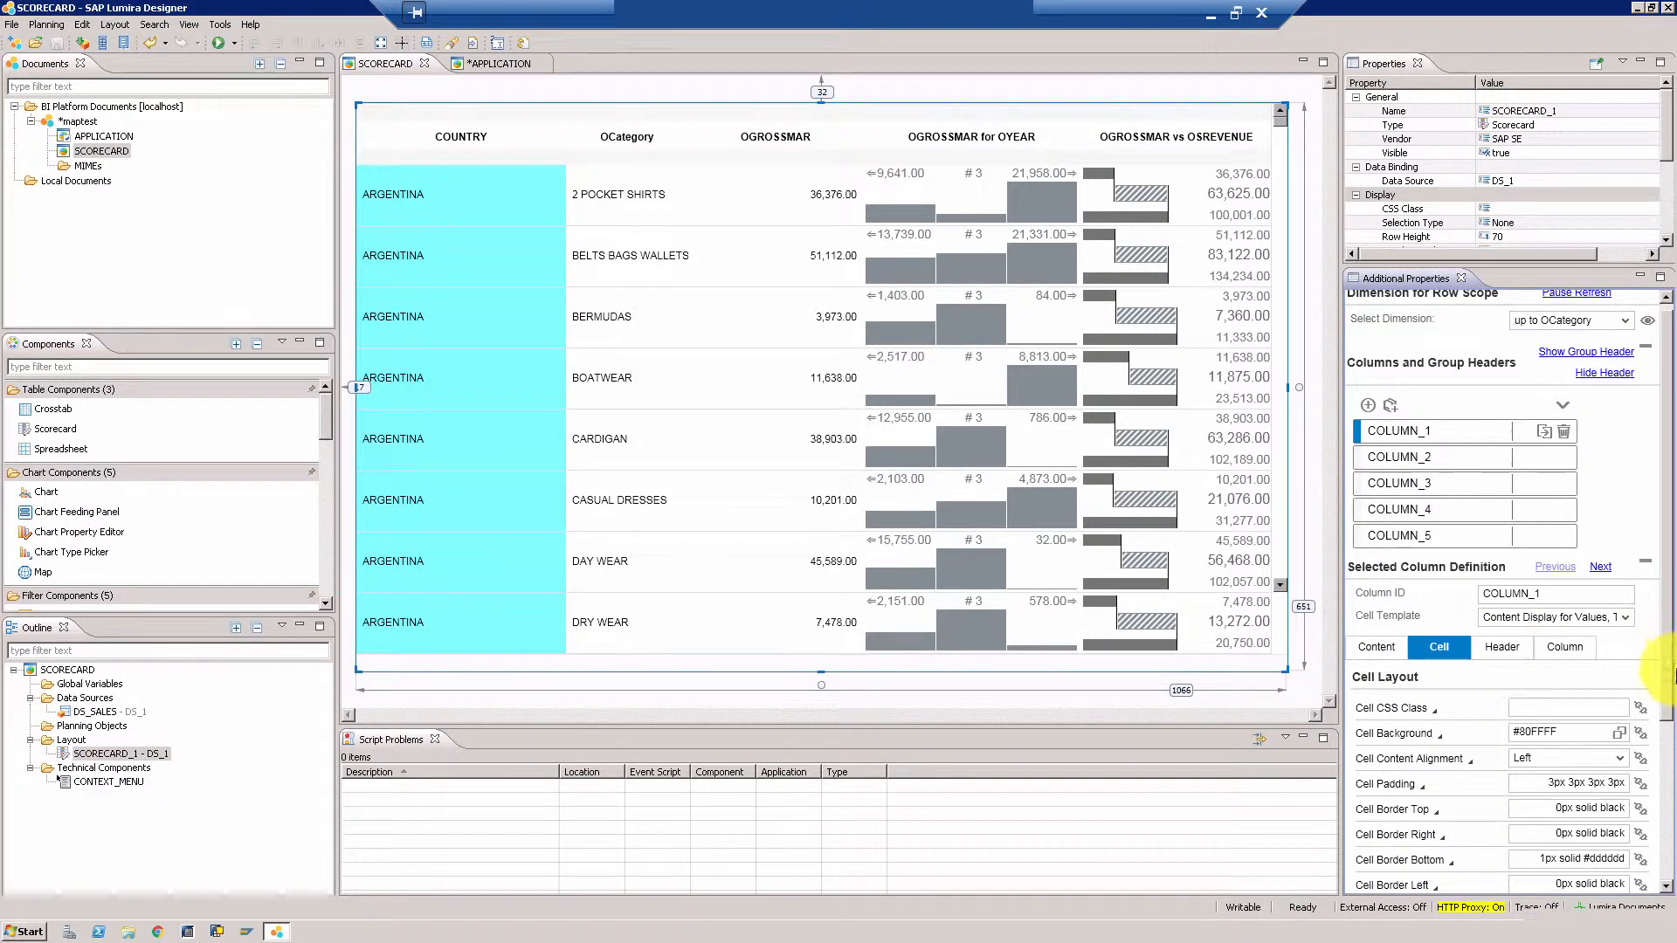
click(1623, 606)
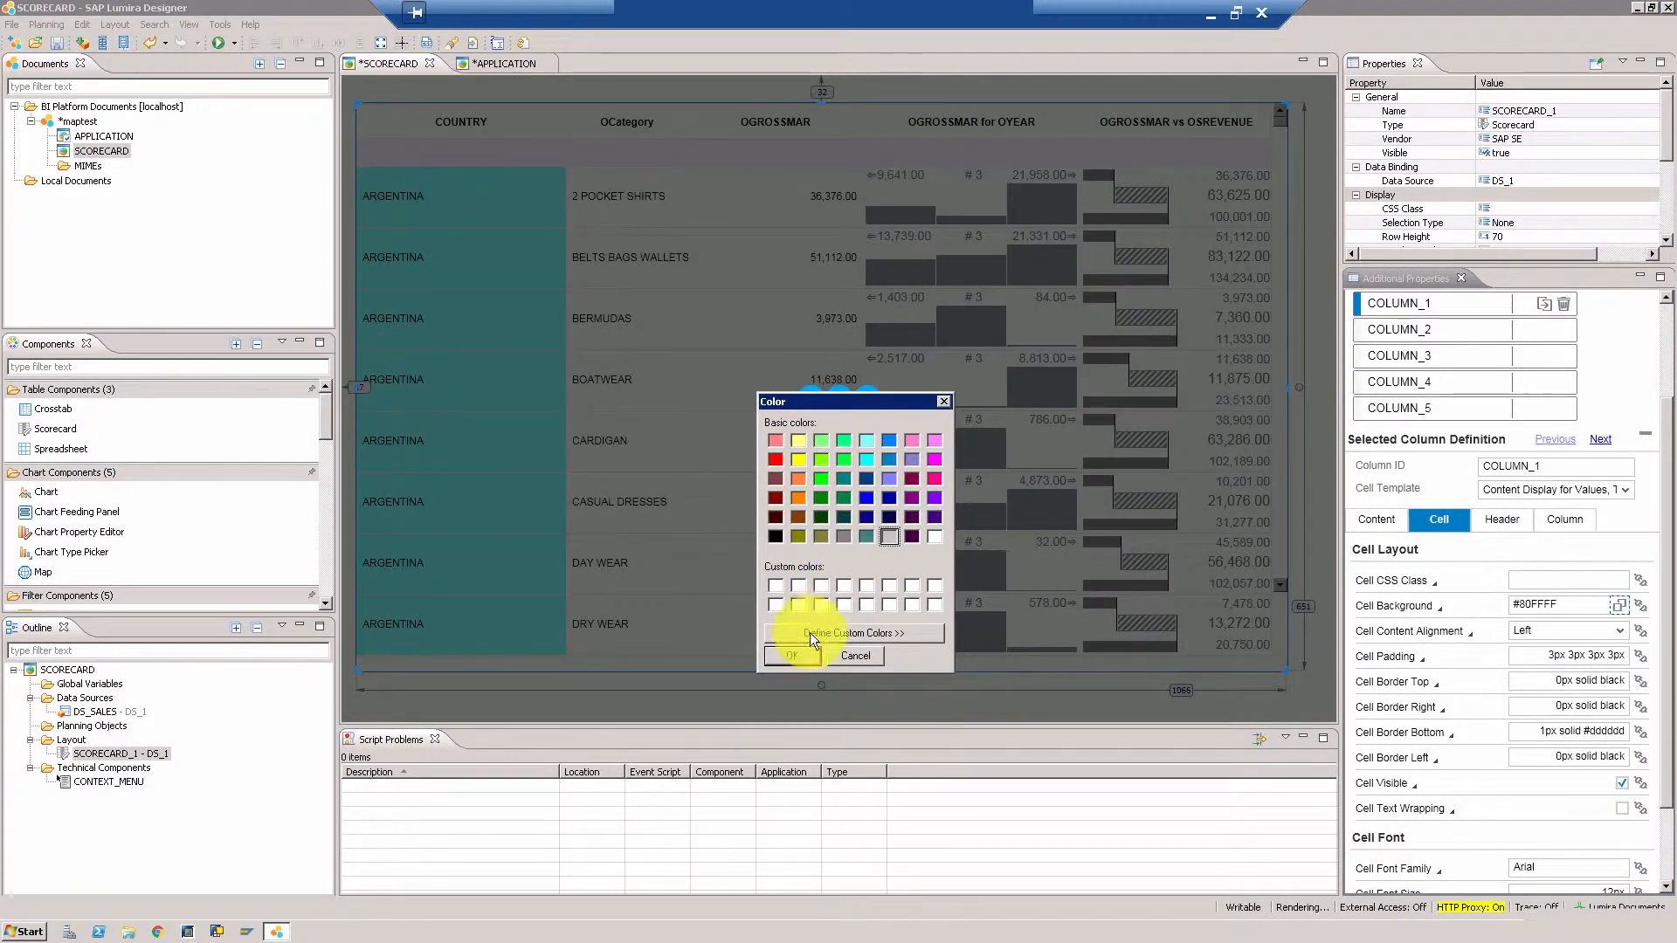
click(792, 655)
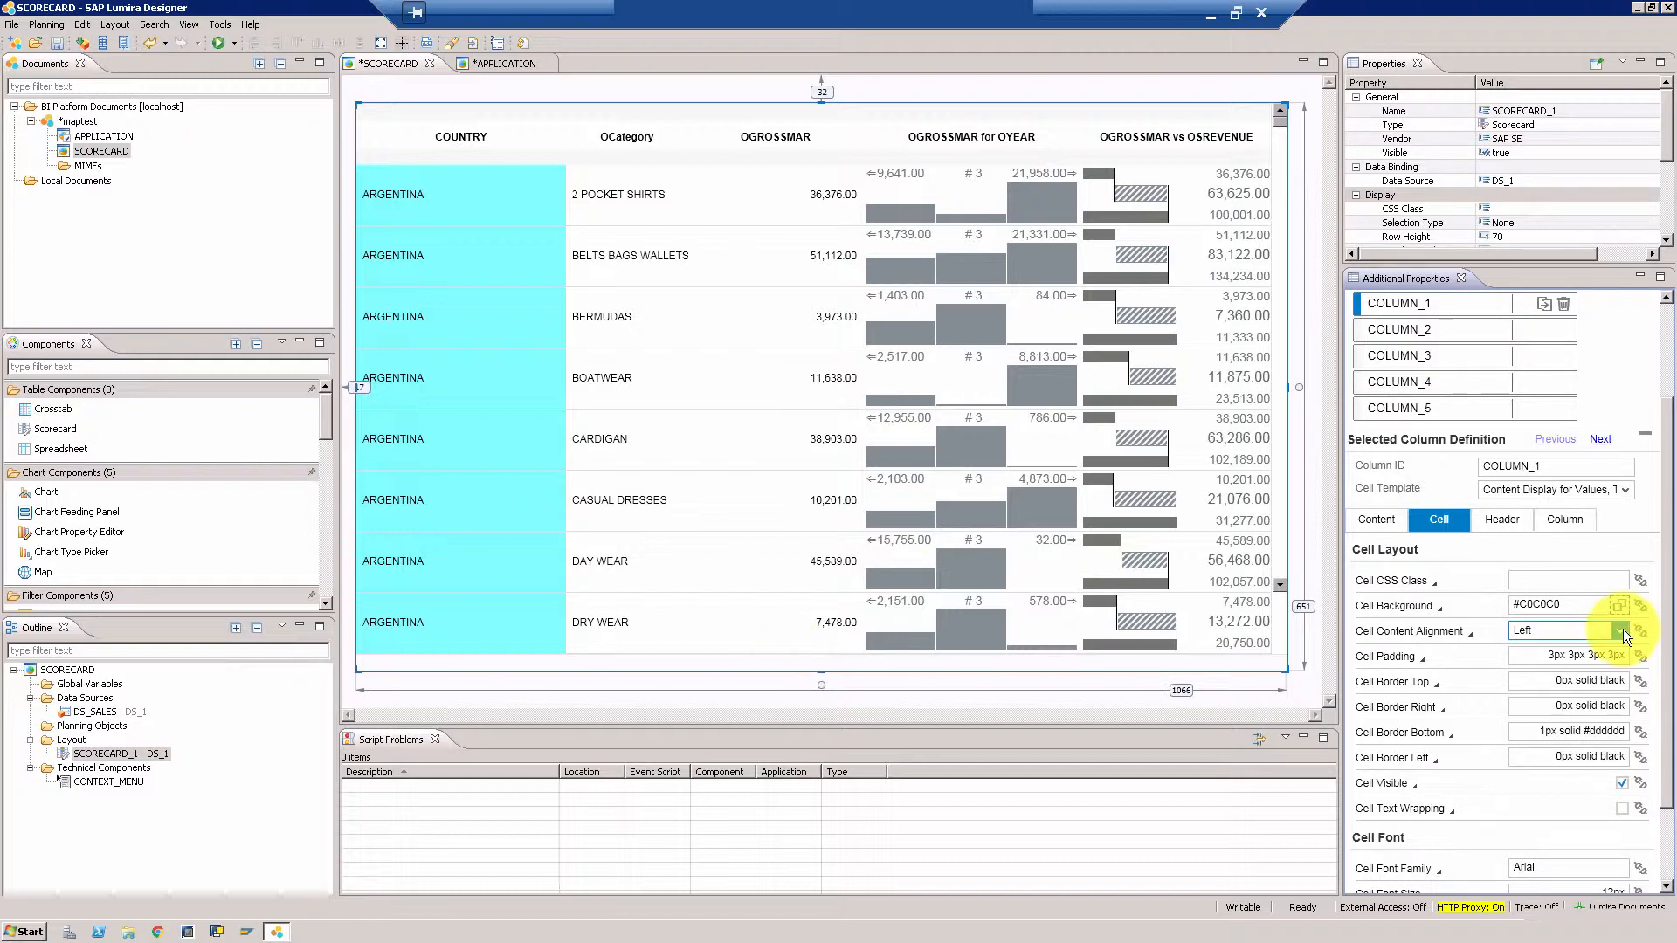
Step: Center COLUMN_1's cell content and move on to COLUMN_2's definition
click(1623, 631)
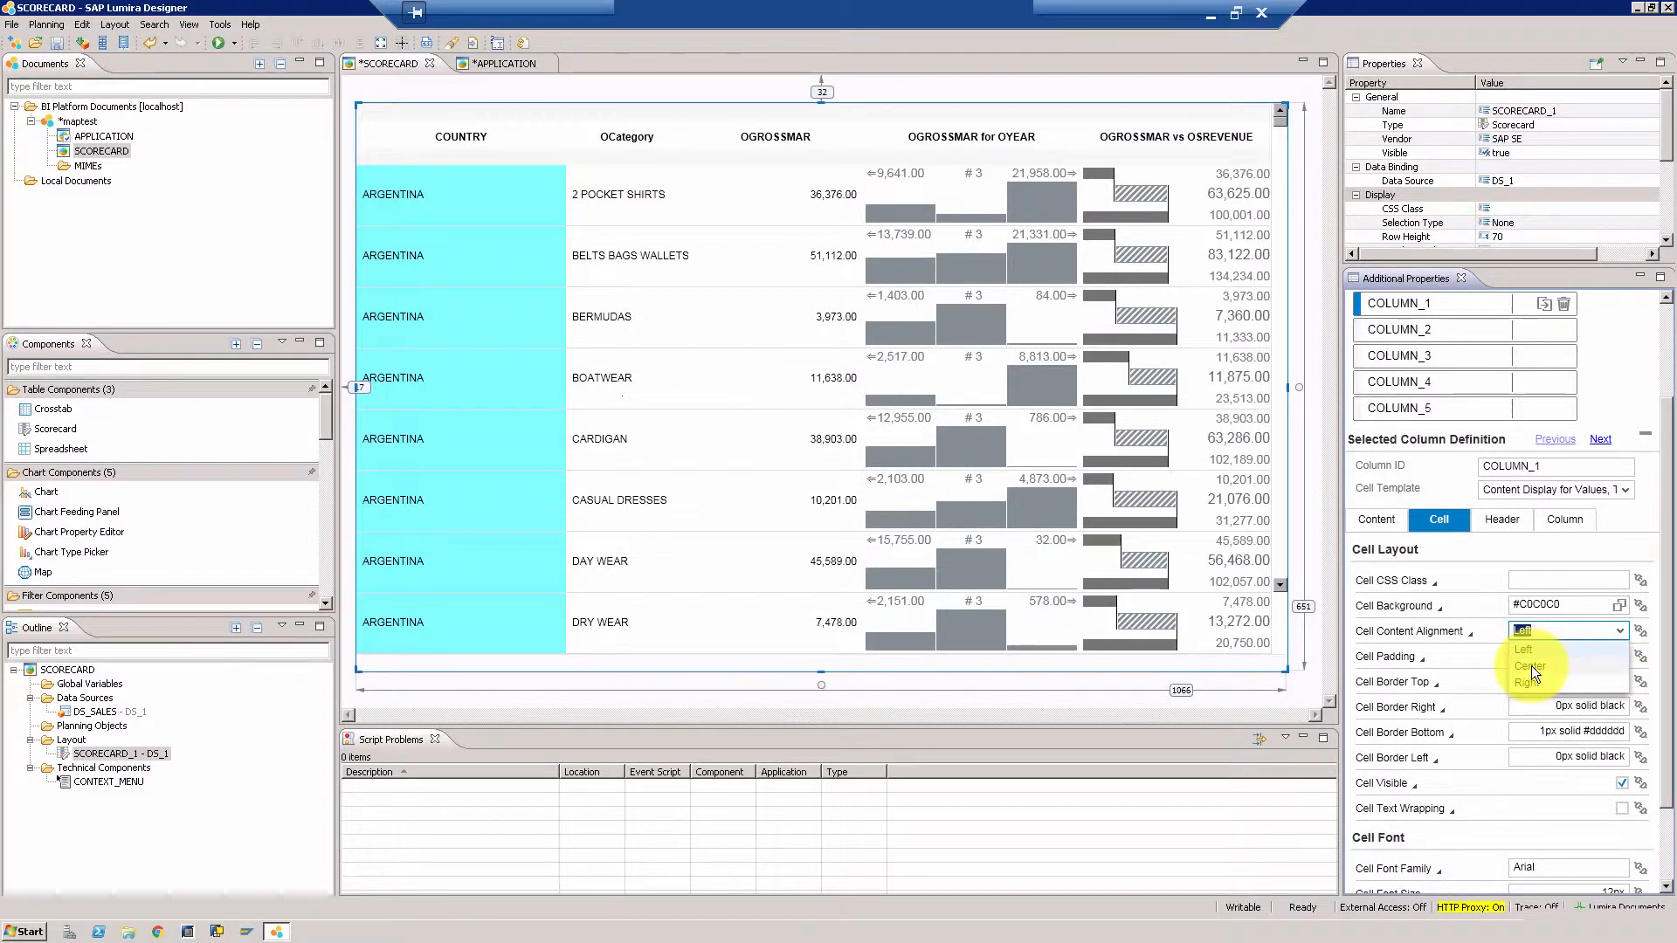
click(1531, 666)
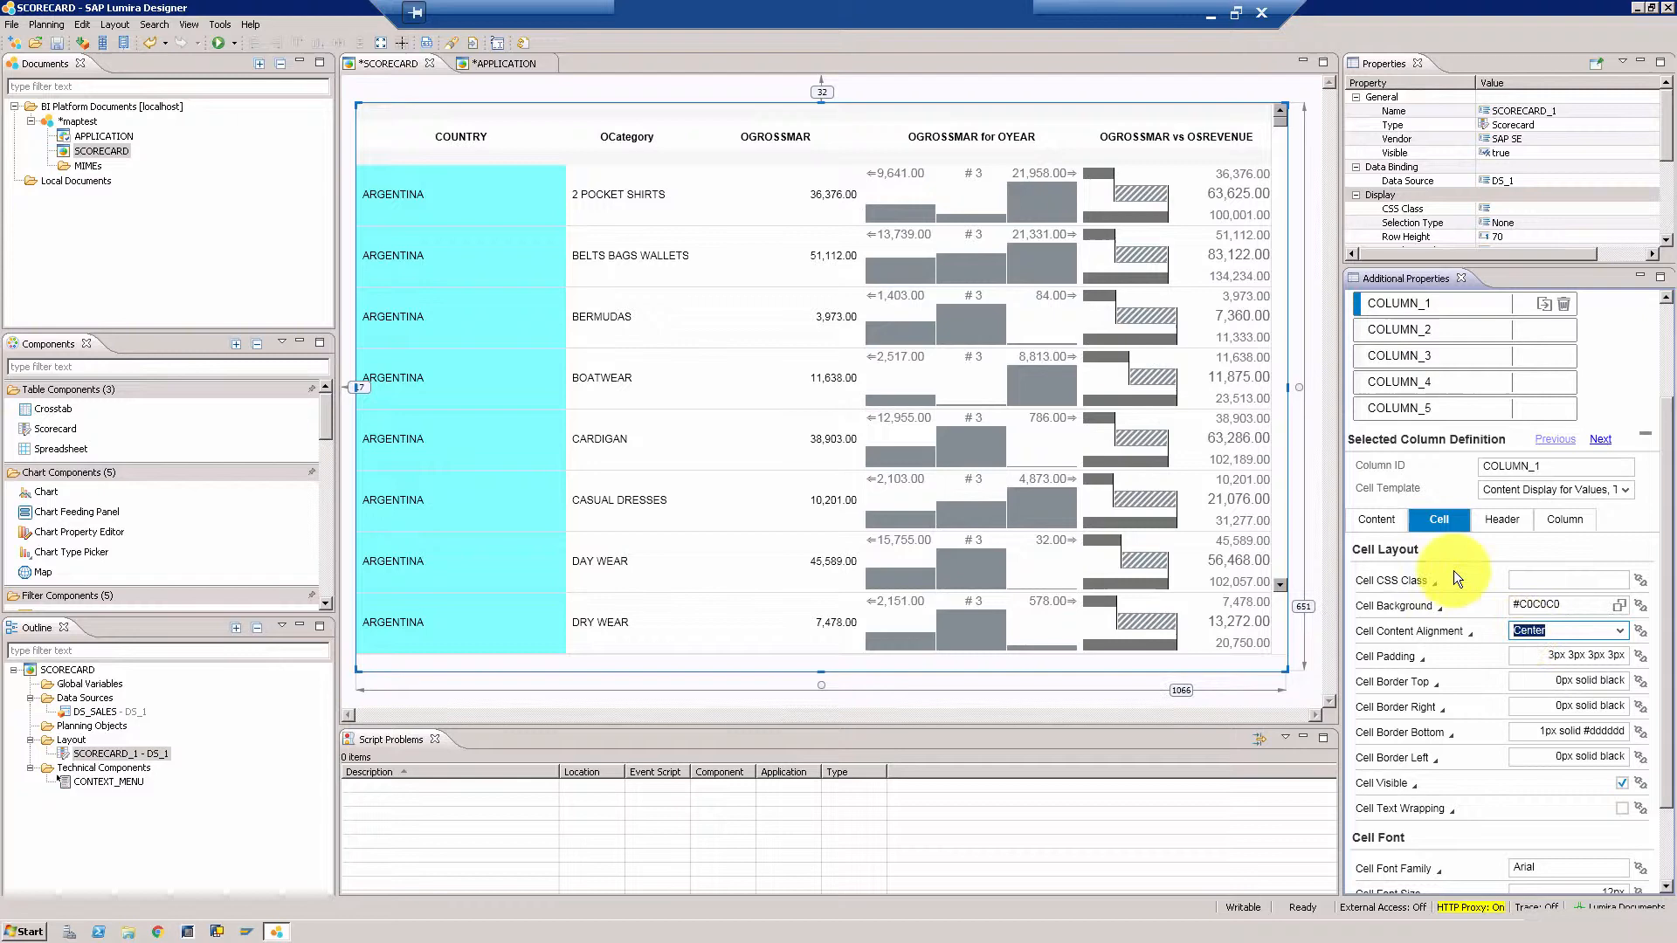
click(1398, 330)
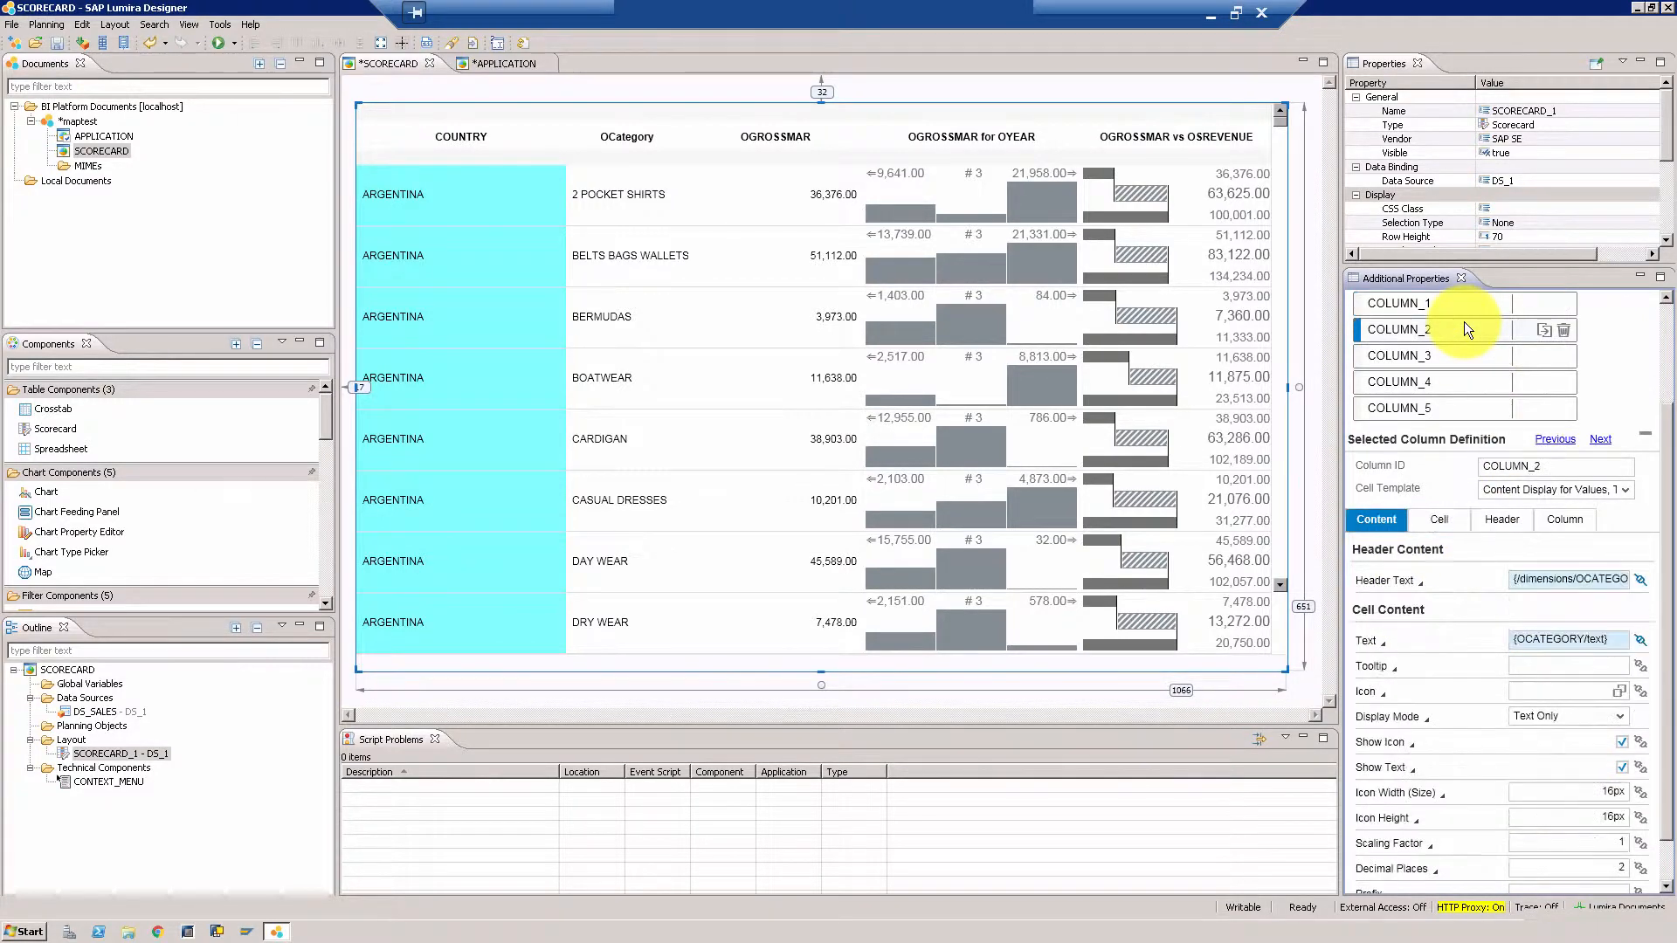
mouse_move(1472, 564)
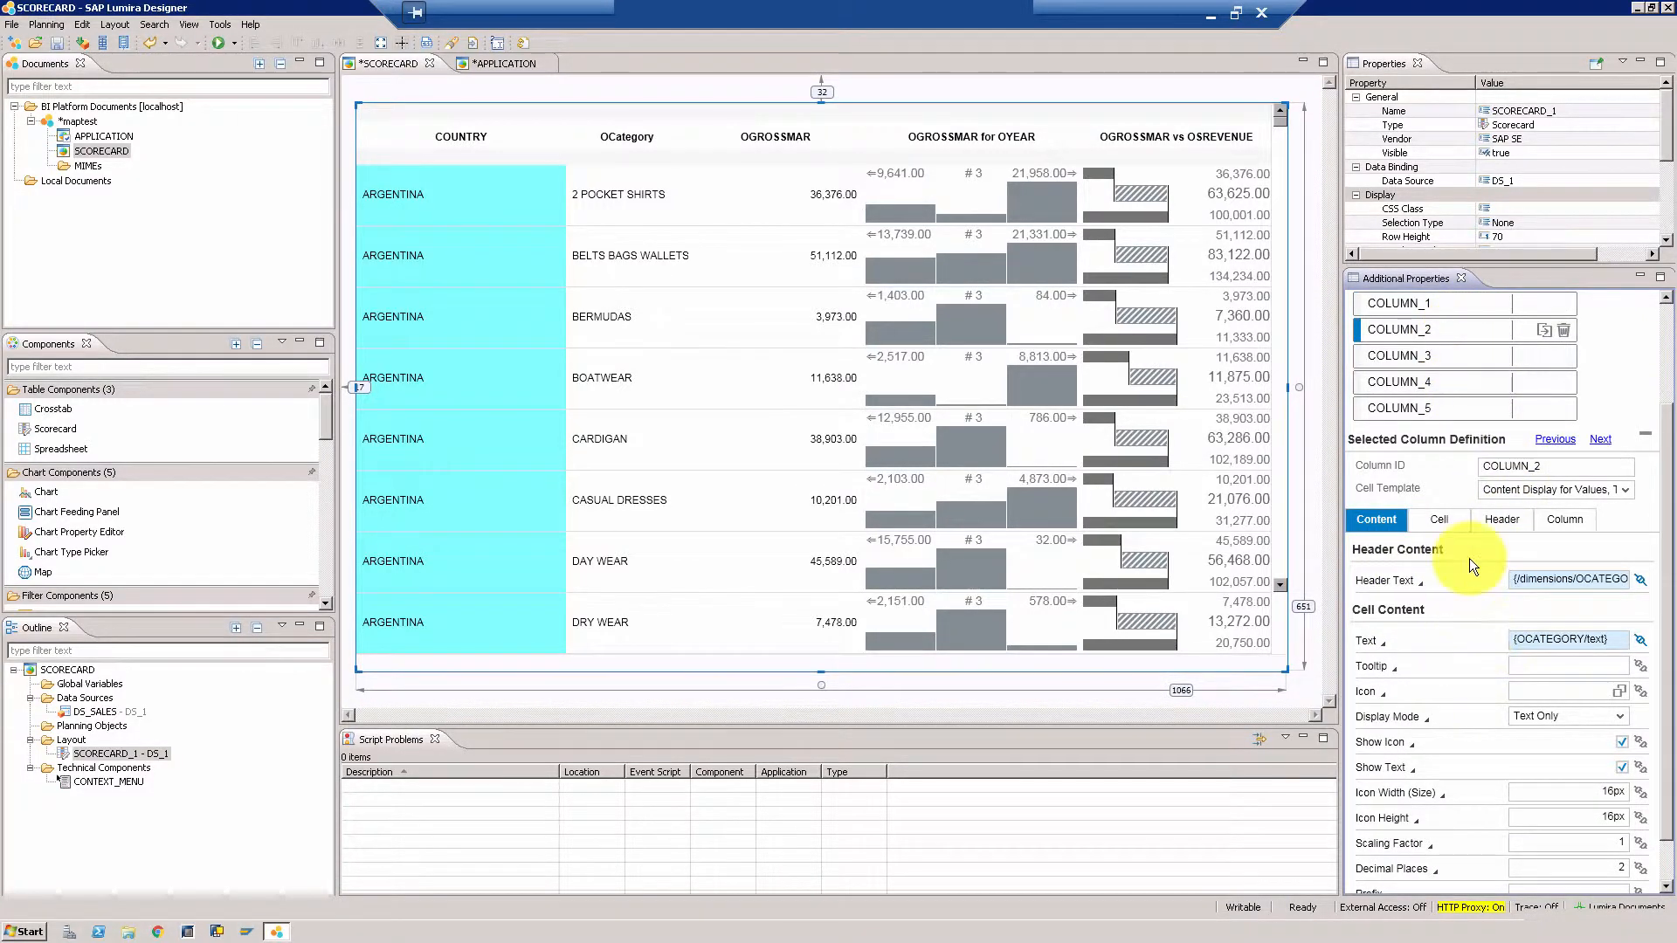
Step: Give COLUMN_2 a #C0C0C0 gray cell background and centered cell content
click(1438, 520)
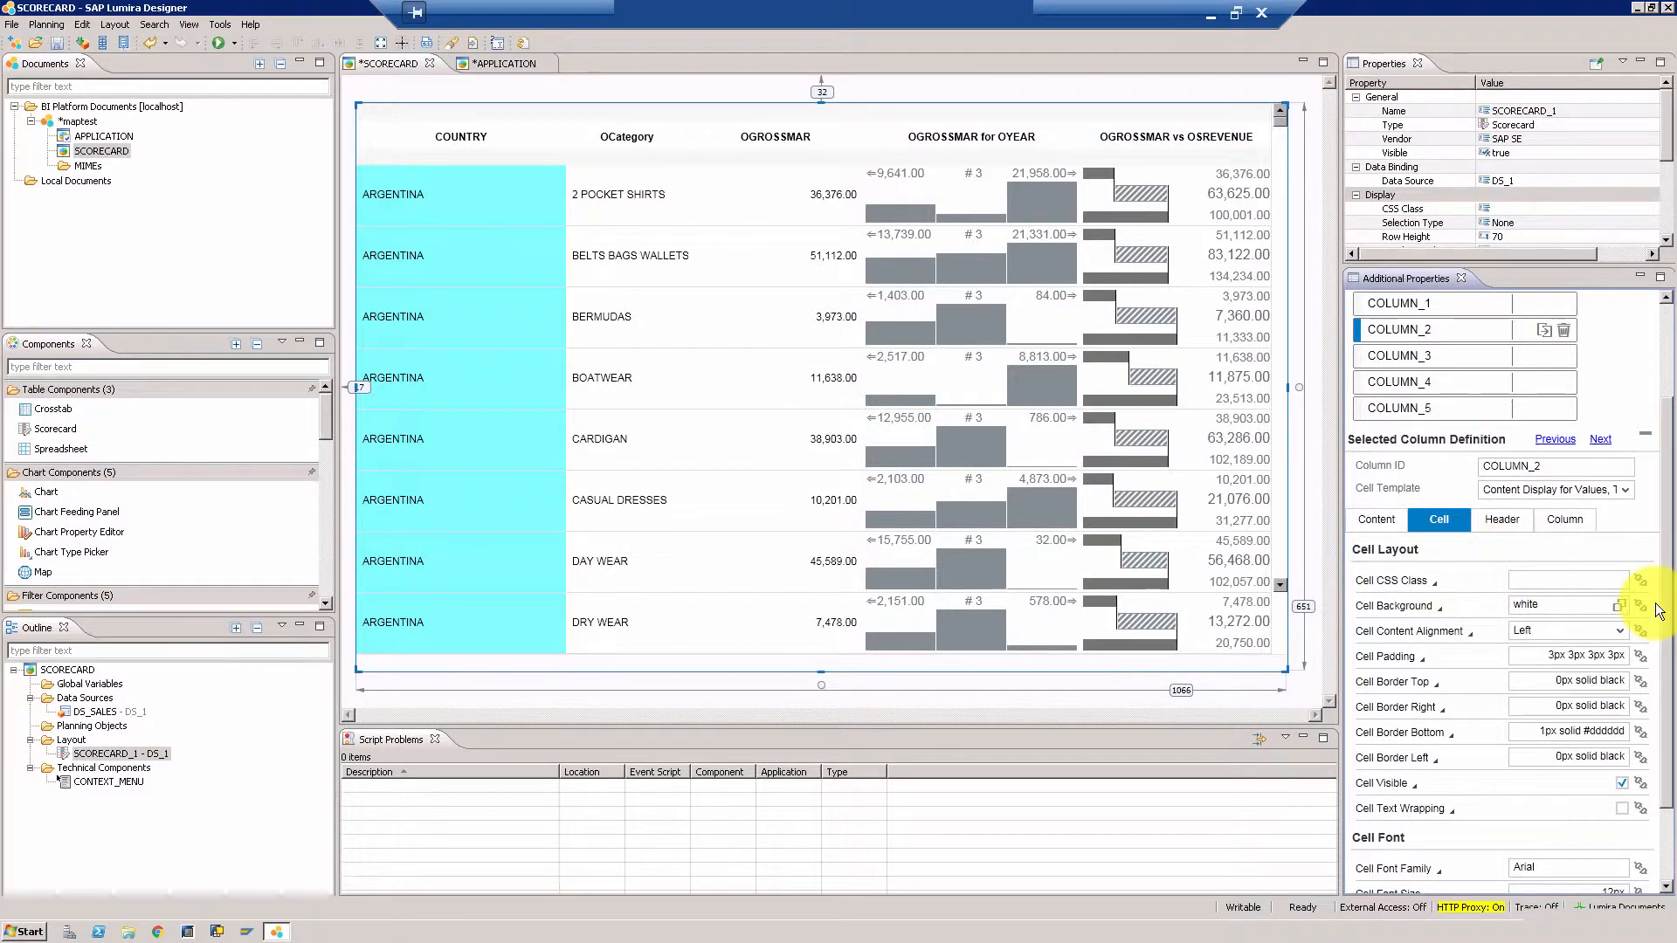
mouse_move(685, 535)
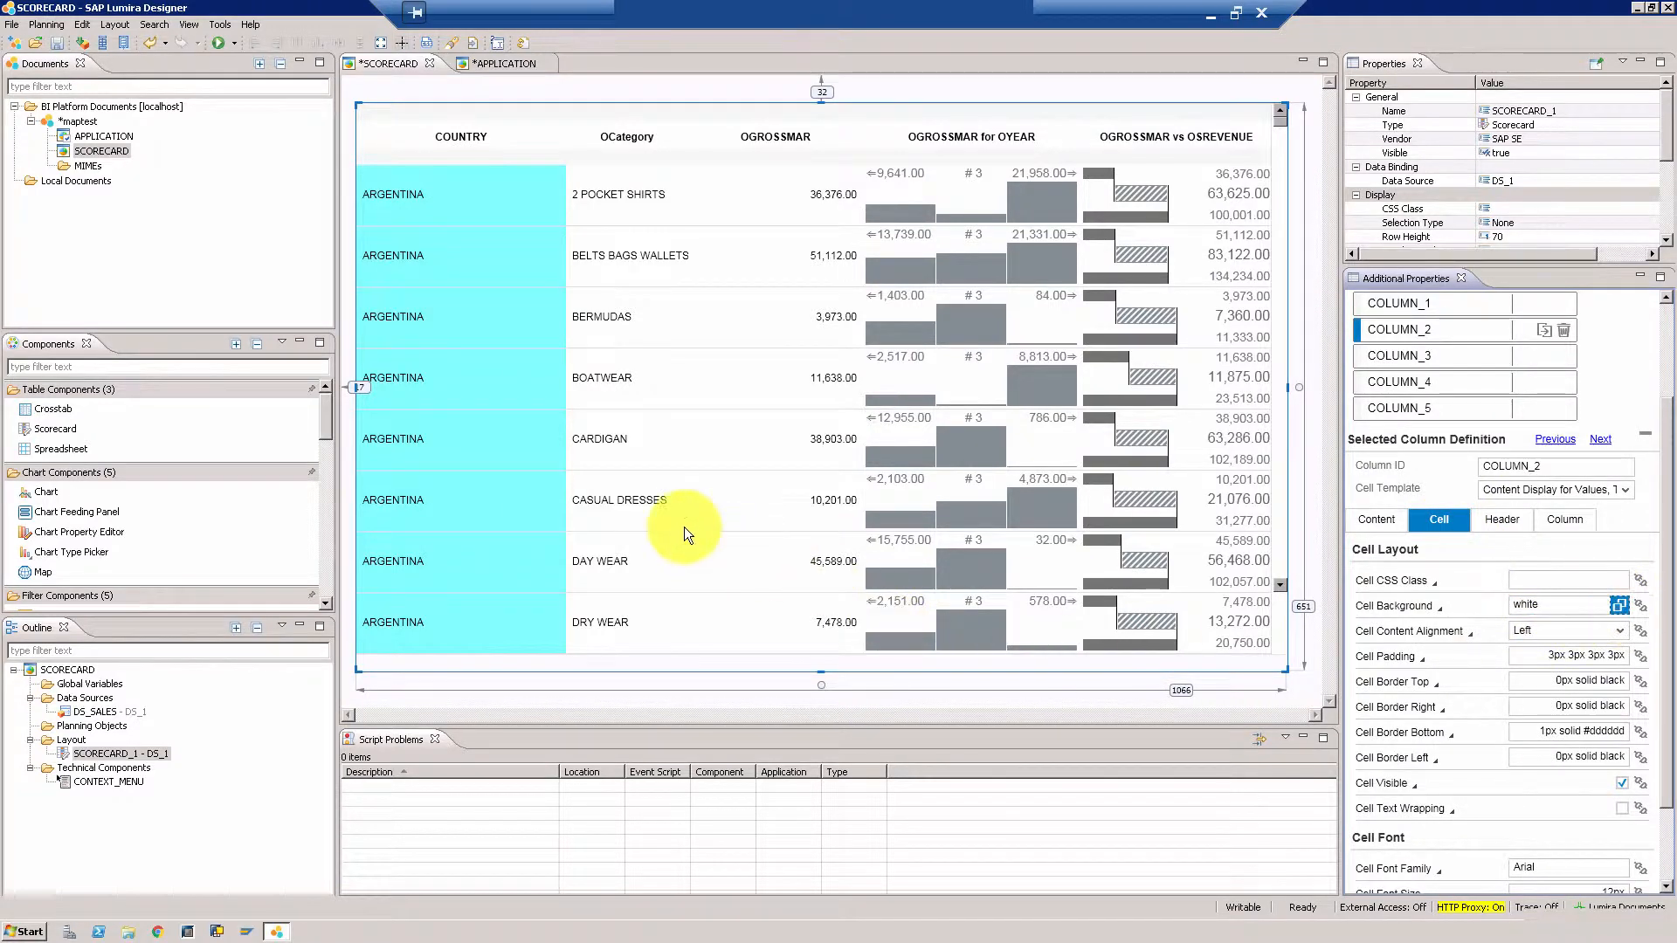
click(1621, 606)
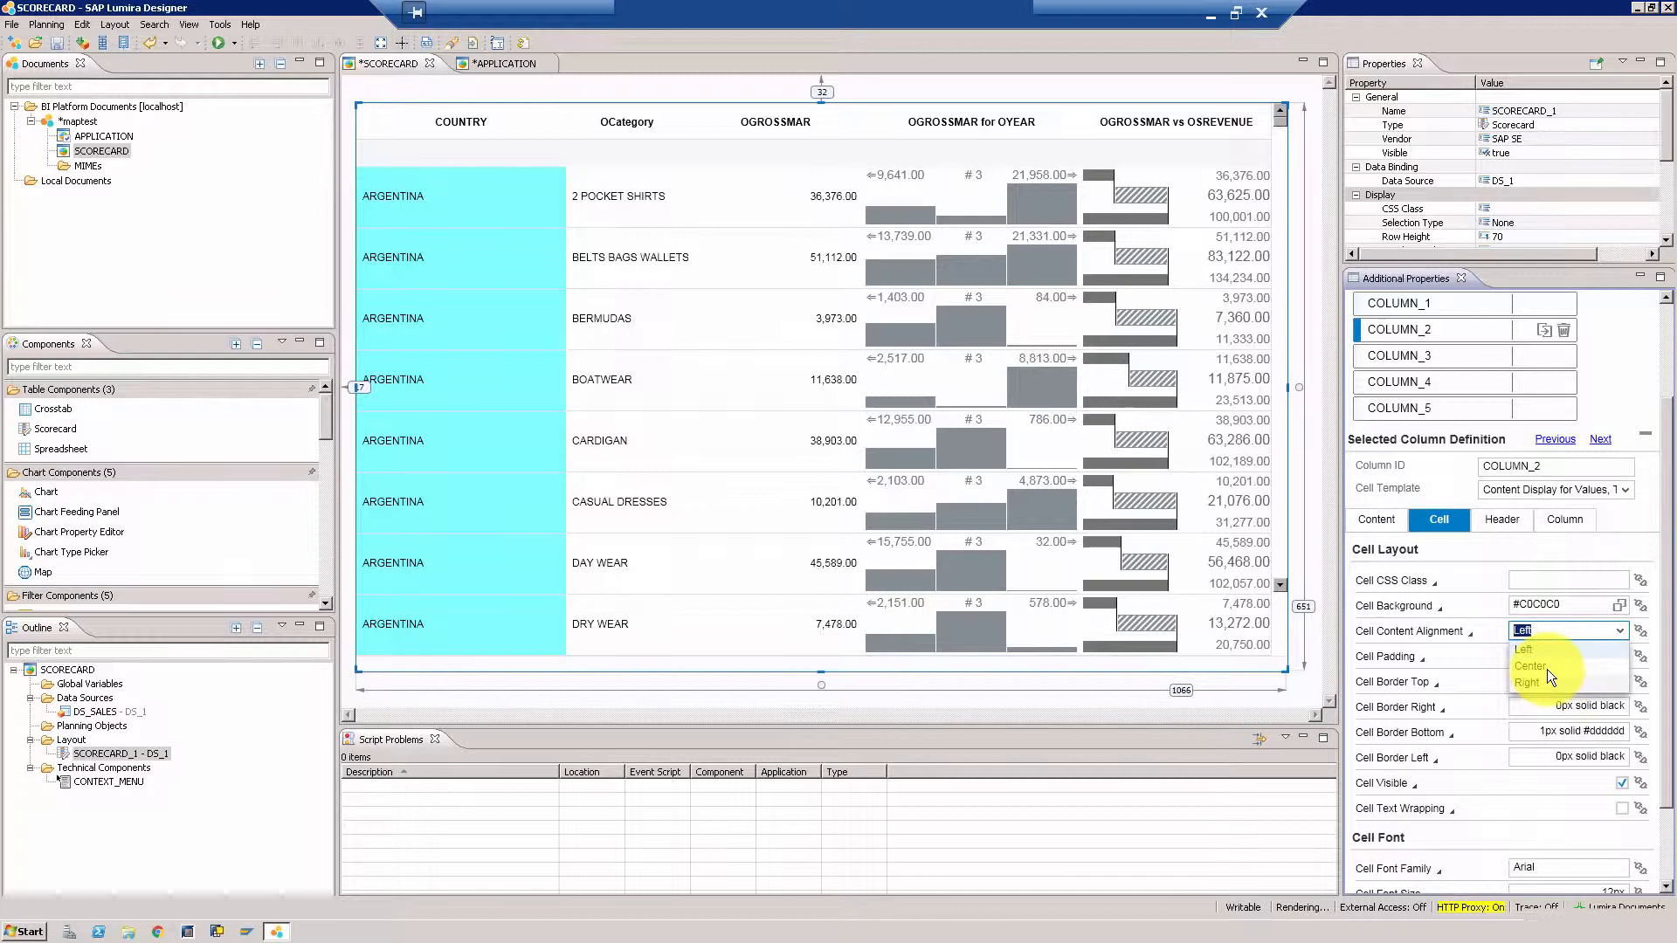
click(1531, 665)
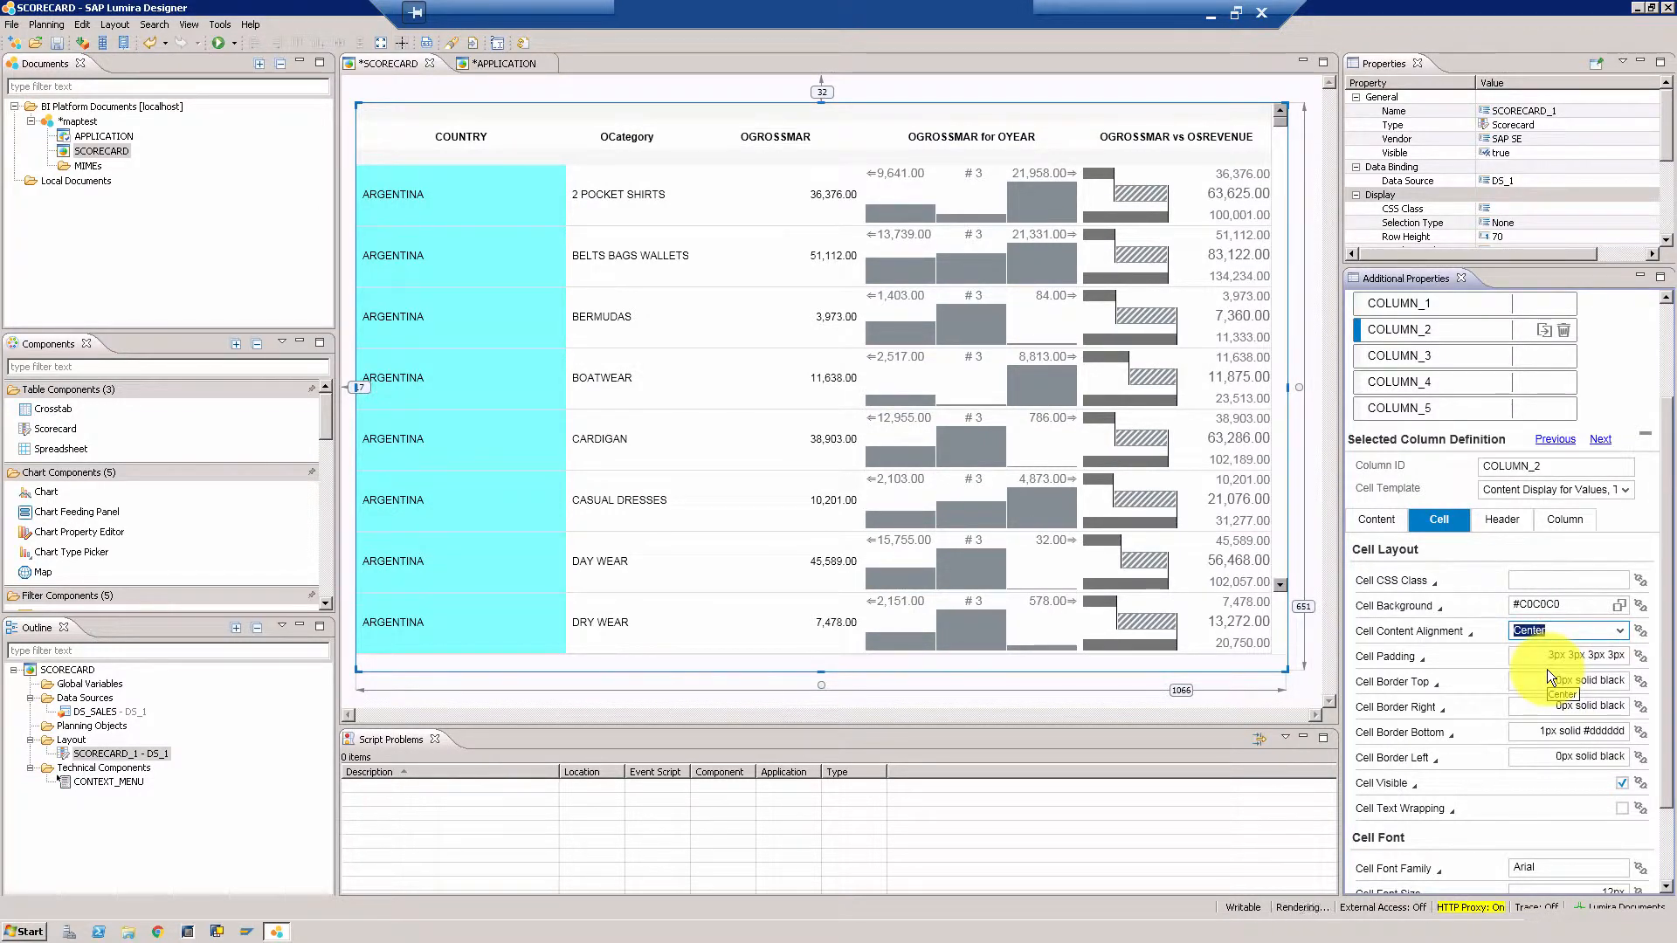
click(1567, 680)
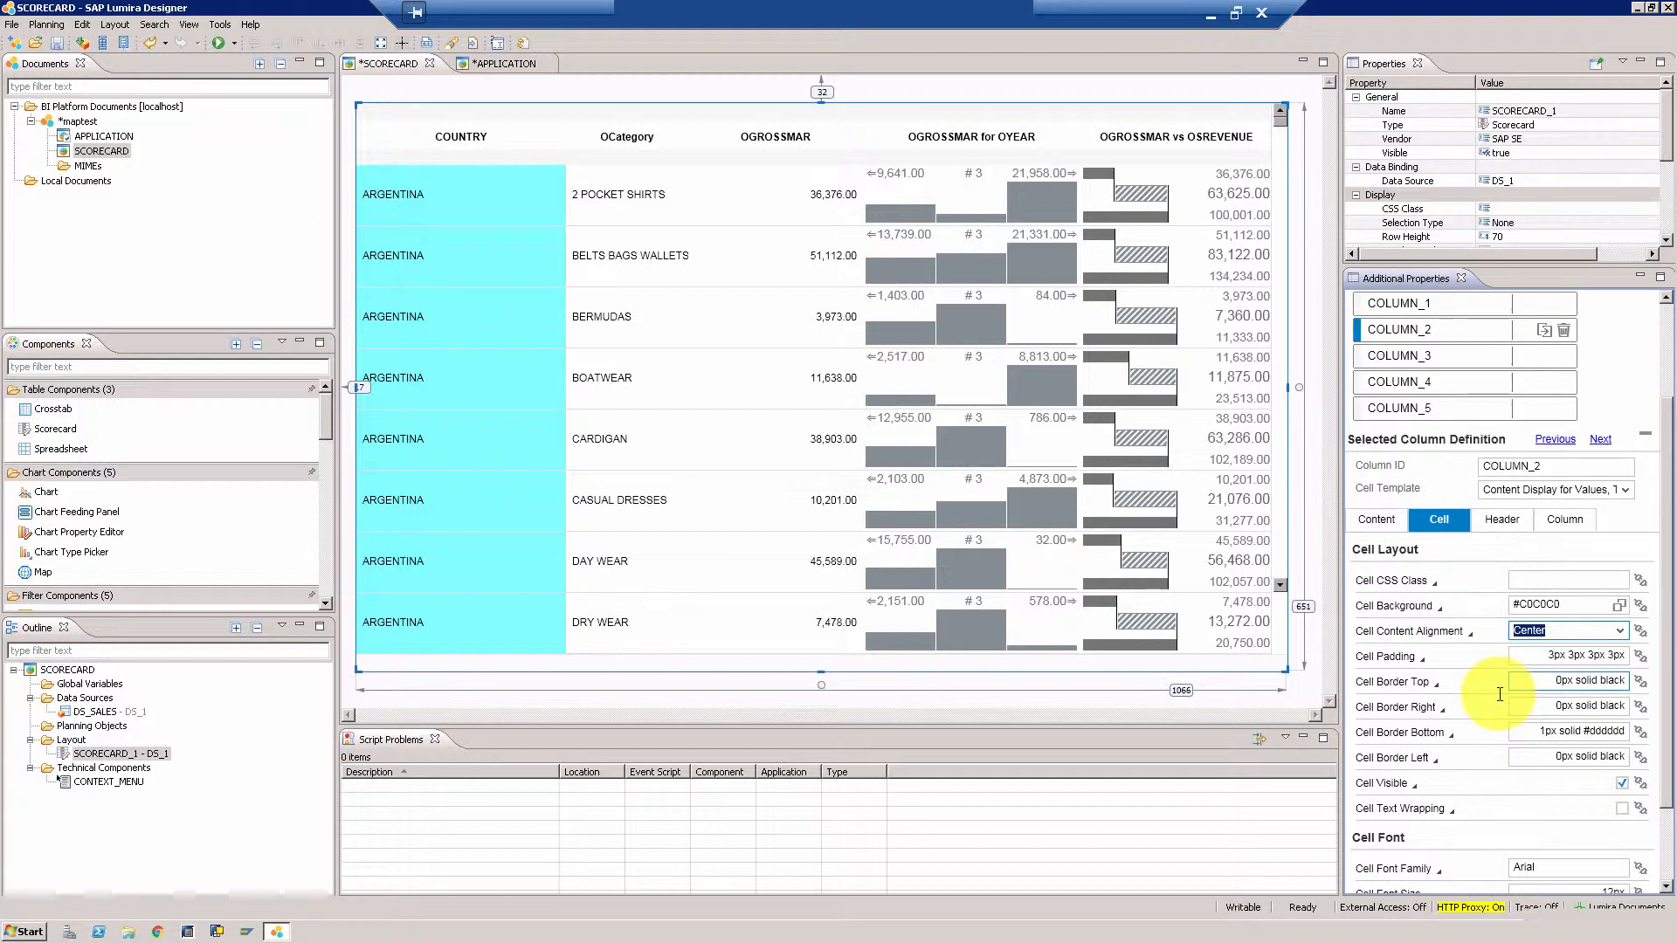
mouse_move(1337, 503)
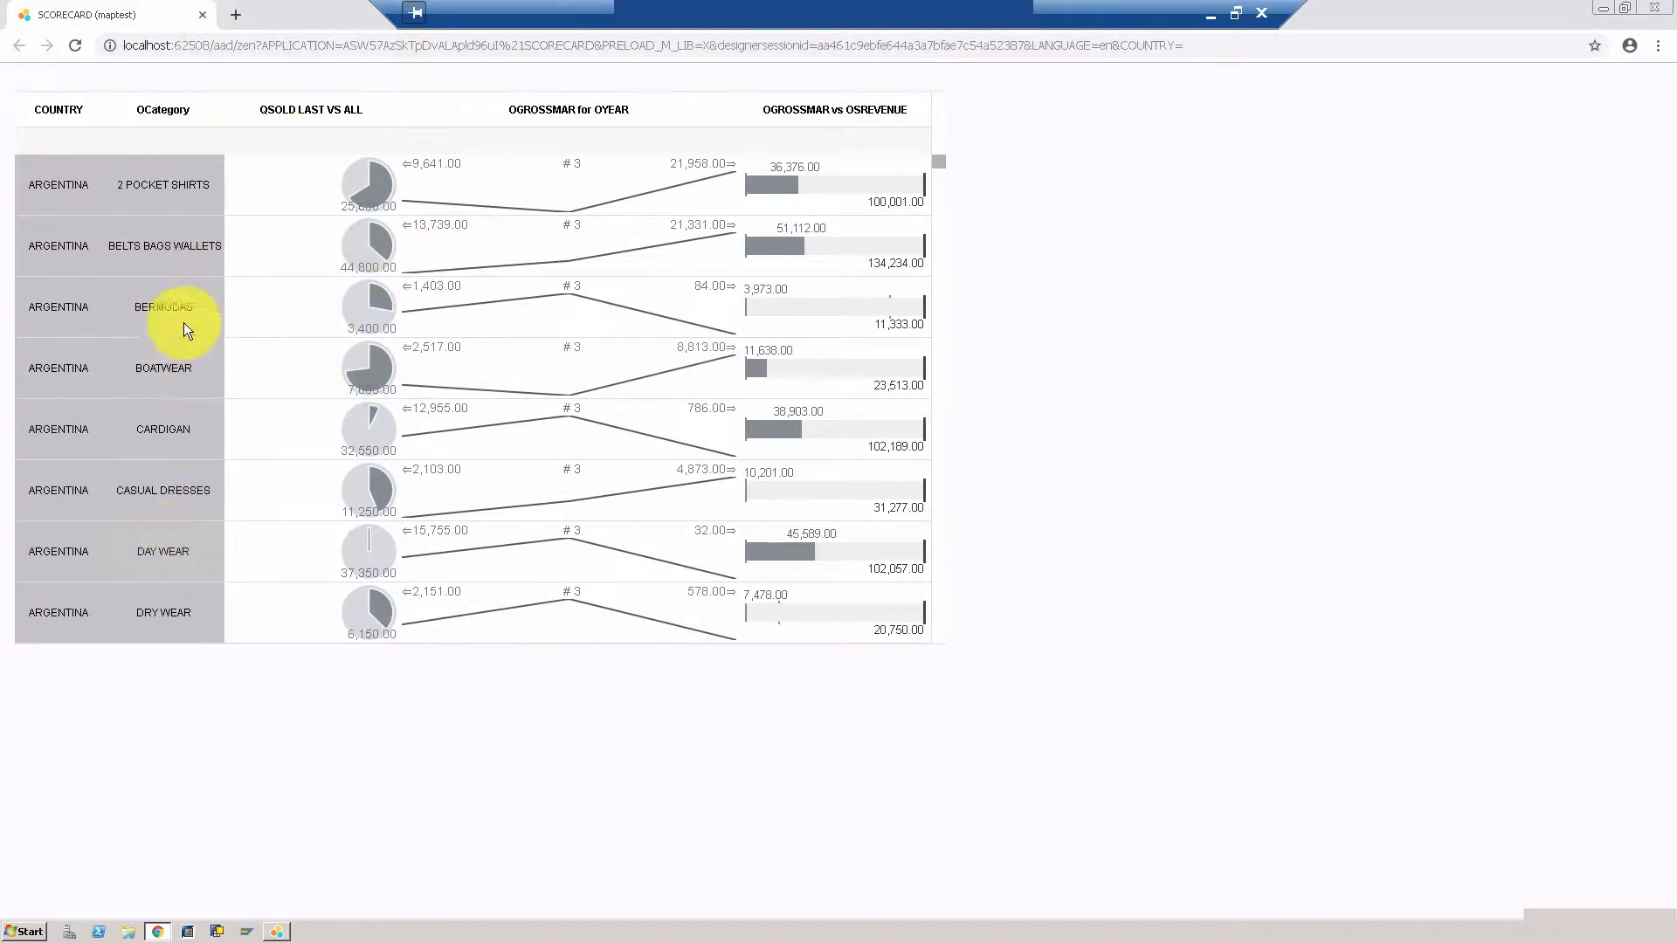
mouse_move(120, 199)
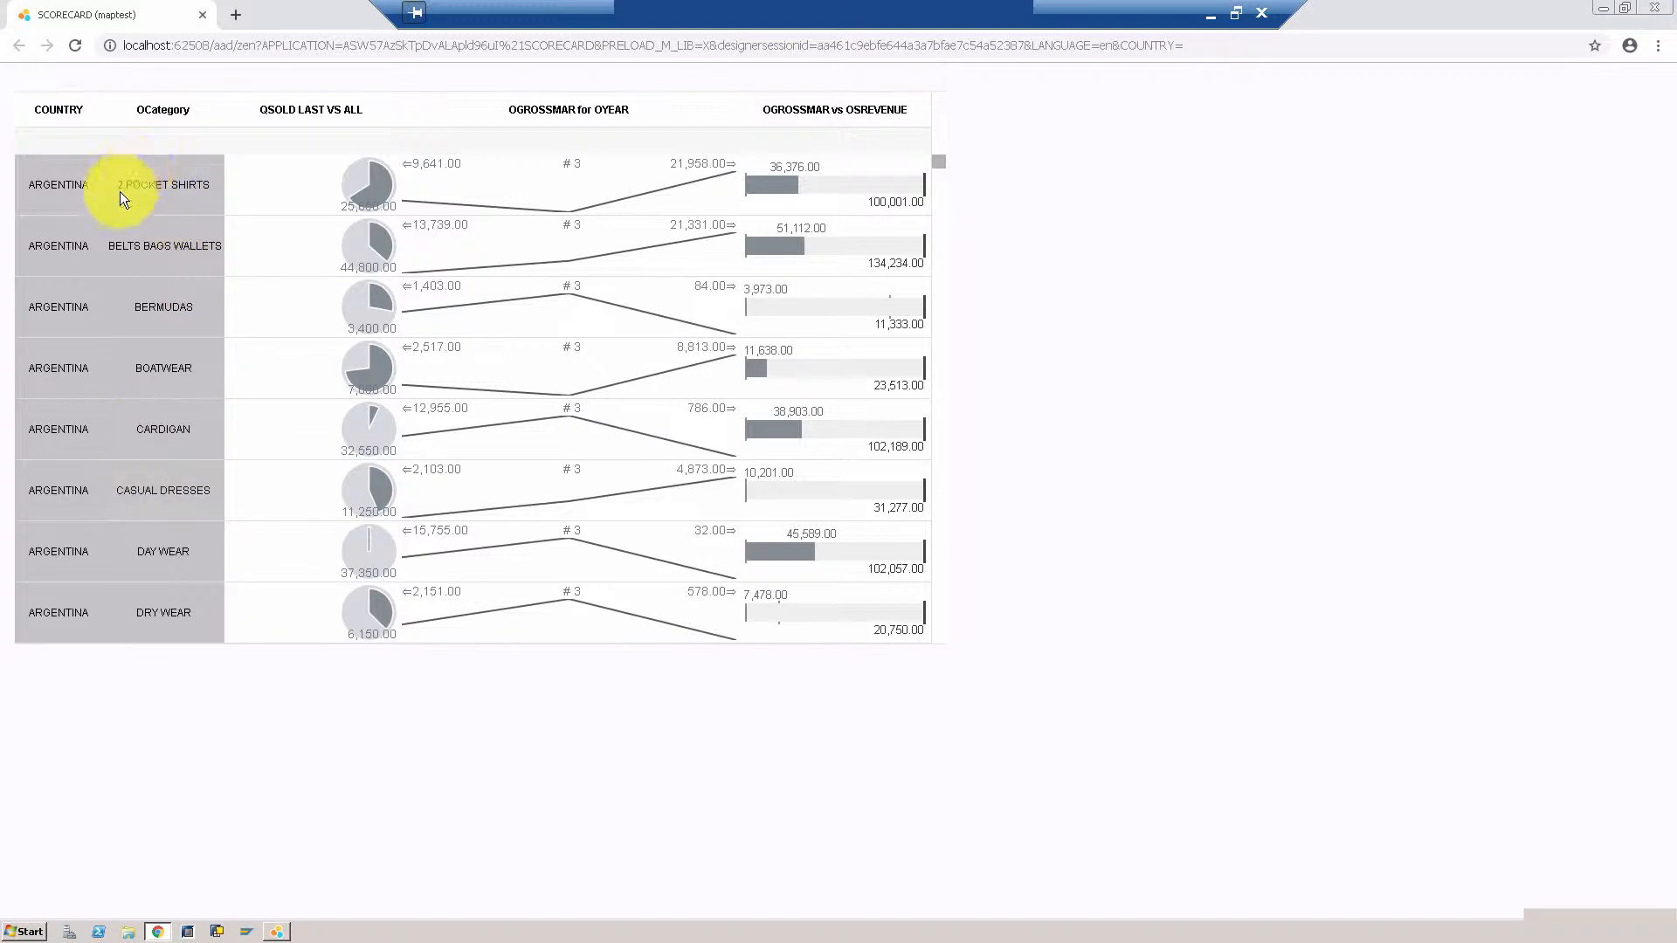
mouse_move(212, 218)
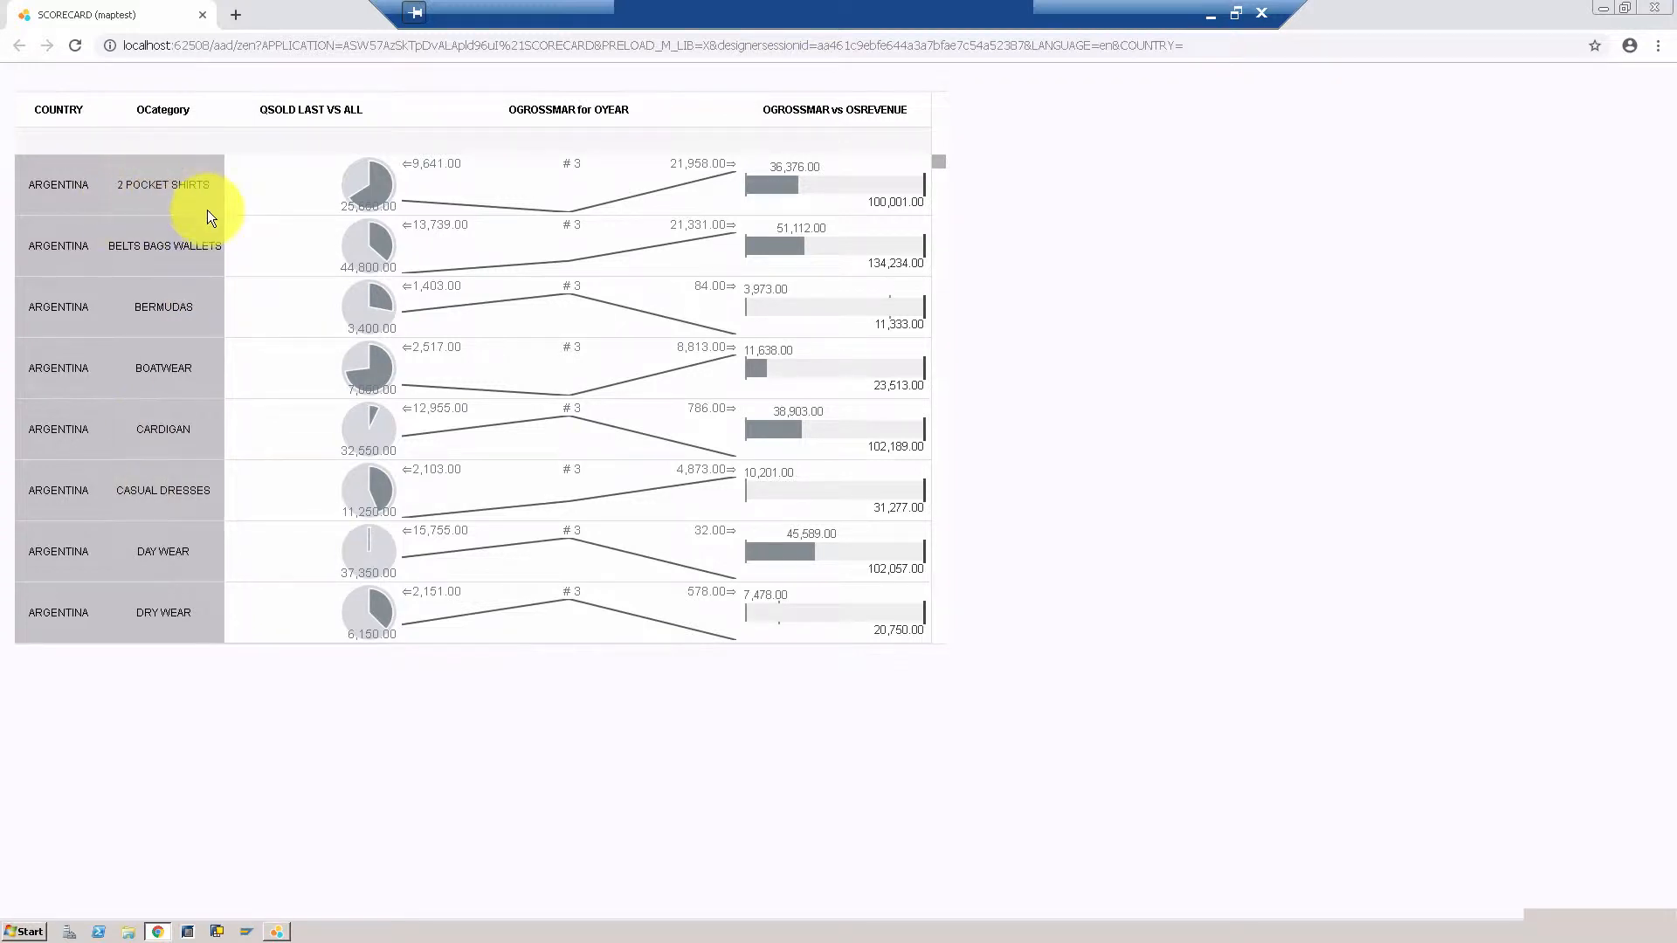
mouse_move(540, 569)
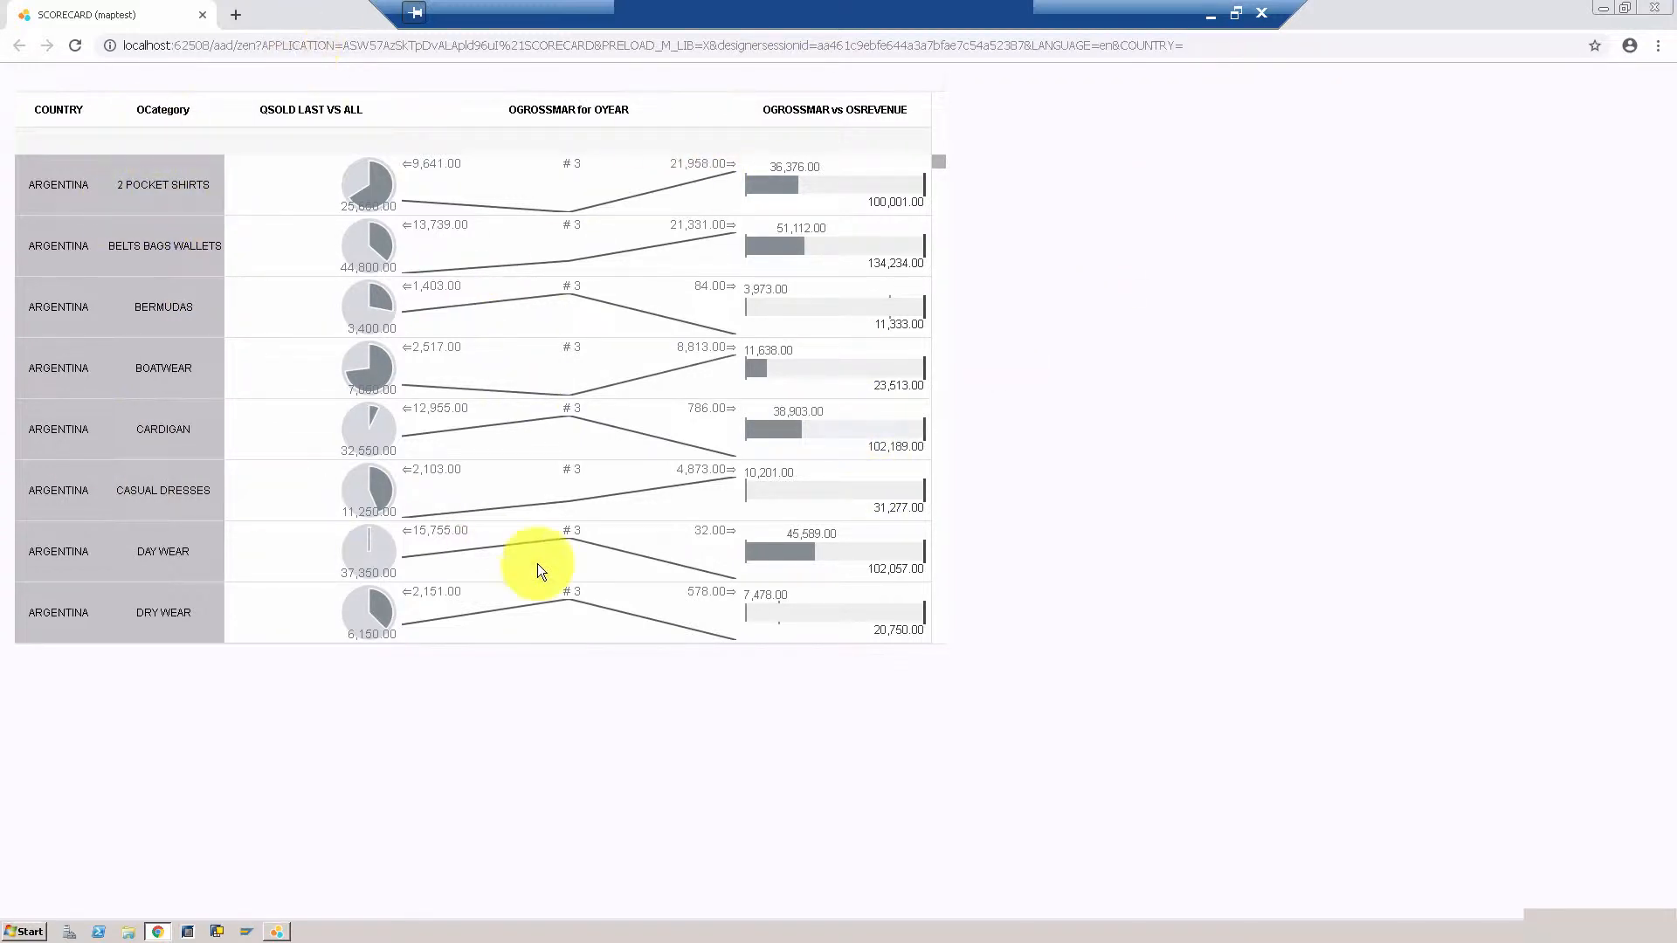
mouse_move(594, 556)
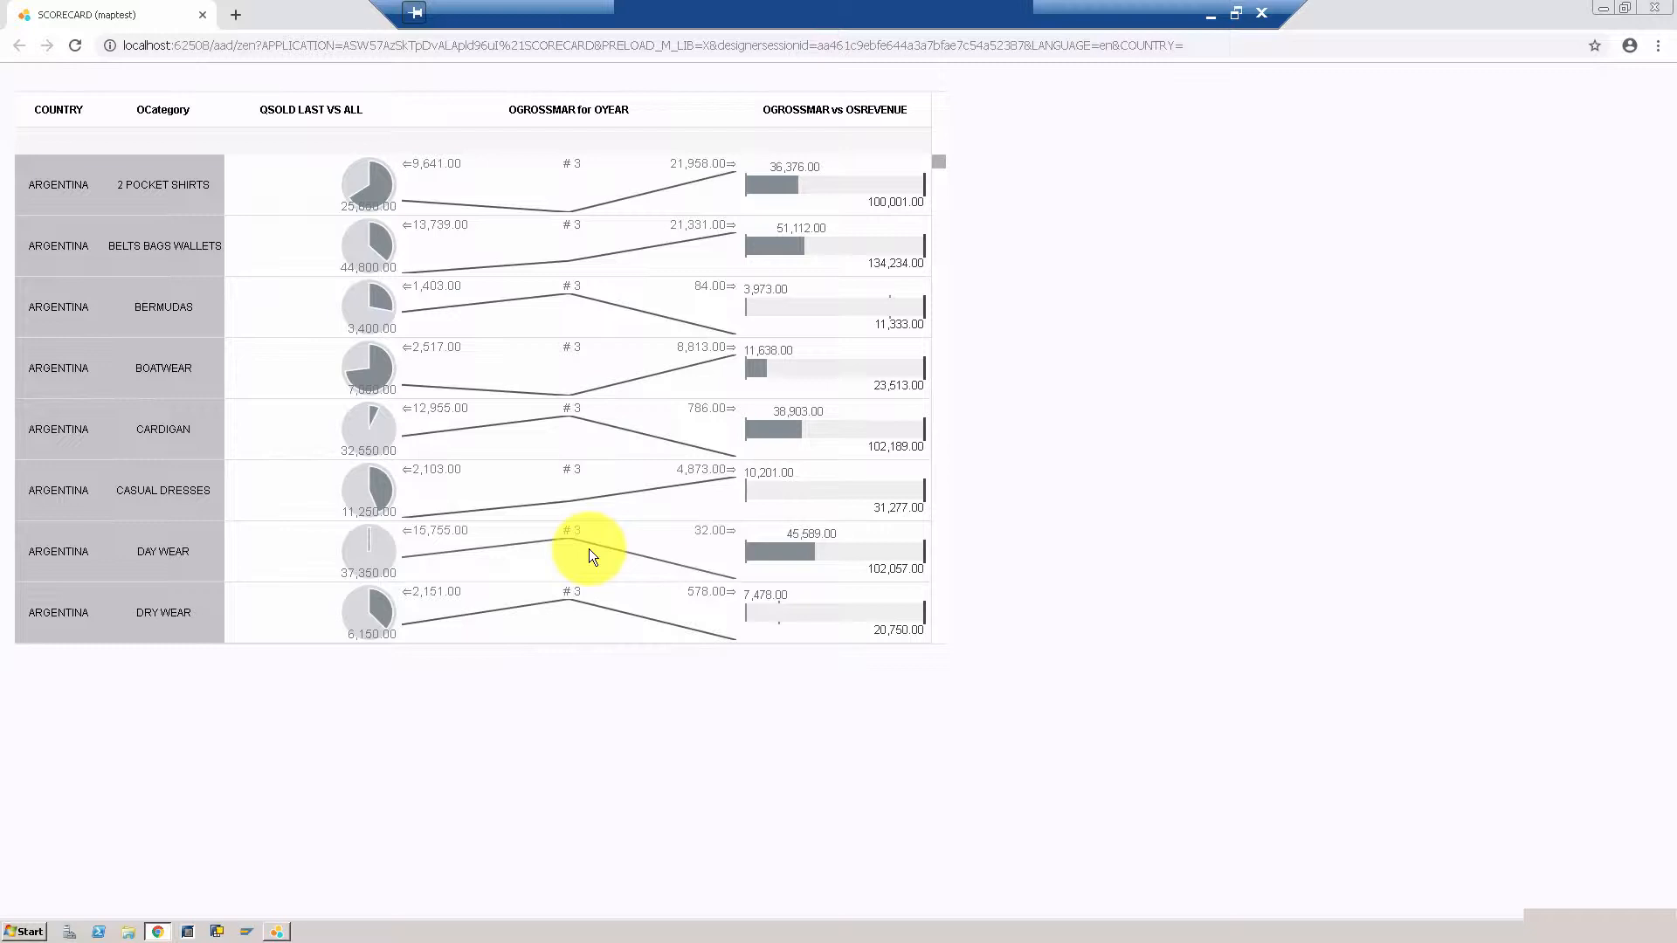
mouse_move(456, 512)
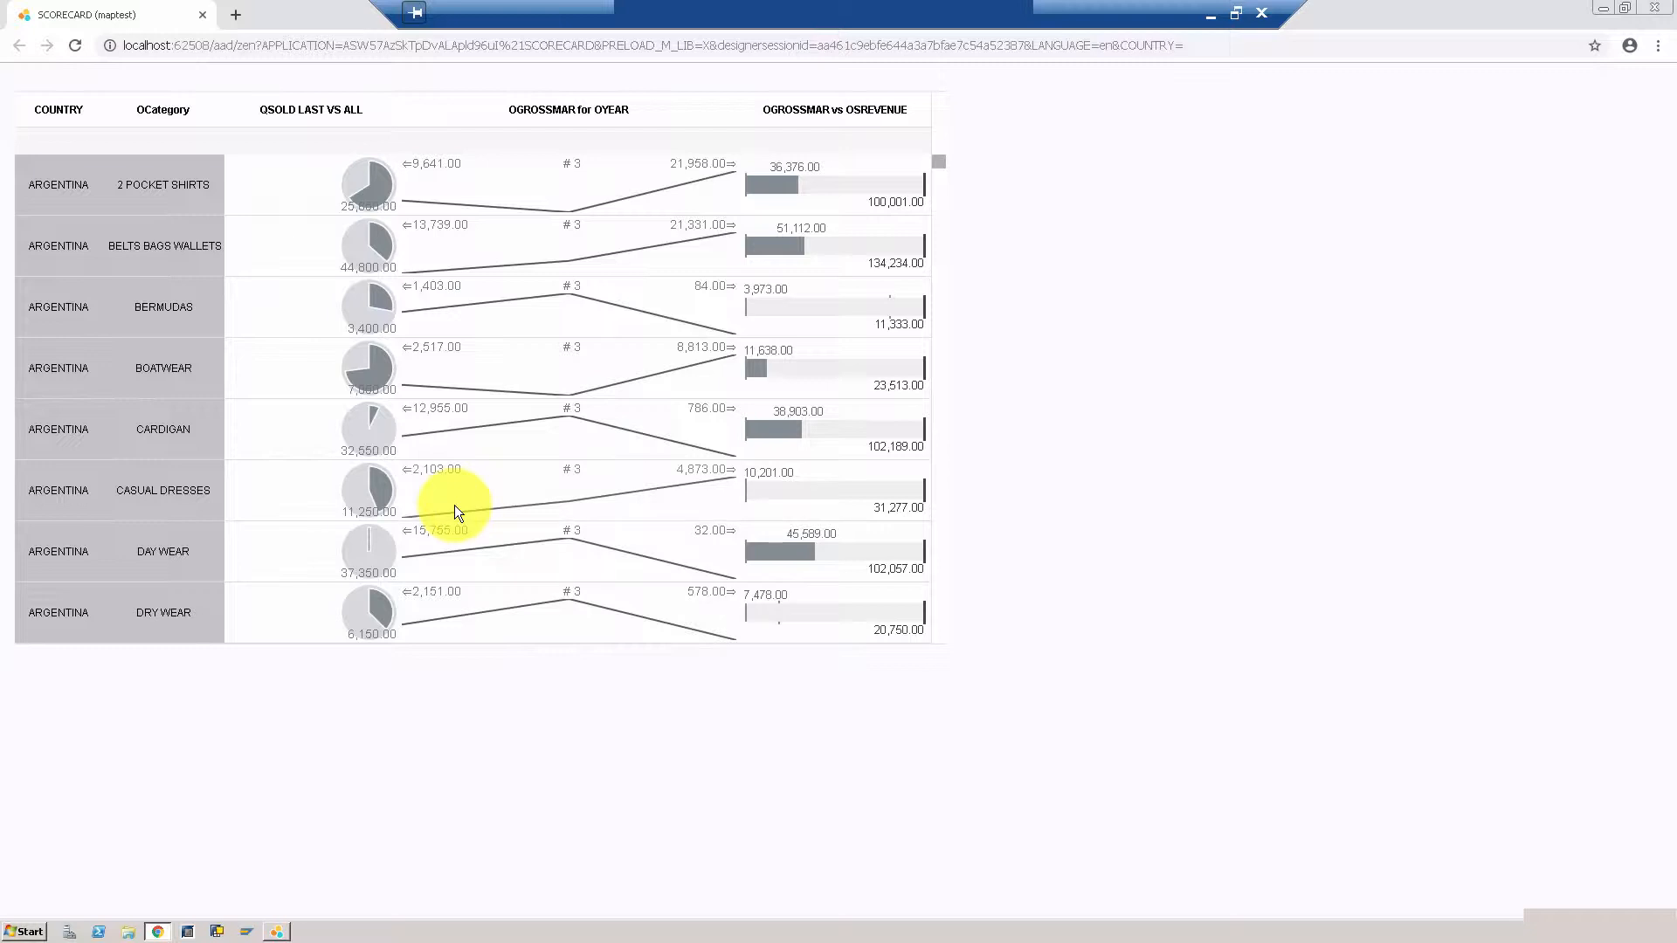
mouse_move(248, 384)
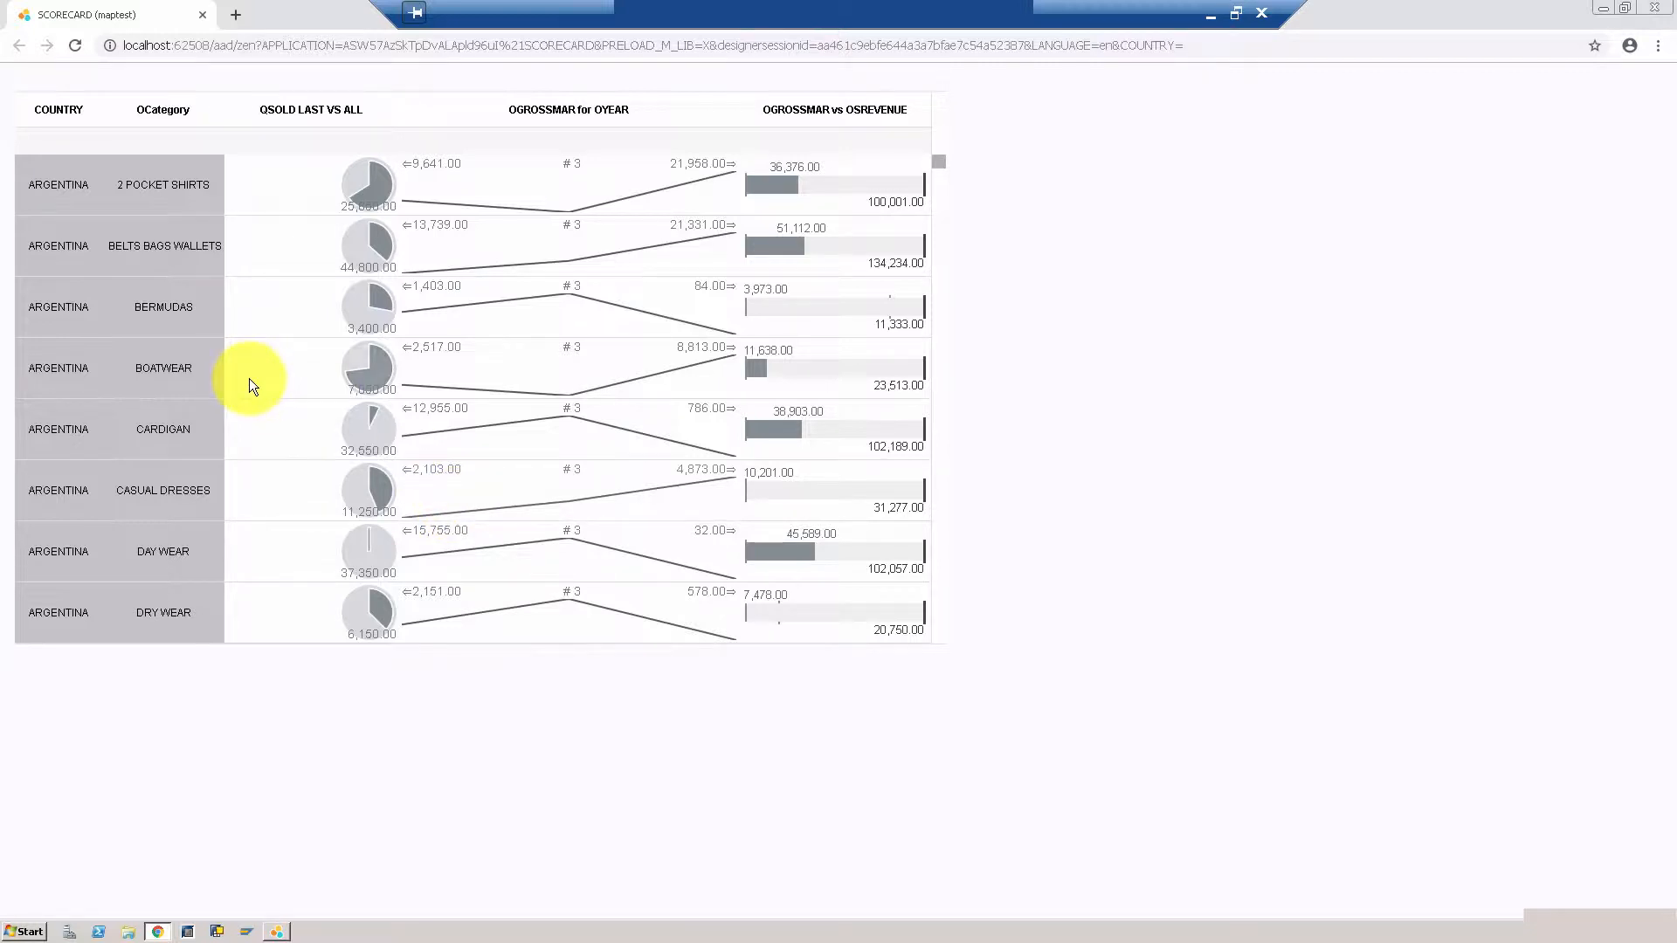
mouse_move(757, 424)
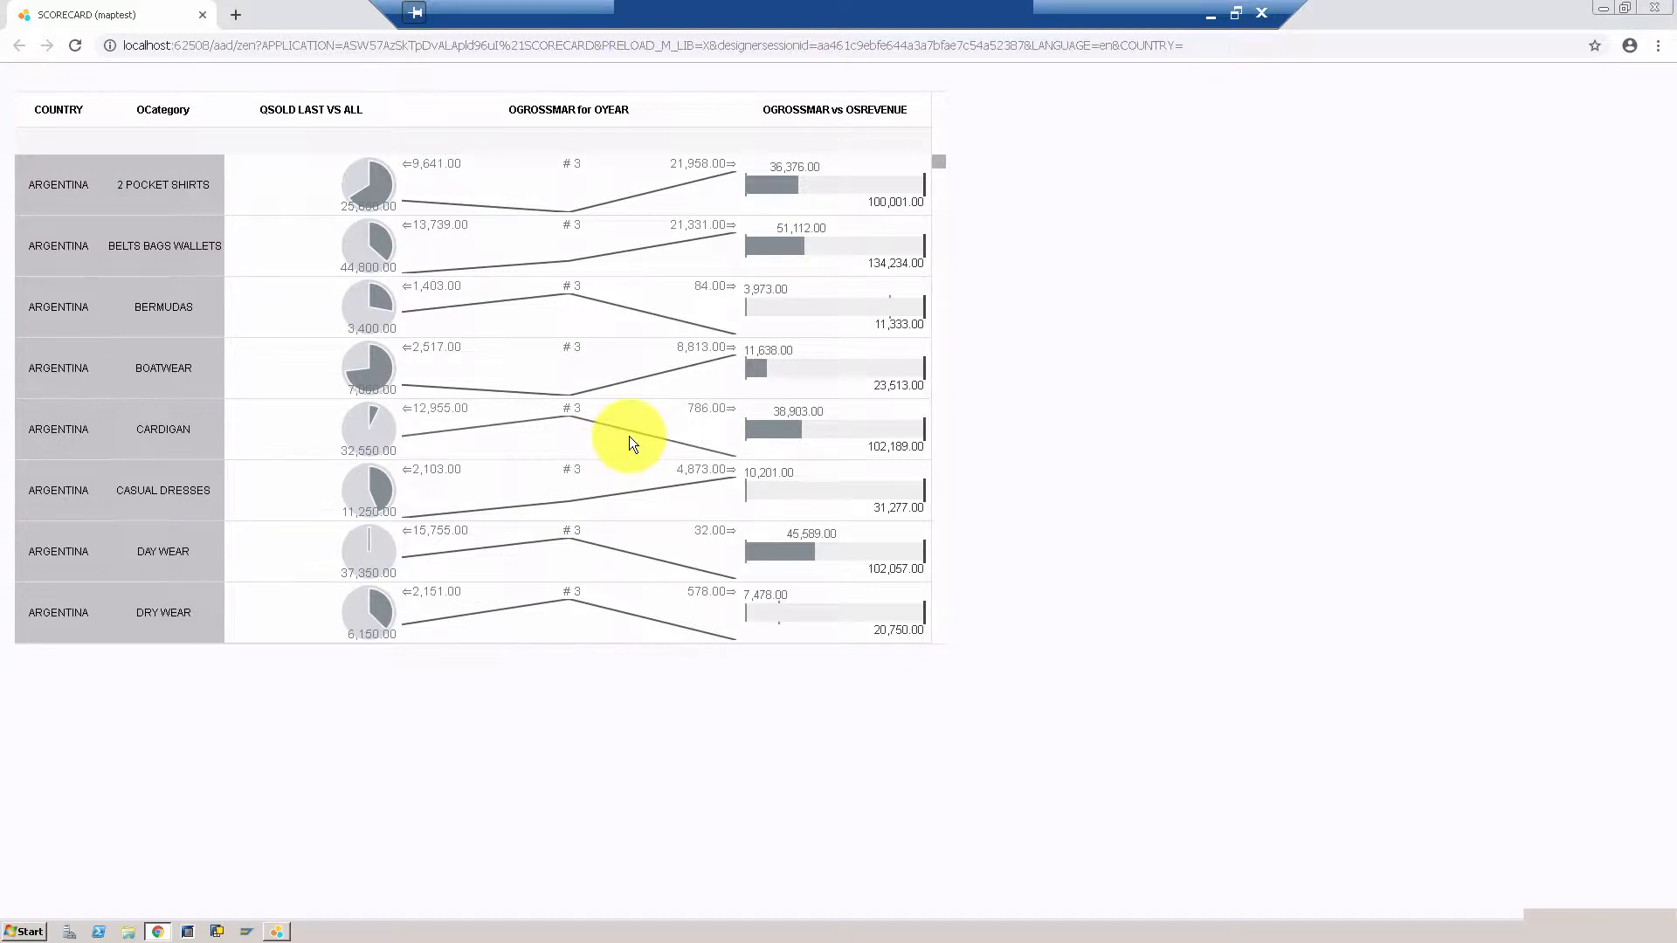
mouse_move(1658, 9)
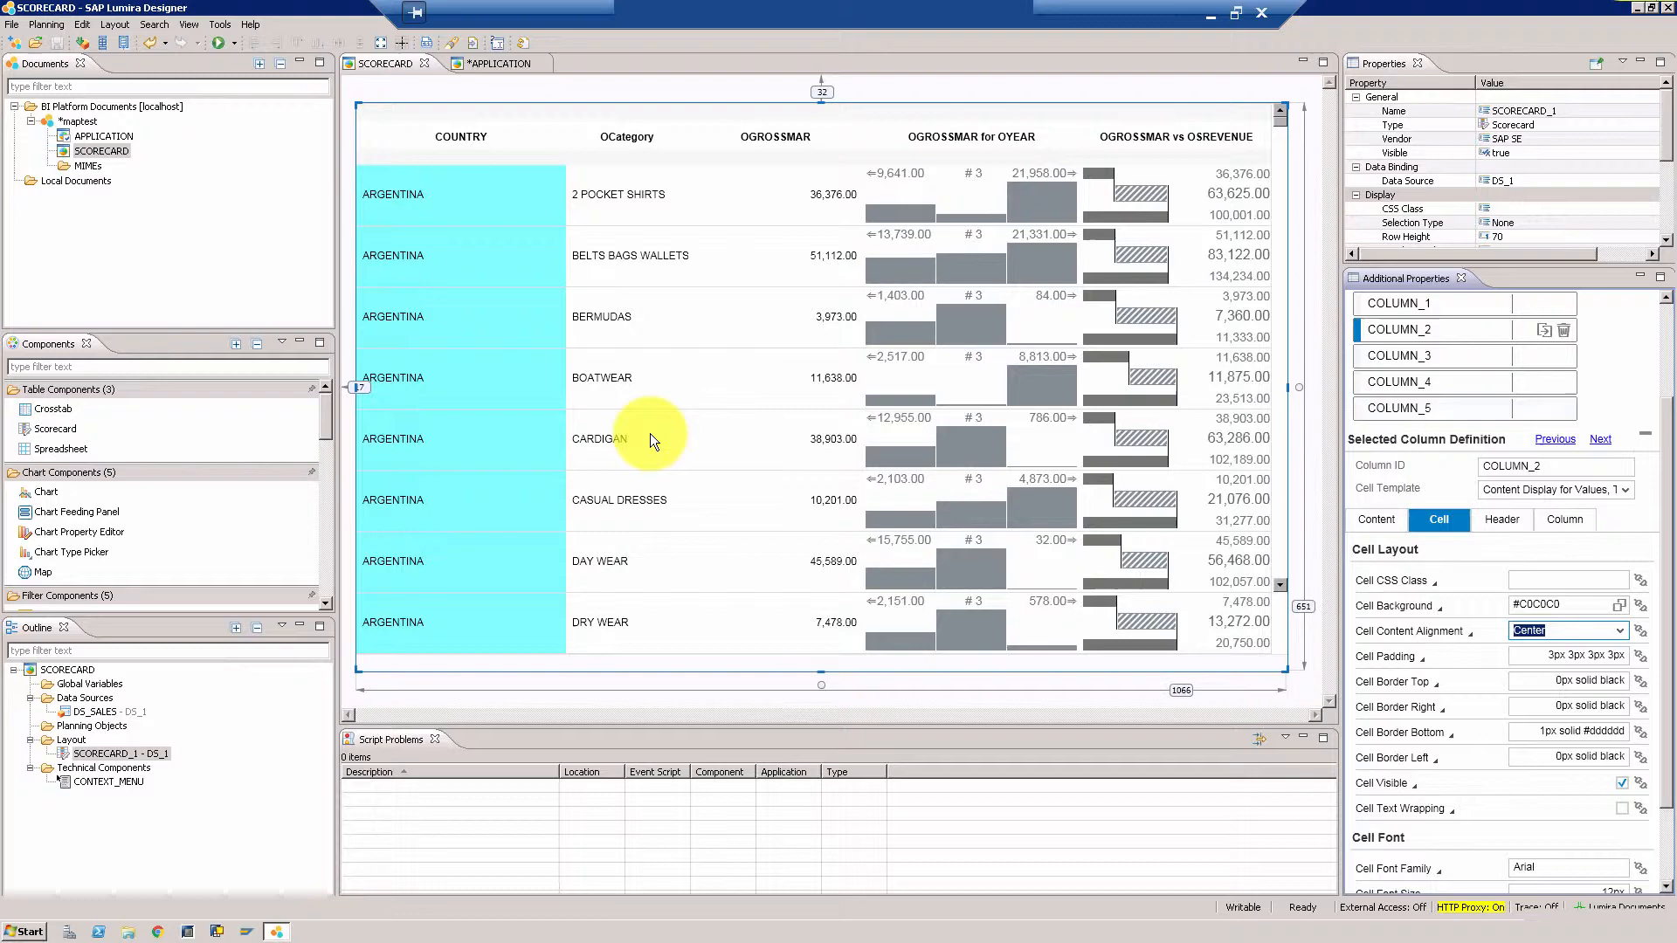
mouse_move(813, 115)
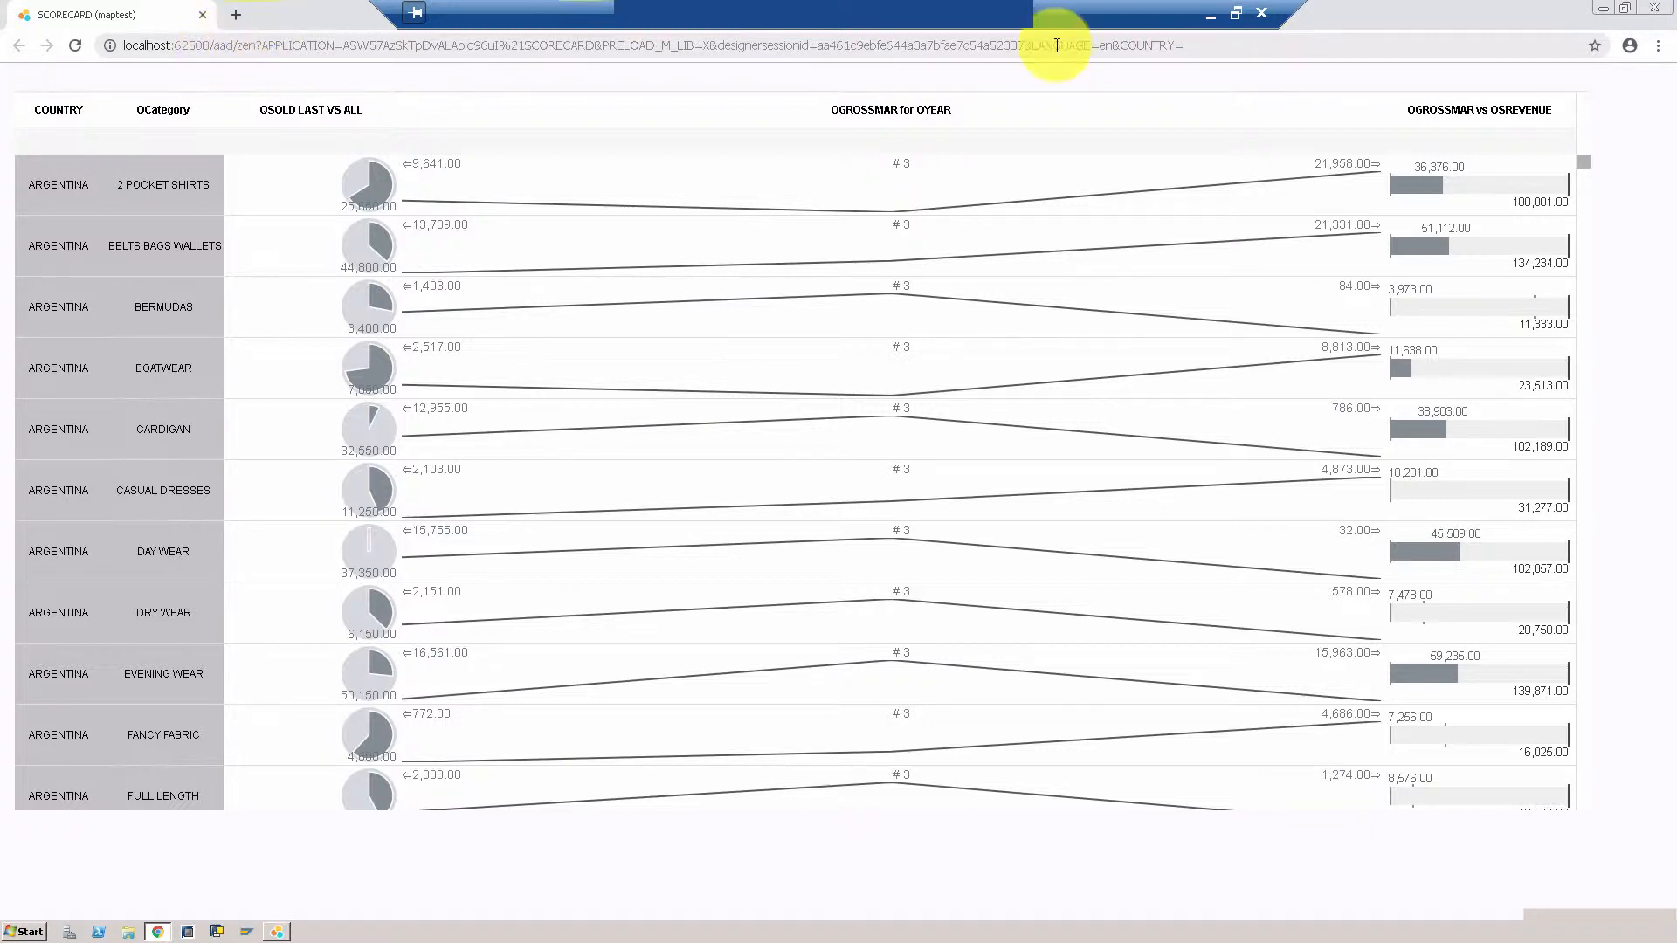
mouse_move(615, 122)
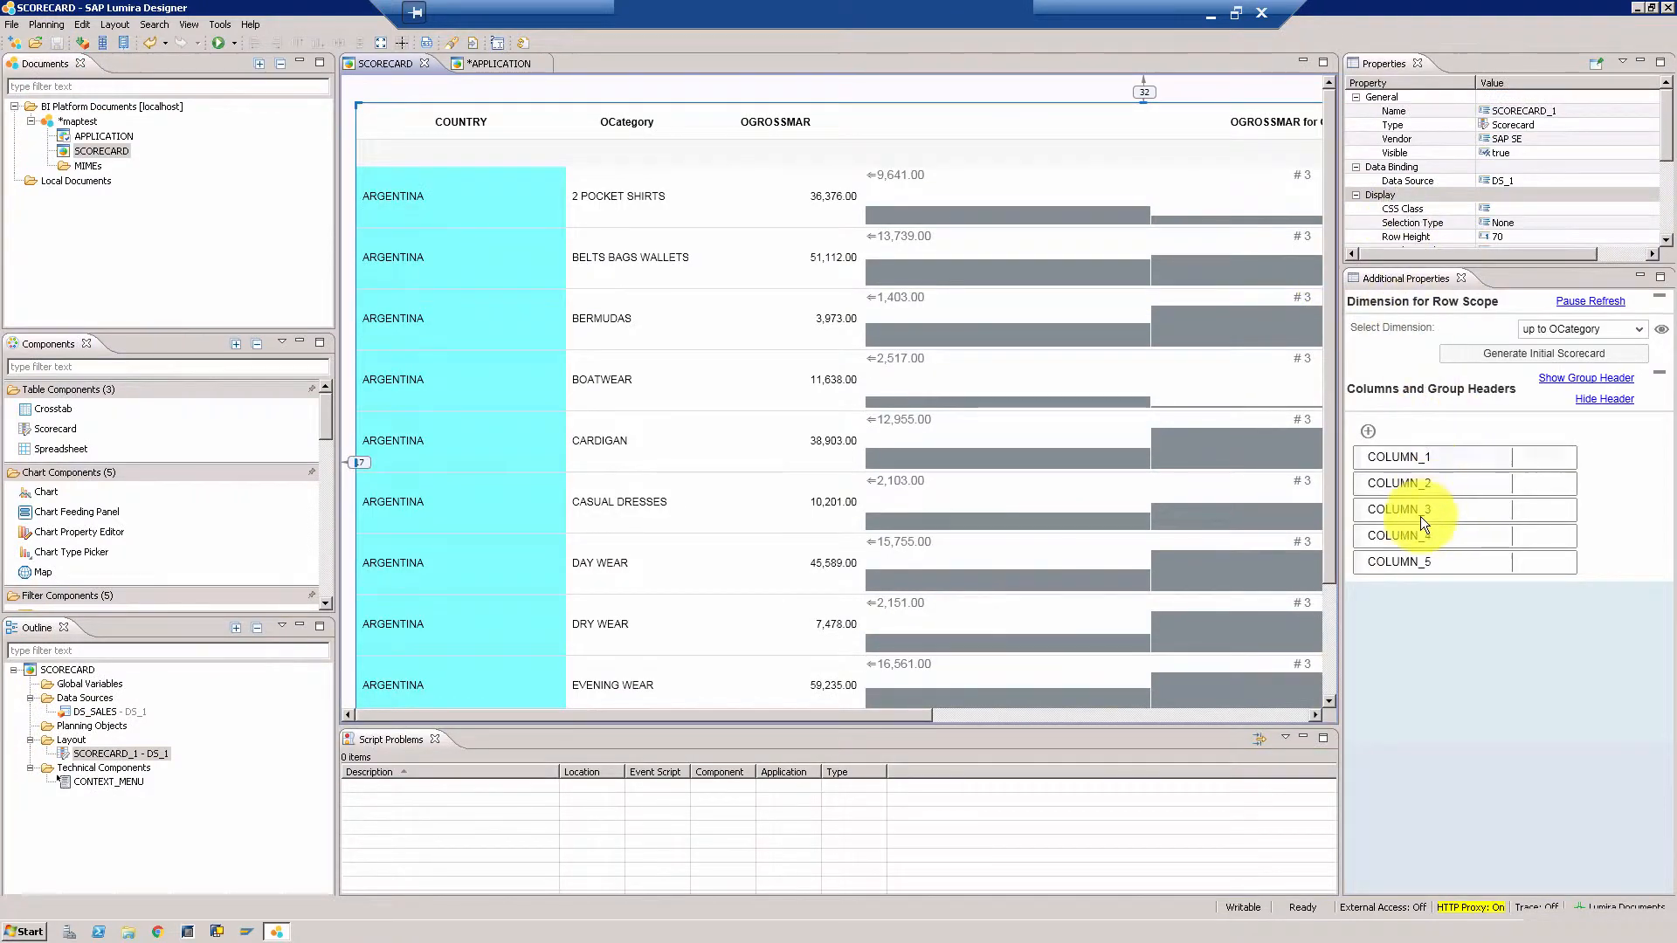
Step: Center the cell content of COLUMN_3, the QSOLD LAST VS ALL pie column
click(1401, 493)
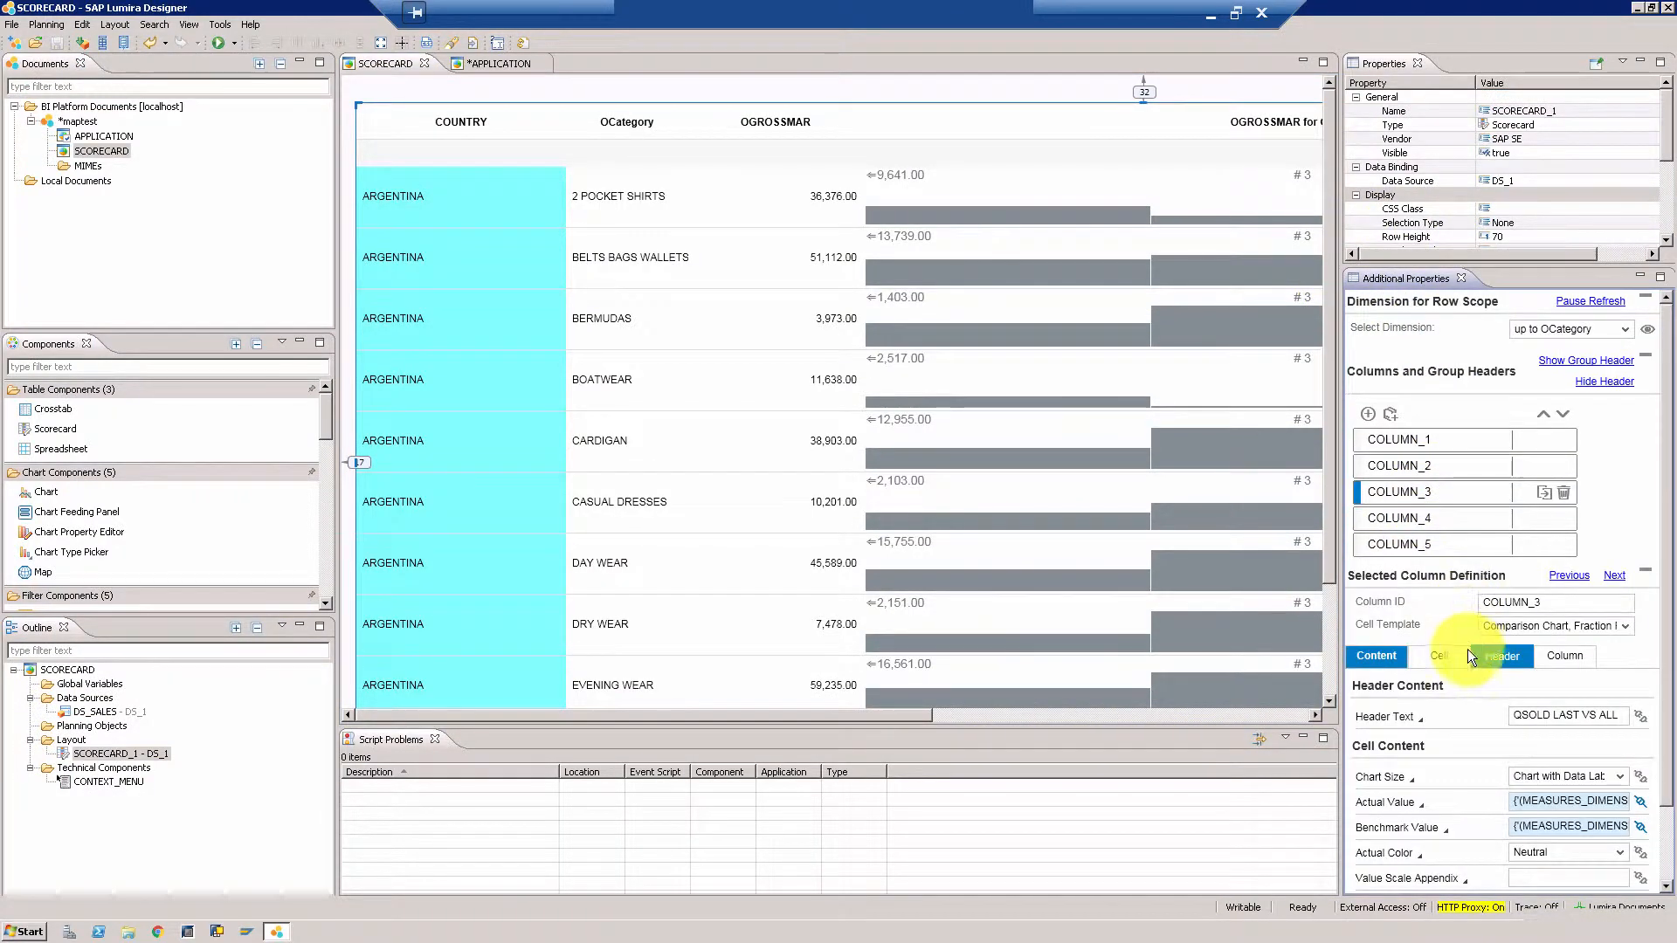
click(1440, 655)
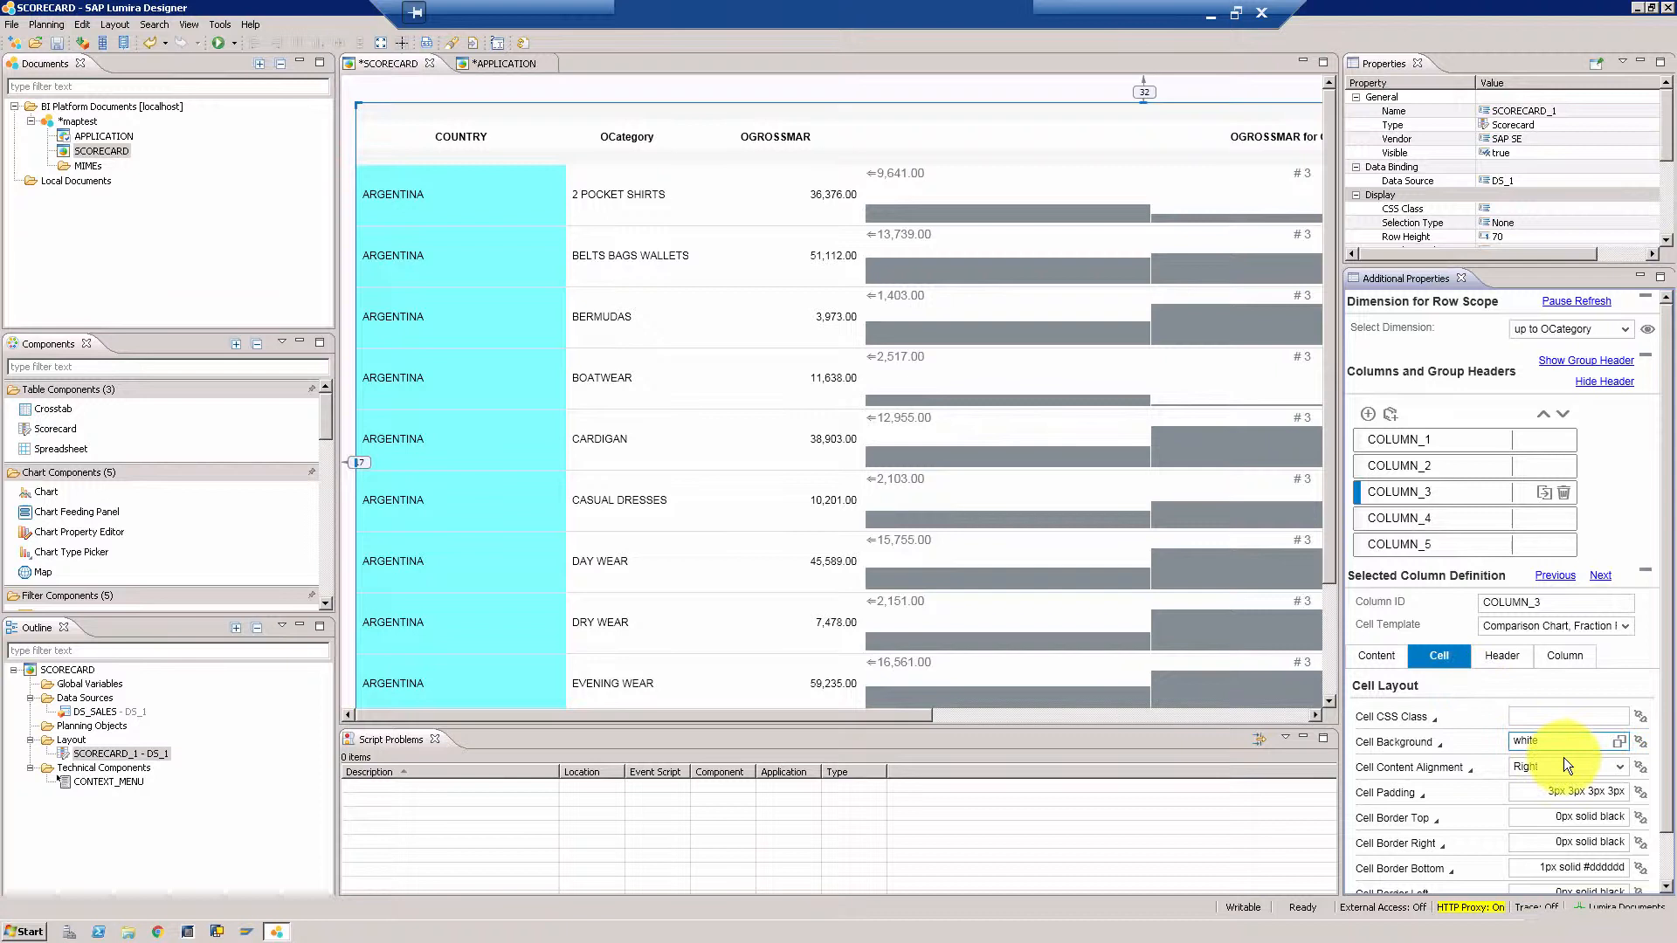
click(1590, 767)
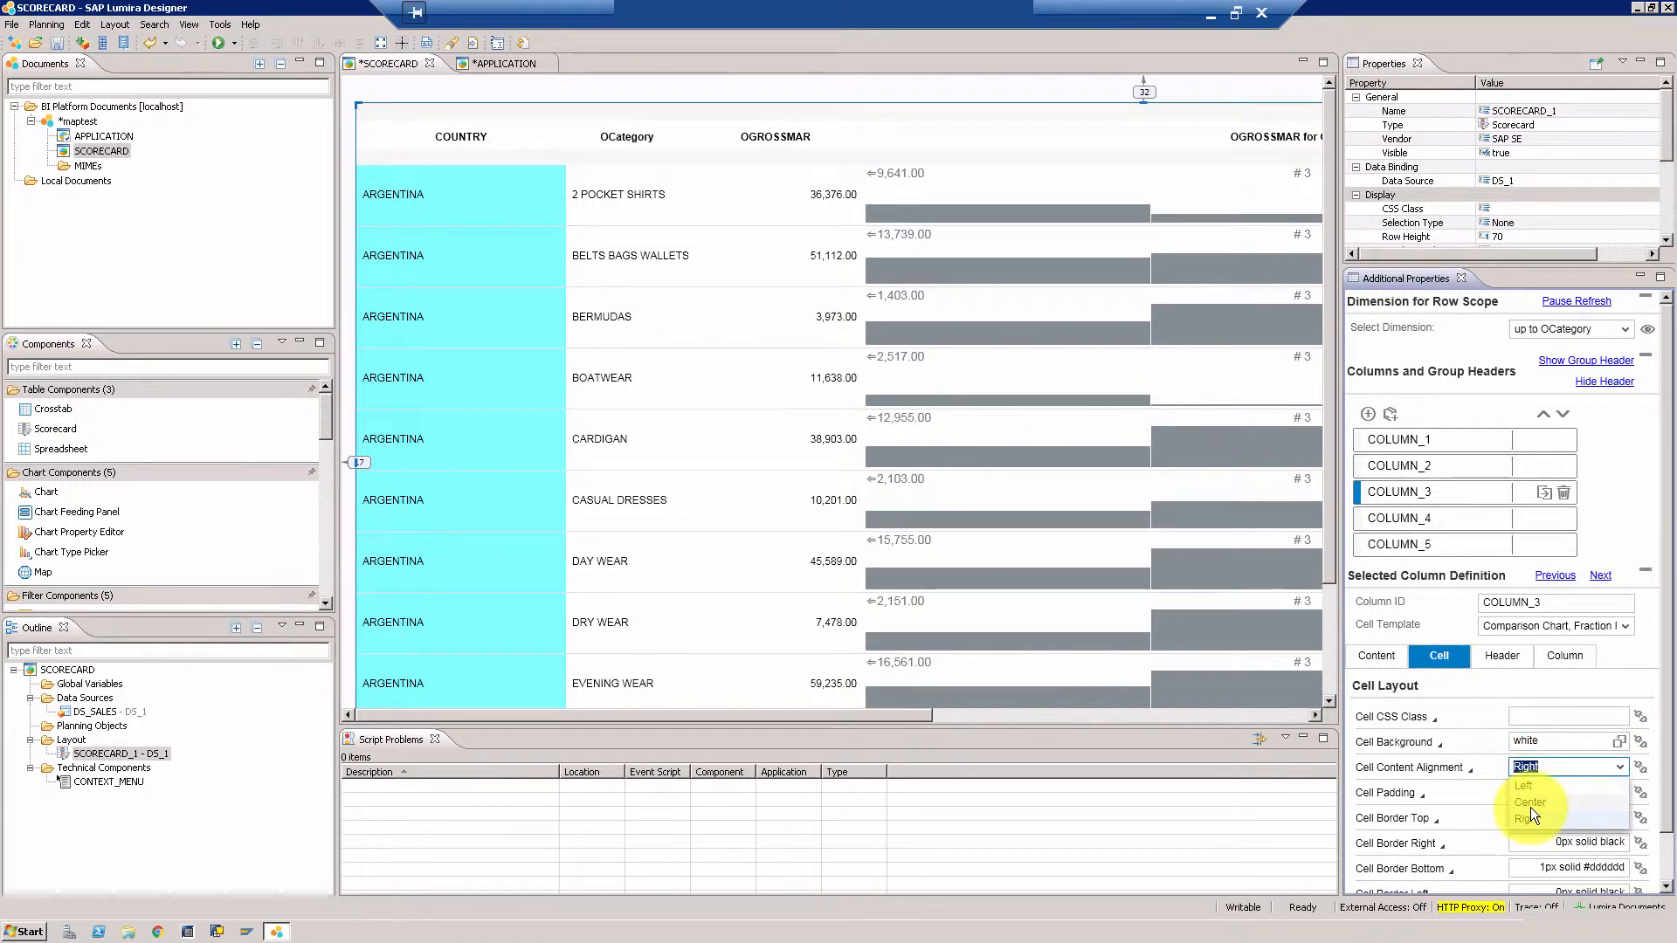
click(1524, 802)
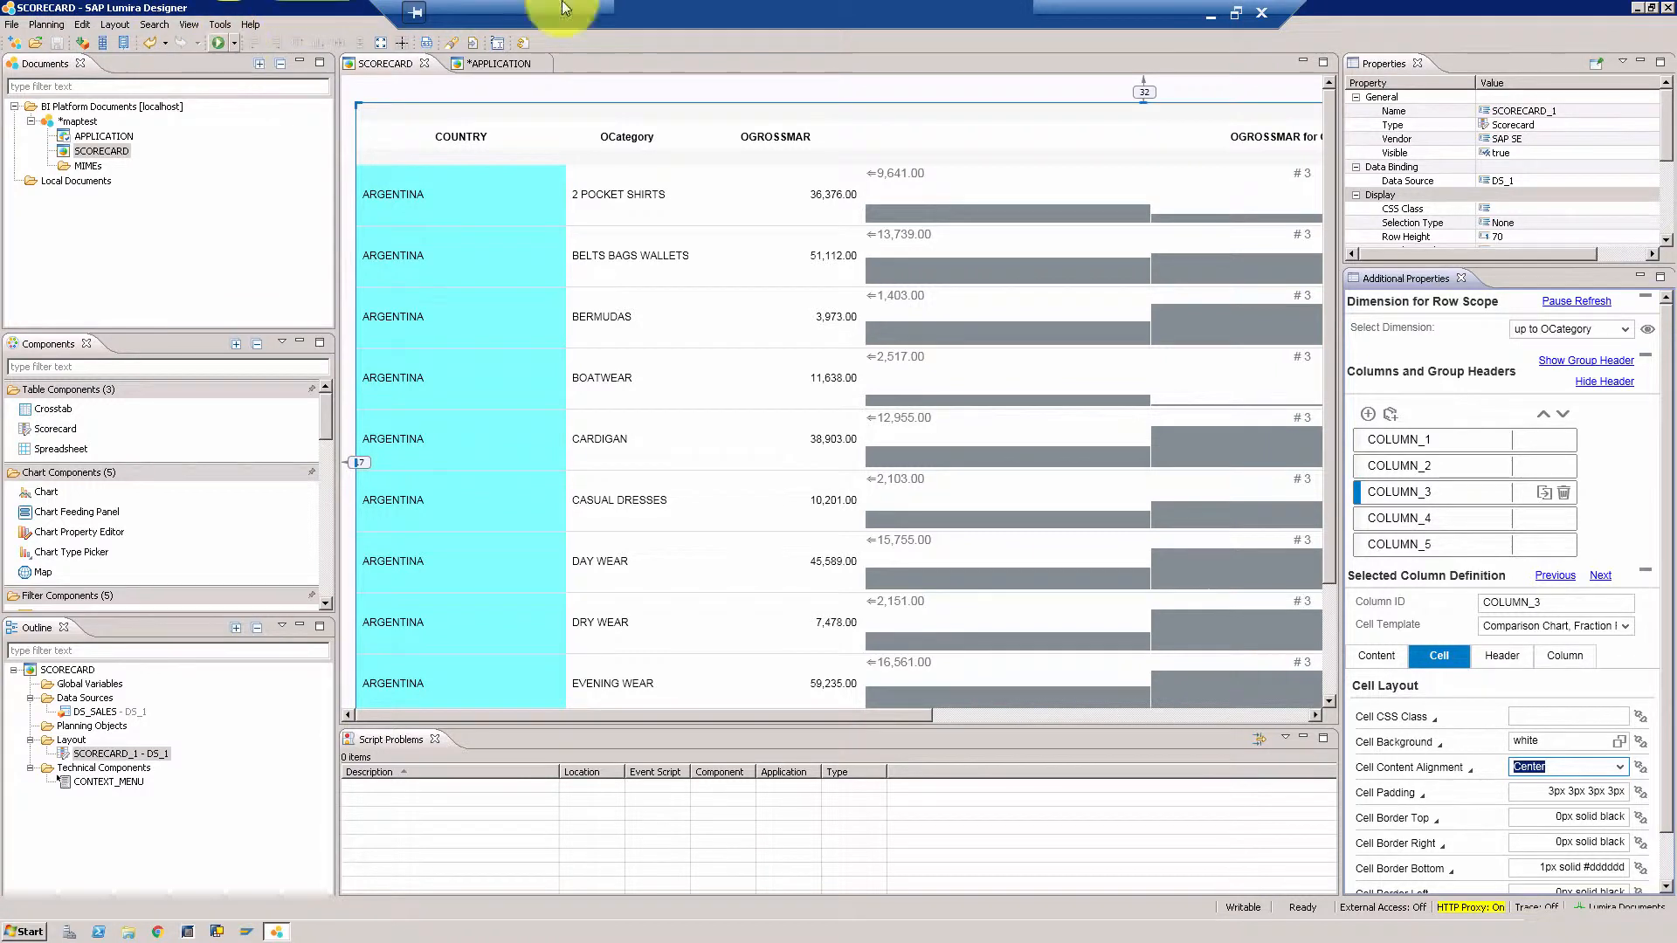
mouse_move(1651, 329)
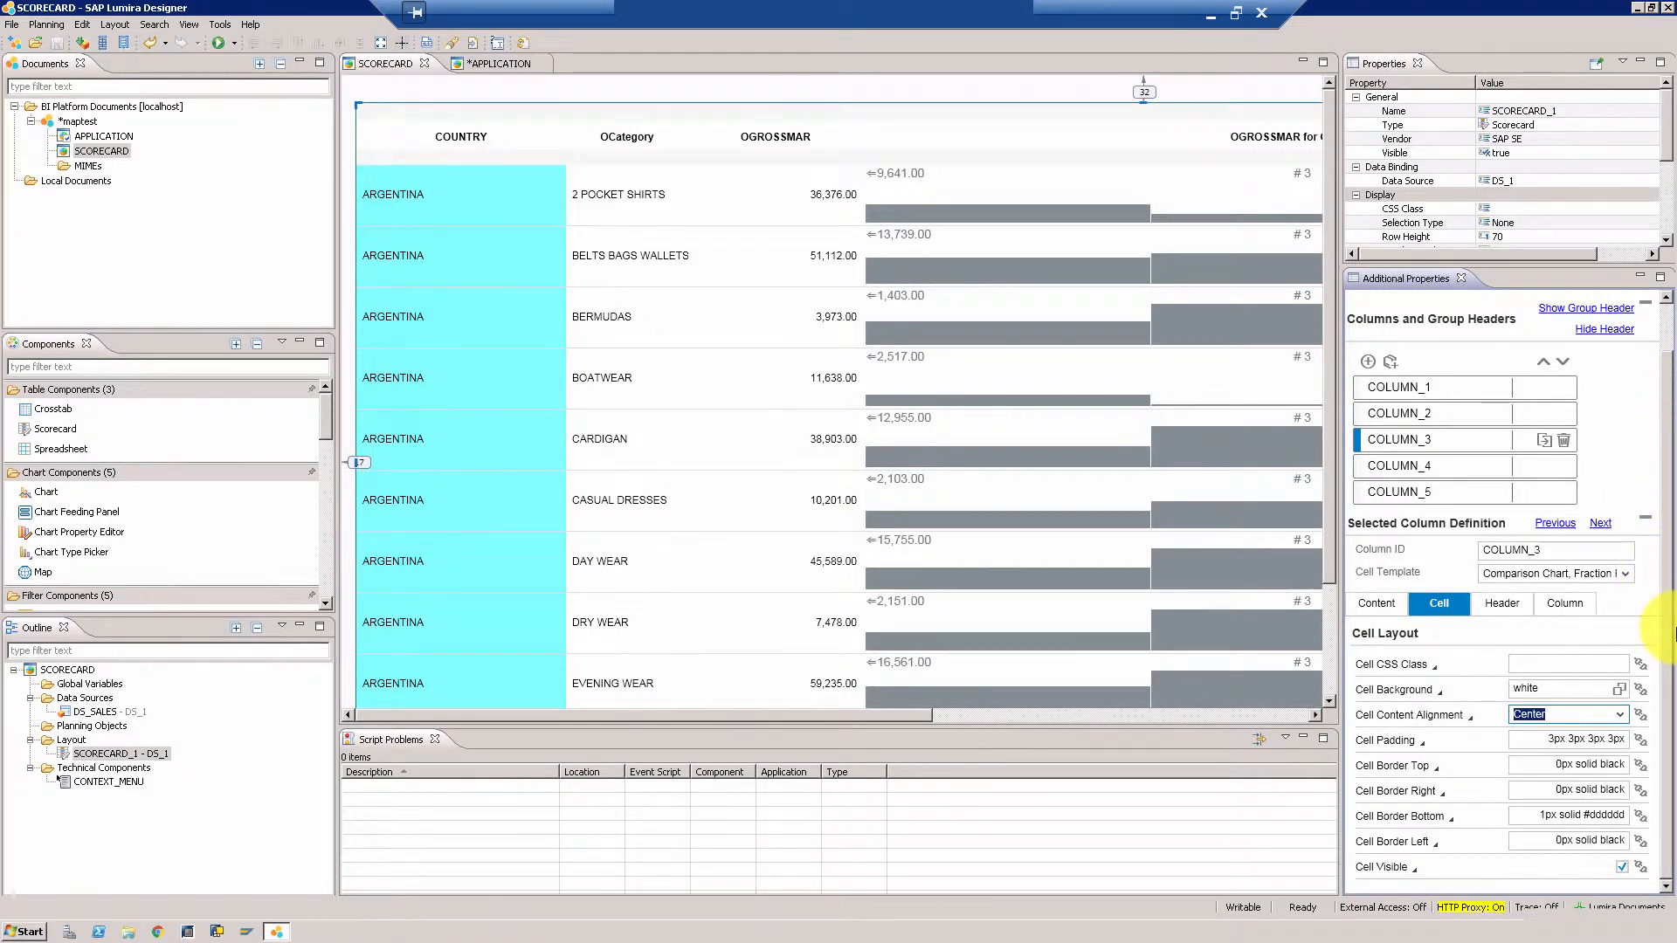
mouse_move(1584, 681)
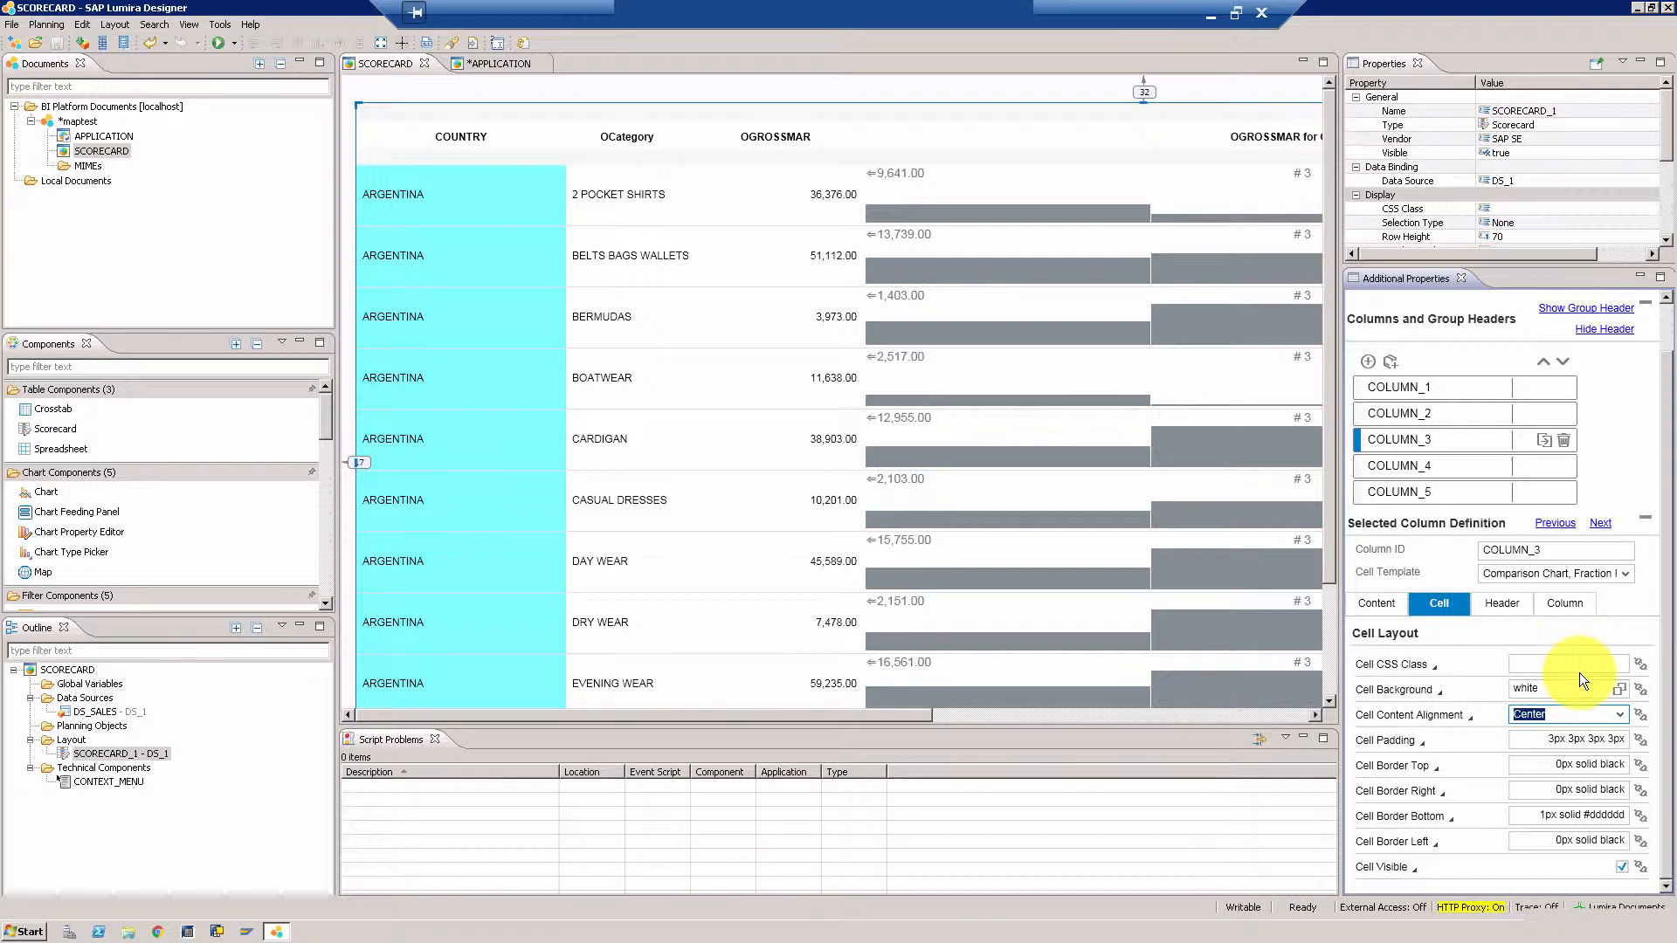
Step: Change COLUMN_3's cell background to gray
click(1567, 664)
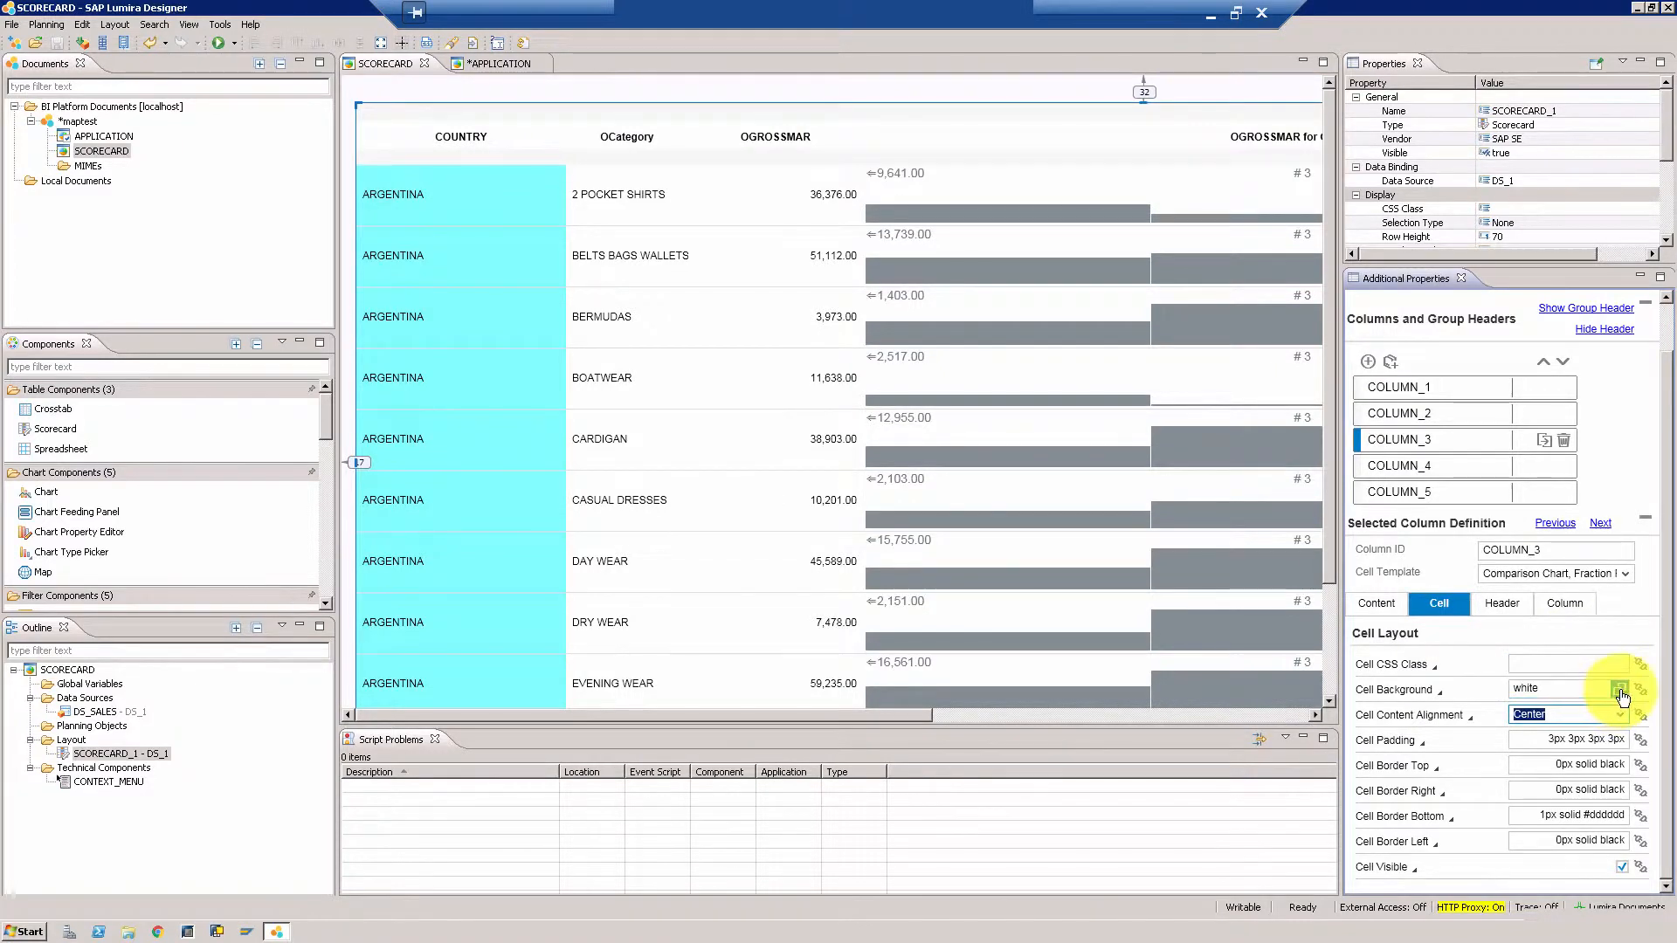
click(1620, 688)
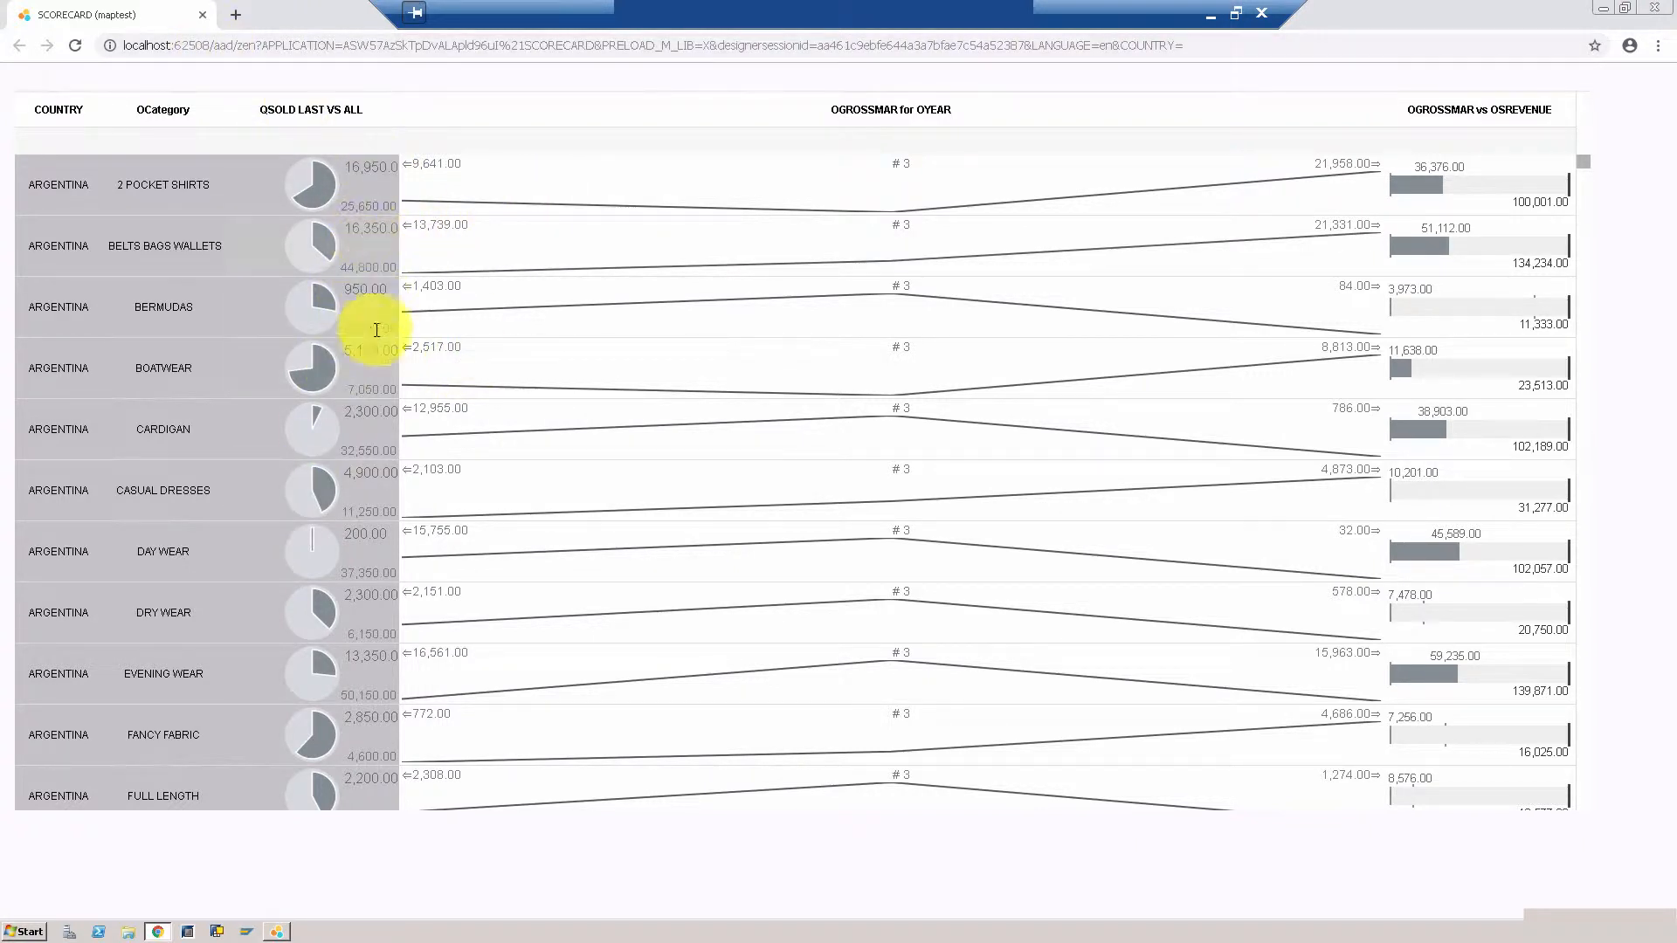
mouse_move(393, 475)
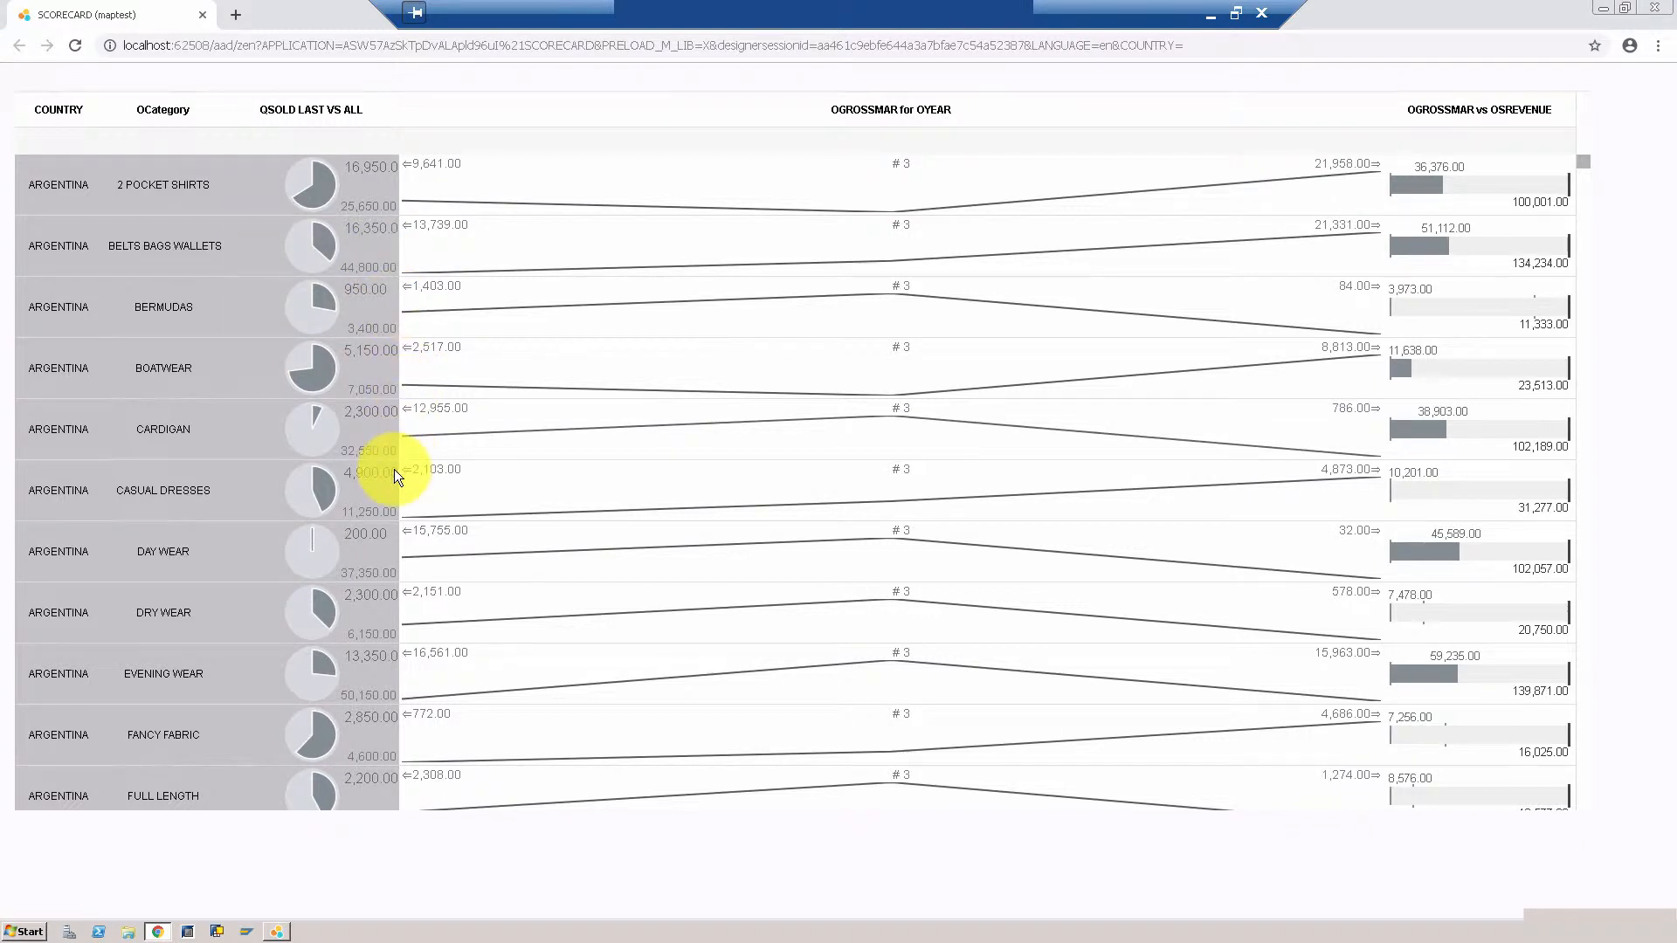
mouse_move(369, 447)
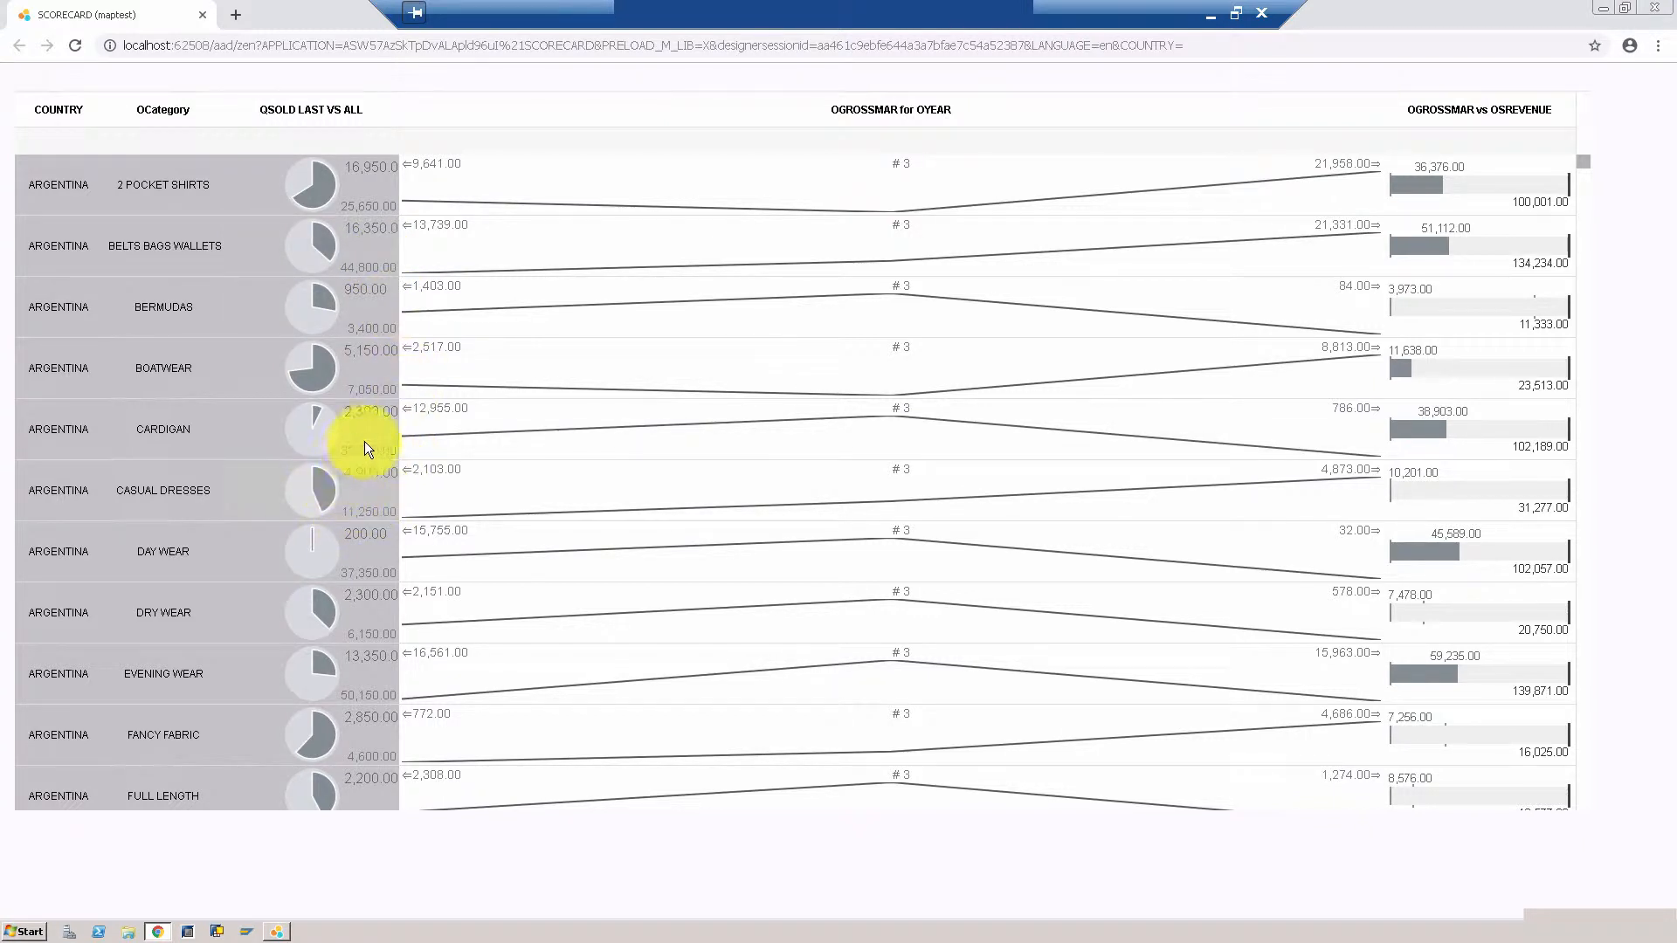
mouse_move(355, 452)
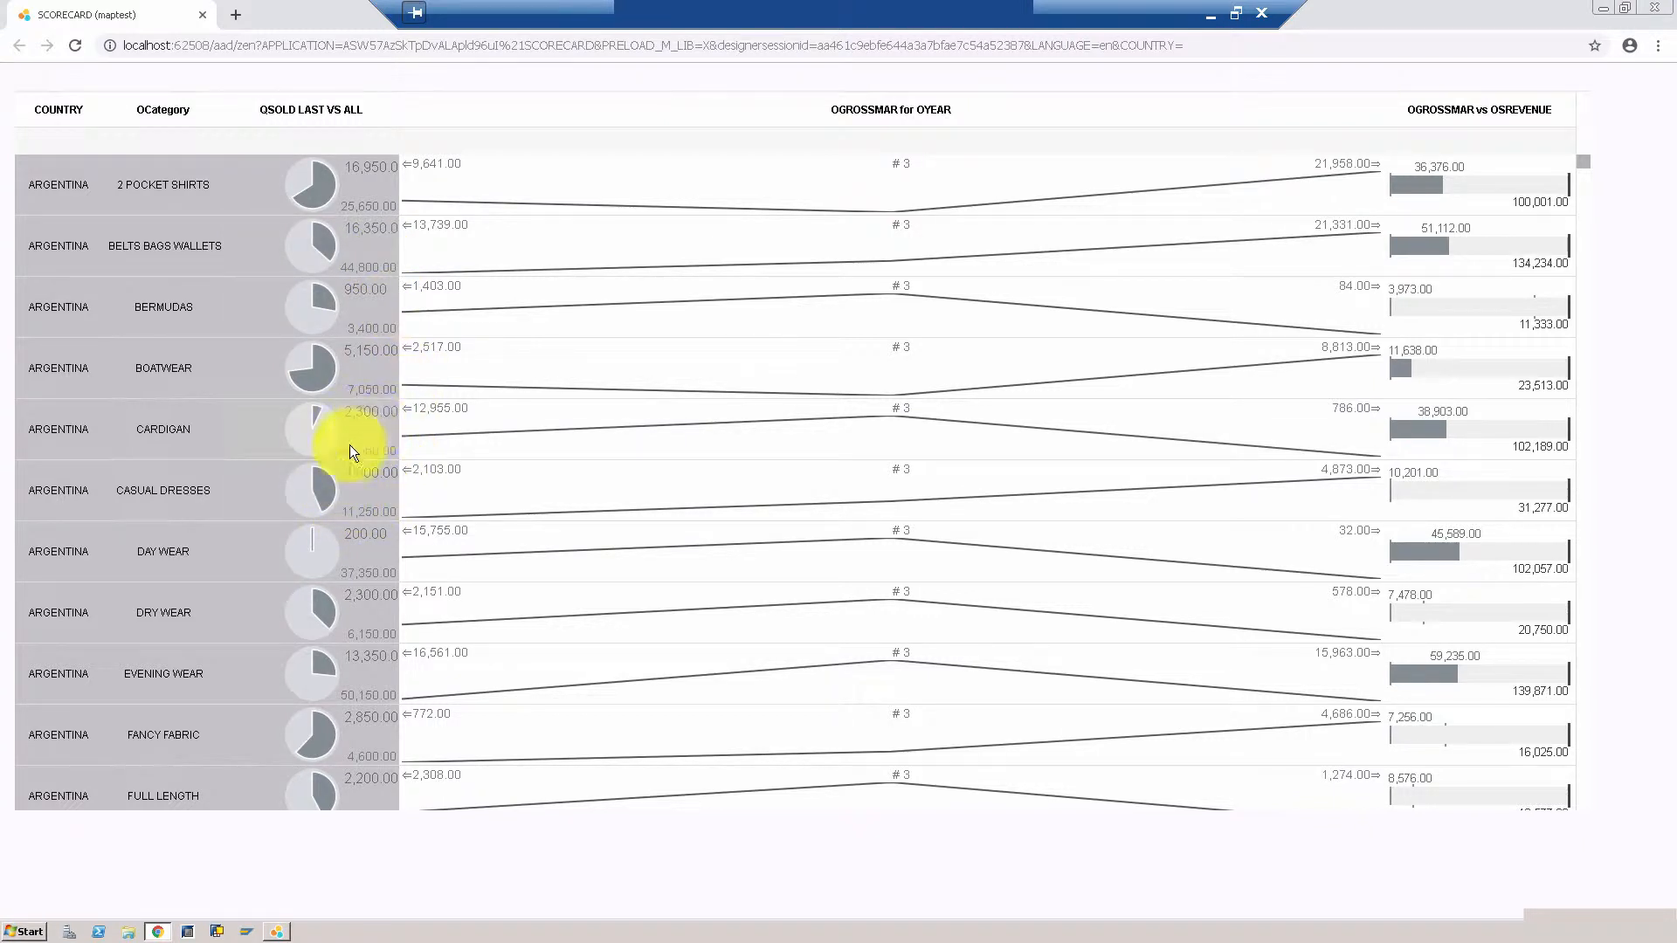
mouse_move(368, 169)
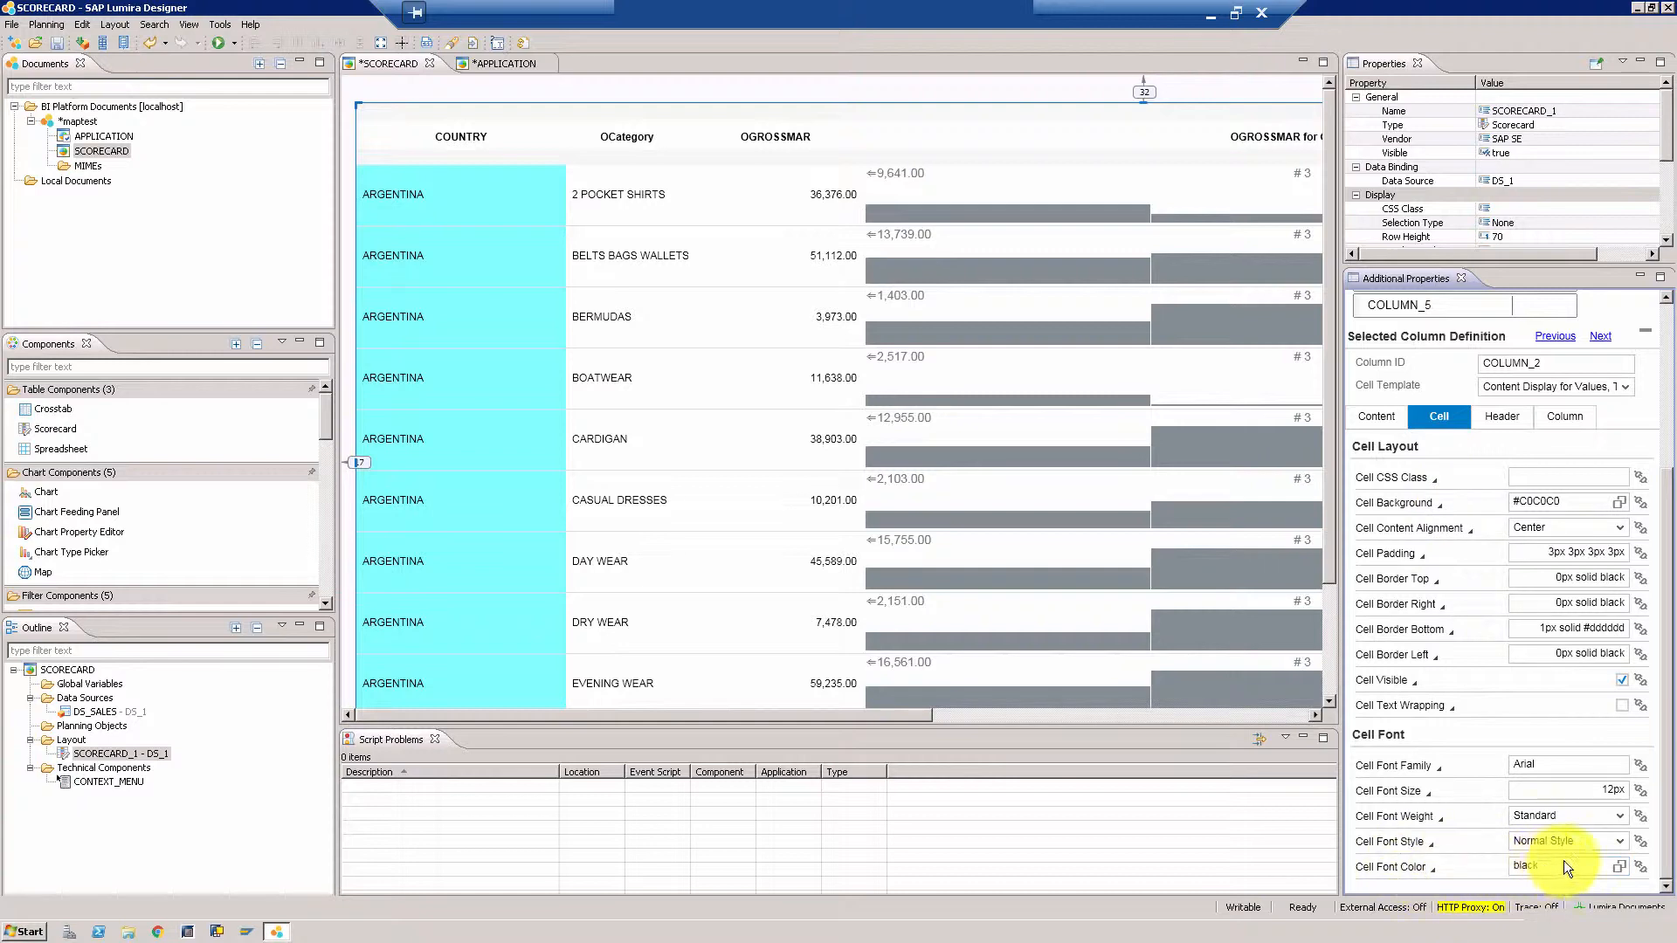
Step: Set the category column's cell font colour to #FFFFFF white
click(1618, 867)
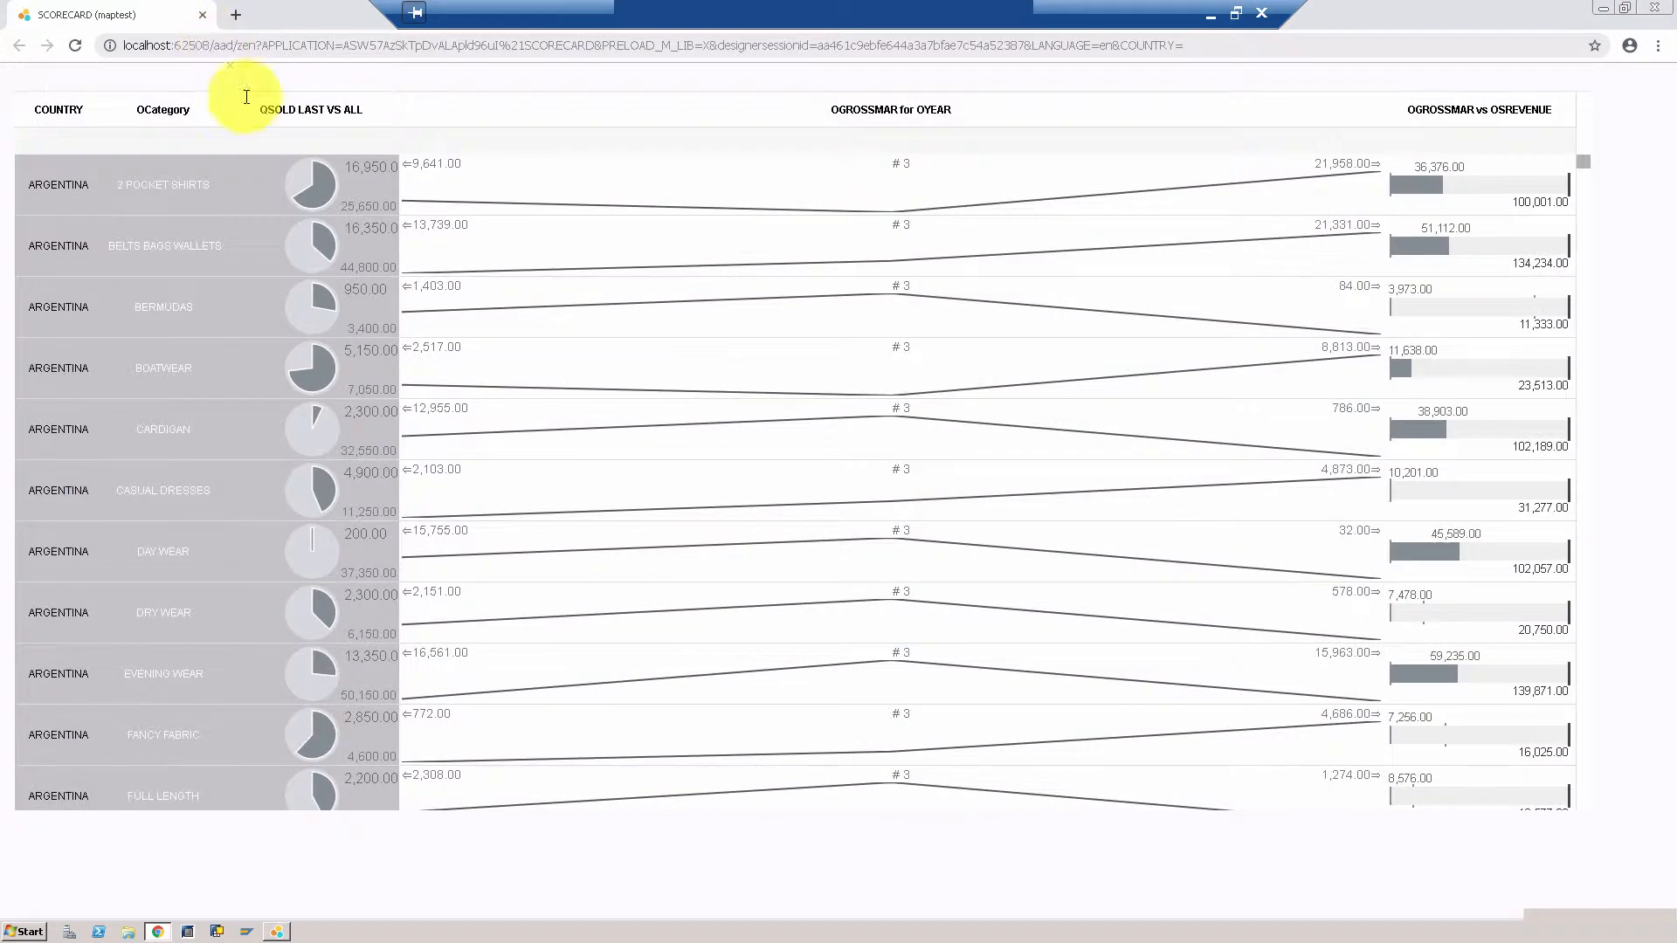
mouse_move(179, 325)
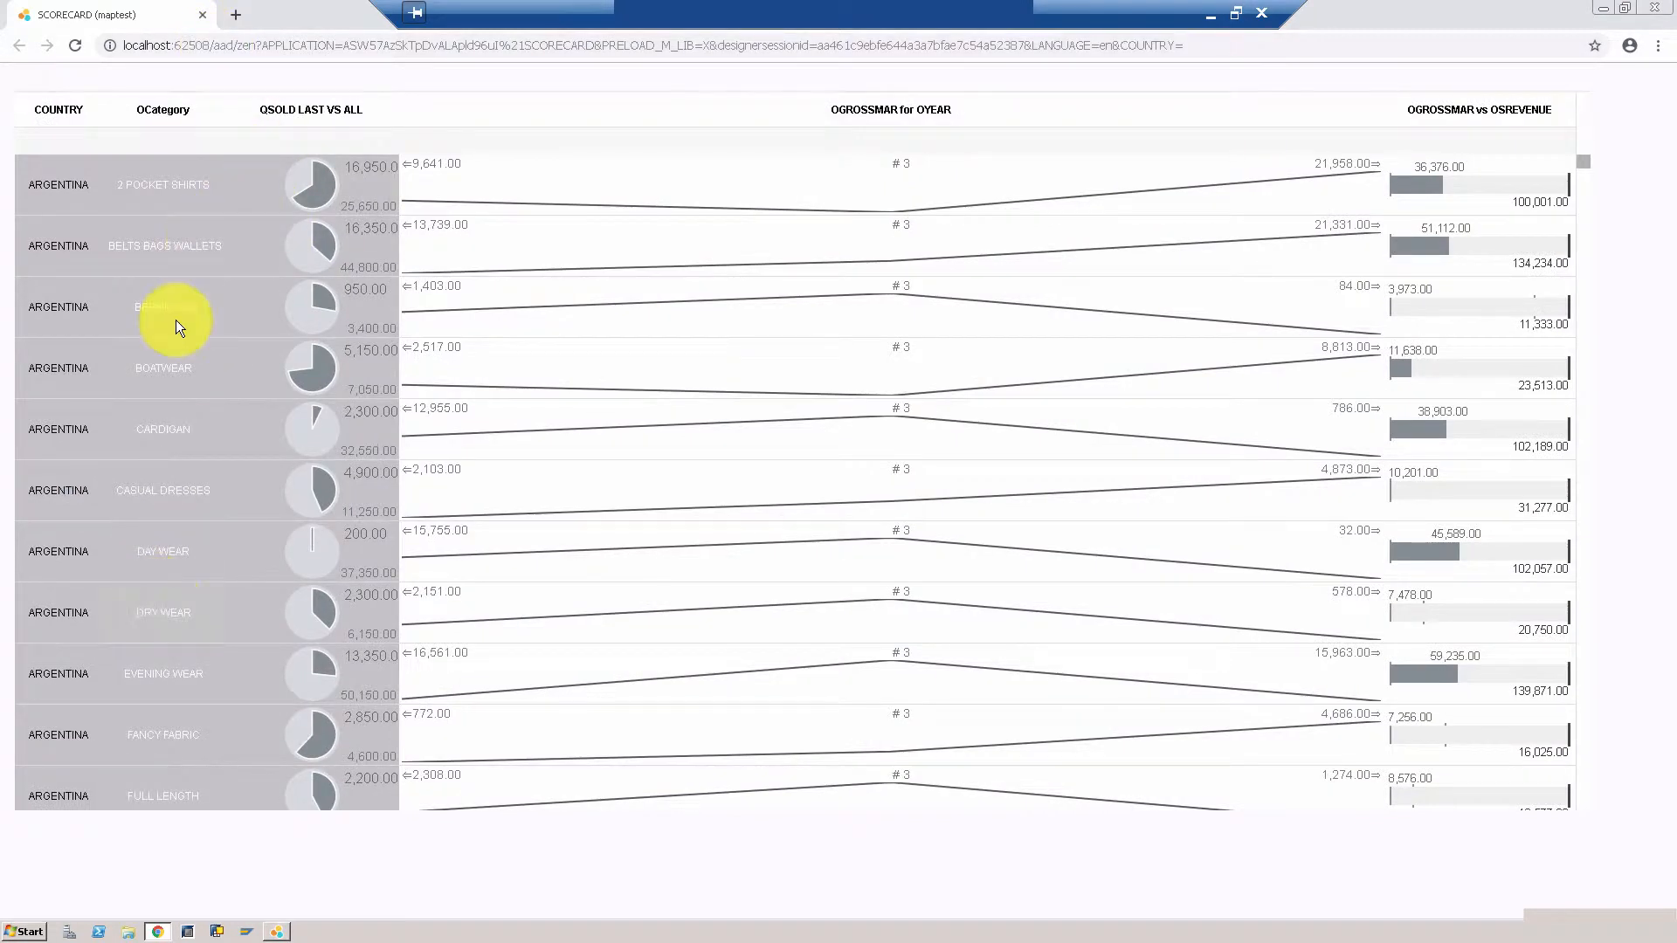
mouse_move(225, 713)
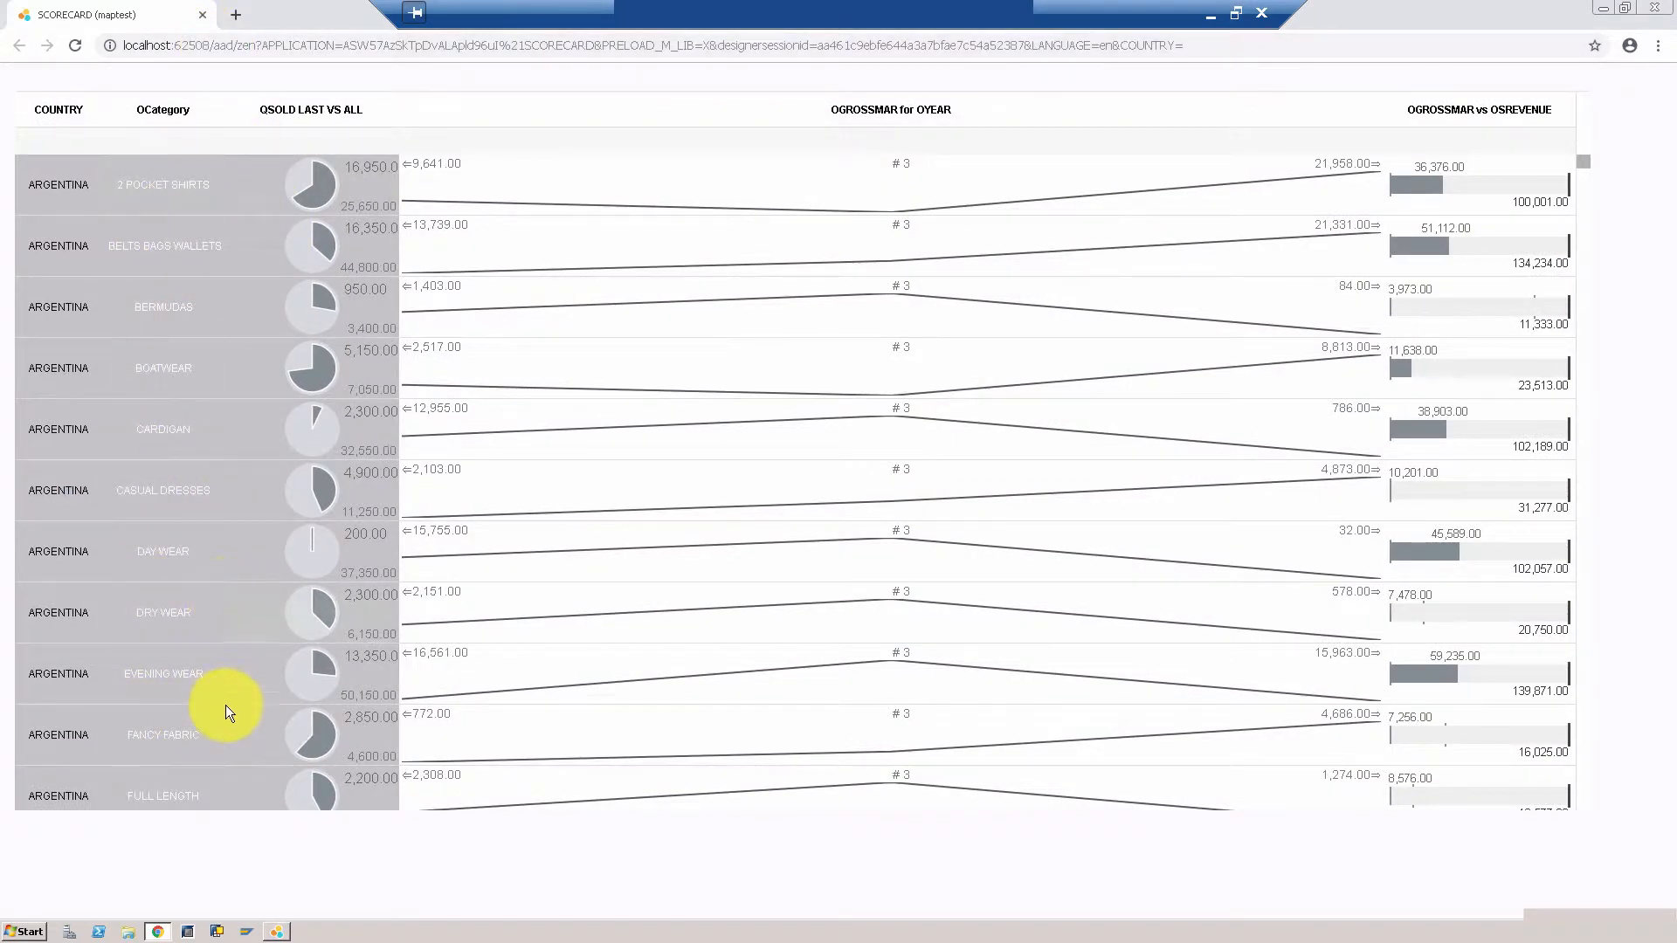
mouse_move(630, 465)
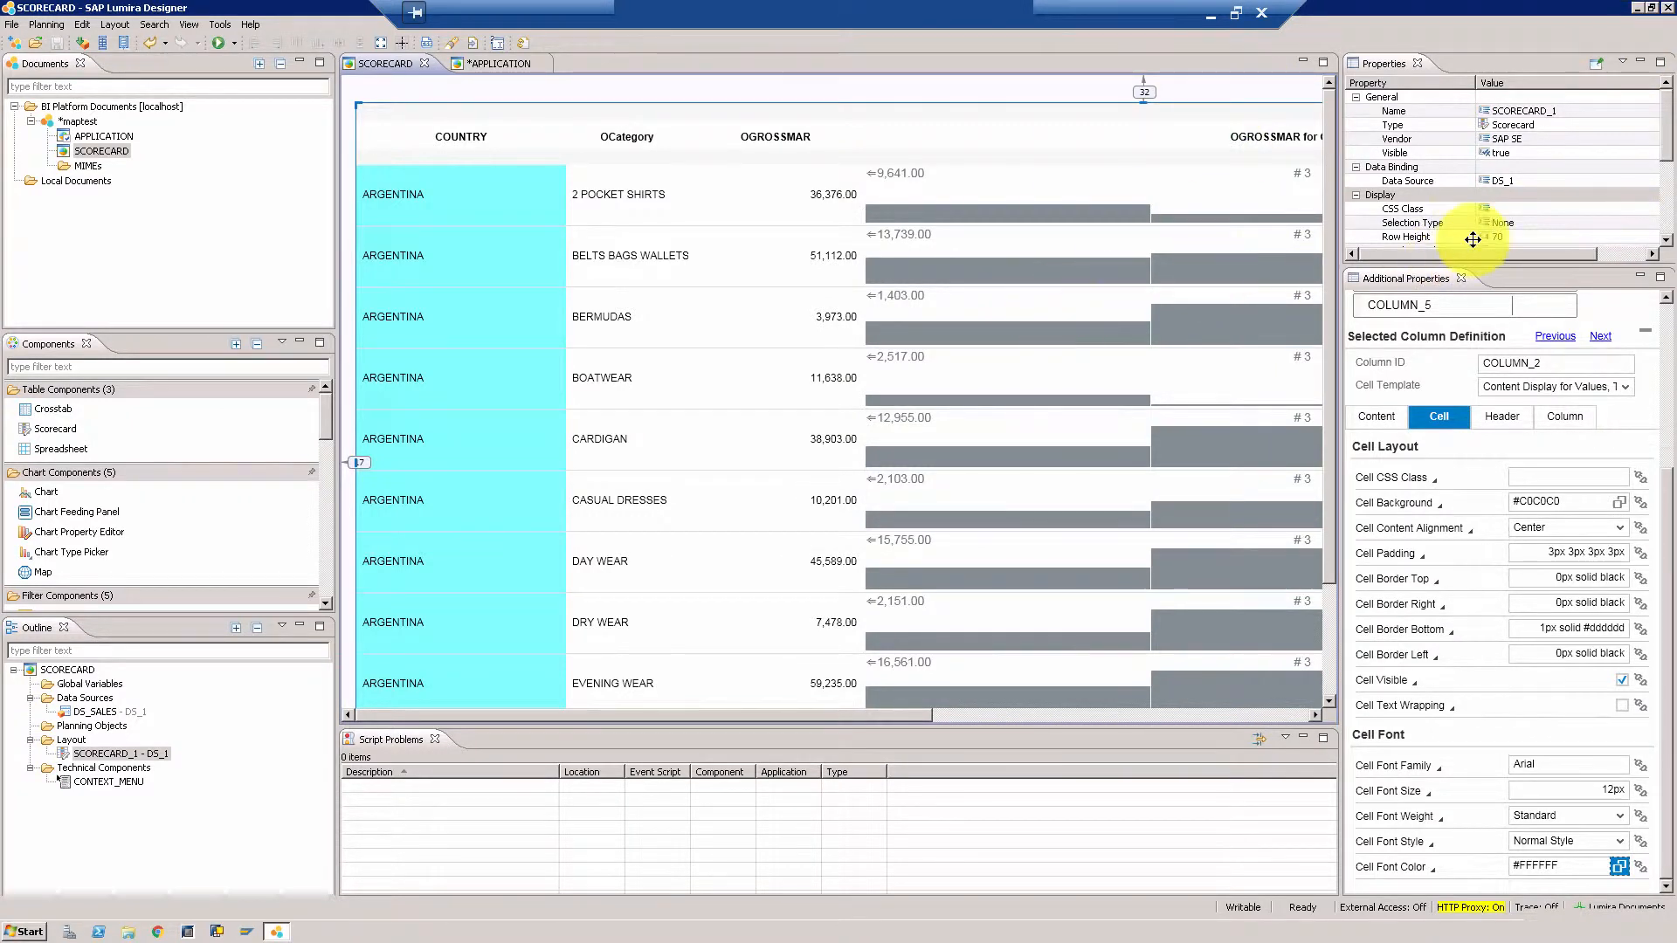
mouse_move(1604, 268)
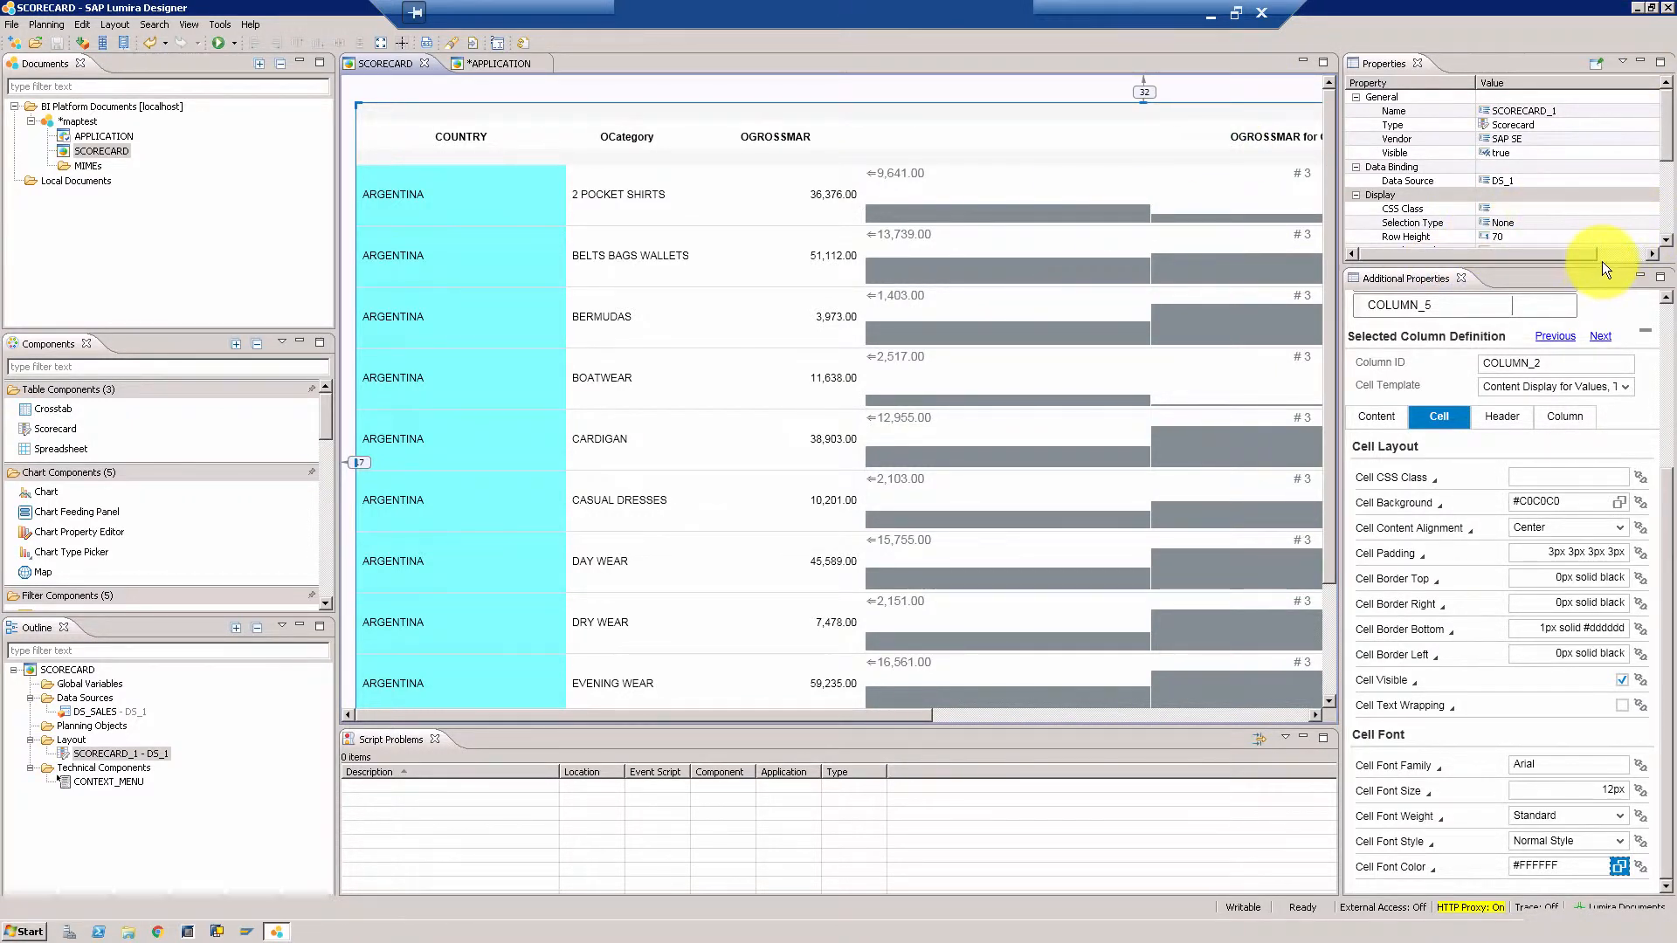
mouse_move(1551, 271)
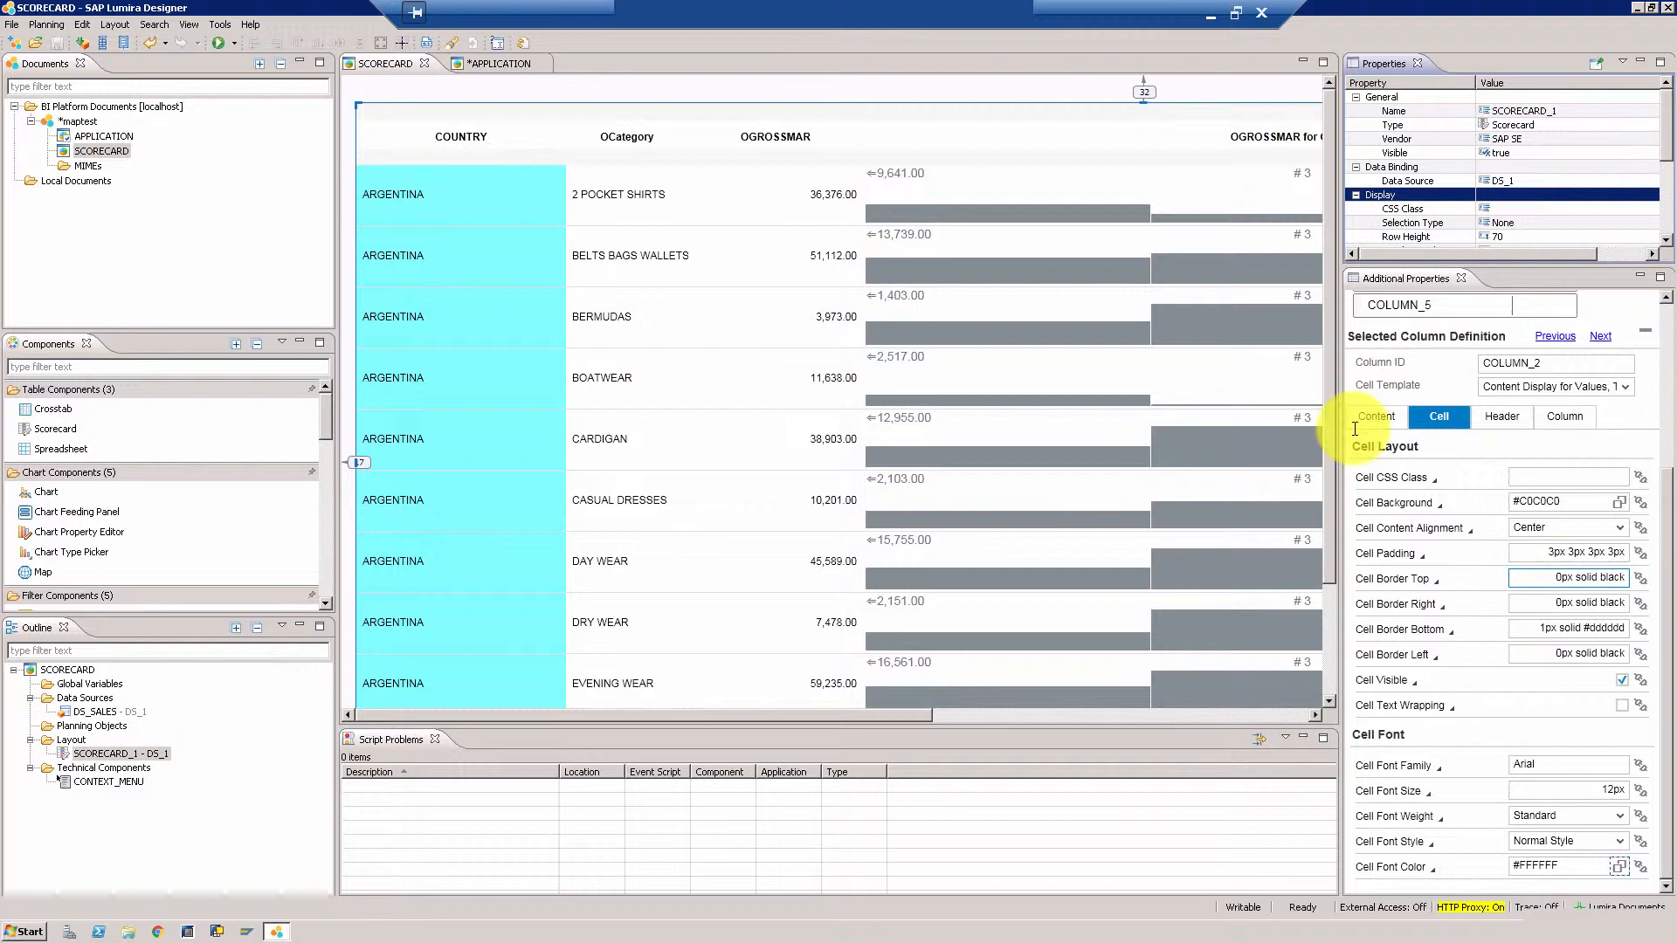
mouse_move(856, 444)
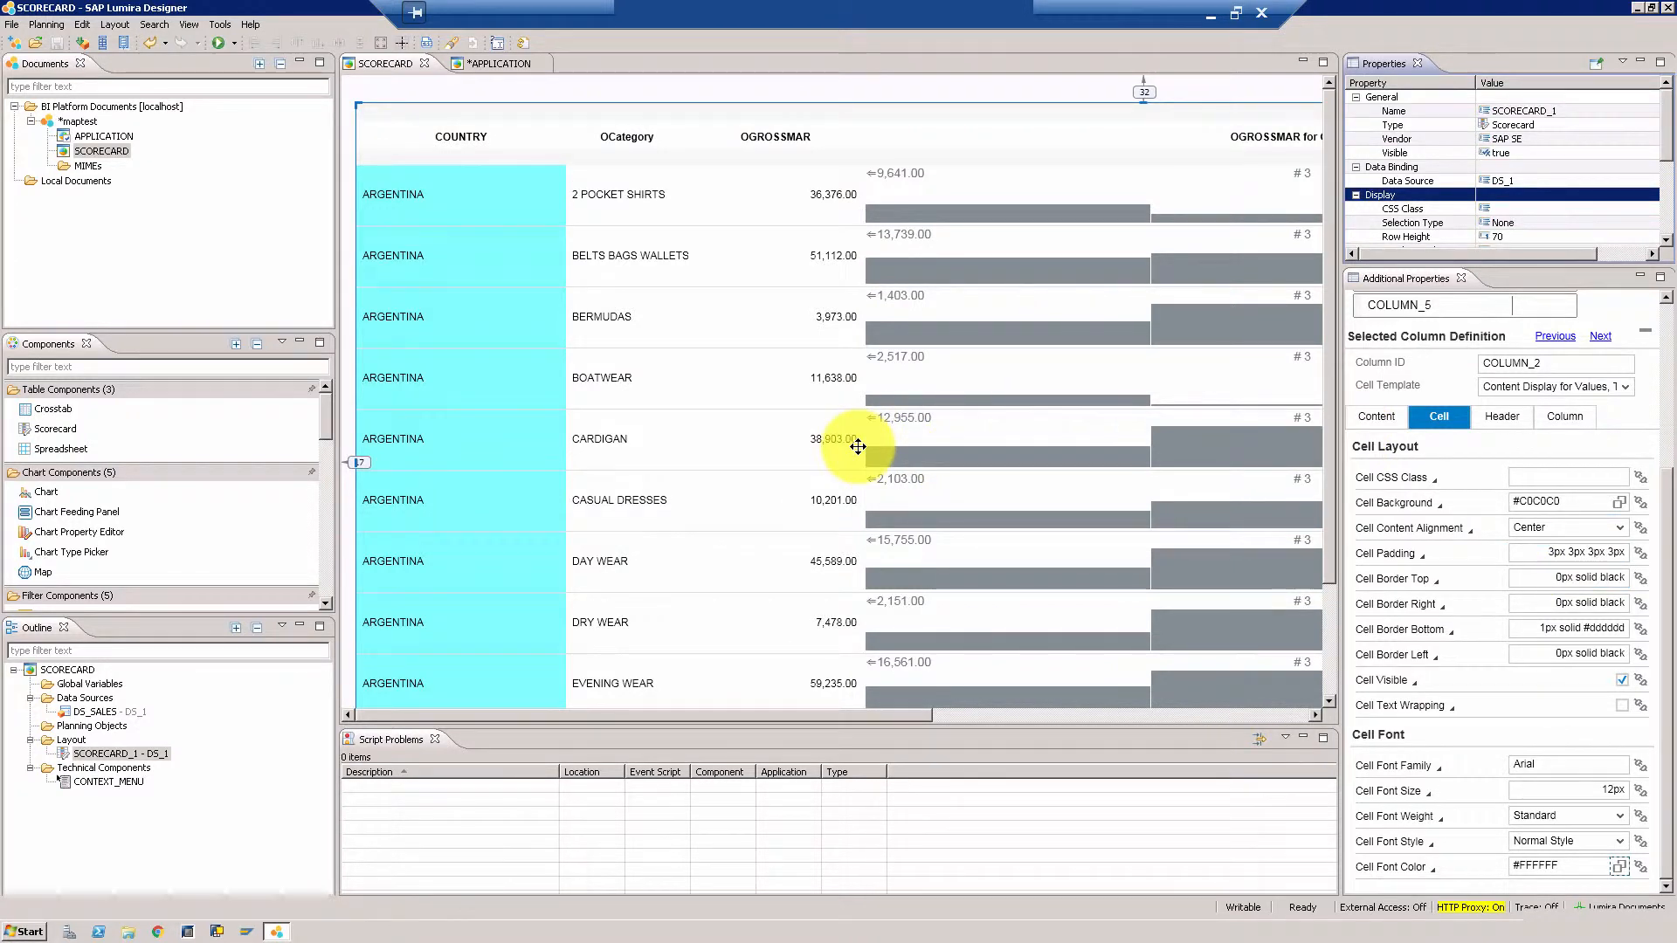